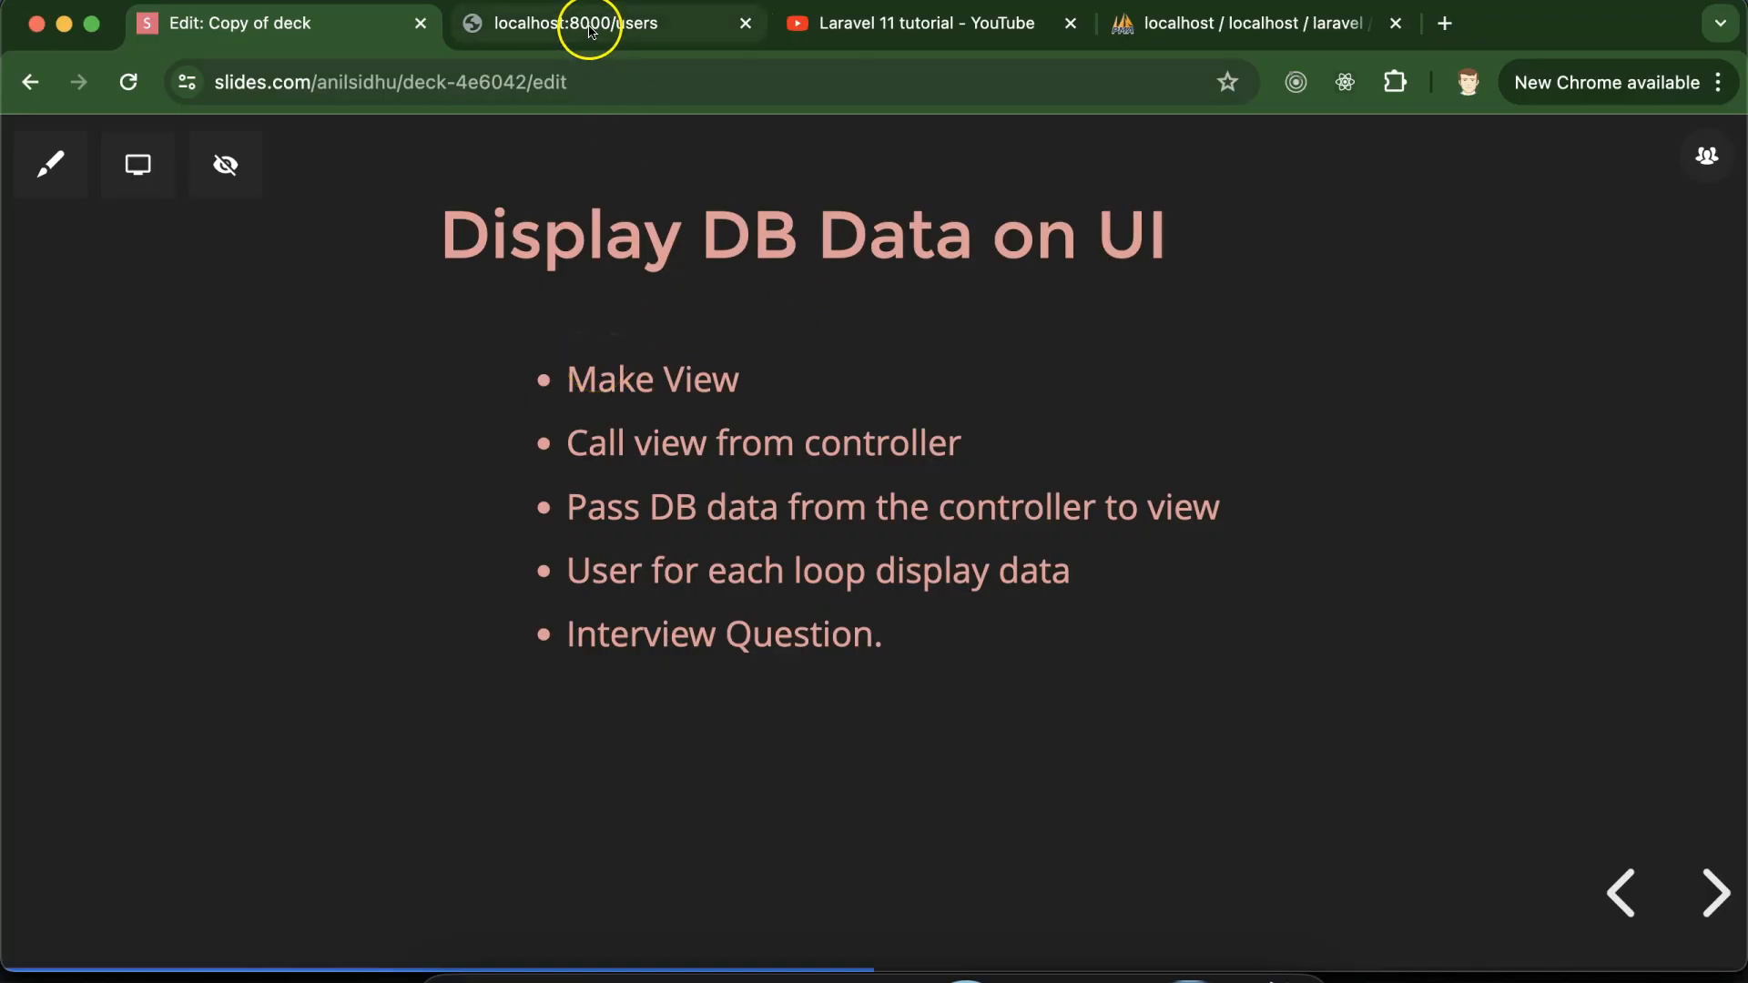
Look over the users page, the lesson slides and the Laravel 11 tutorial playlist
{"action": "left_click", "coordinate": [589, 22]}
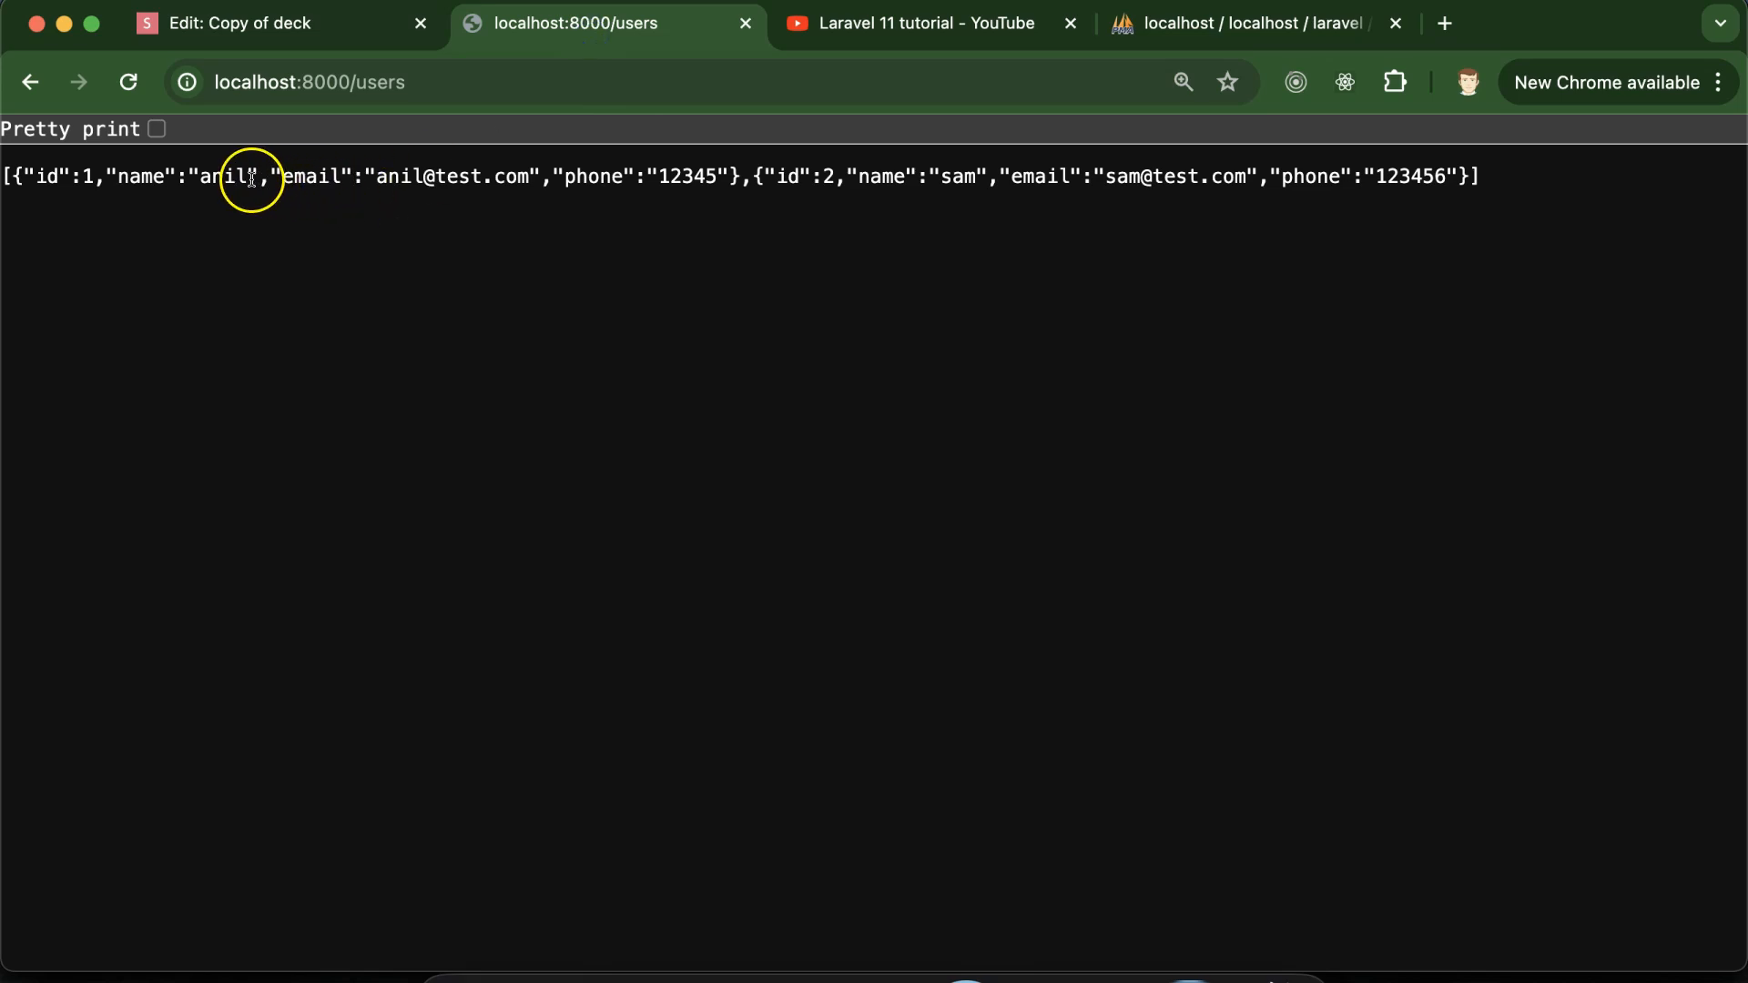
{"action": "mouse_move", "coordinate": [253, 218]}
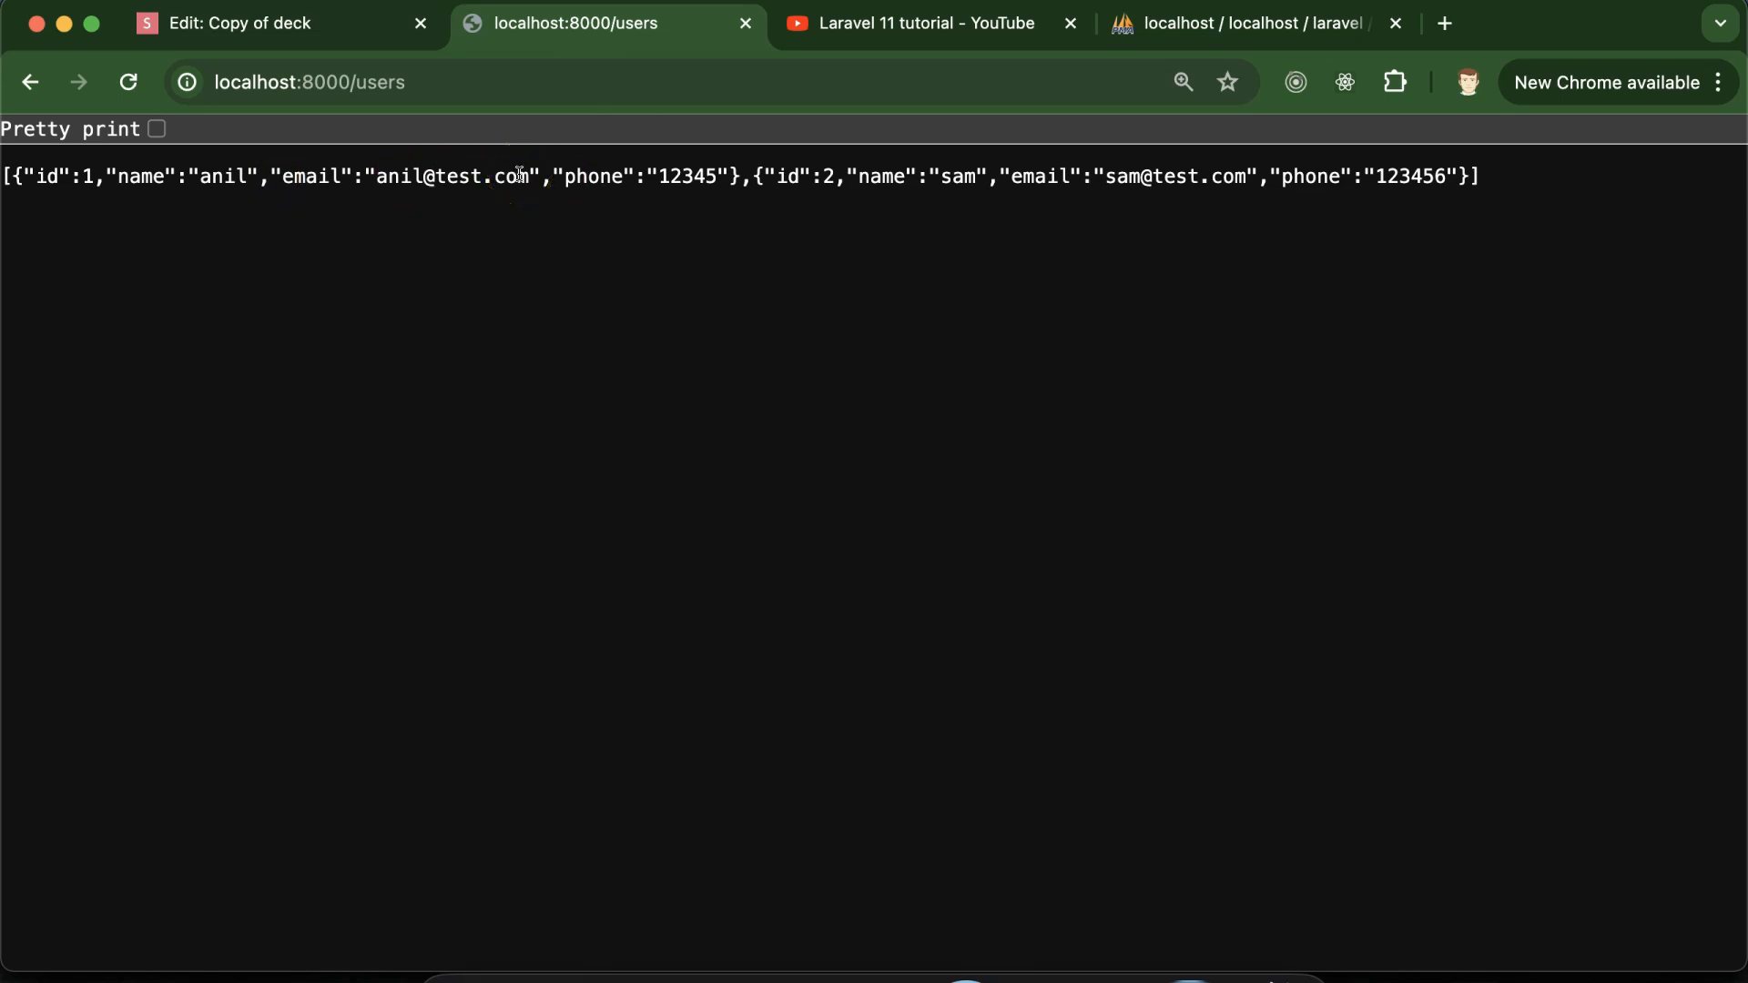
{"action": "left_click", "coordinate": [255, 23]}
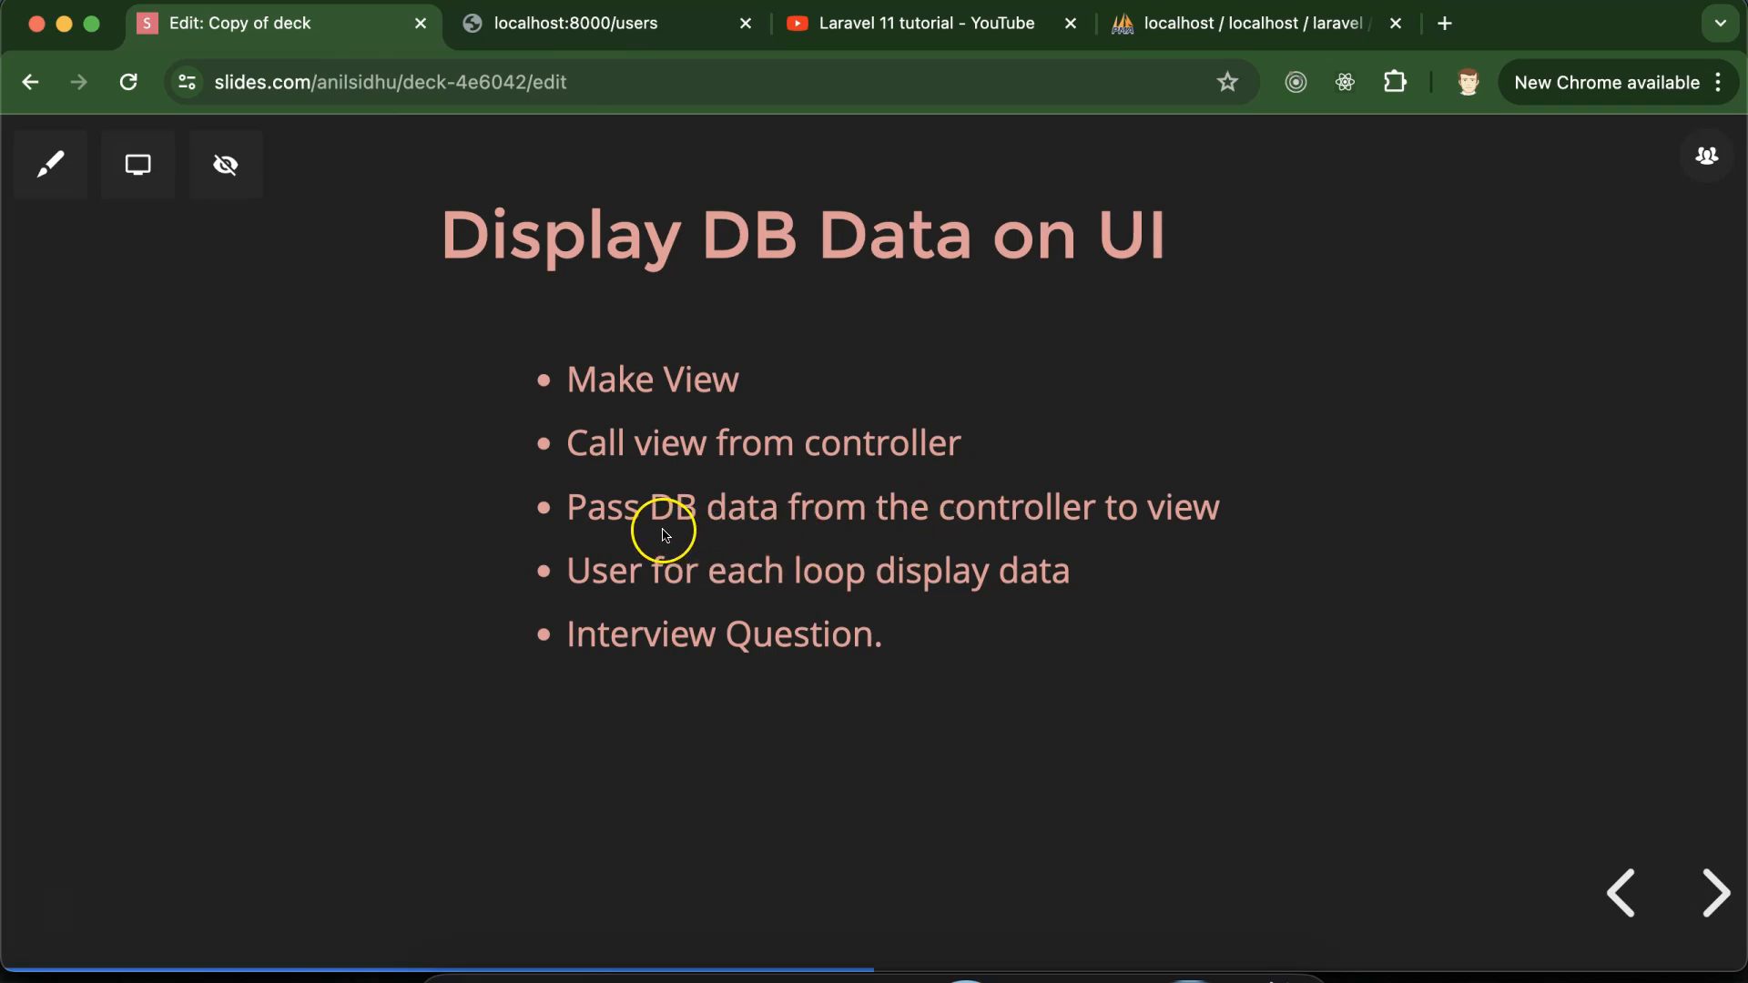
{"action": "mouse_move", "coordinate": [1000, 527]}
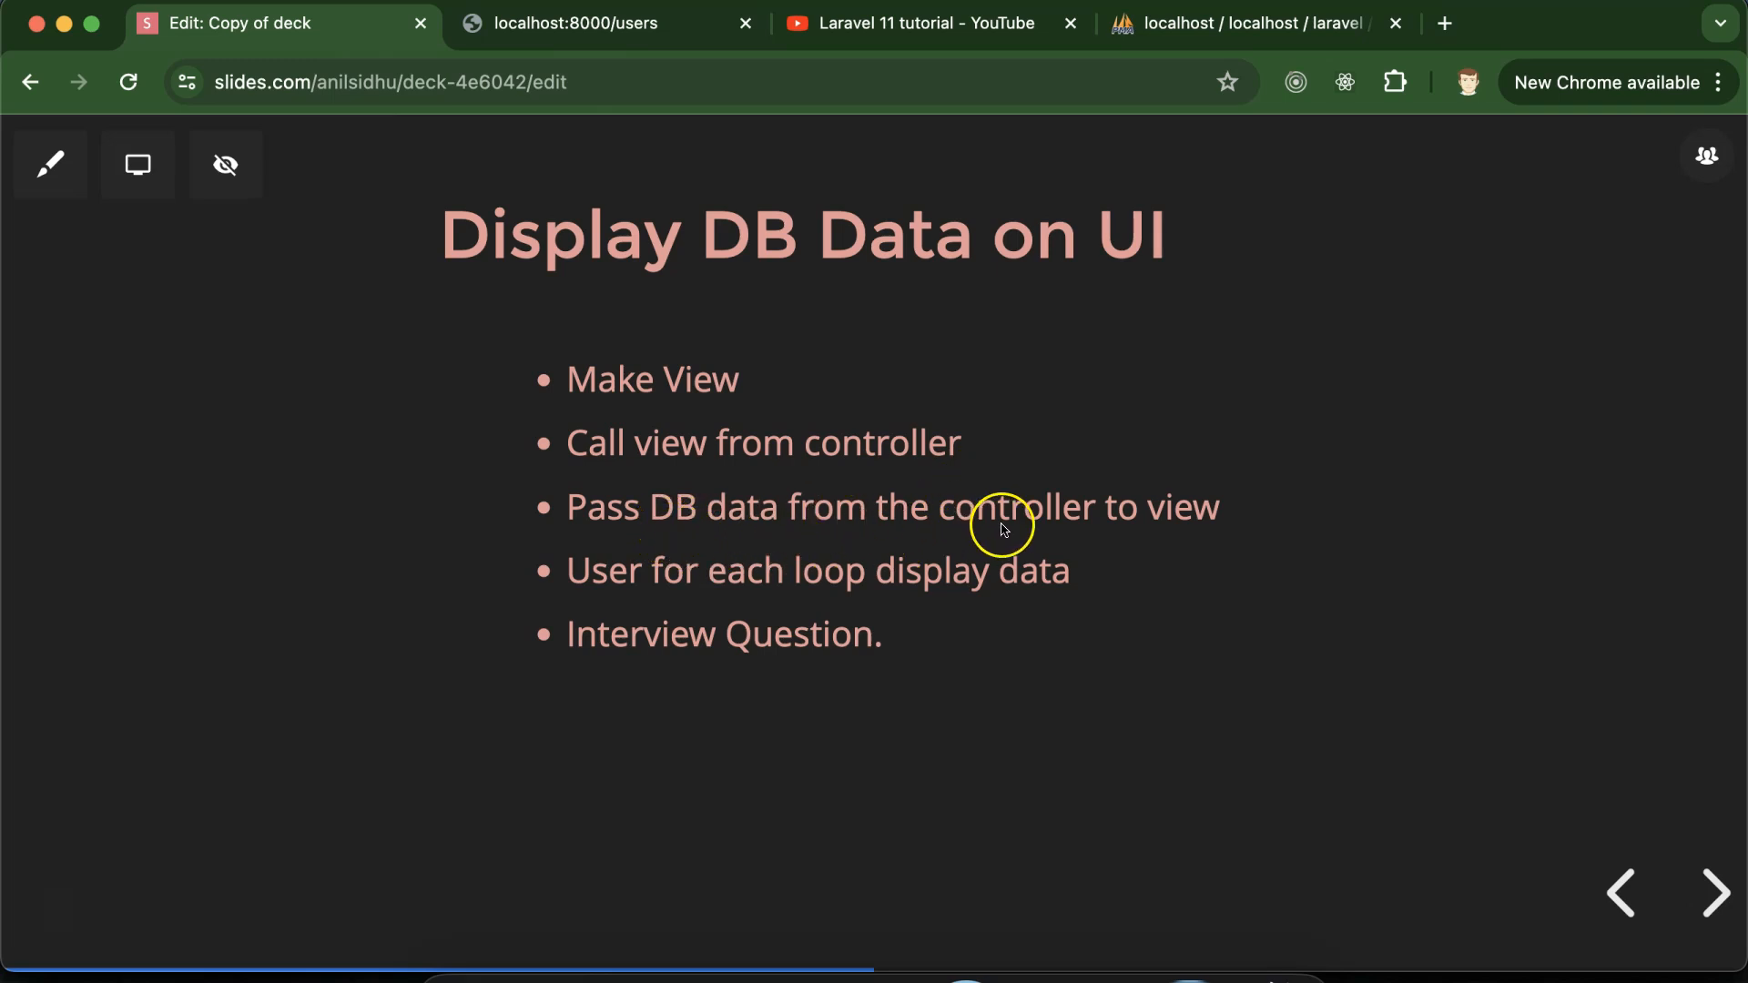
{"action": "mouse_move", "coordinate": [759, 601]}
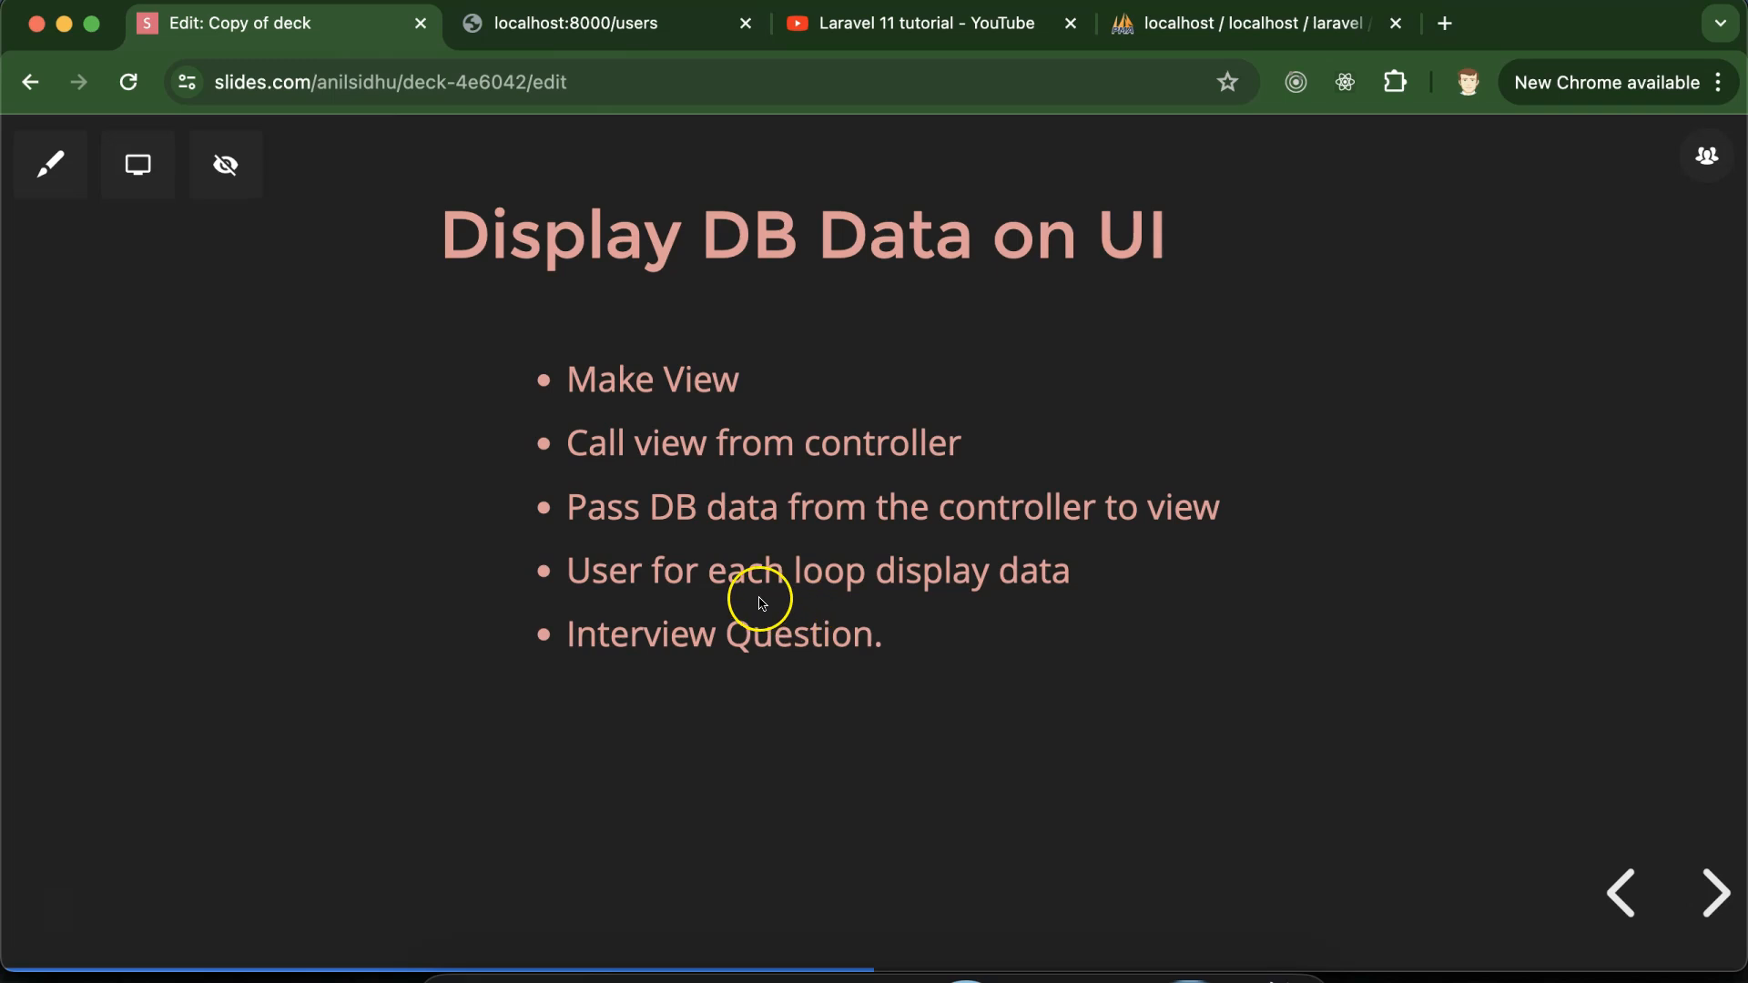
{"action": "mouse_move", "coordinate": [738, 677]}
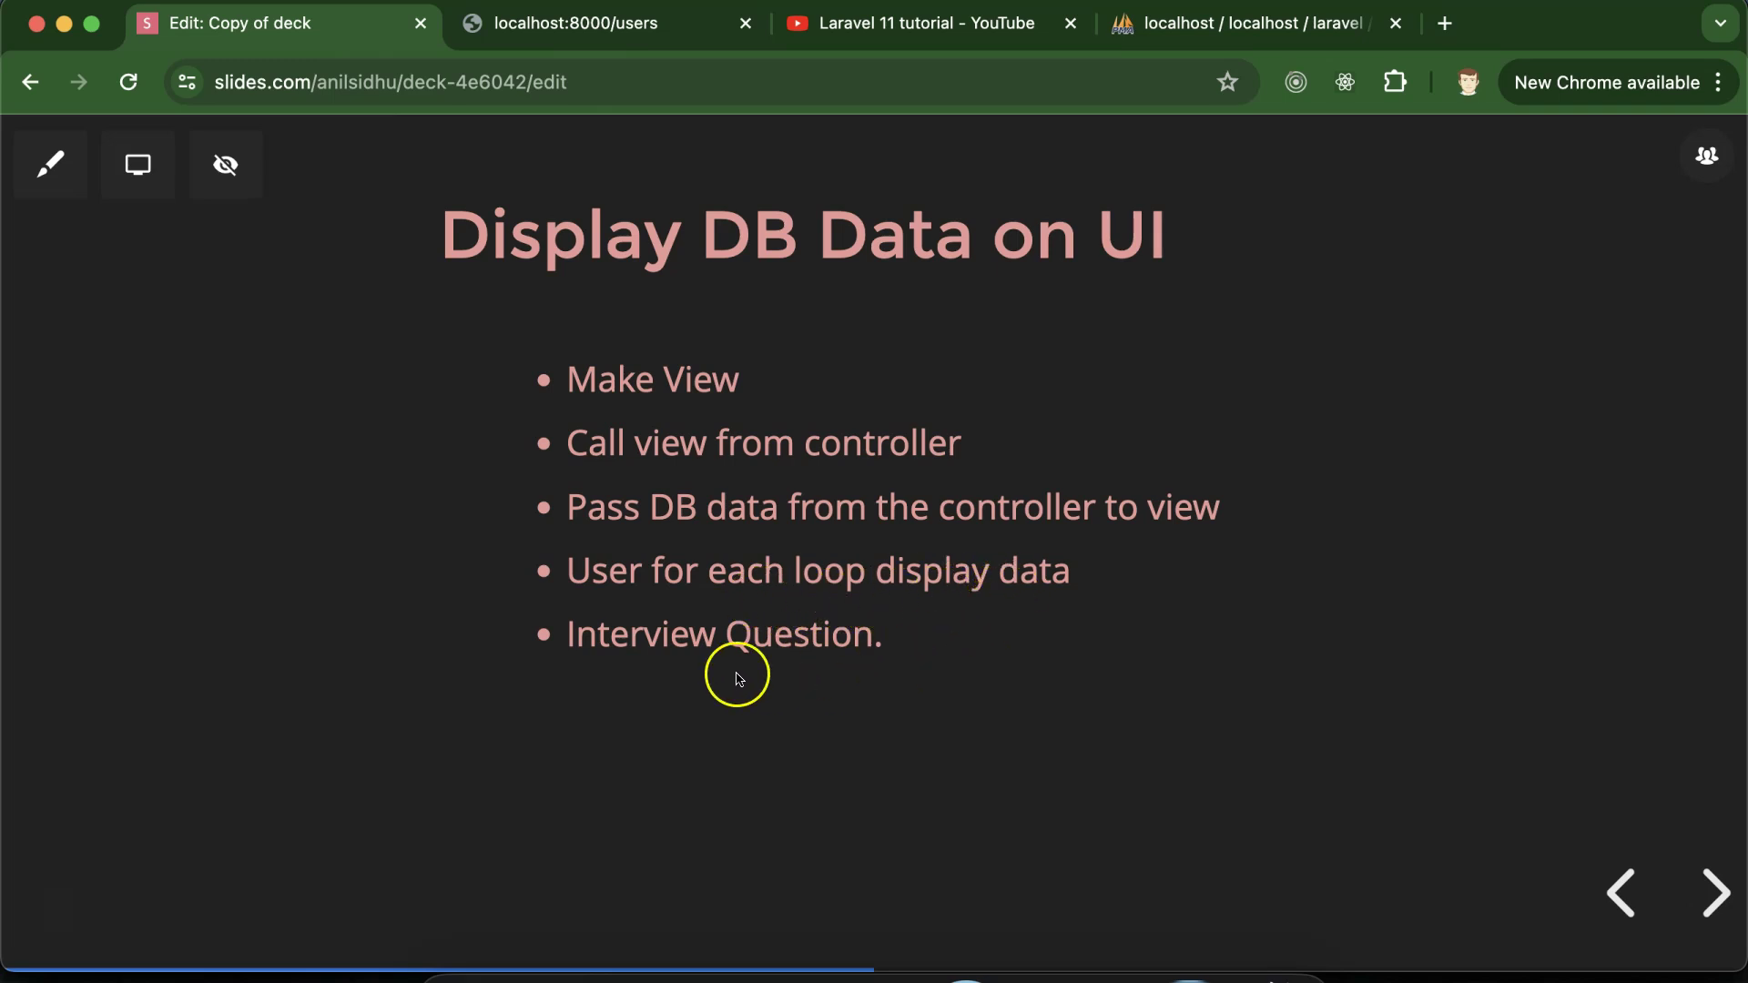
{"action": "mouse_move", "coordinate": [871, 82]}
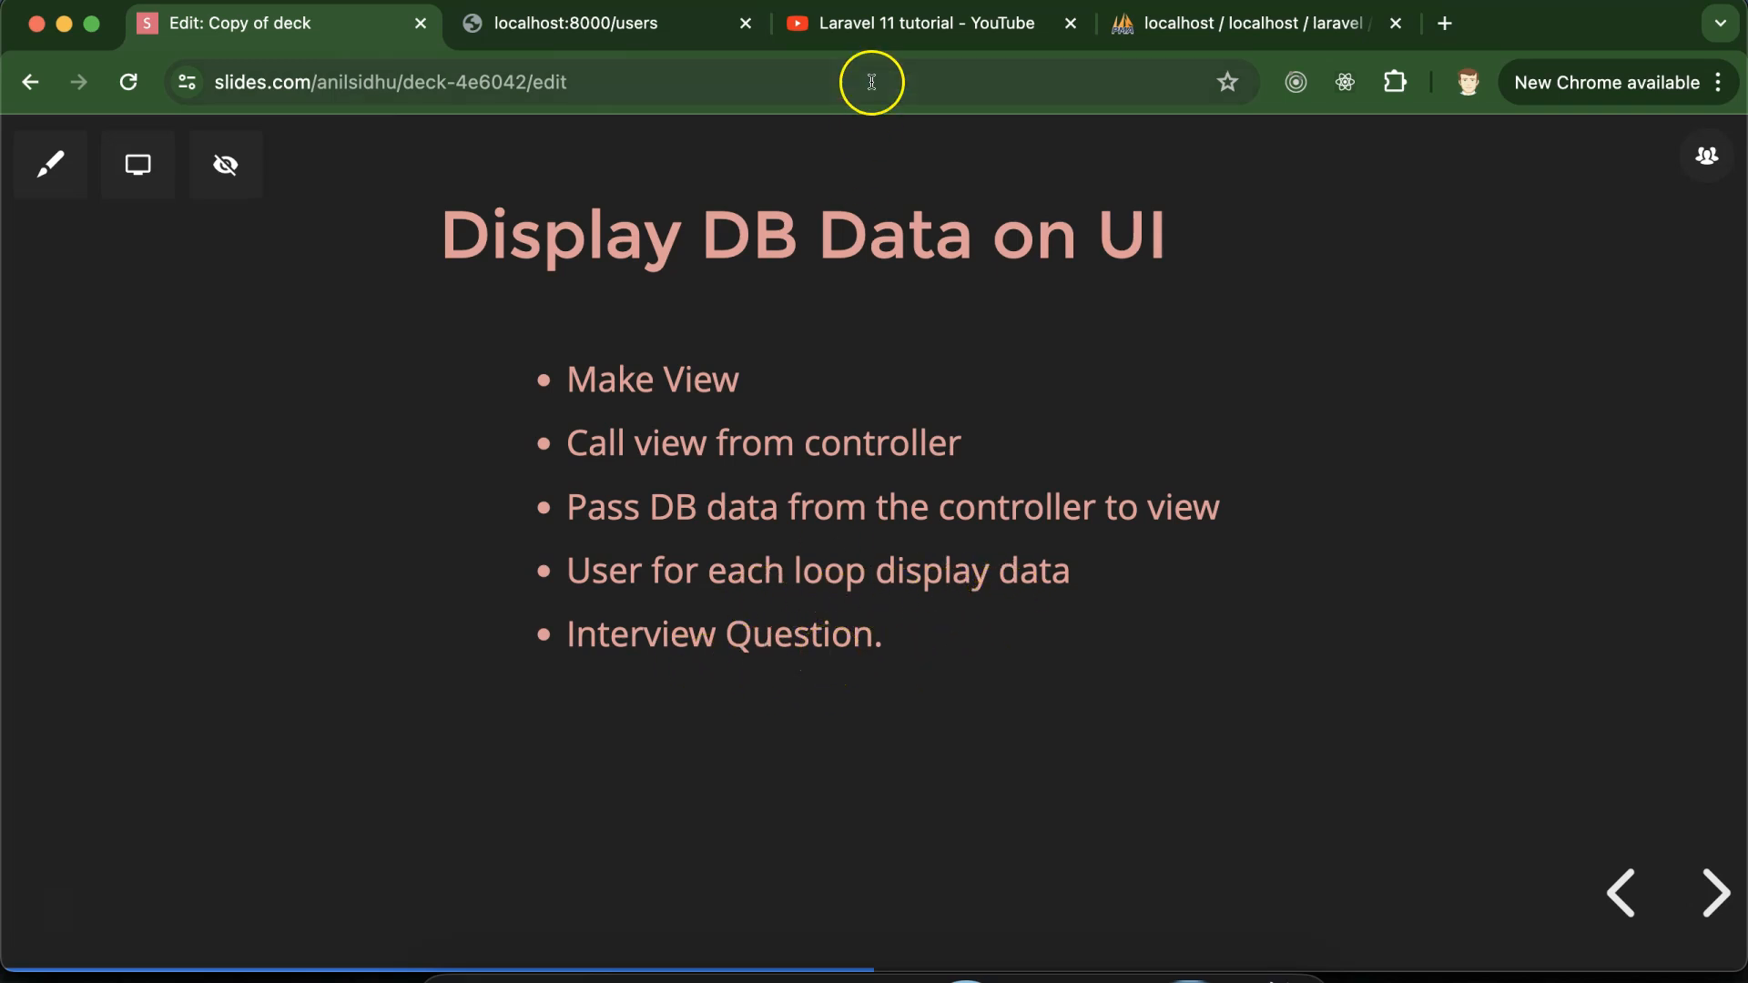
{"action": "left_click", "coordinate": [924, 22]}
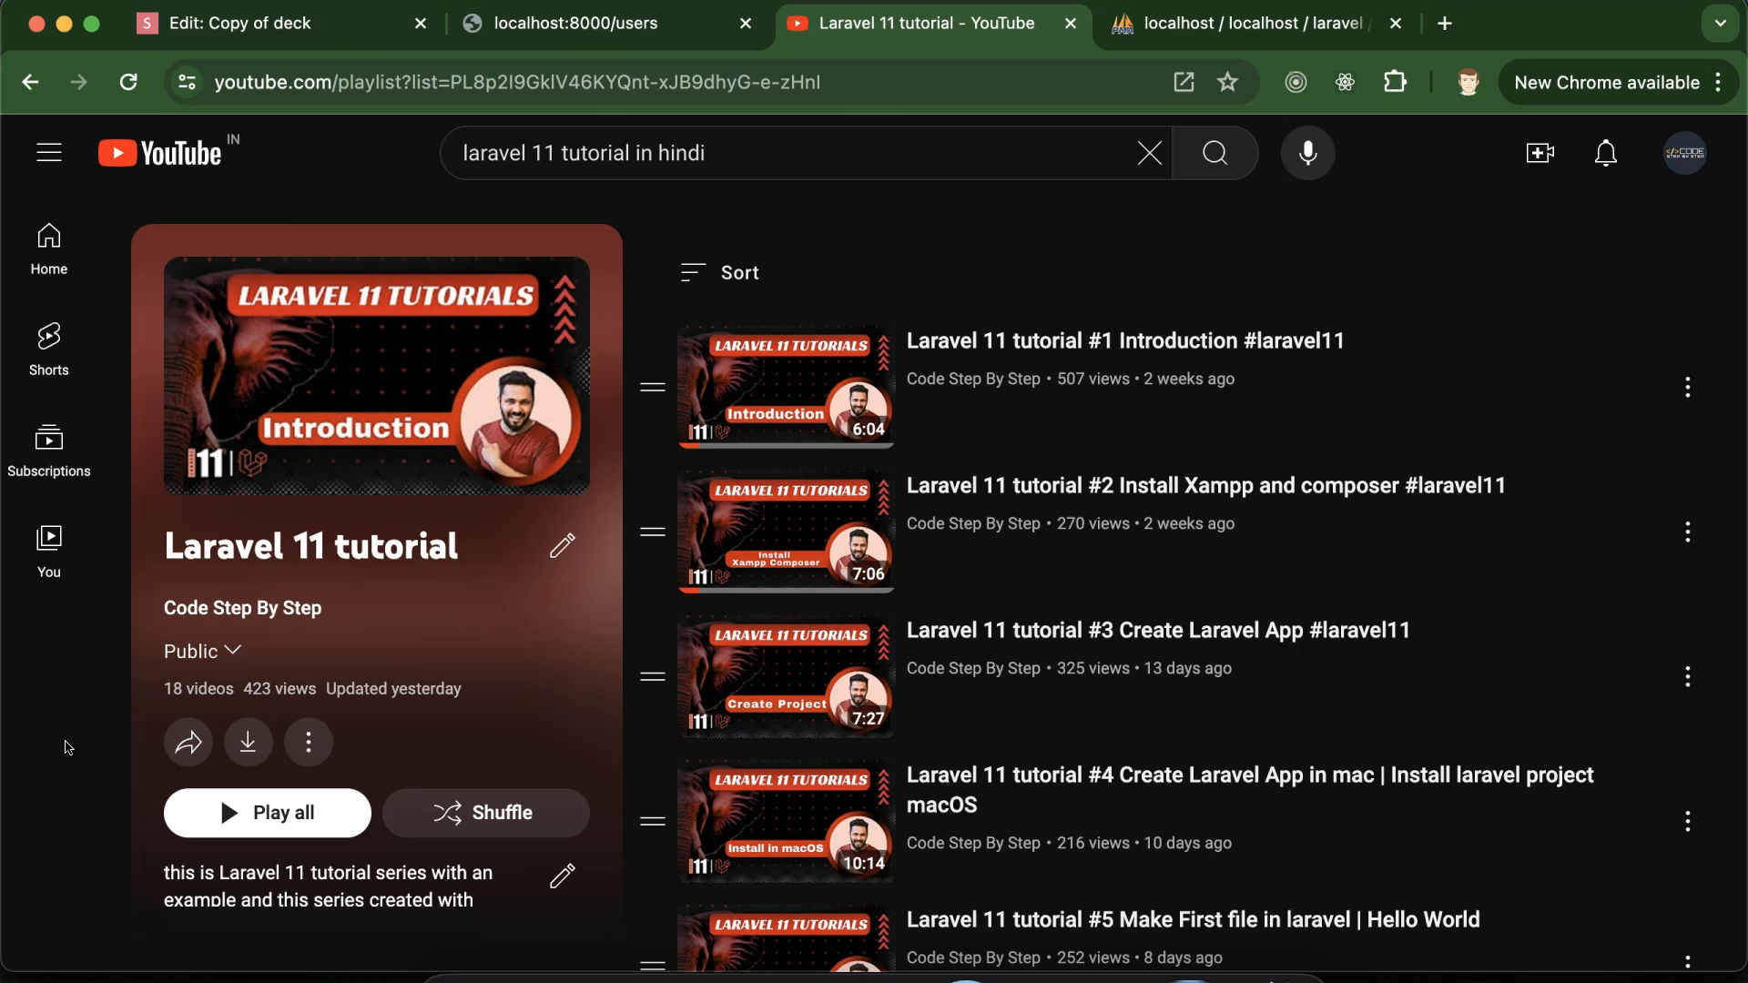
{"action": "mouse_move", "coordinate": [152, 413]}
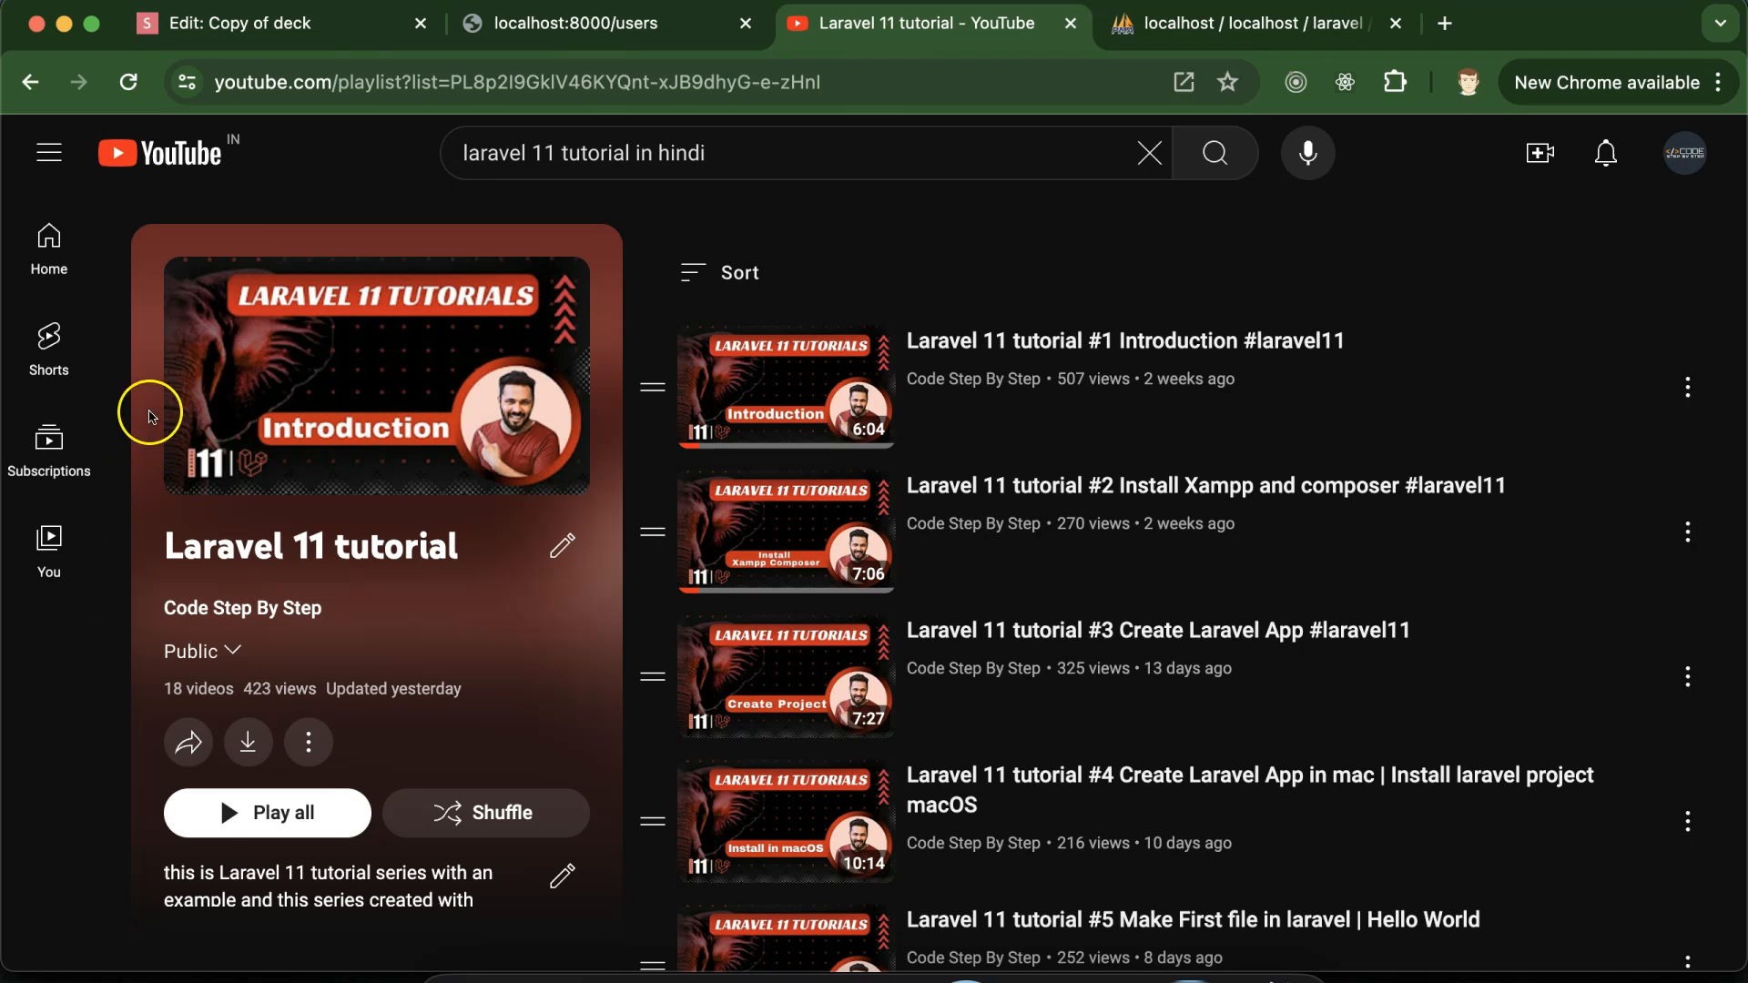
Stop php artisan serve and type php artisan make:view users at the prompt
{"action": "left_click", "coordinate": [246, 24]}
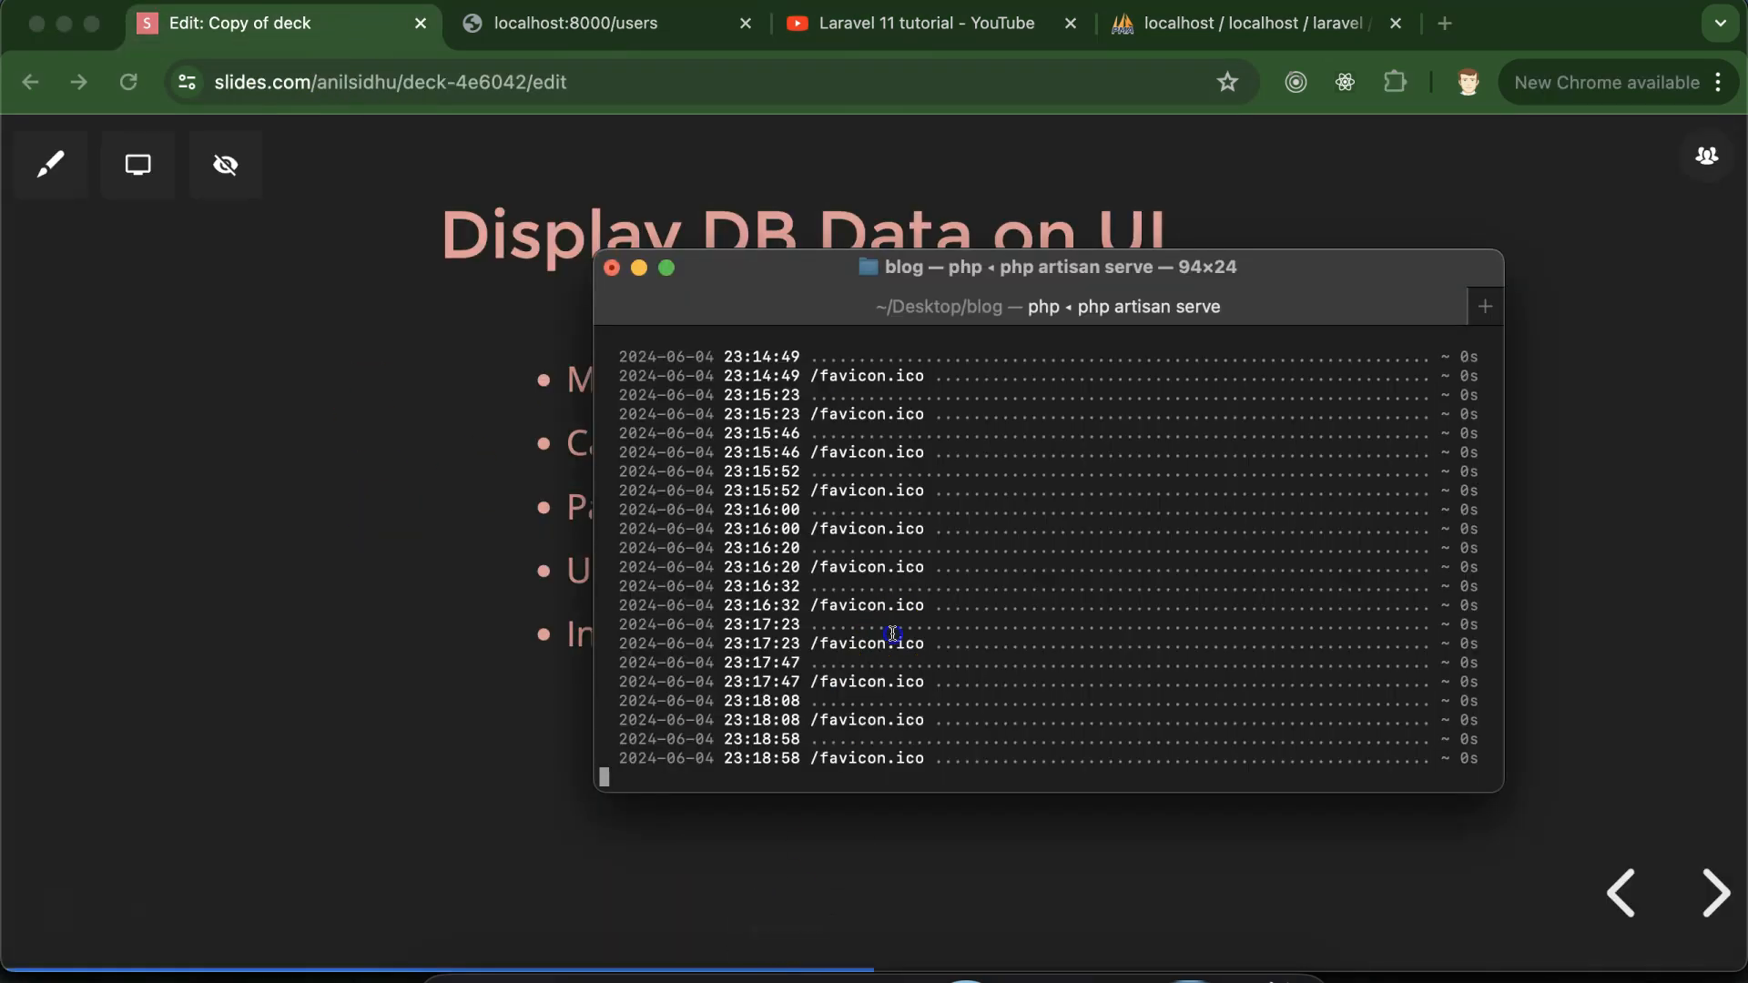
{"action": "key", "text": "Ctrl+c"}
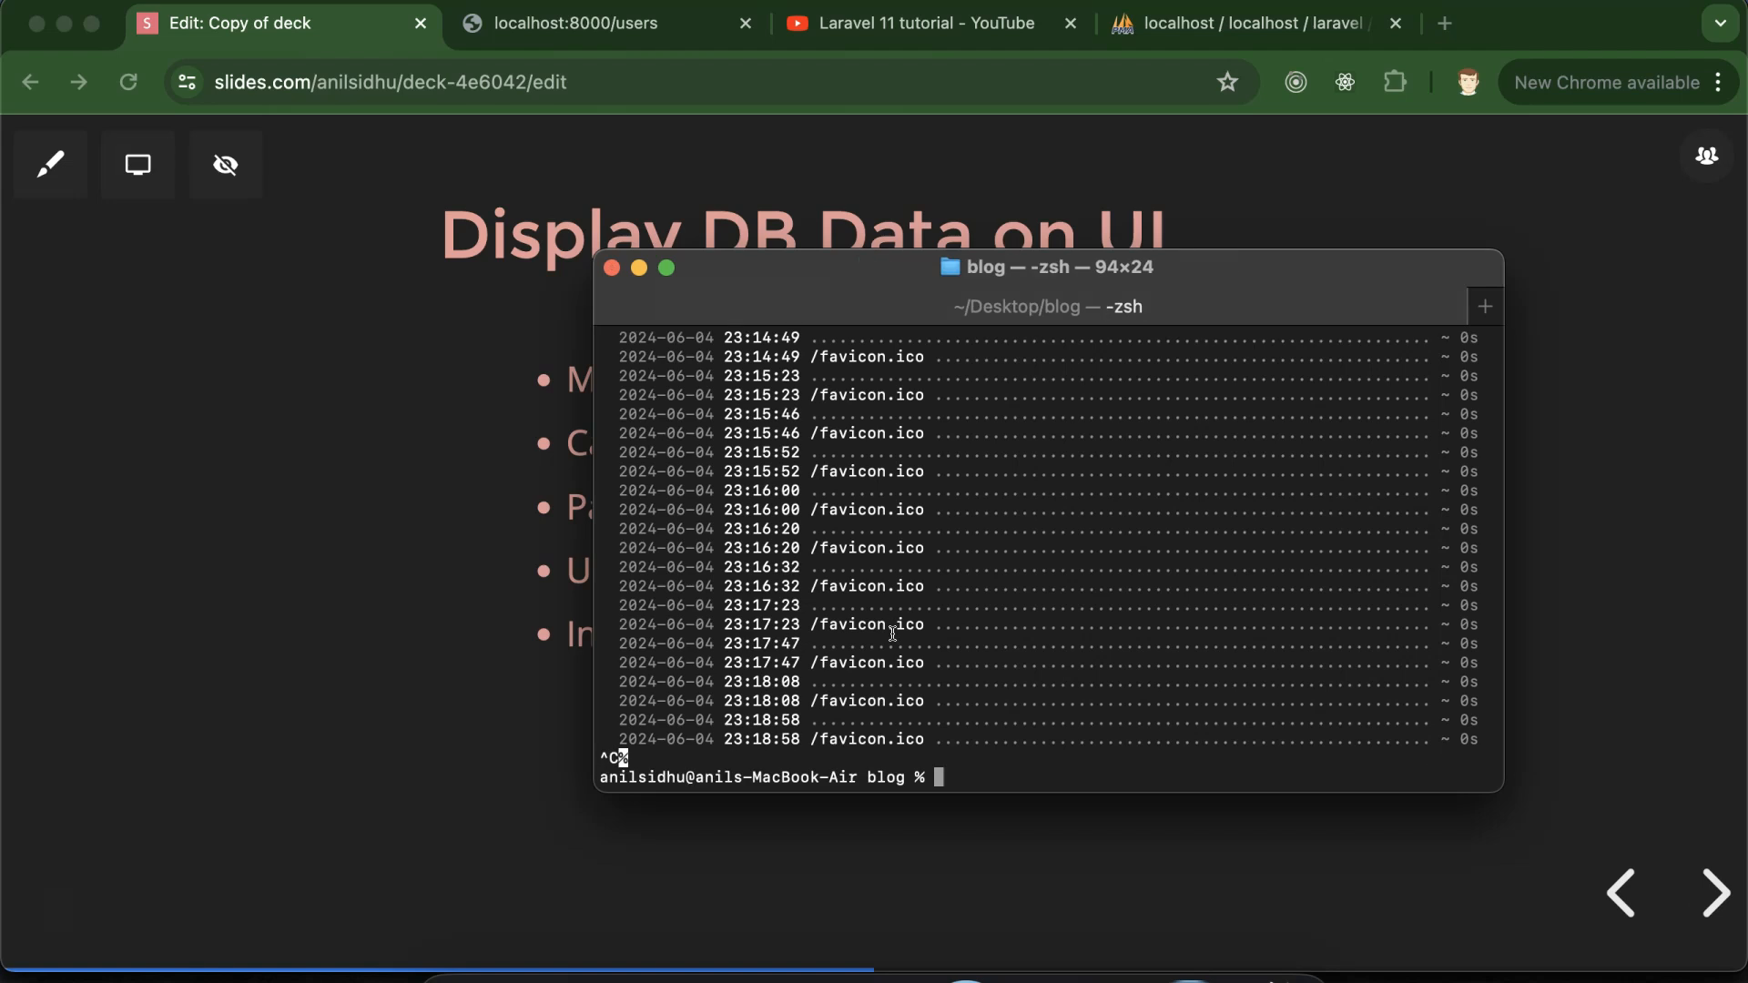
{"action": "type", "text": "php a"}
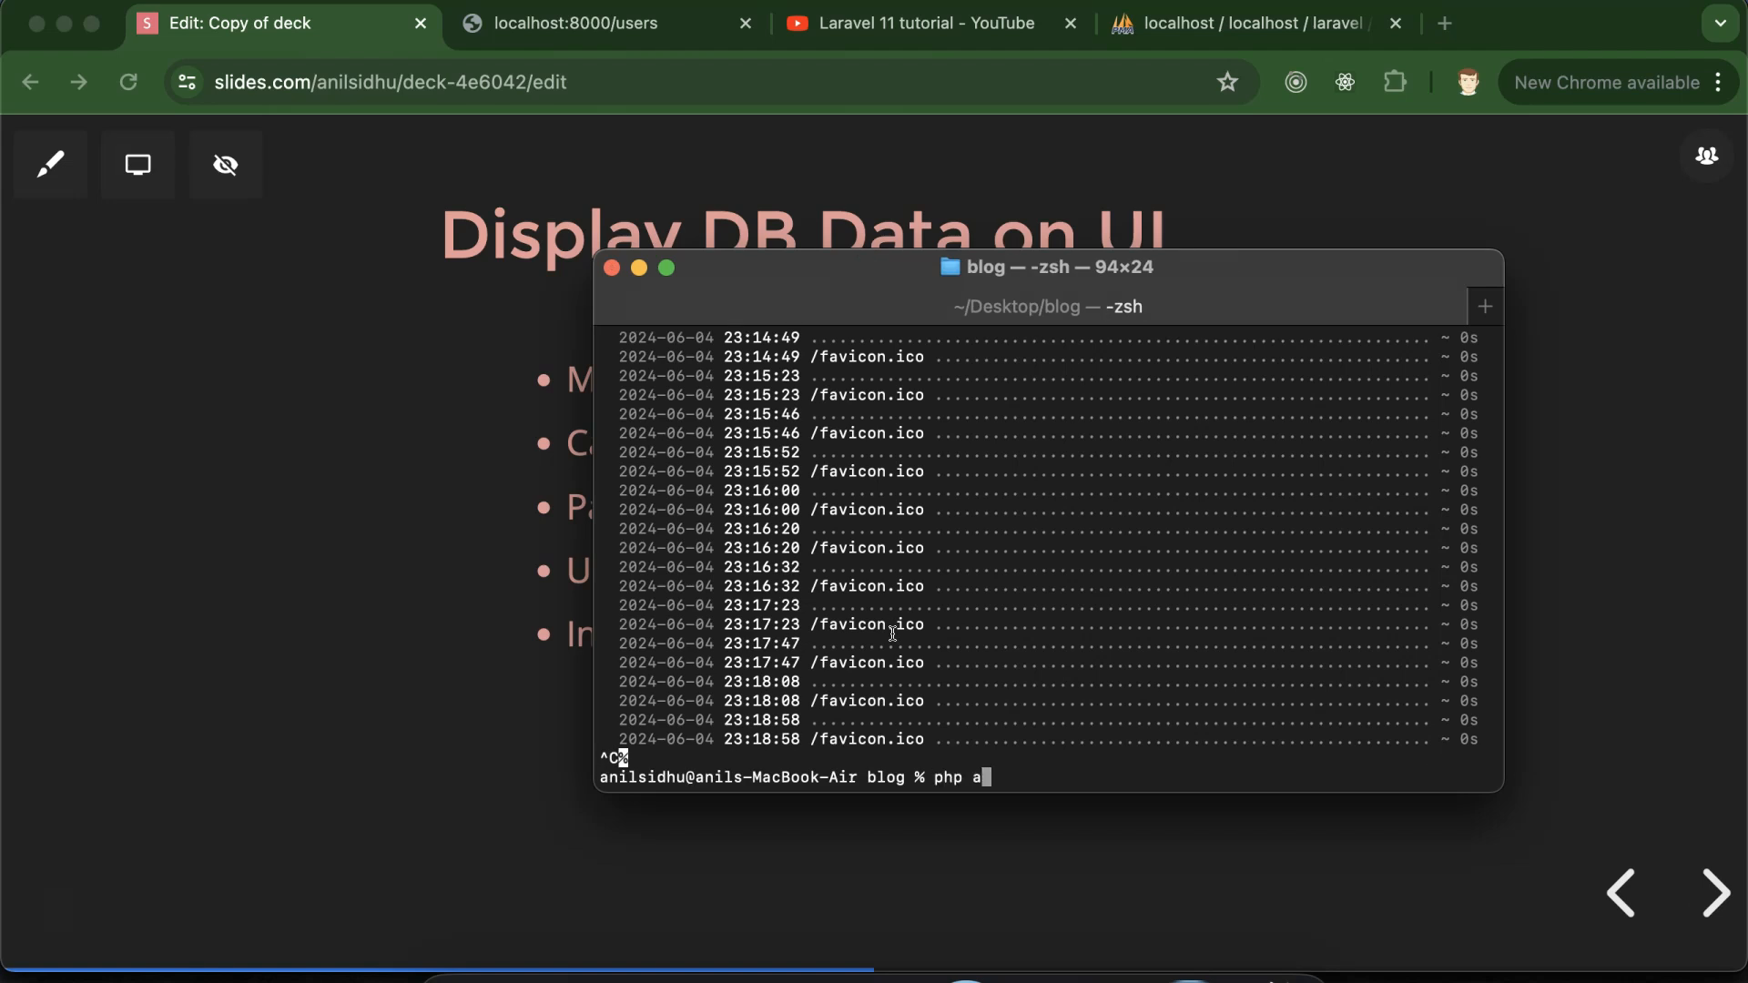
{"action": "type", "text": "rtisan make"}
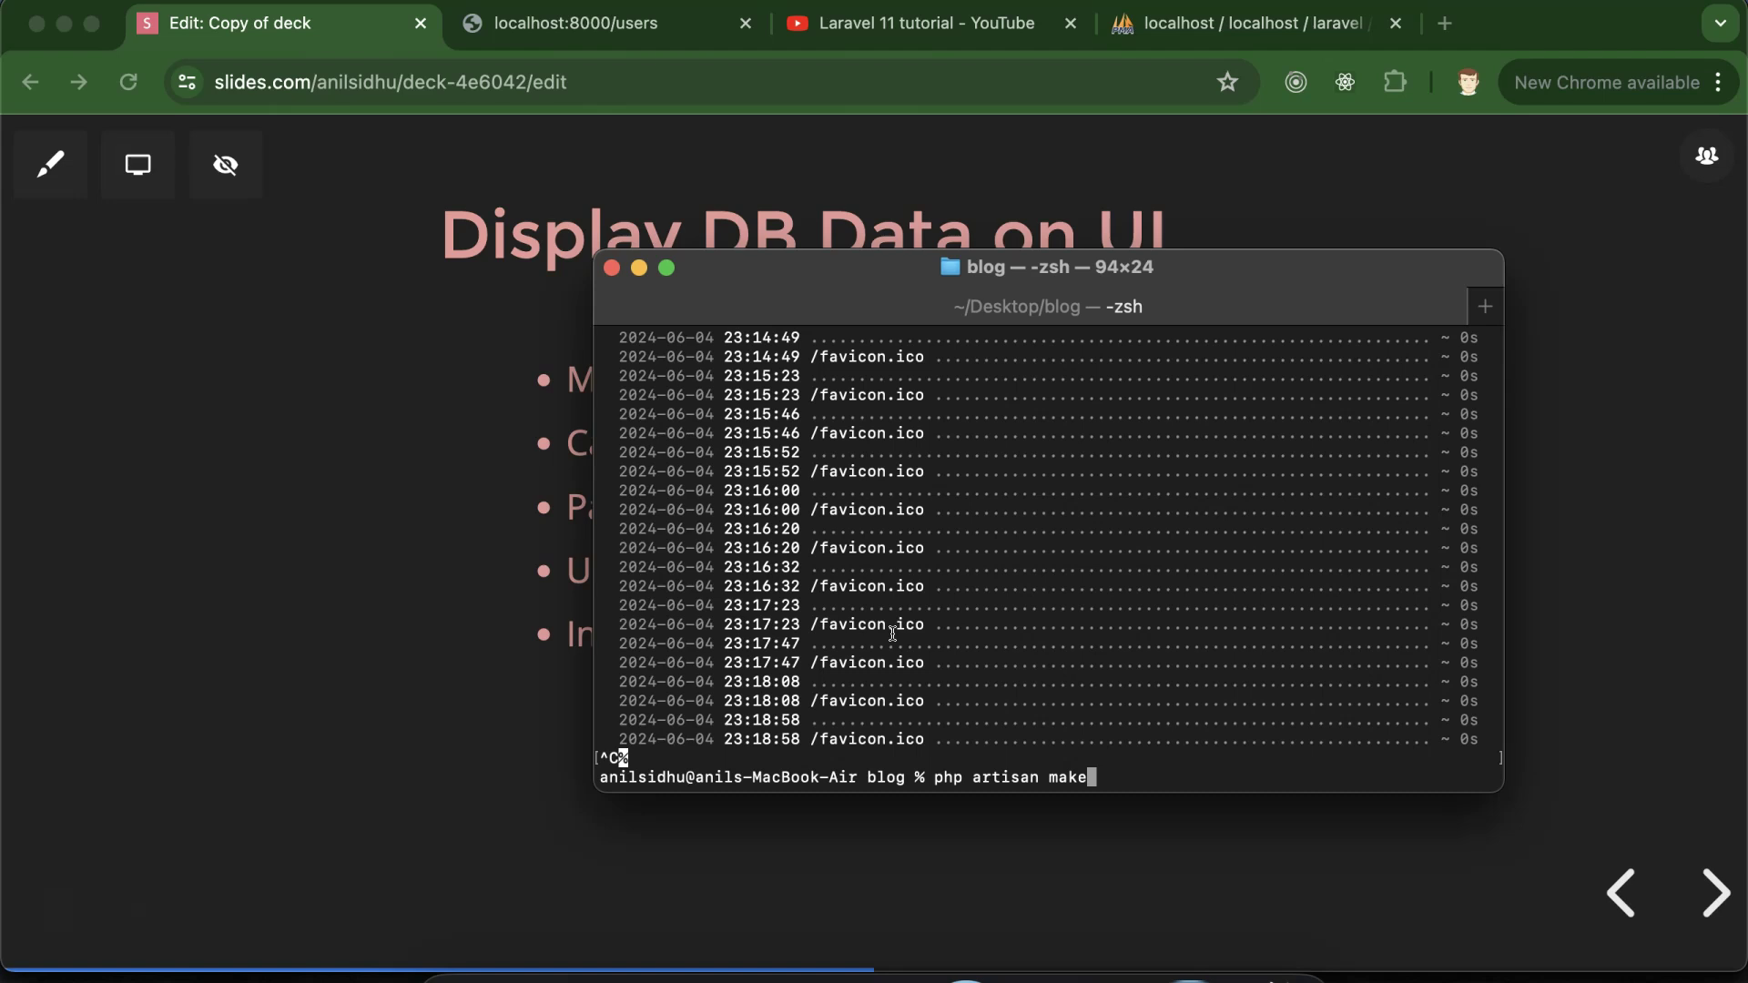
{"action": "type", "text": ":view"}
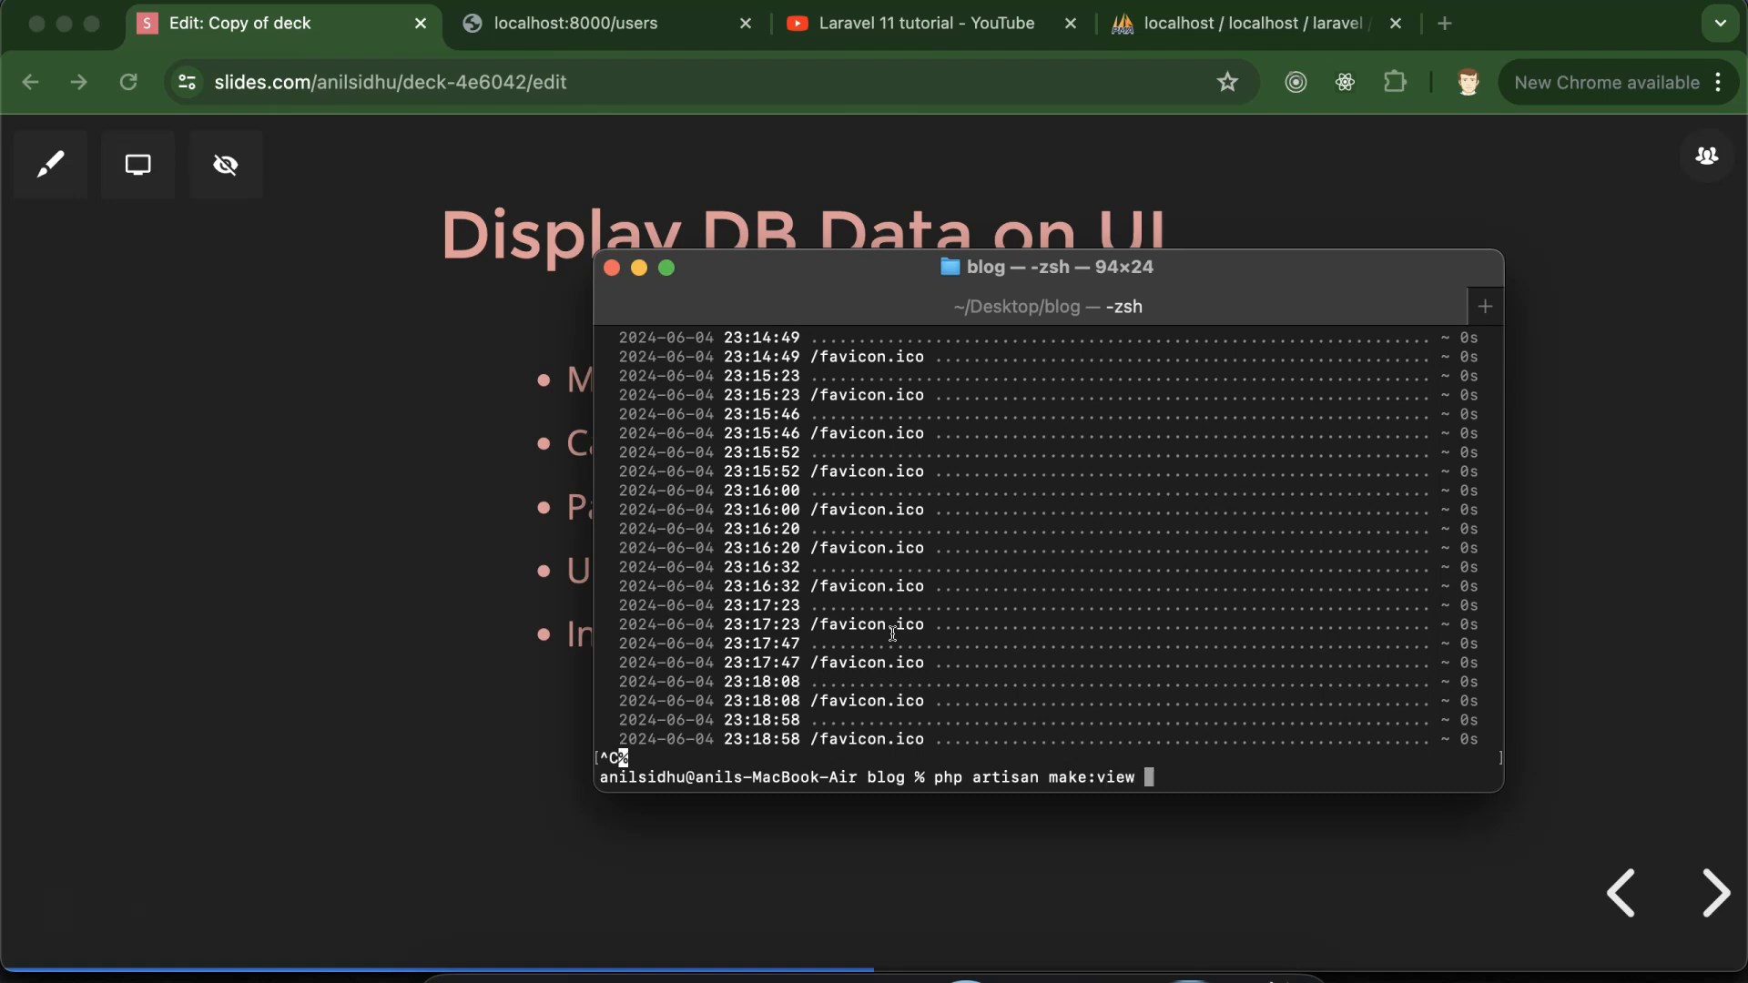
{"action": "type", "text": "users"}
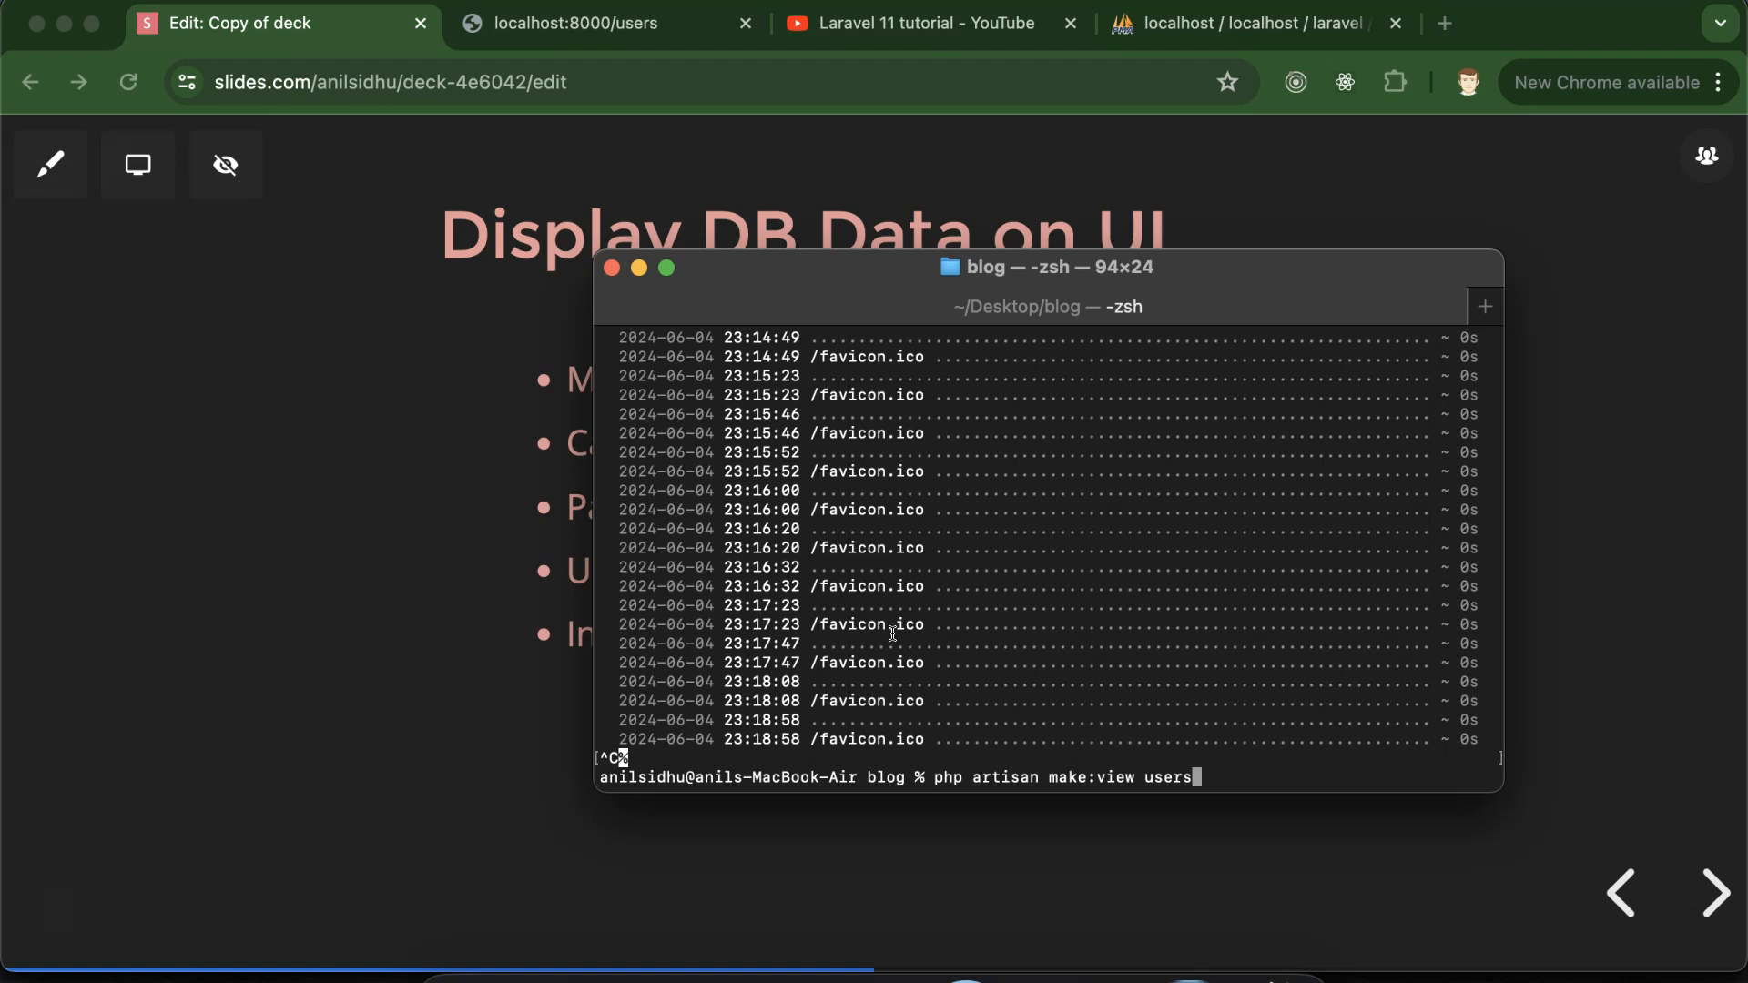
Check the laravel database's users table in phpMyAdmin, holding the anil record
{"action": "left_click", "coordinate": [1235, 28]}
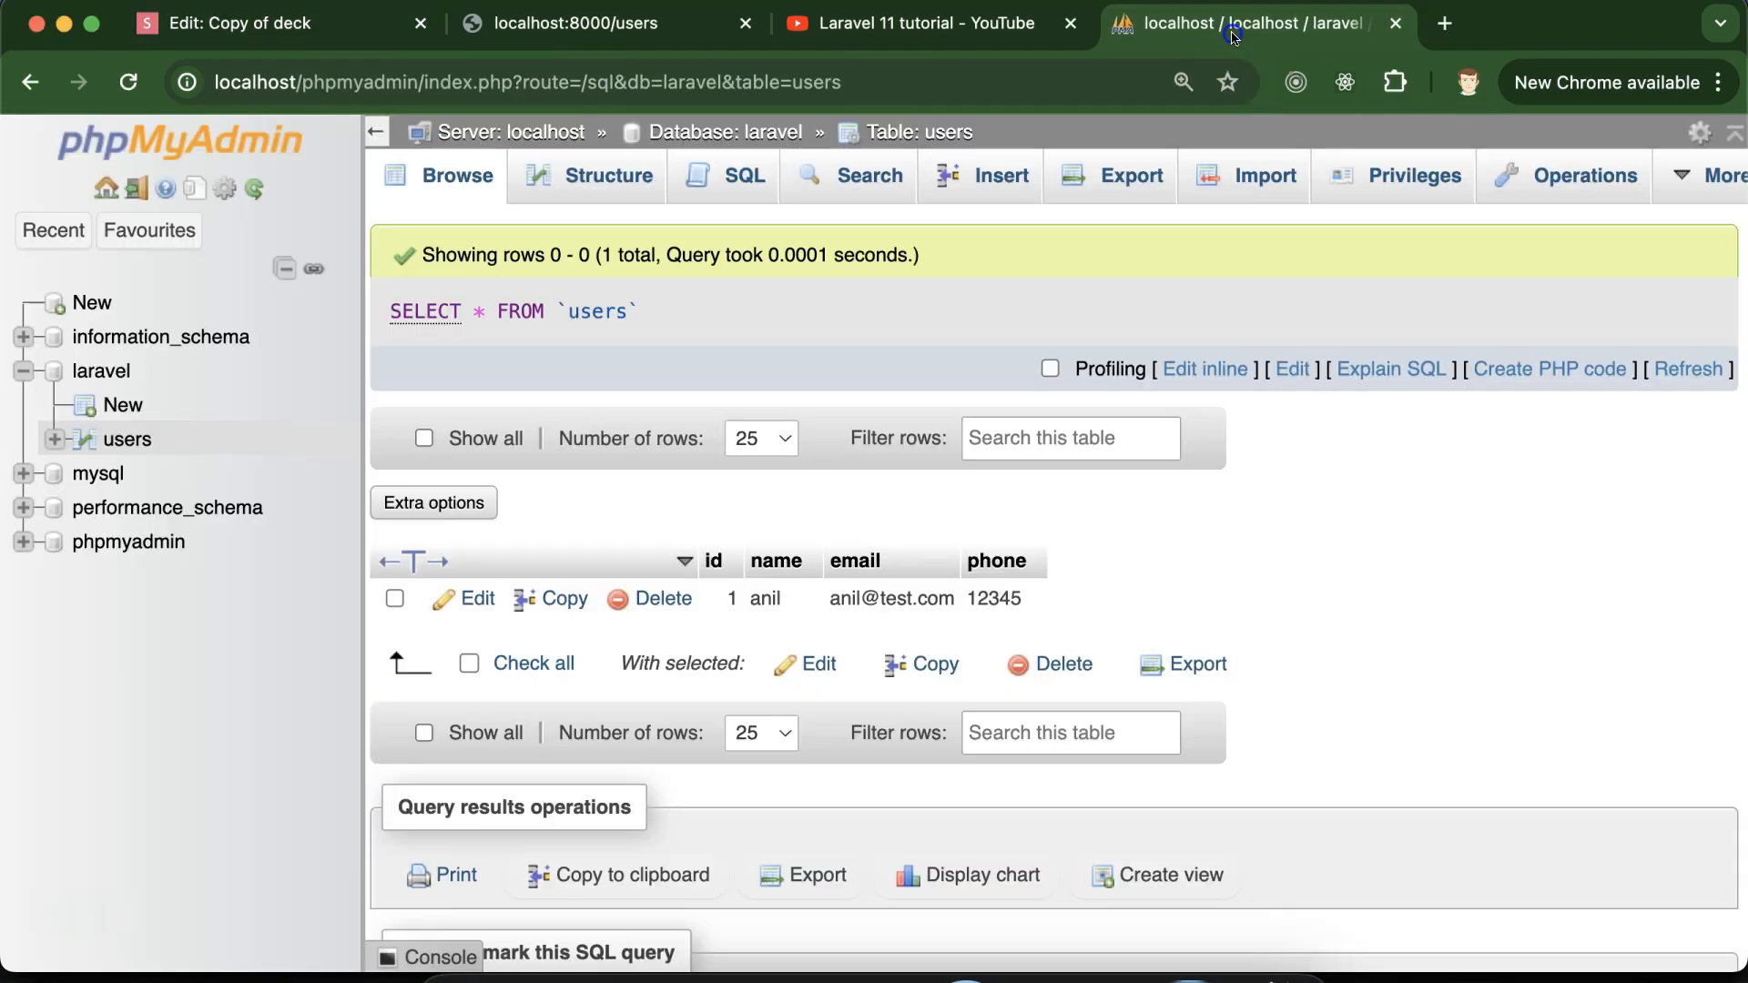
{"action": "mouse_move", "coordinate": [345, 26]}
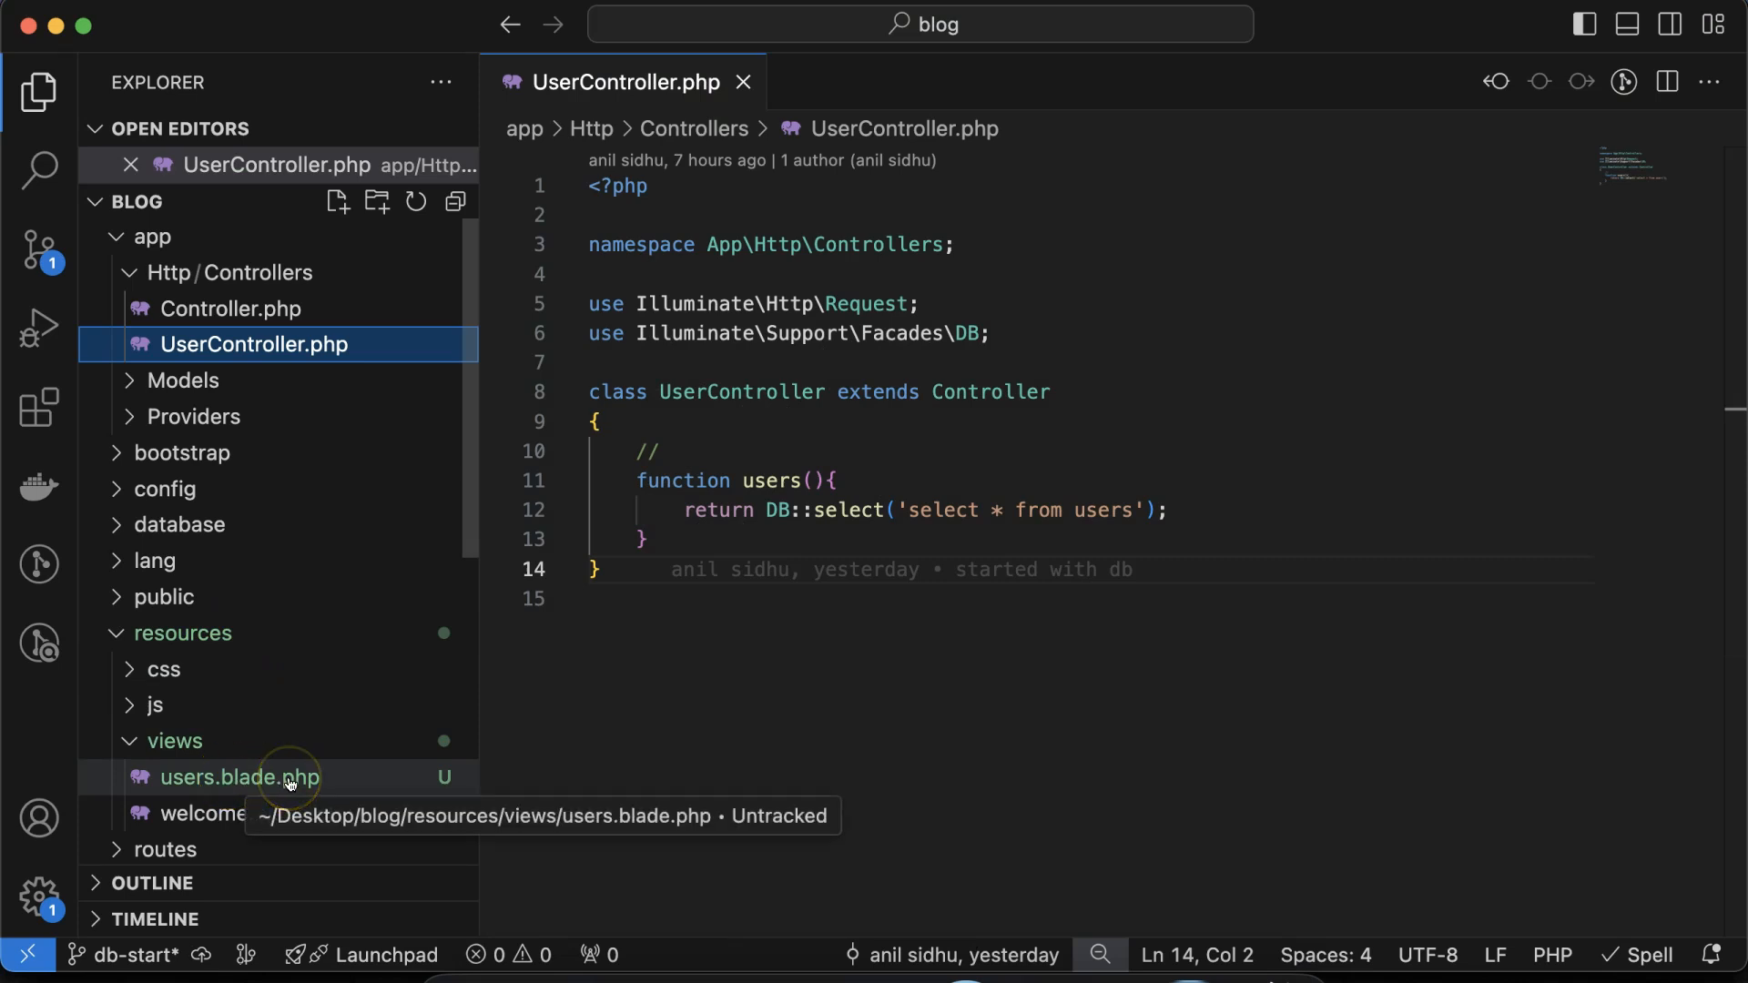
Add an <h1>Users List</h1> heading to users.blade.php, then return to UserController.php
{"action": "left_click", "coordinate": [239, 778]}
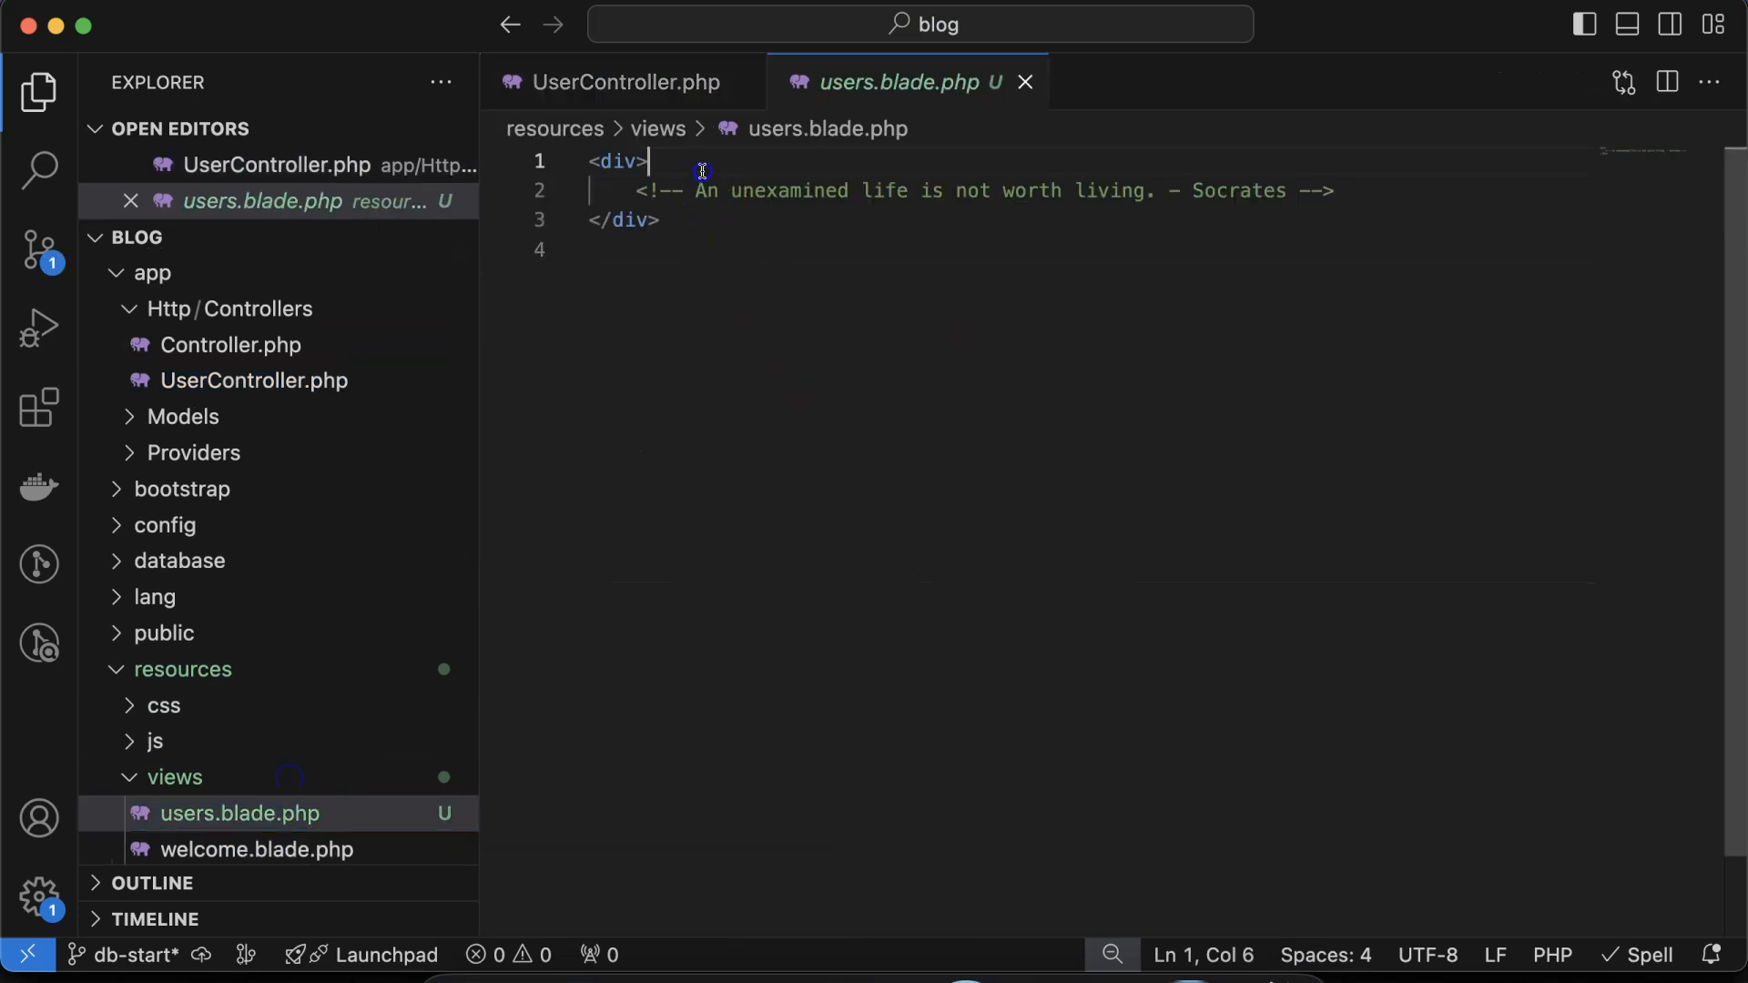
{"action": "type", "text": "<h1></h1>"}
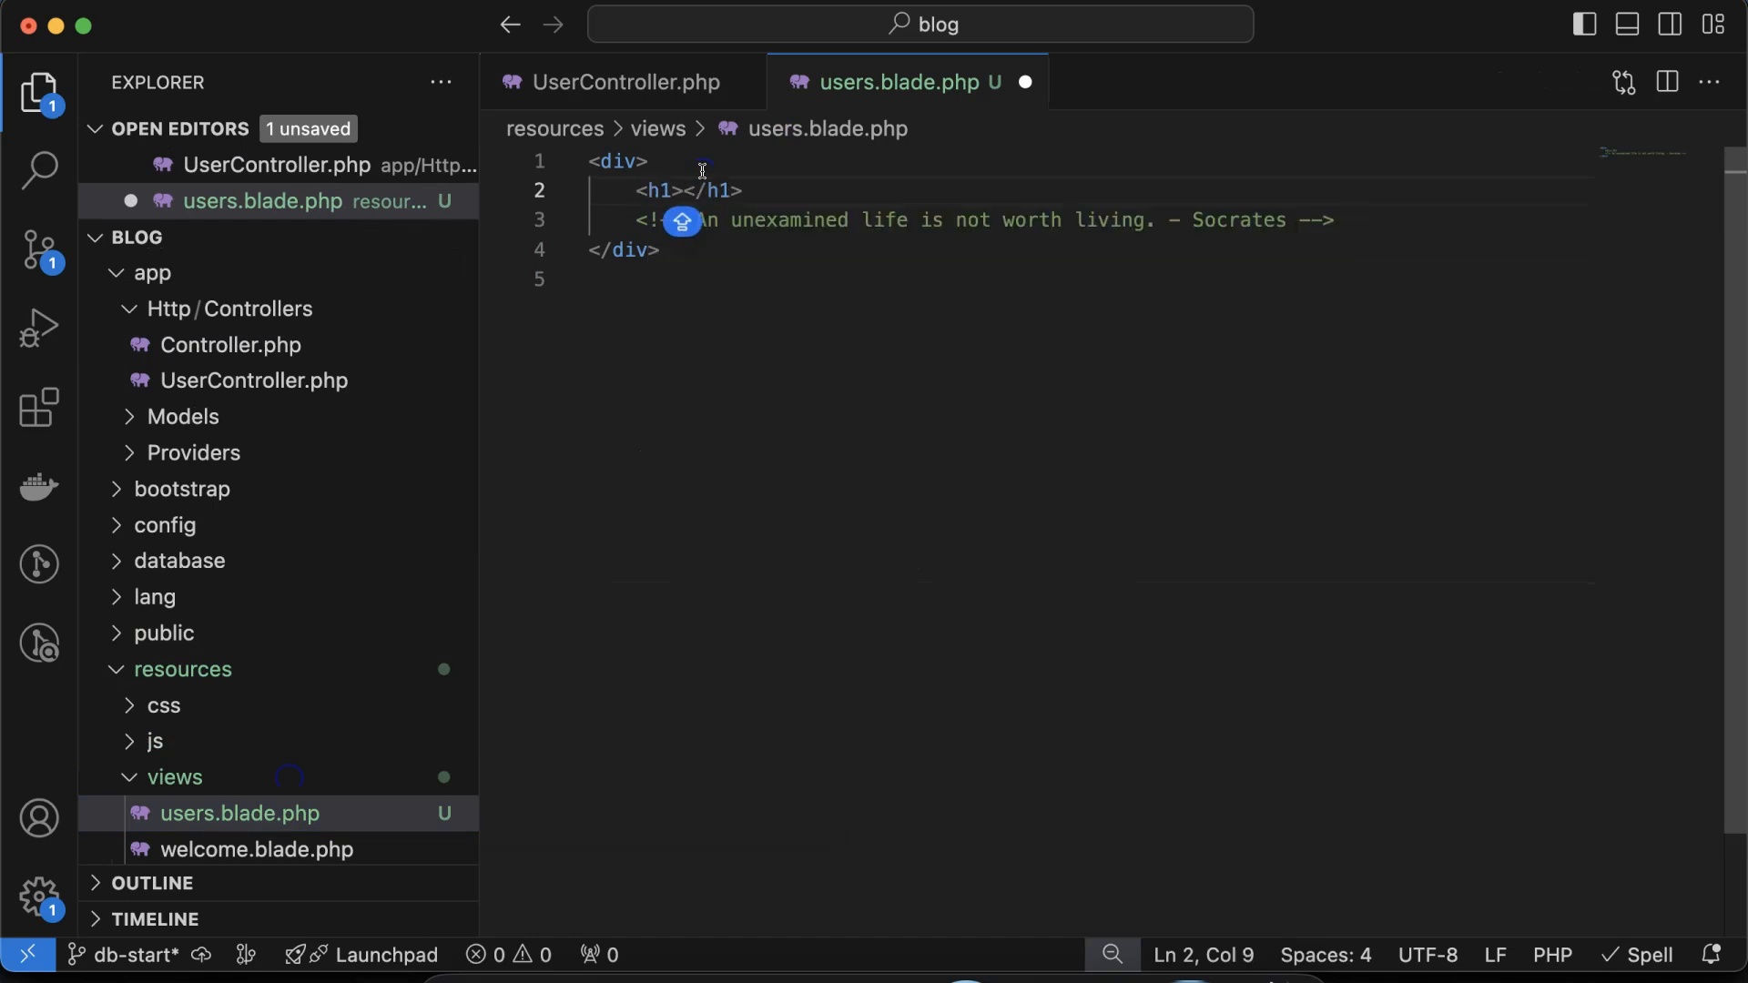
{"action": "type", "text": "Users List"}
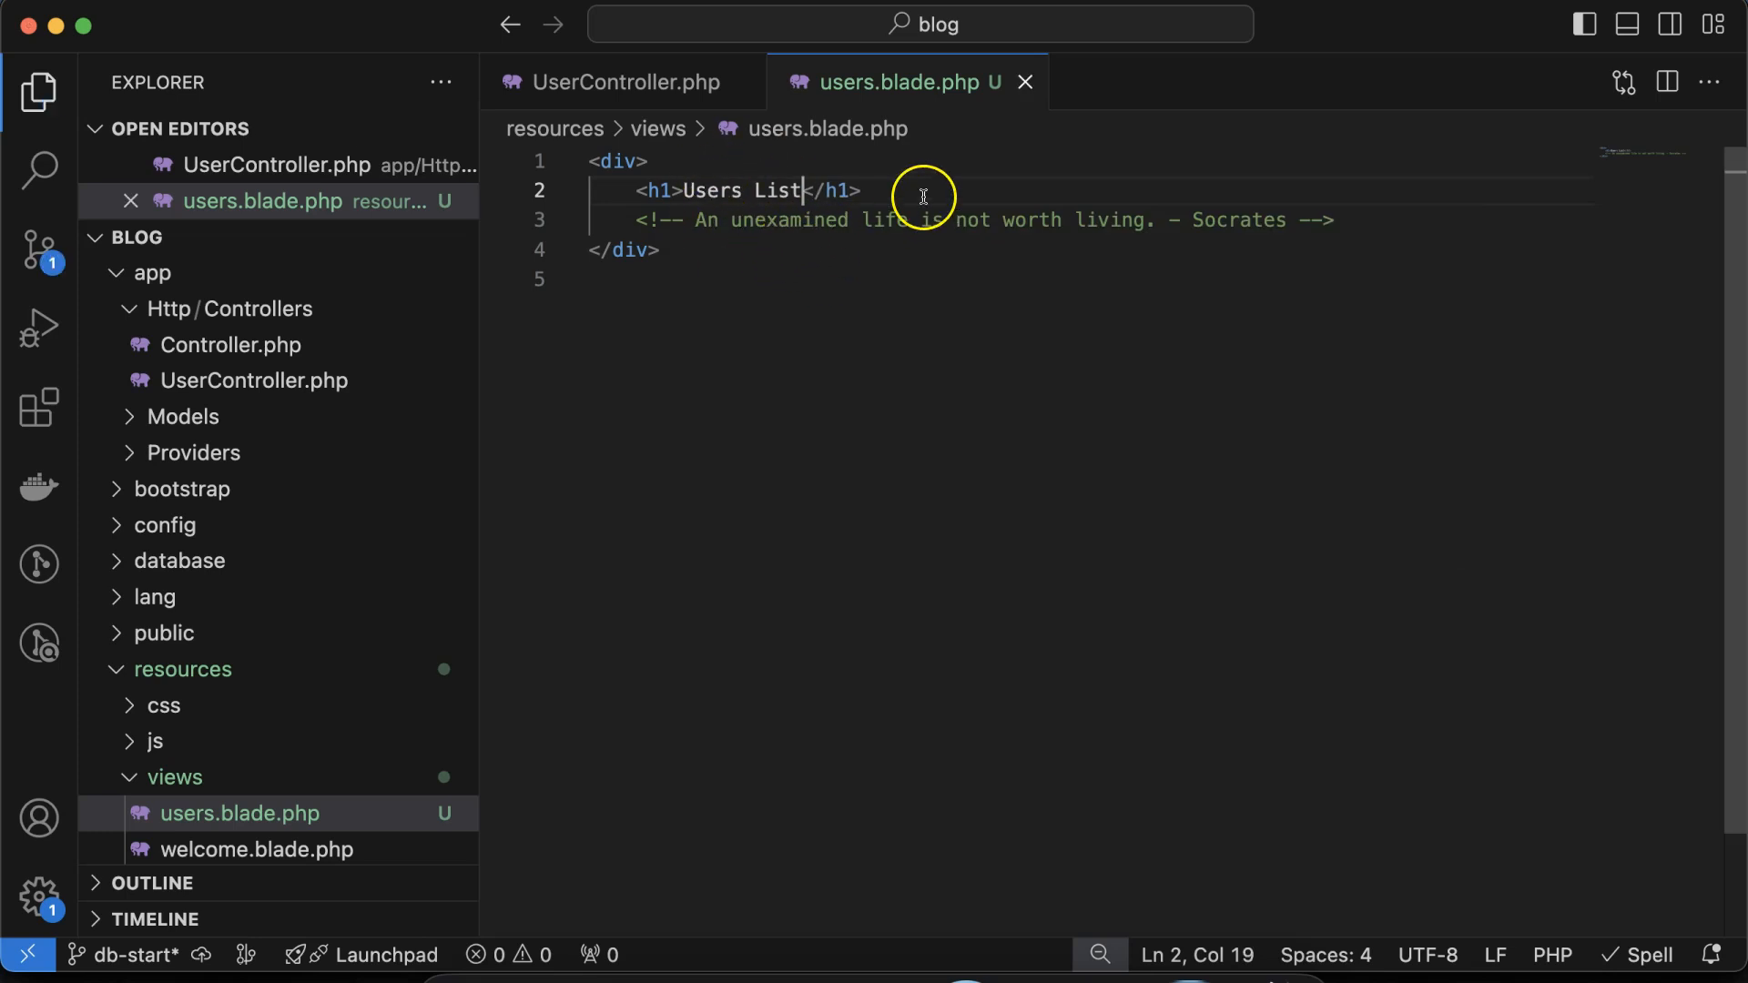
{"action": "left_click", "coordinate": [629, 82]}
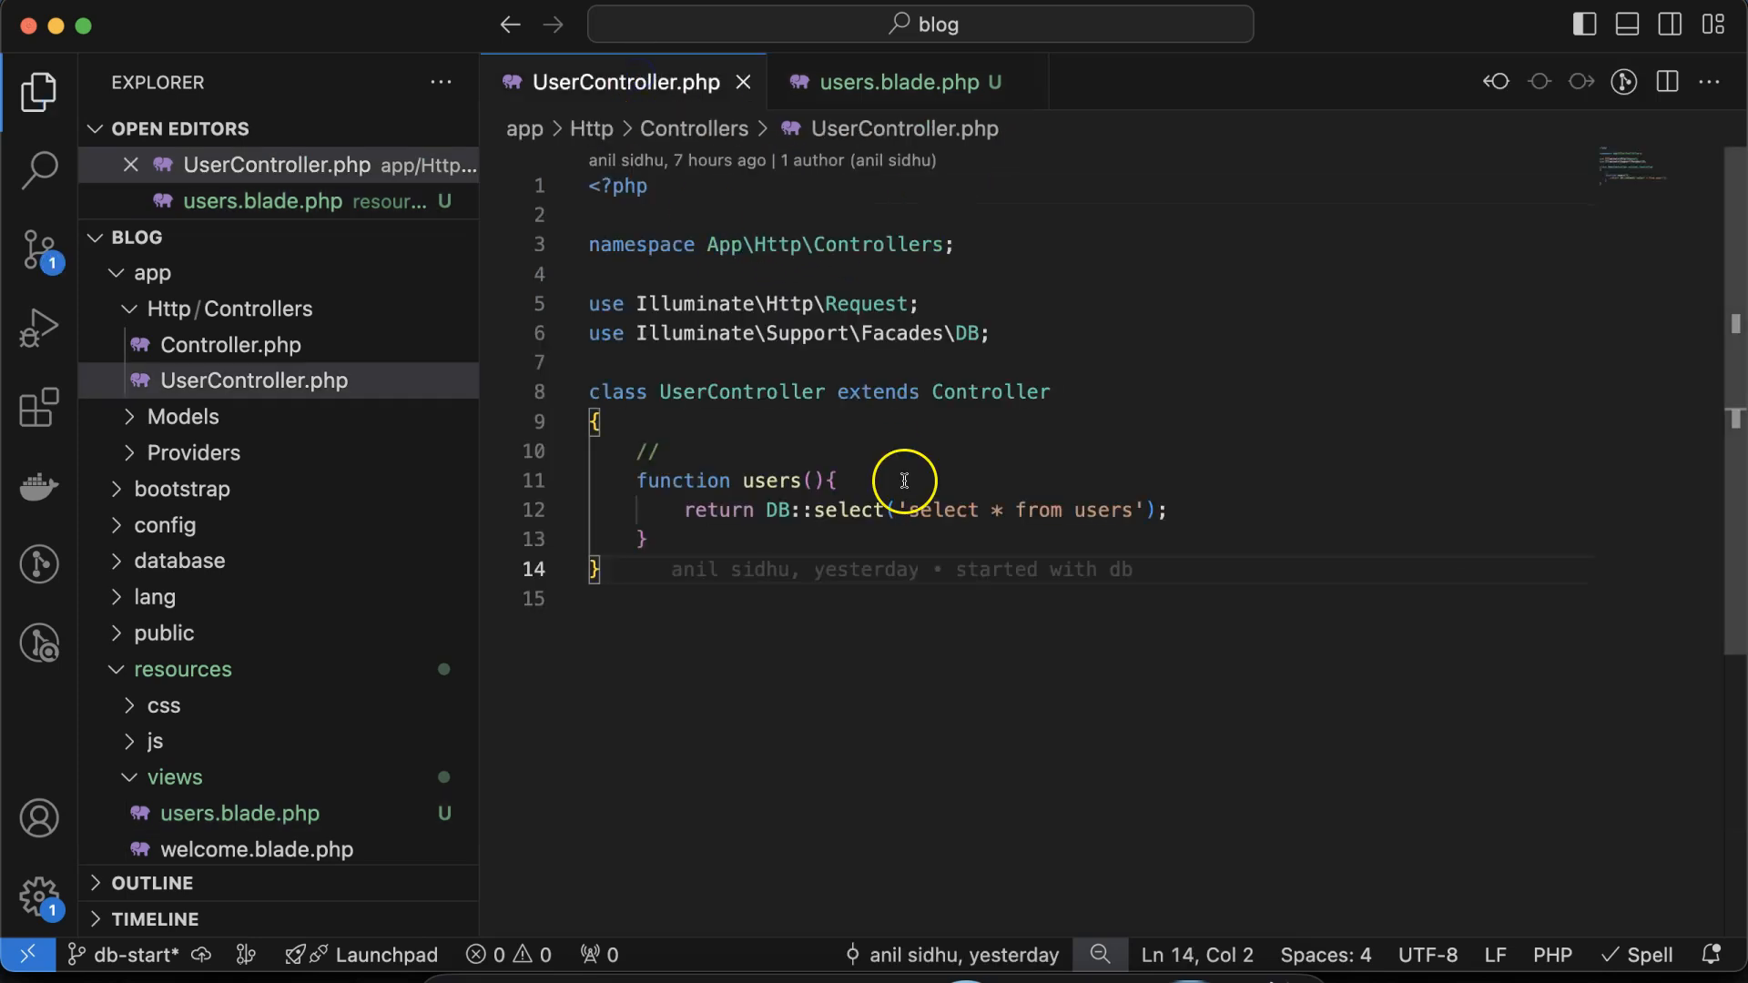
Assign the query result to $users and return view('users') on a new line
{"action": "double_click", "coordinate": [714, 510]}
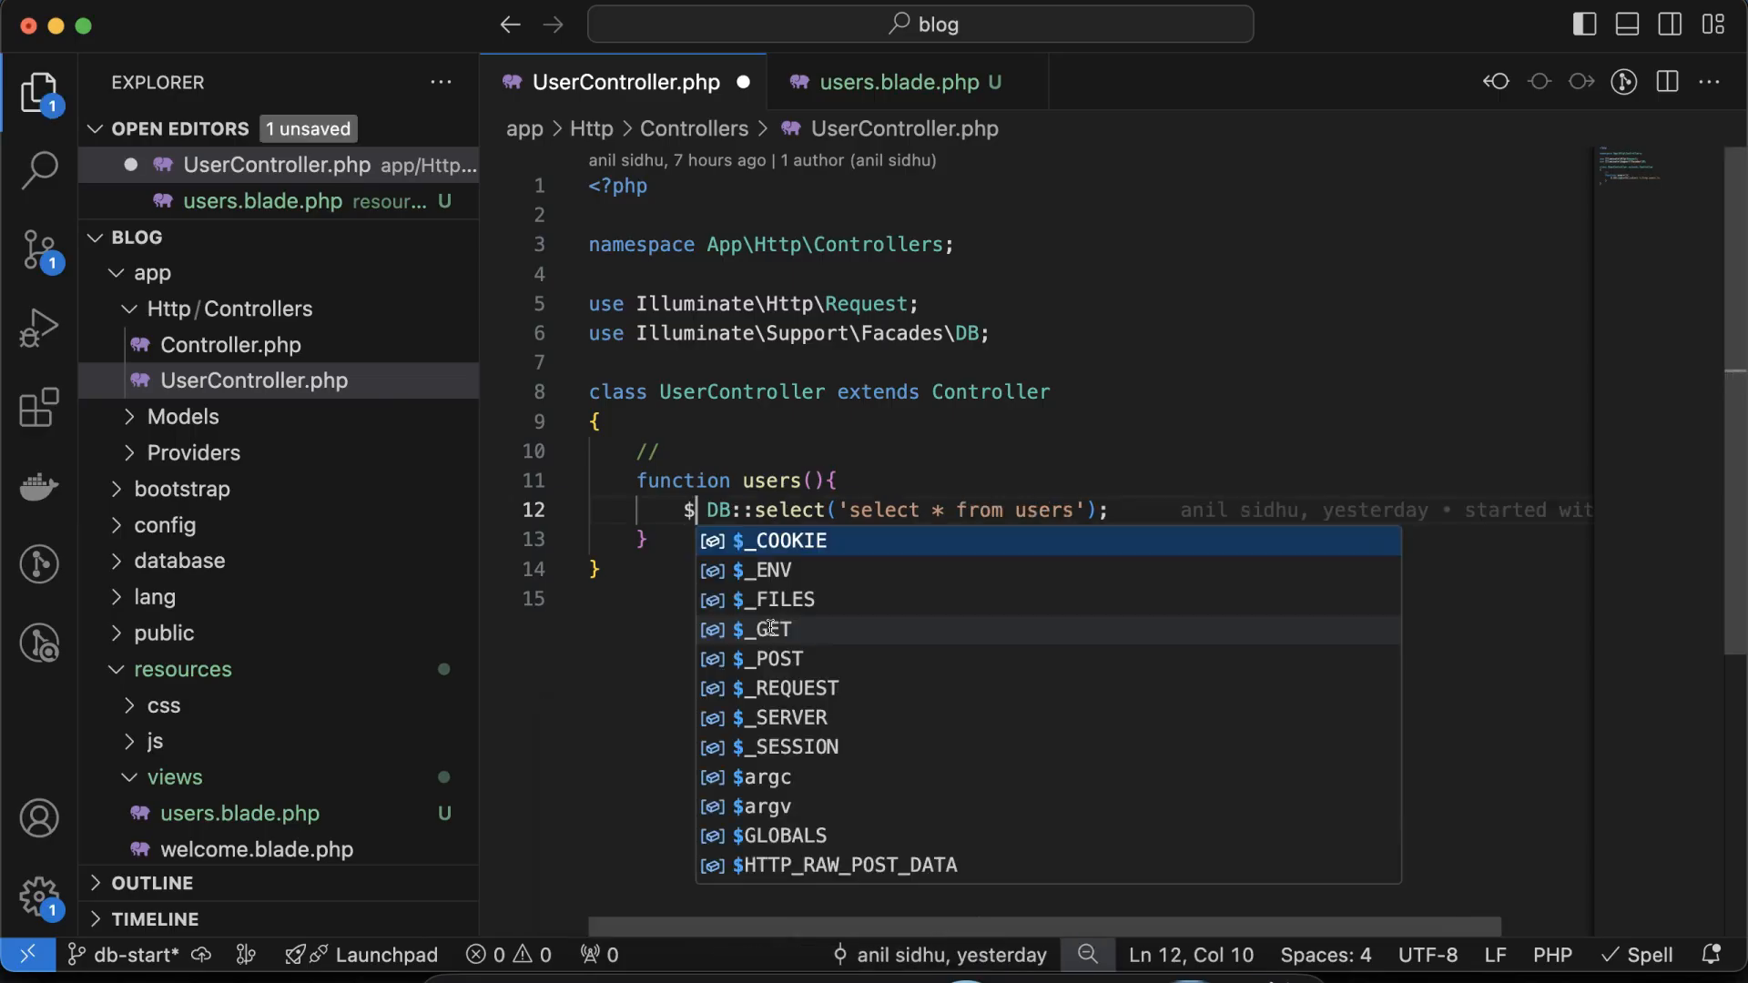
{"action": "type", "text": "users="}
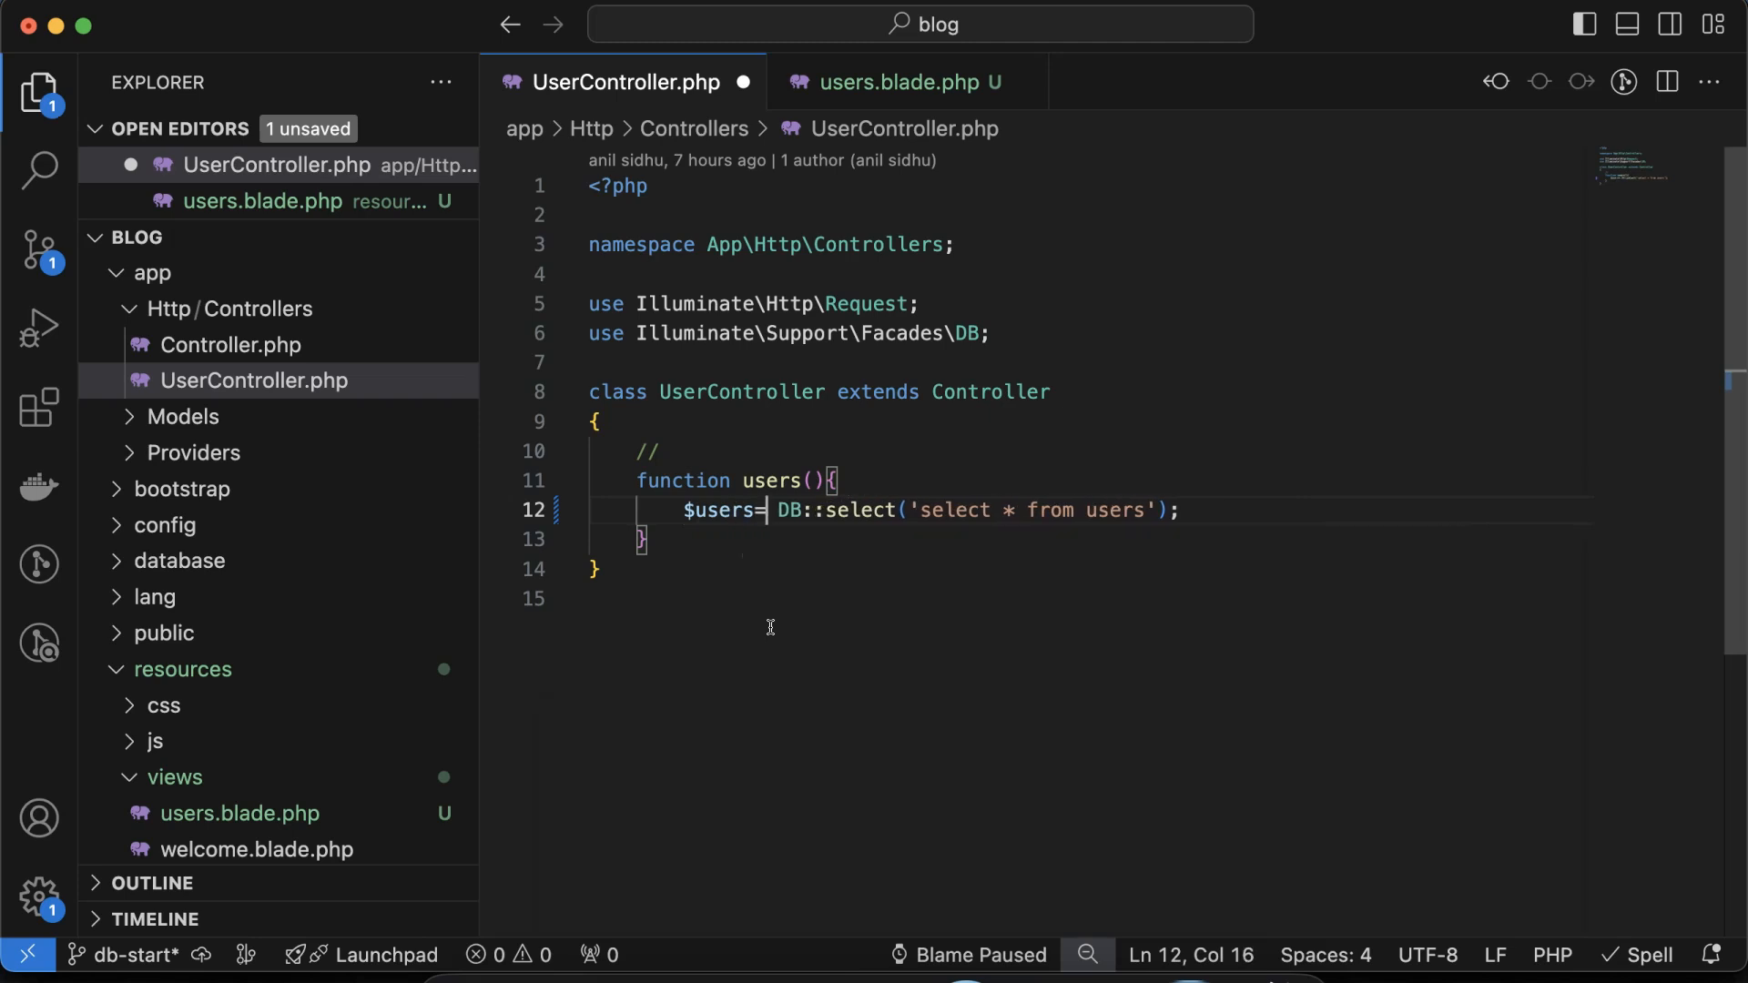
{"action": "key", "text": "Enter"}
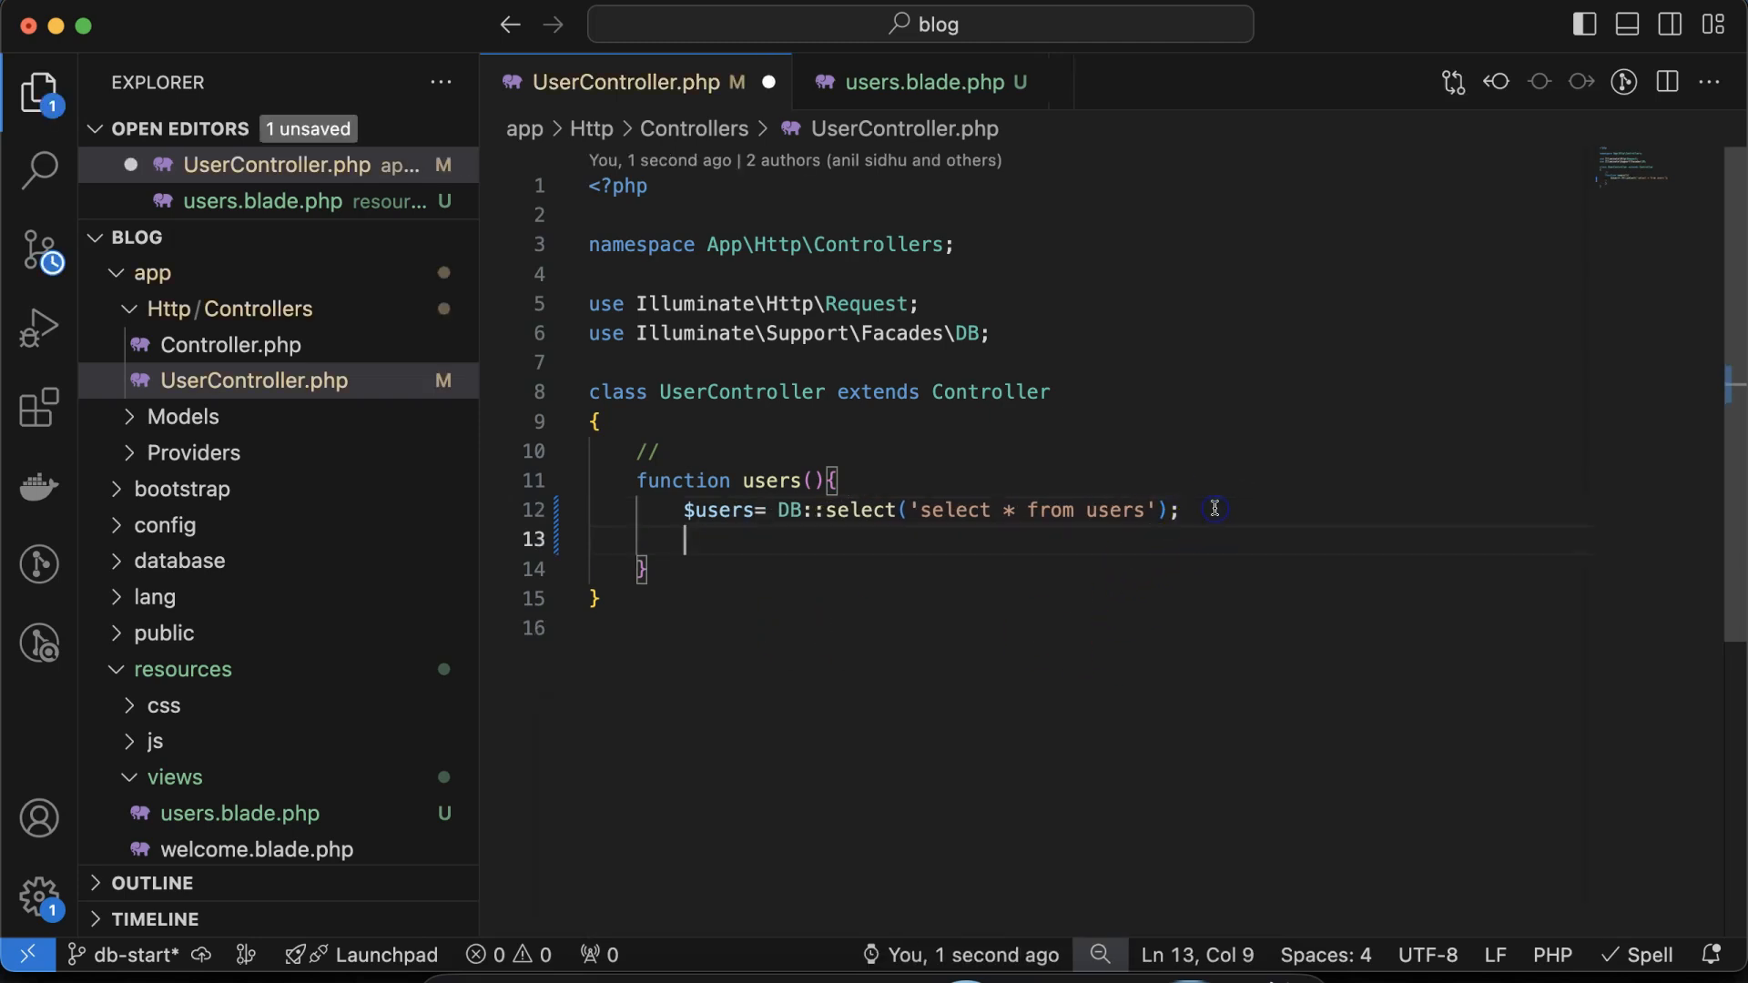
{"action": "type", "text": "return view(;'"}
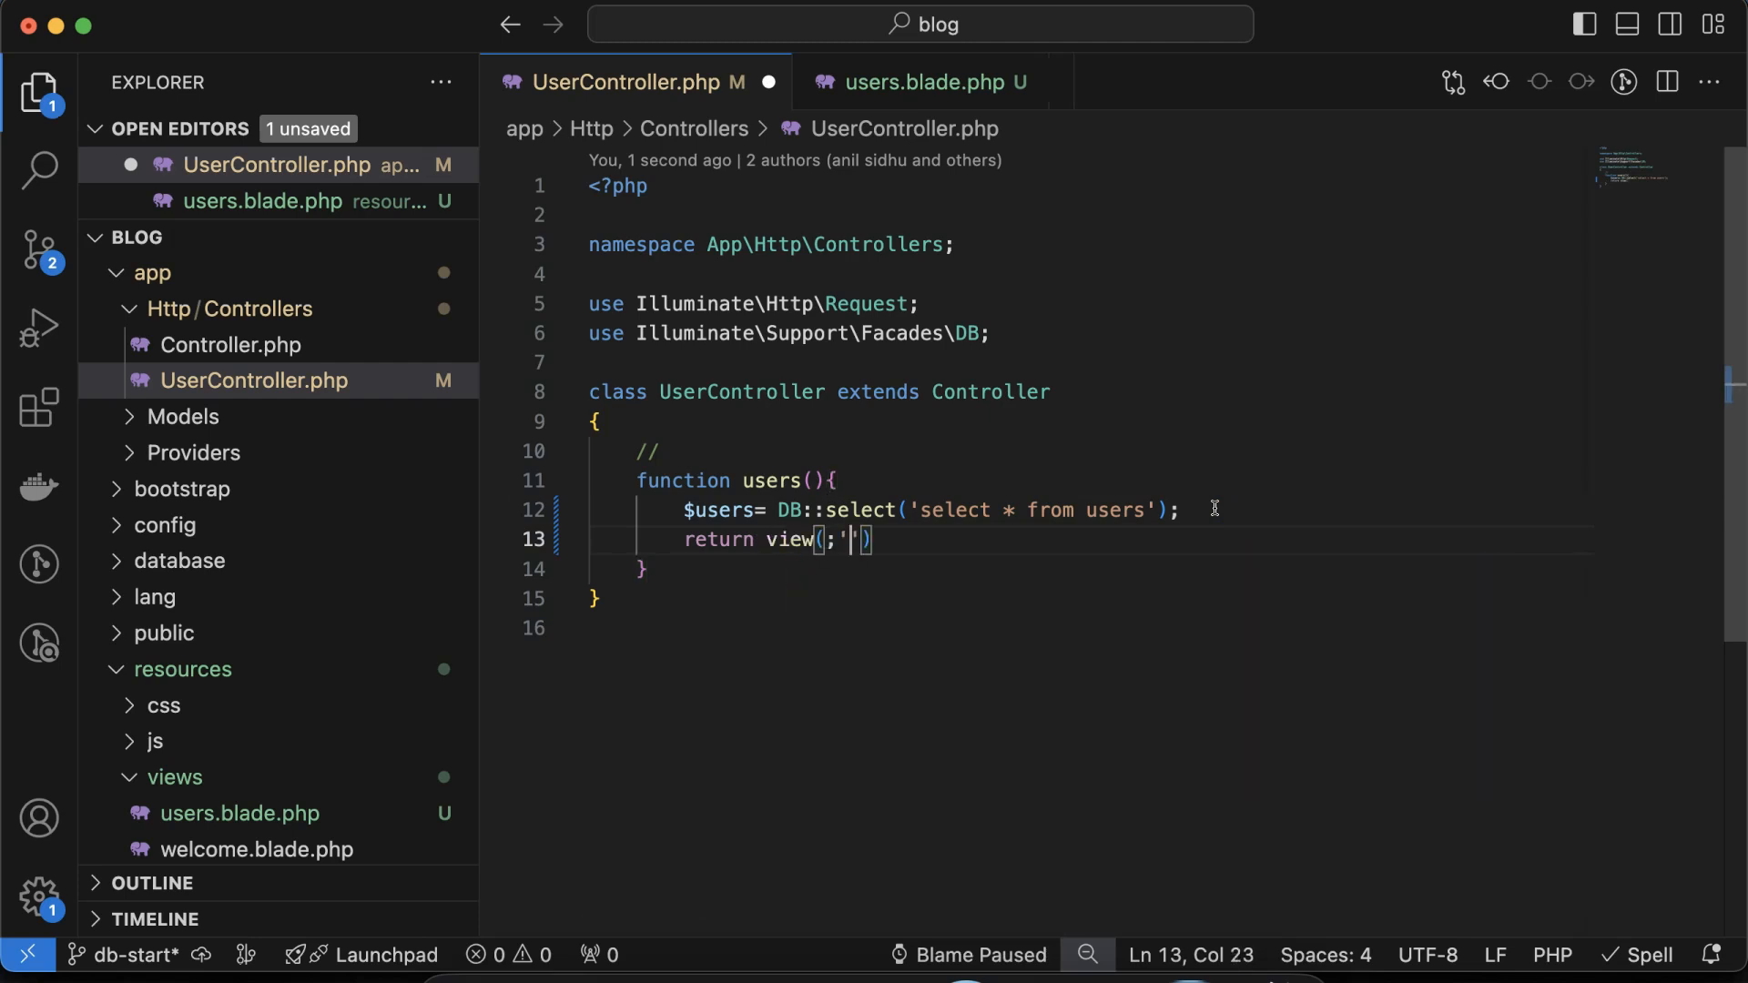
{"action": "type", "text": "user"}
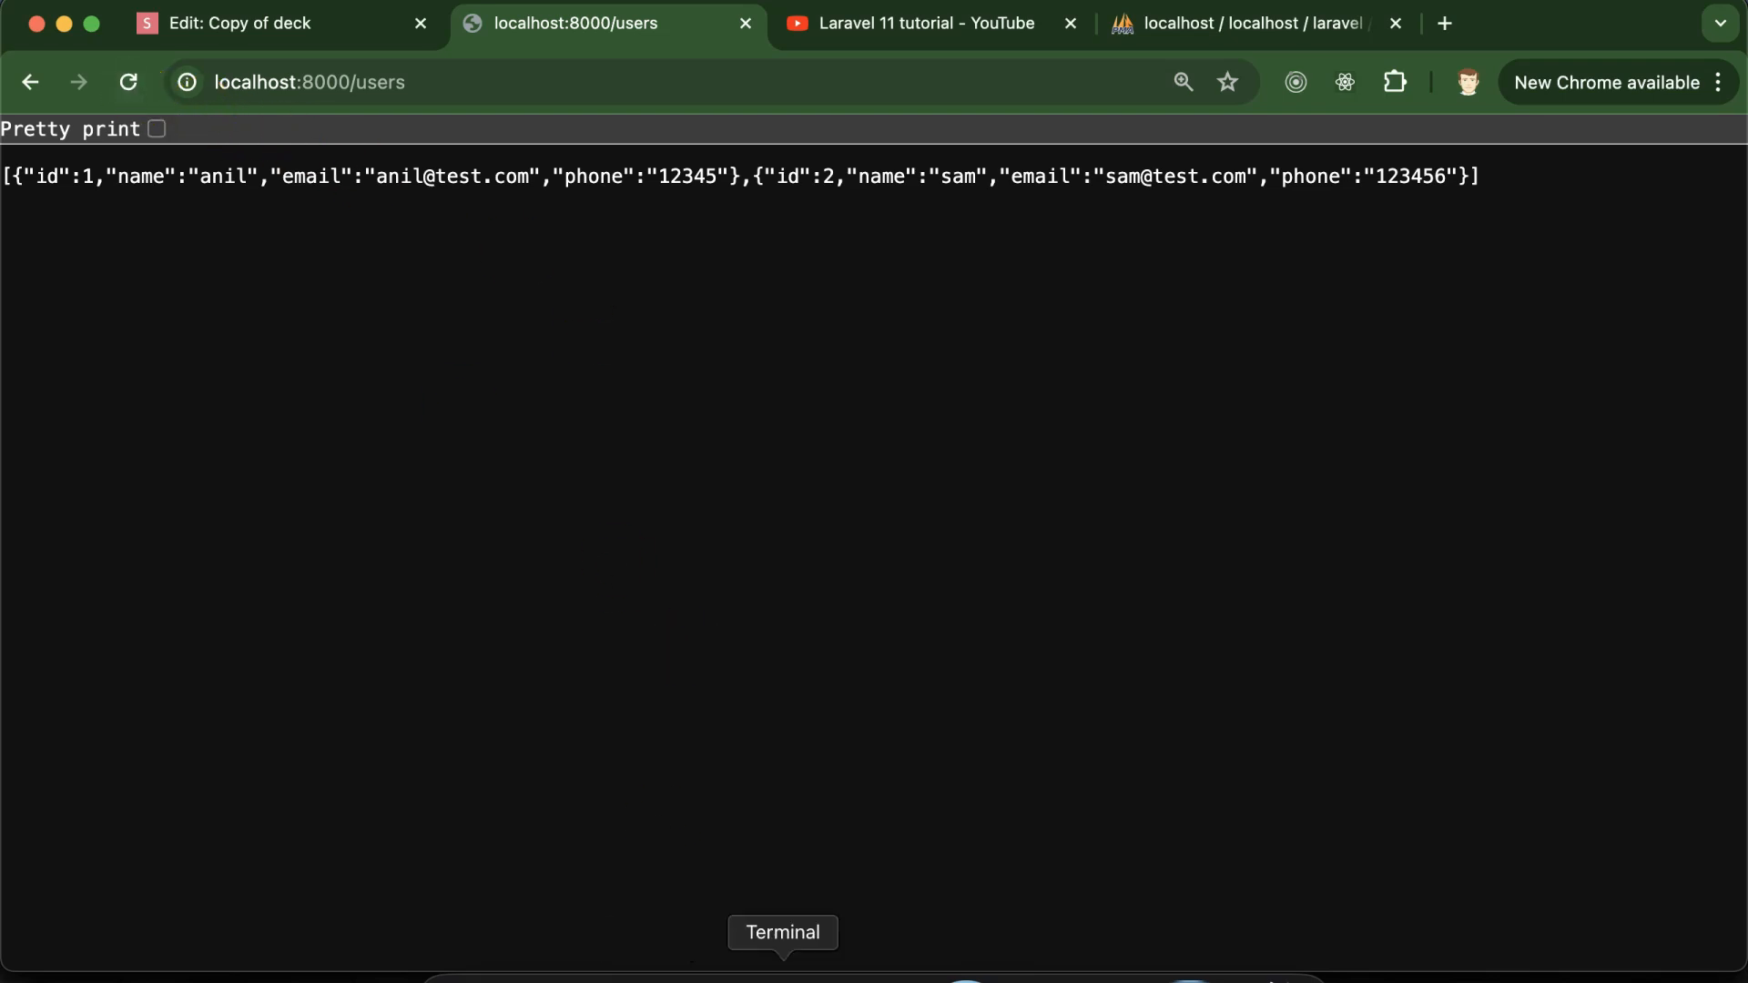
Bring up the Terminal window from the Dock to rerun php artisan serve
{"action": "left_click", "coordinate": [781, 934]}
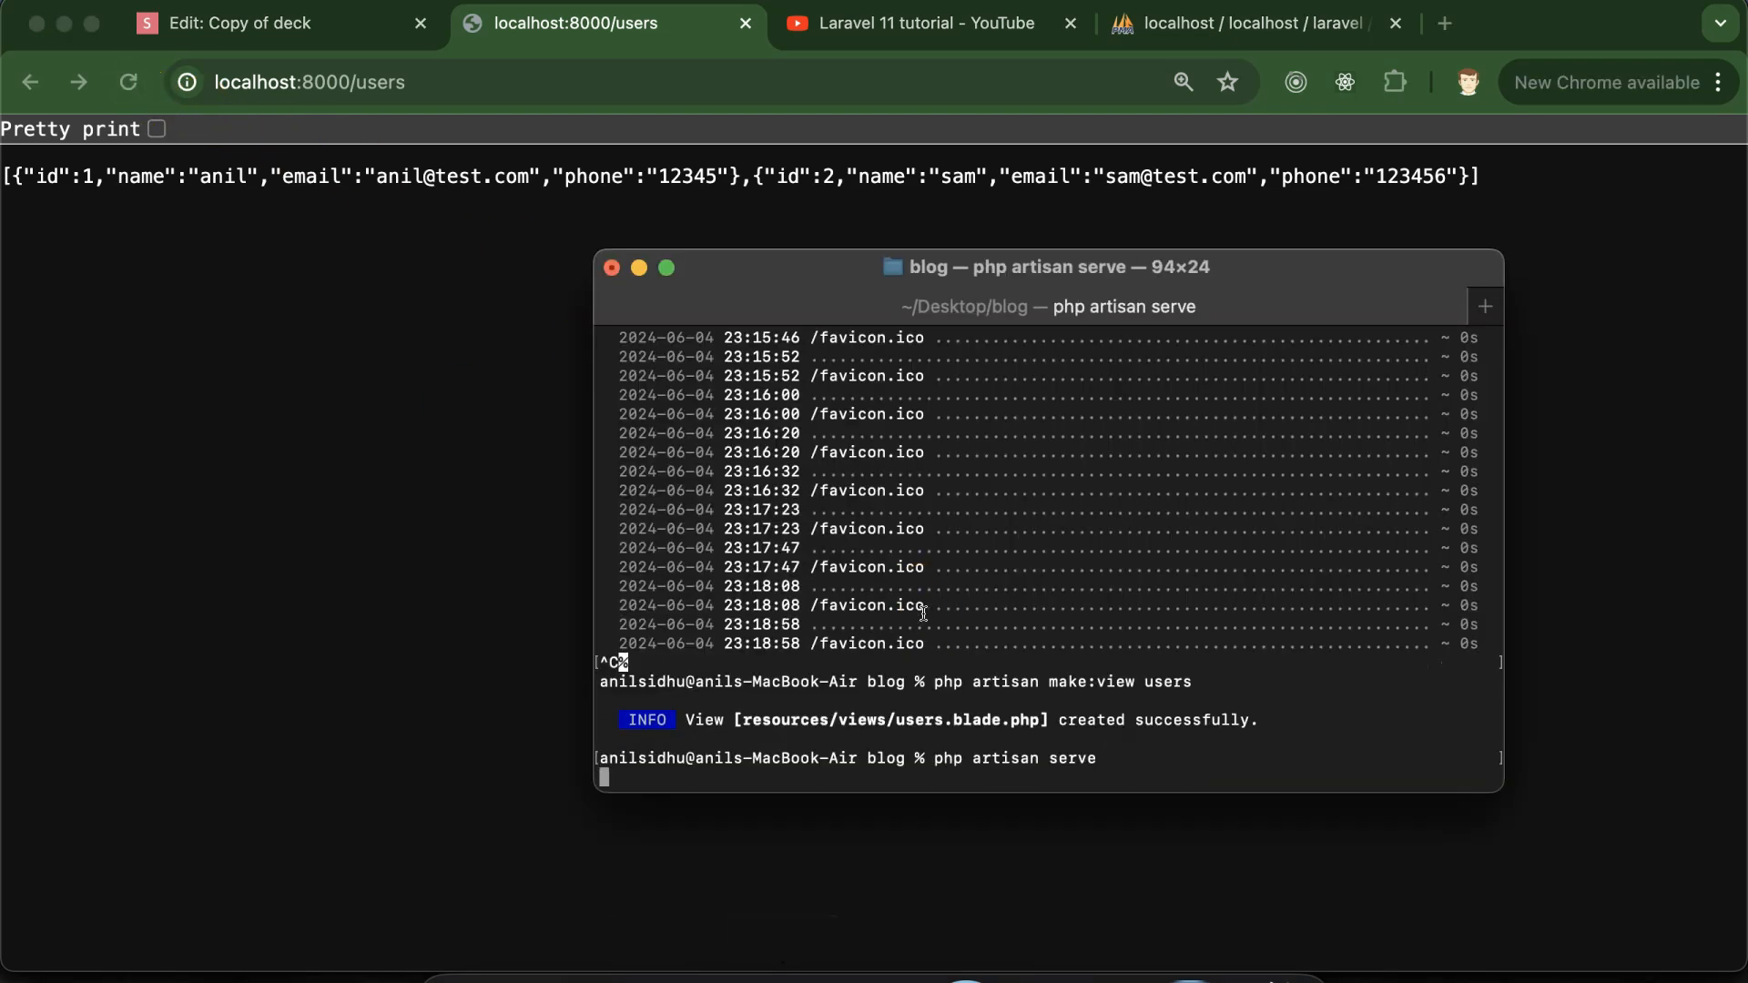
{"action": "left_click", "coordinate": [128, 82]}
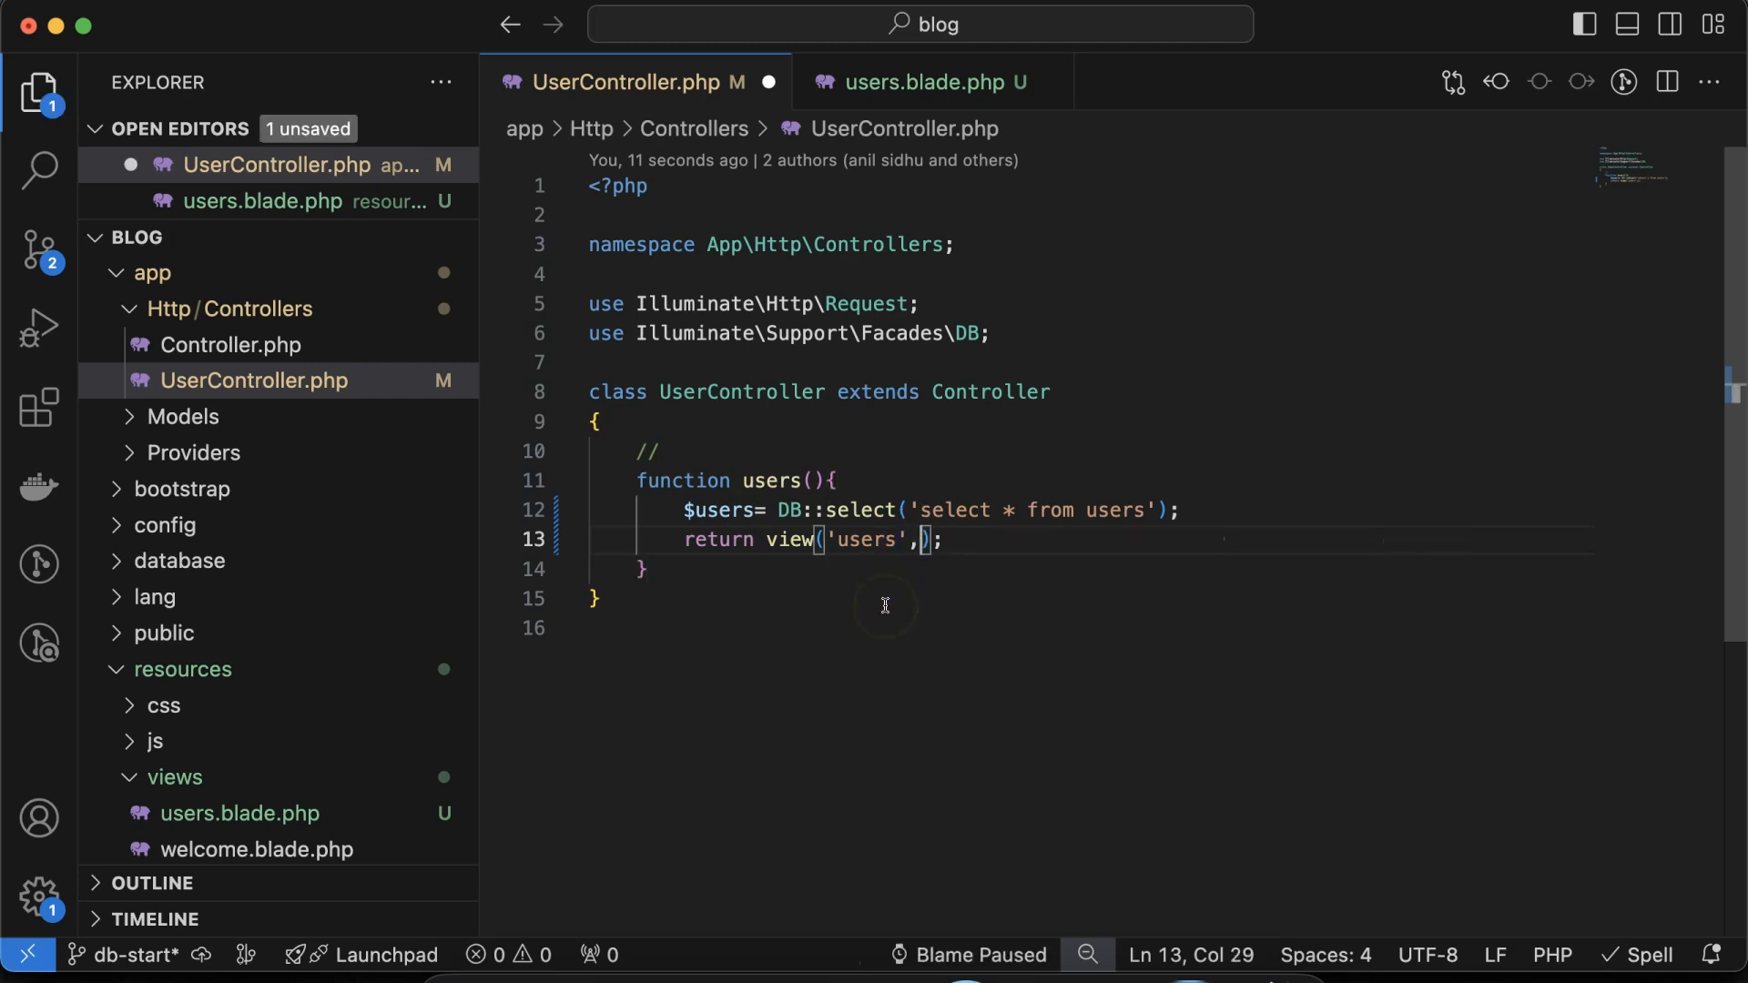
Pass ["users"=>$users] as the data argument to view('users')
{"action": "type", "text": "[]"}
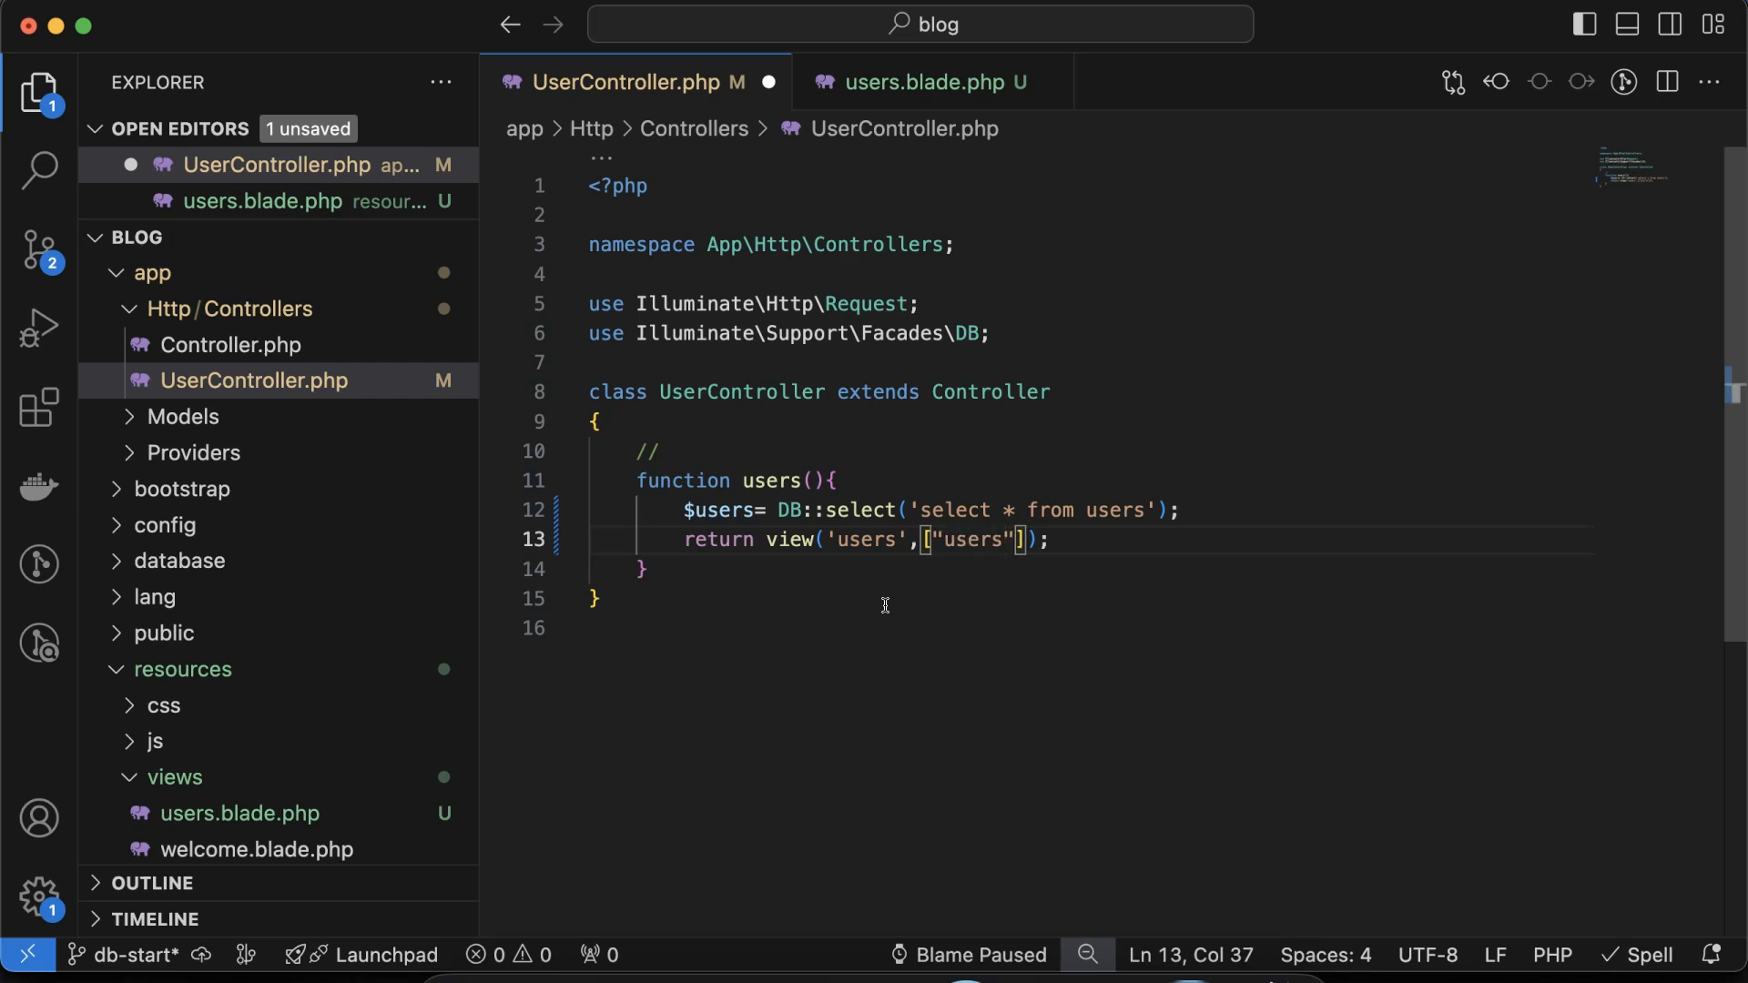
{"action": "type", "text": "=>"}
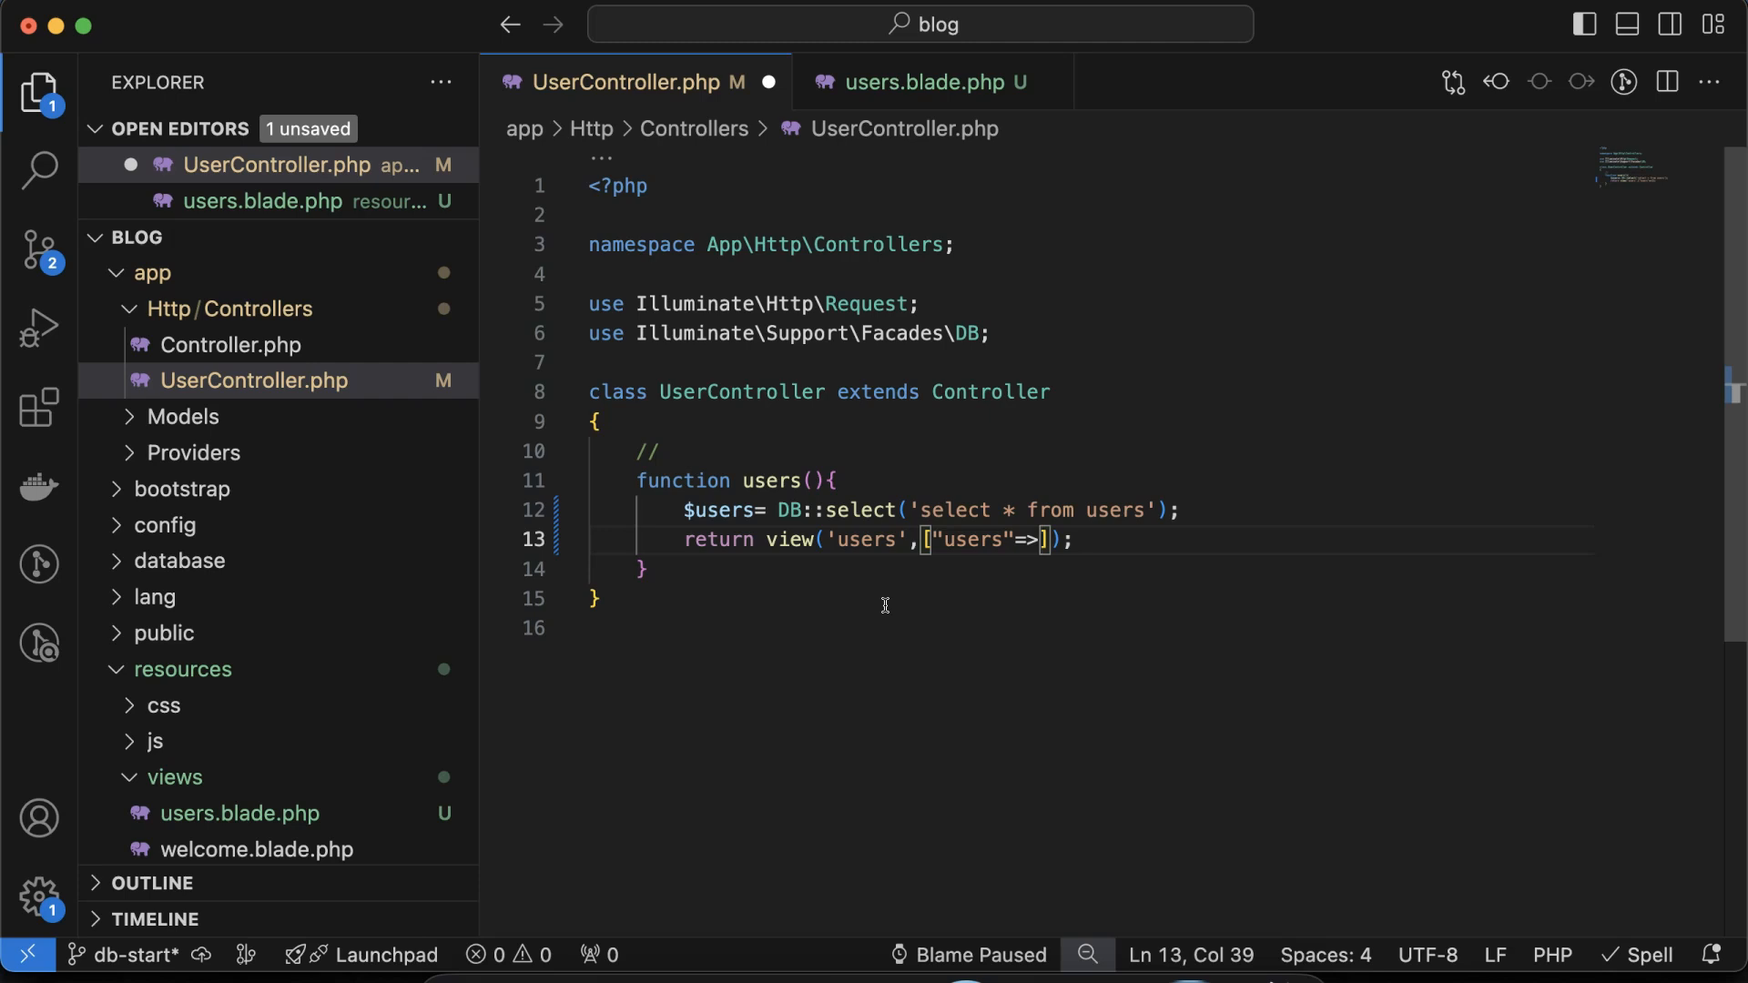
{"action": "type", "text": "$users"}
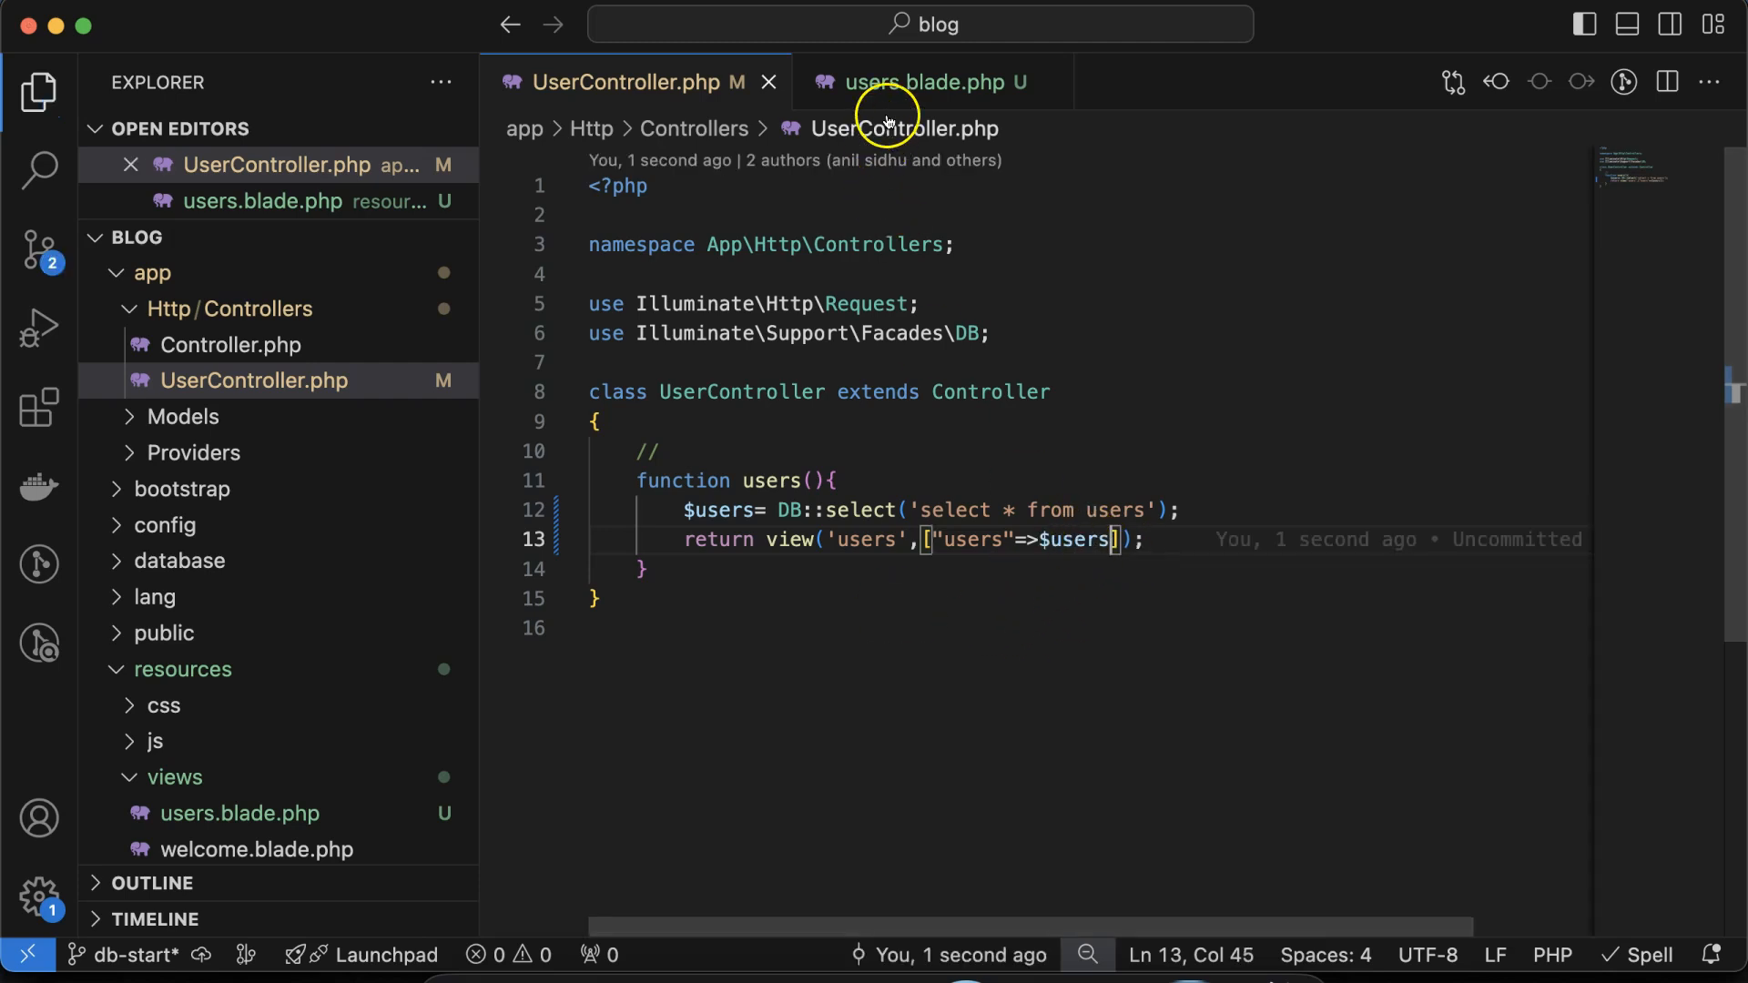
Add {{print_r($users)}} under the h1, confirming the variable name in UserController.php
{"action": "left_click", "coordinate": [930, 82]}
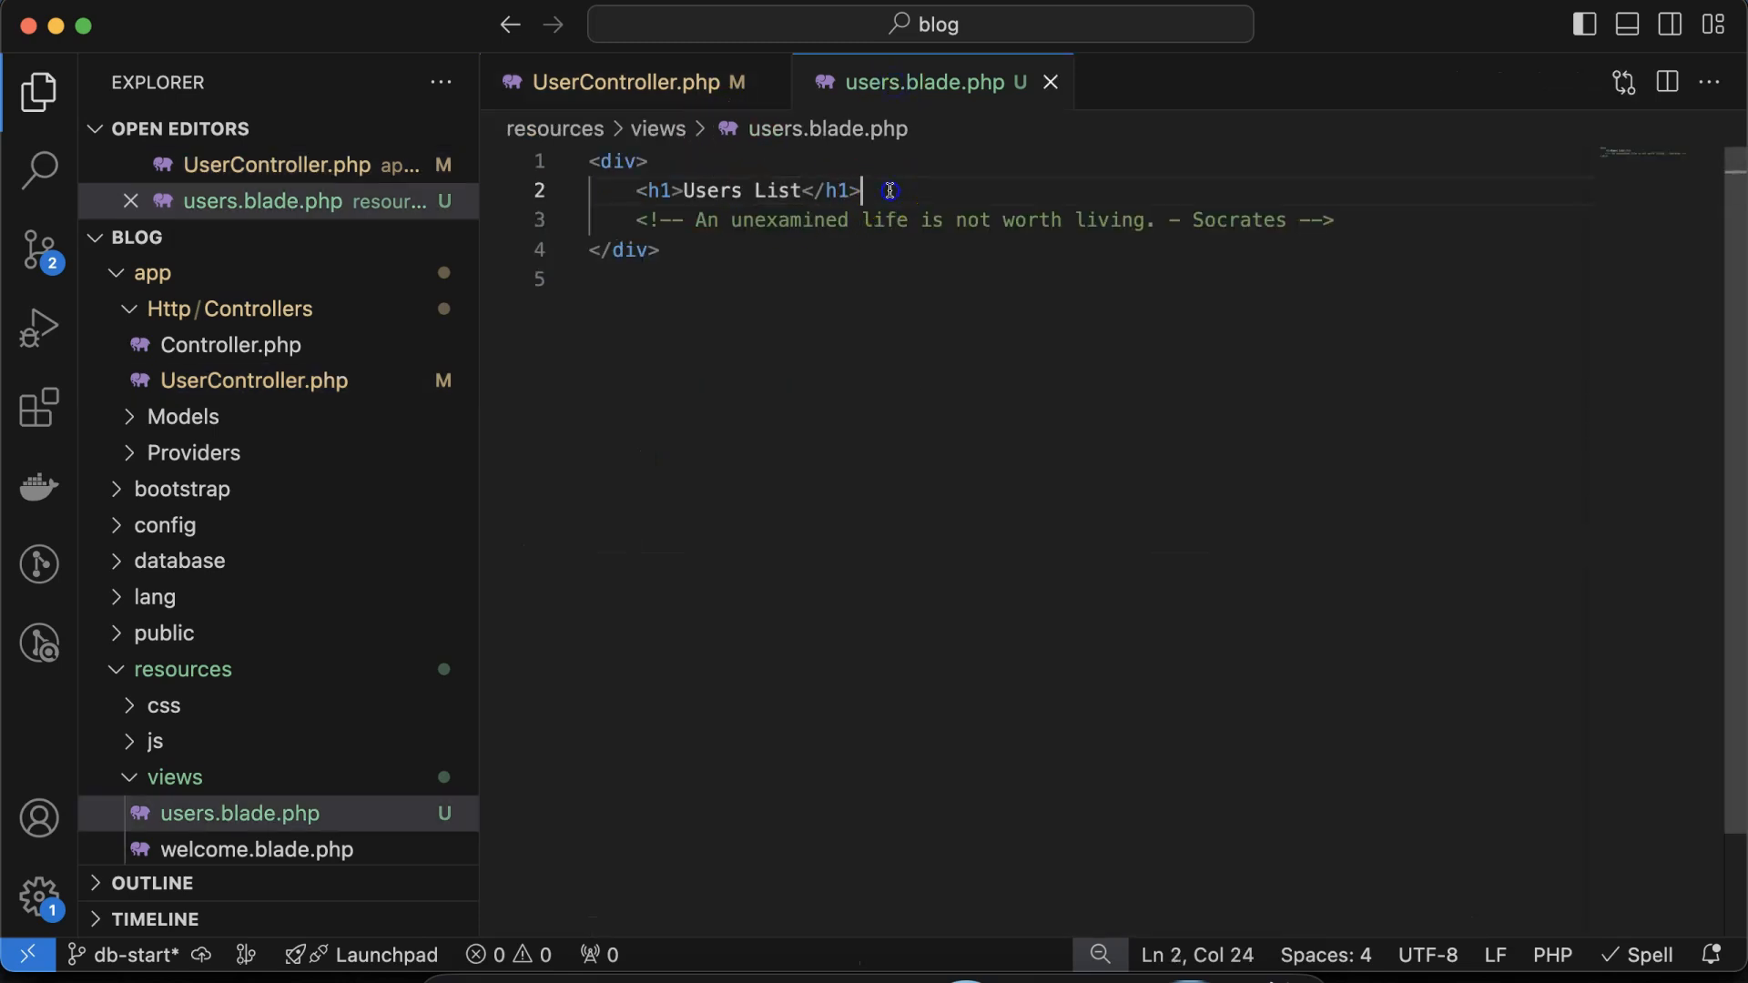
{"action": "type", "text": "{{}}"}
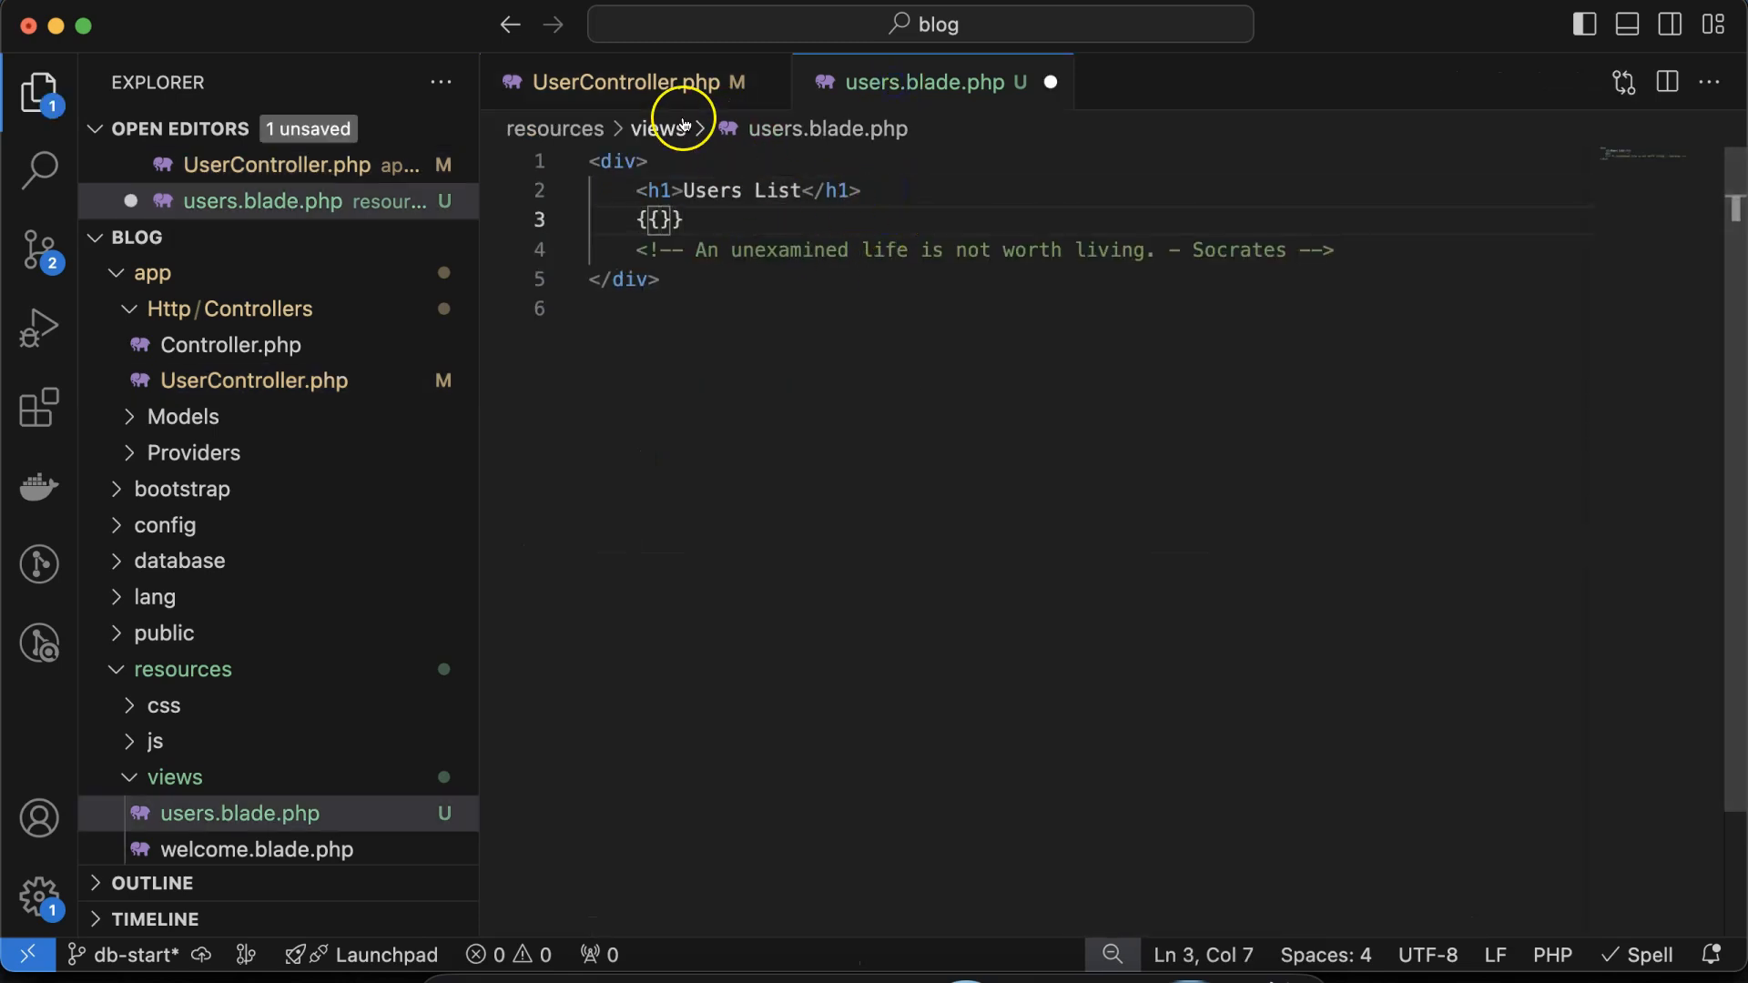
{"action": "left_click", "coordinate": [610, 82]}
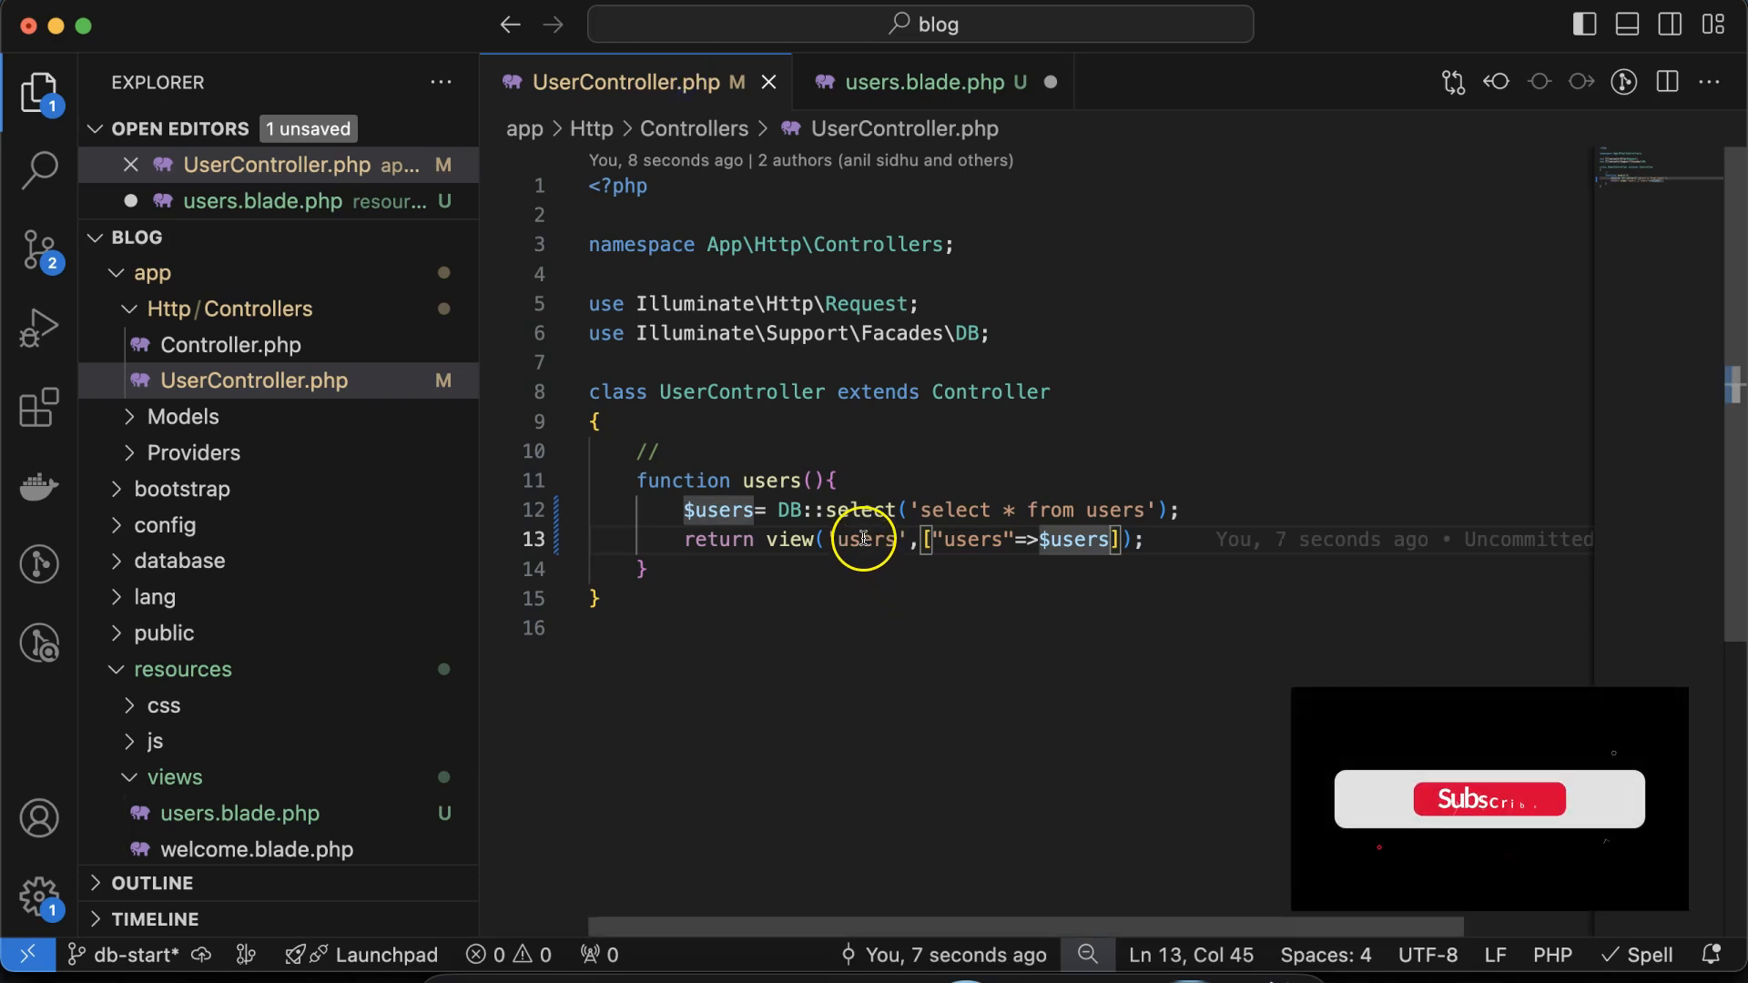
{"action": "left_click", "coordinate": [929, 82]}
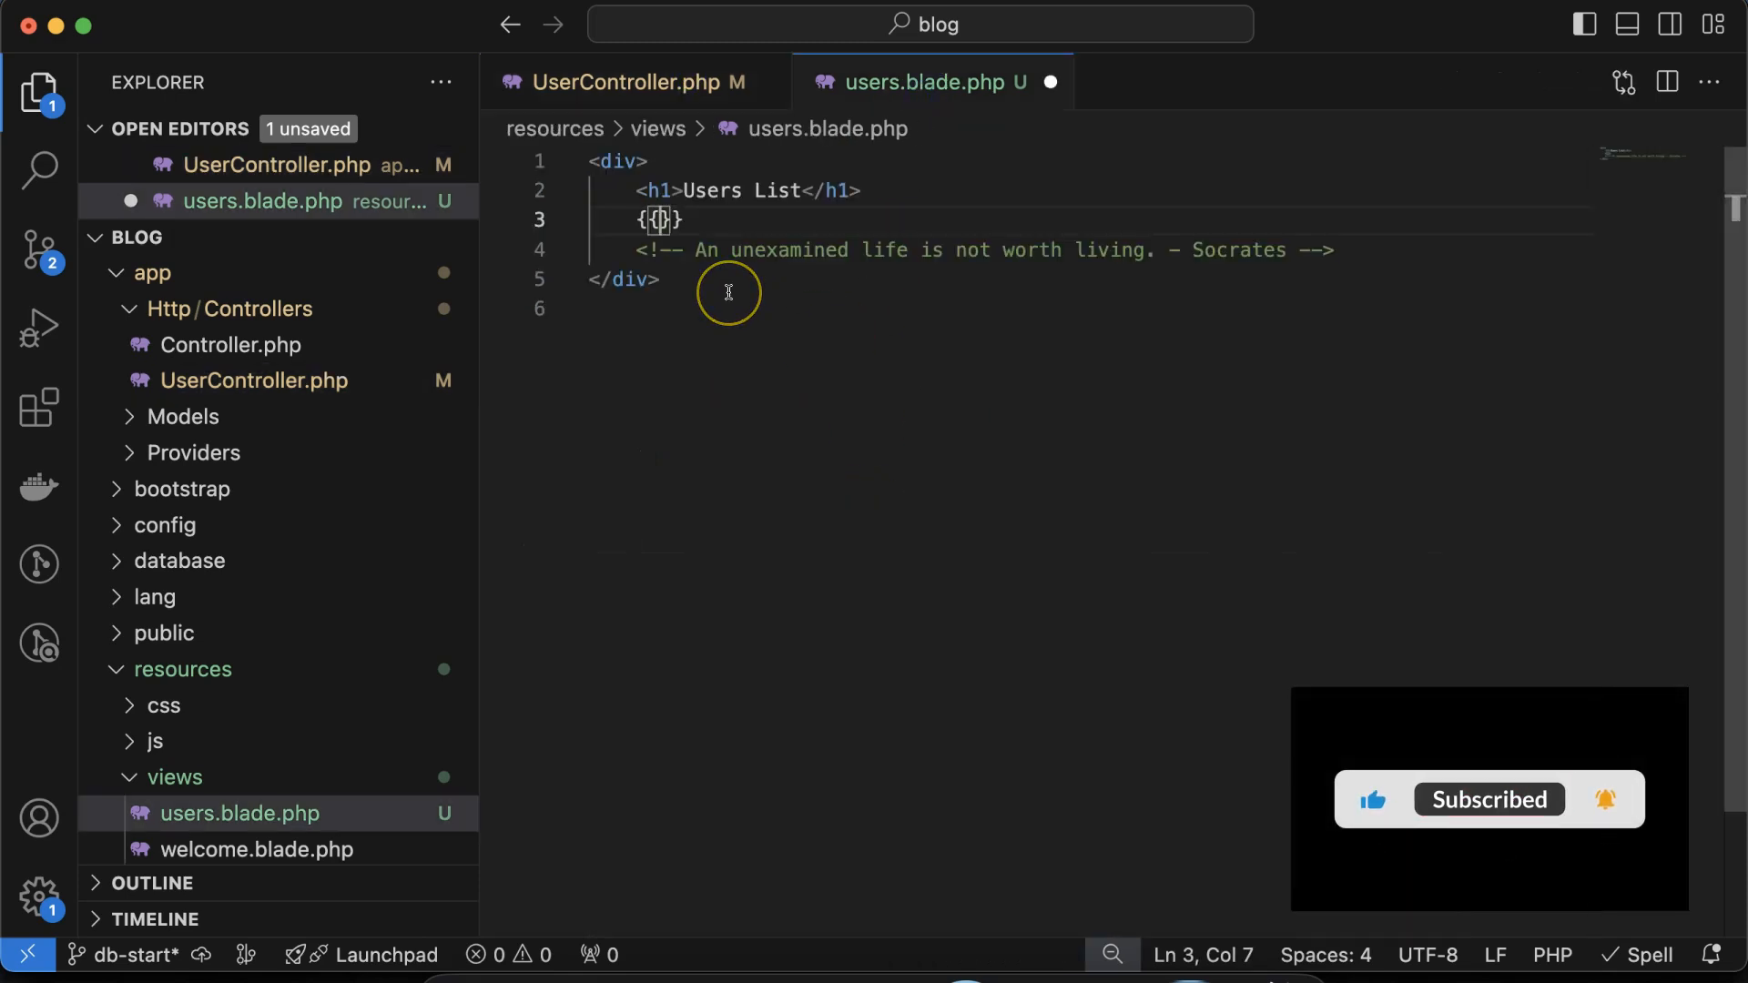
{"action": "type", "text": "$user"}
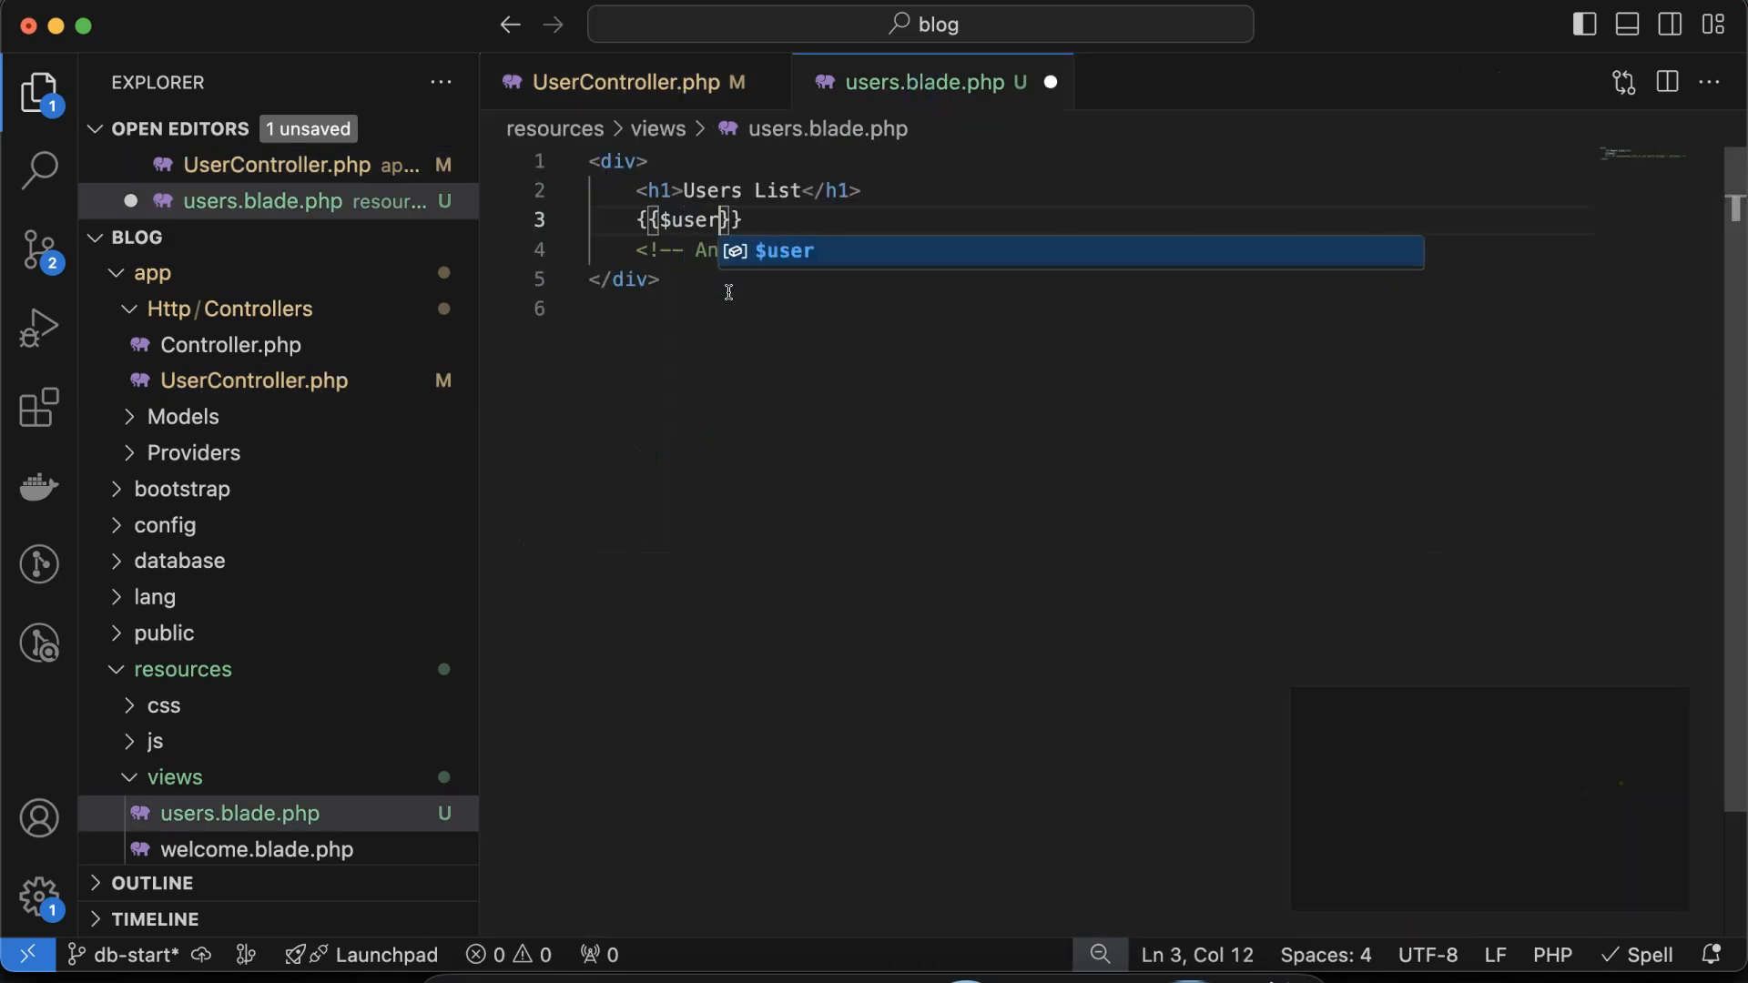
{"action": "type", "text": "s"}
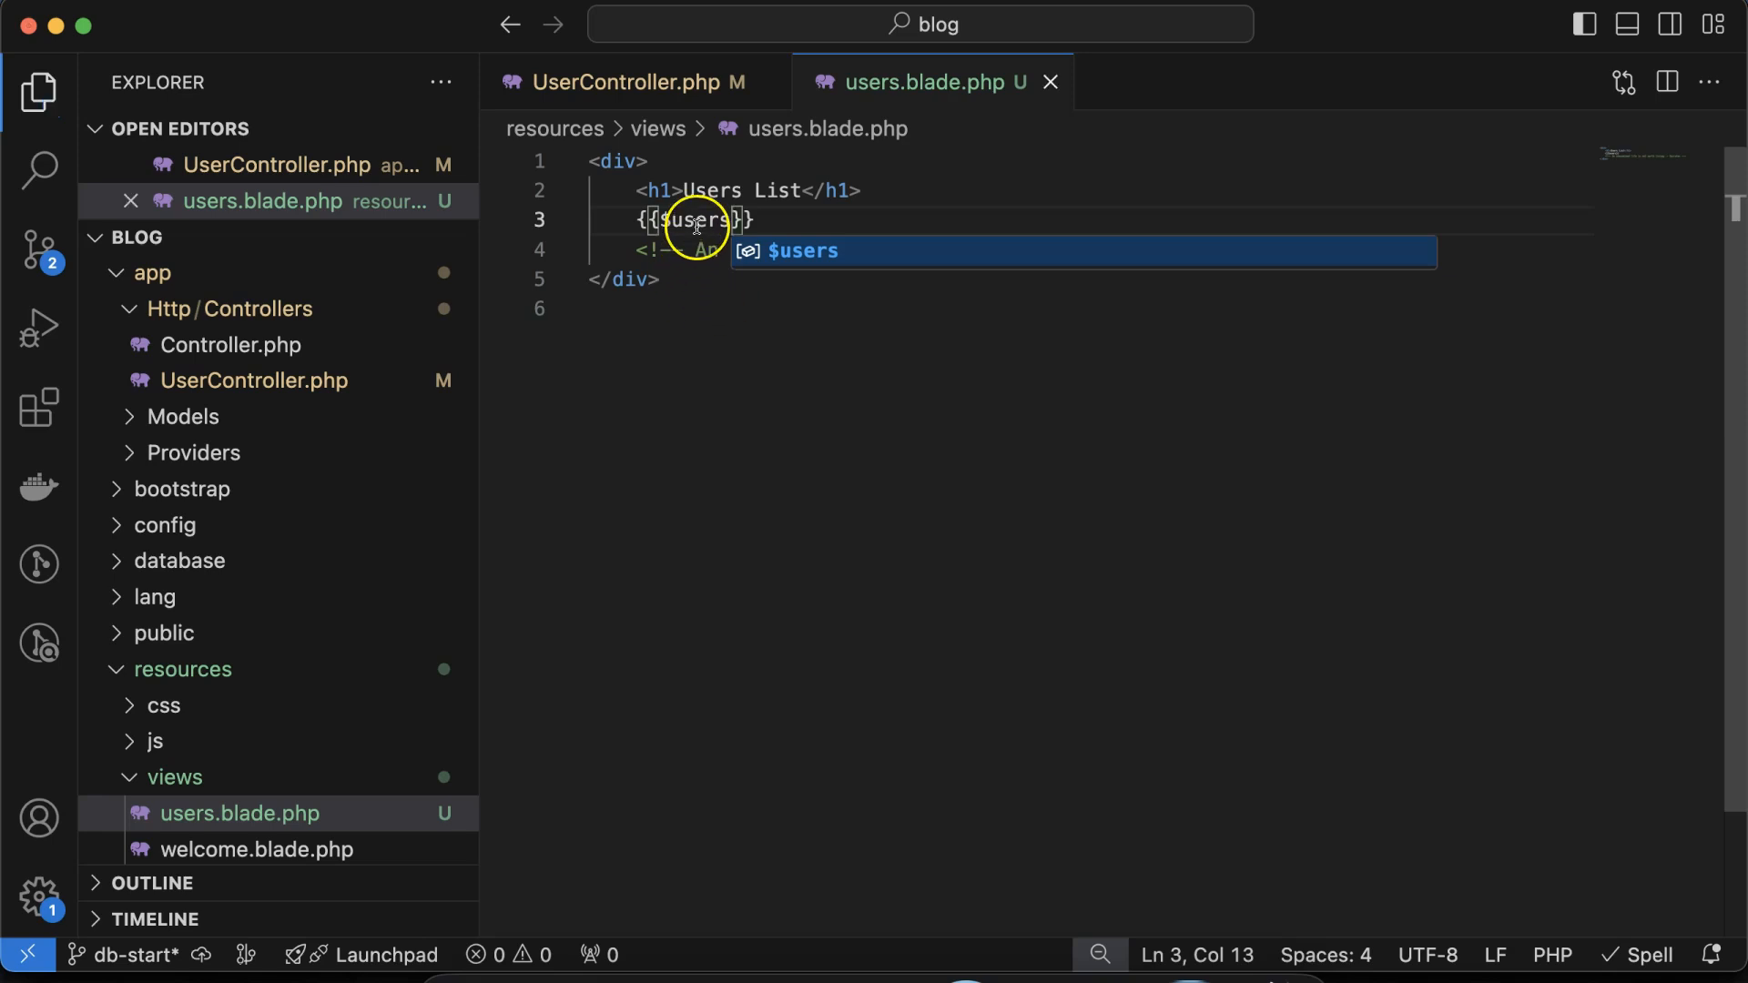
{"action": "key", "text": "Escape"}
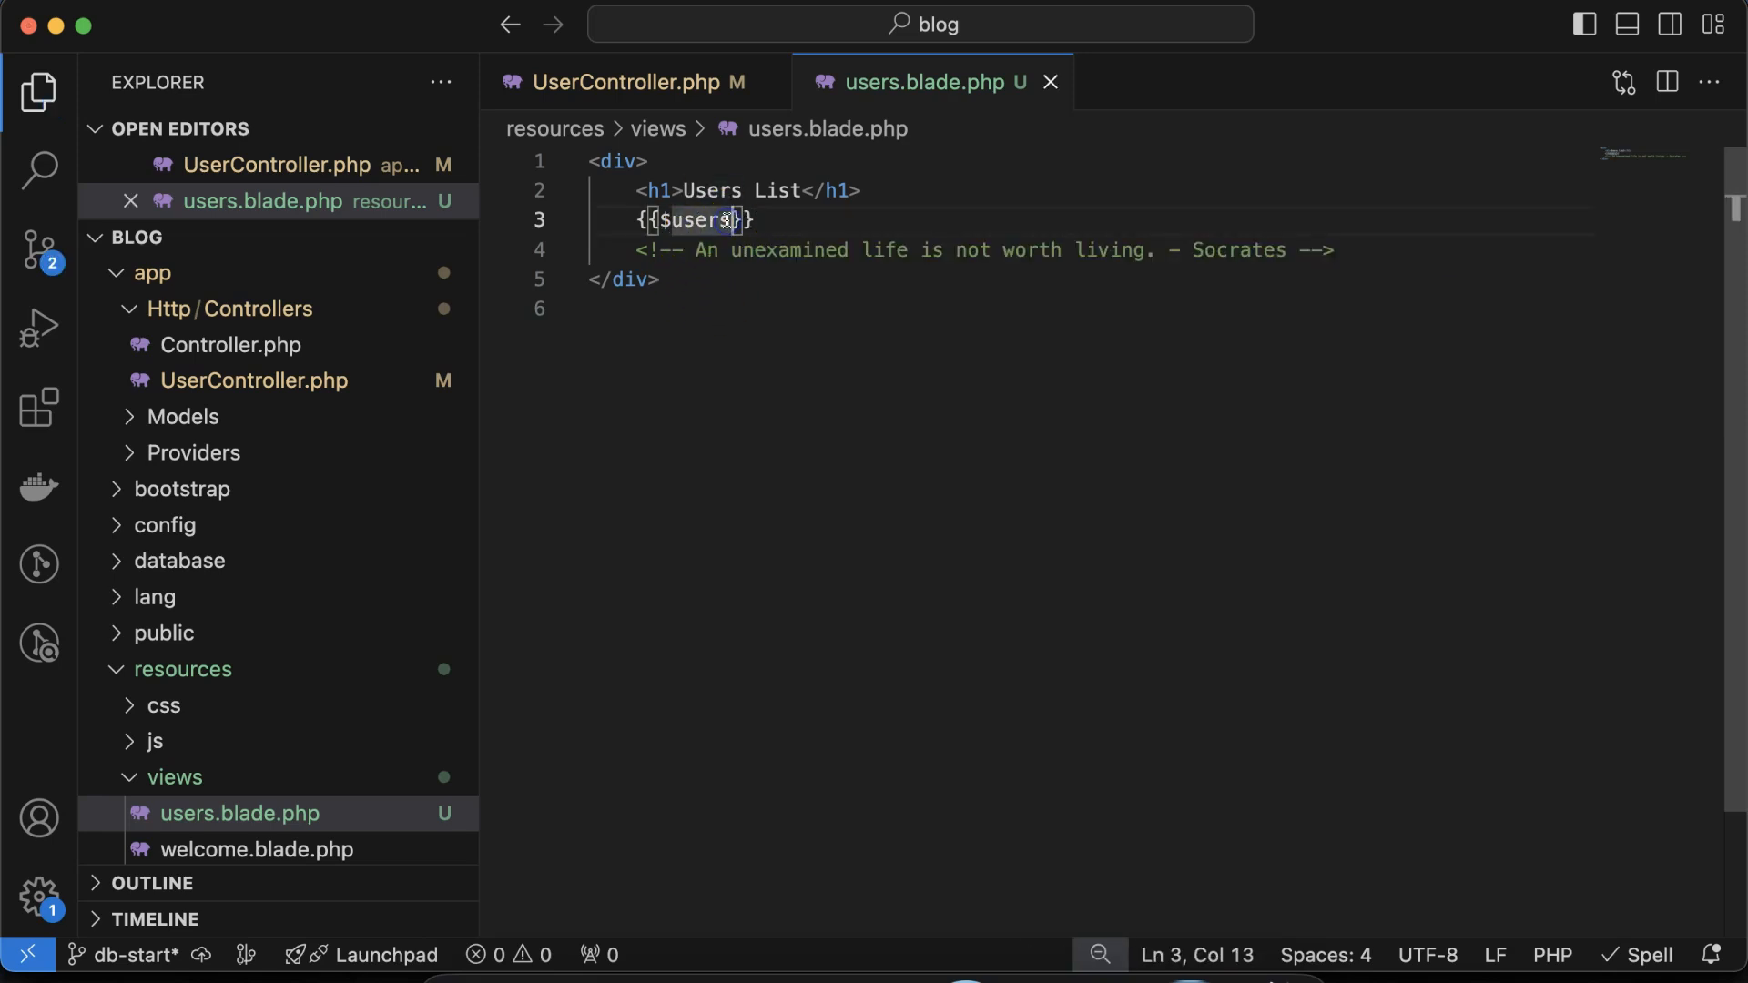
{"action": "type", "text": "print_r("}
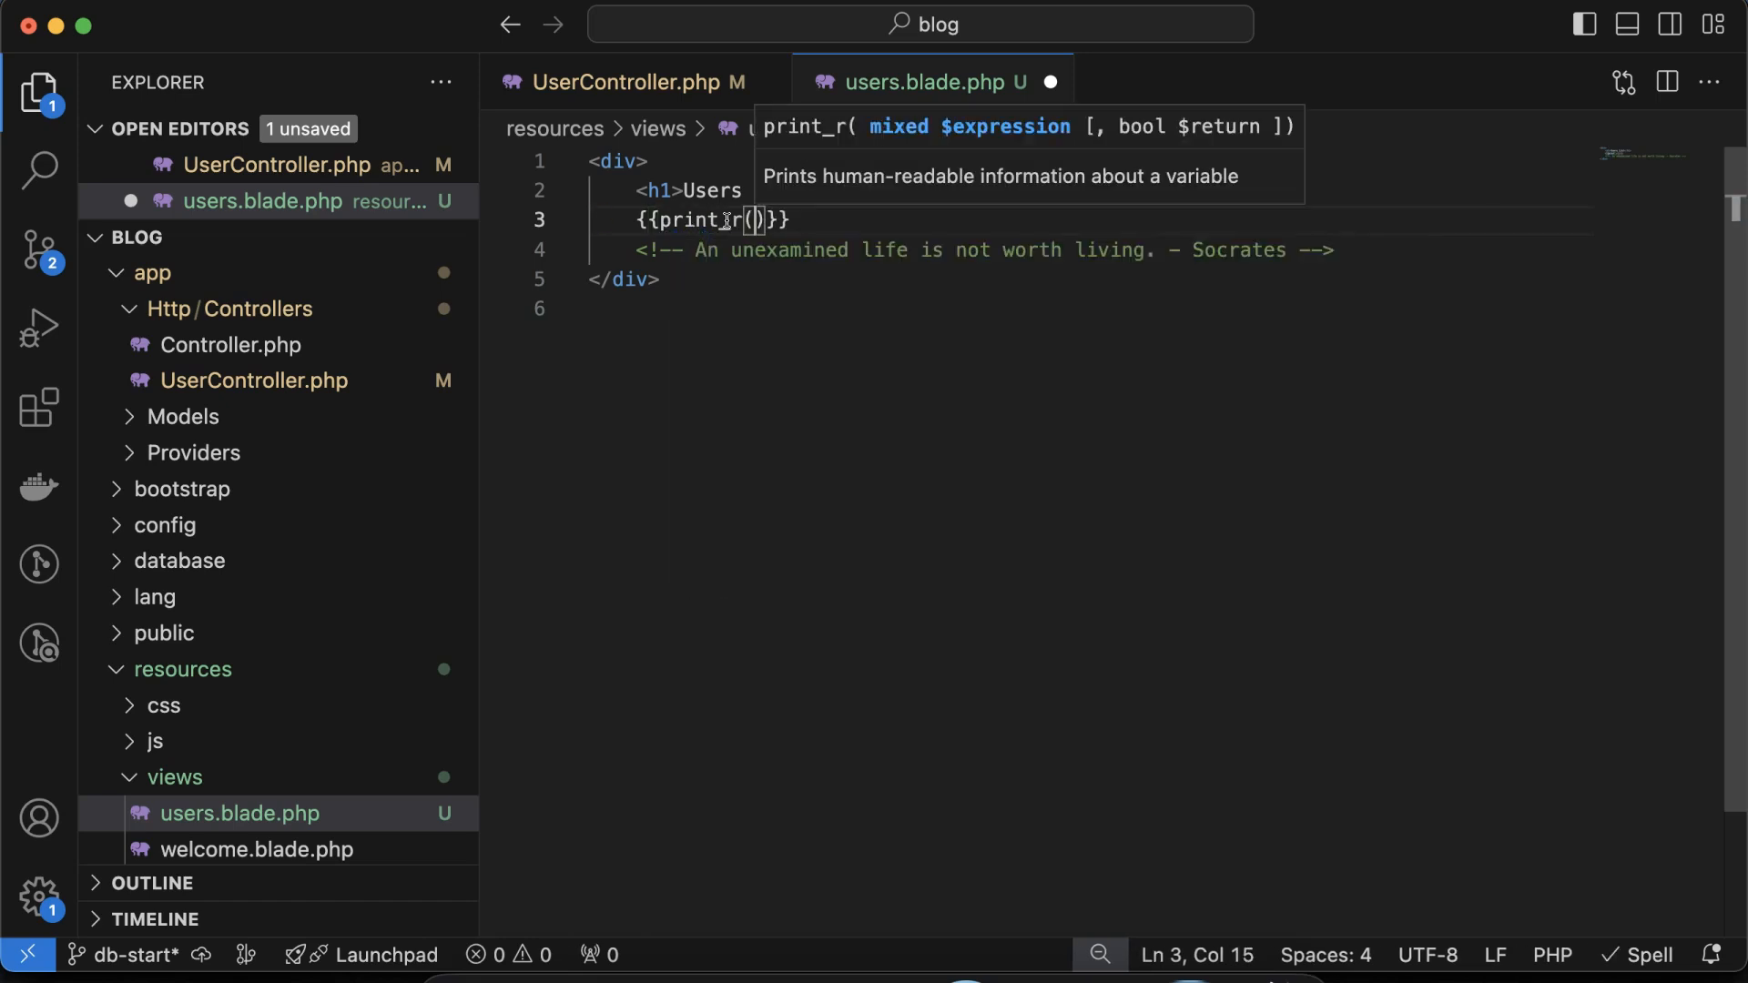
{"action": "type", "text": "$use"}
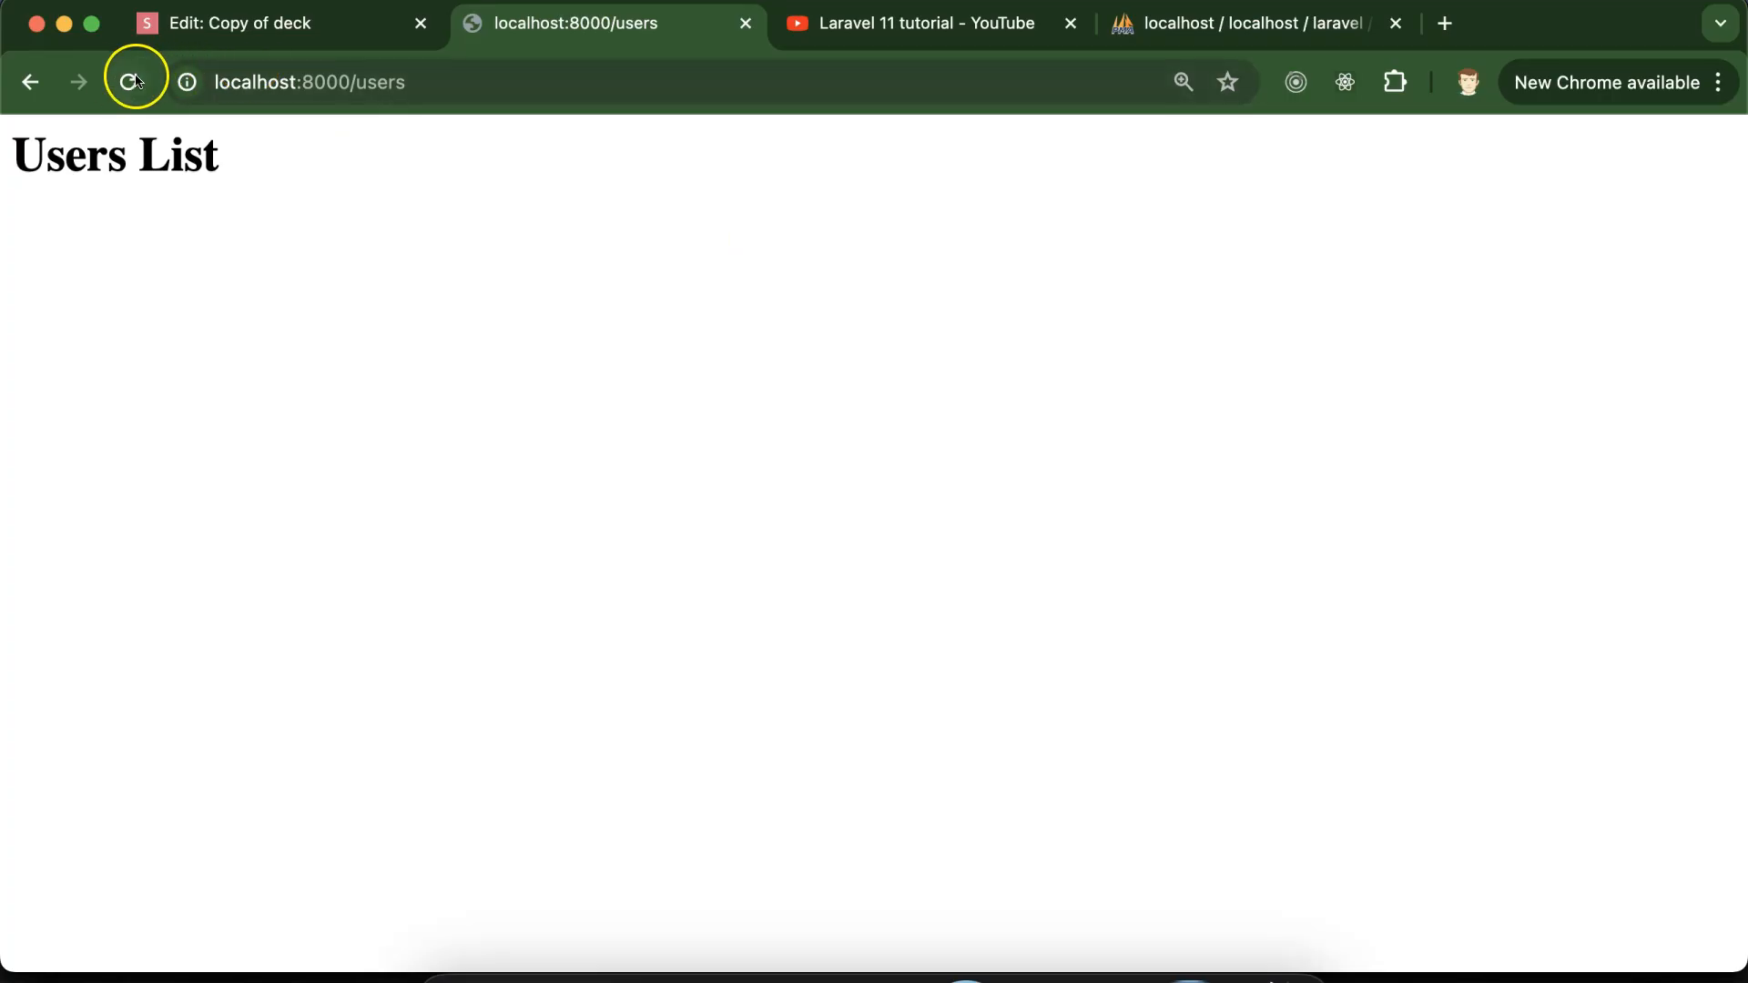
{"action": "left_click", "coordinate": [127, 81]}
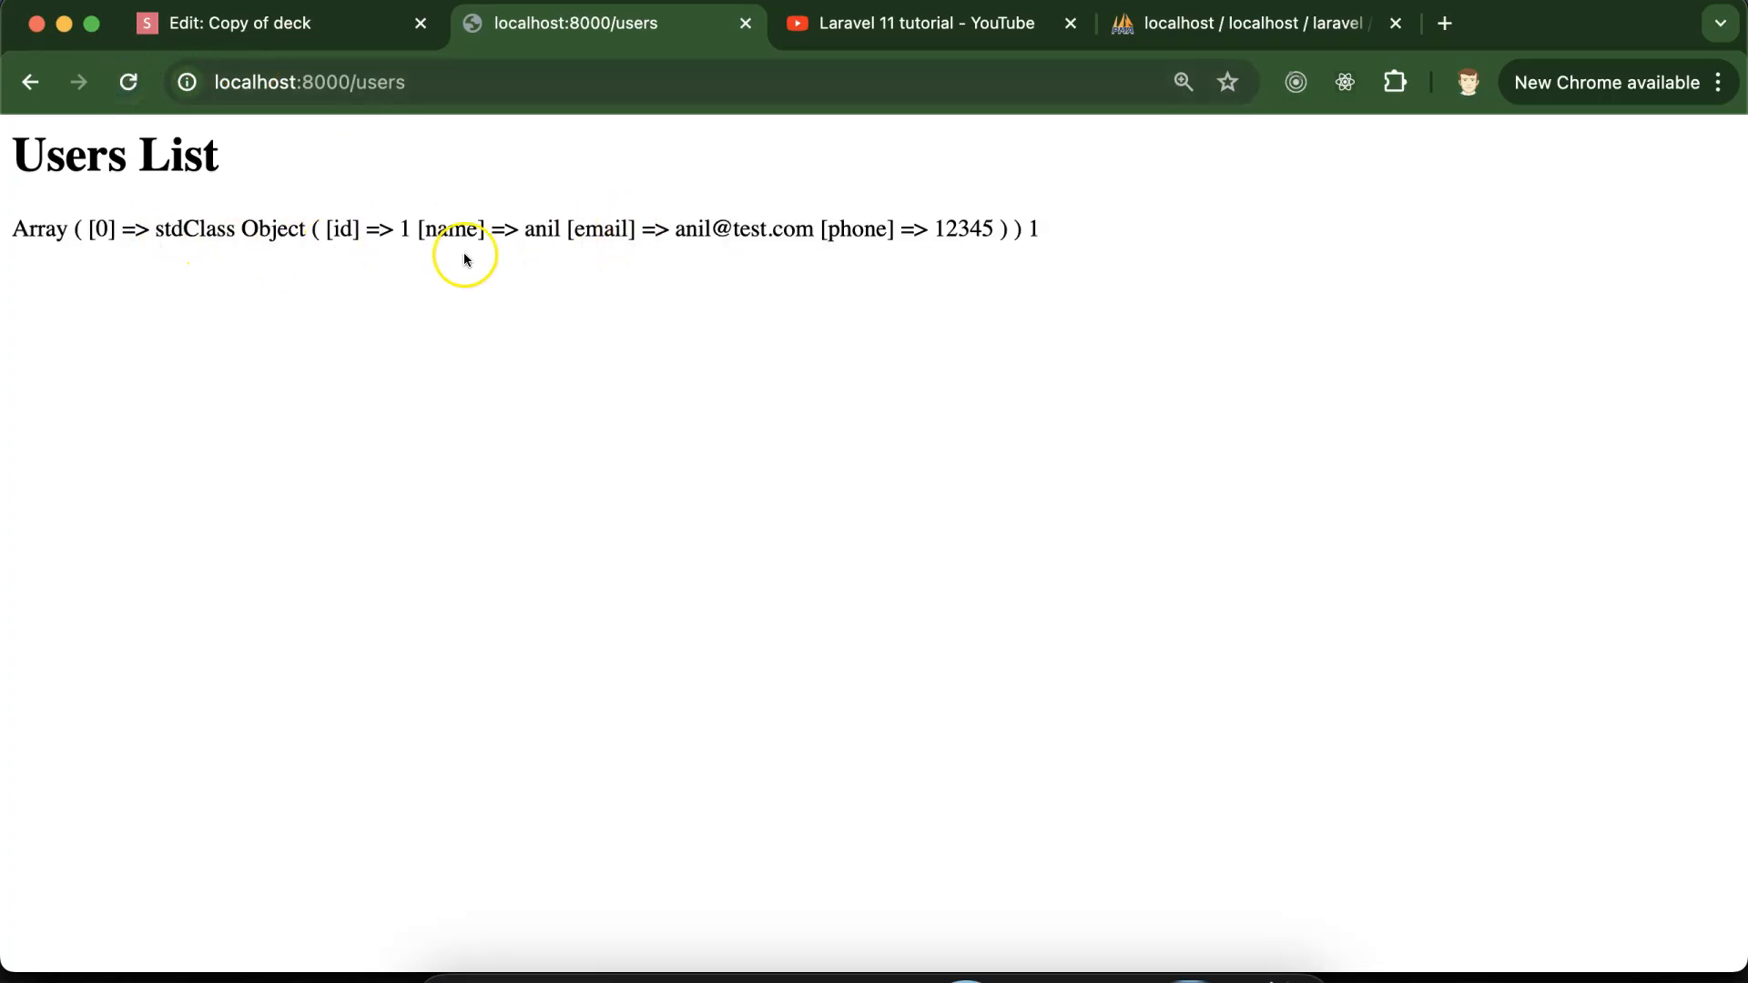
{"action": "mouse_move", "coordinate": [598, 230]}
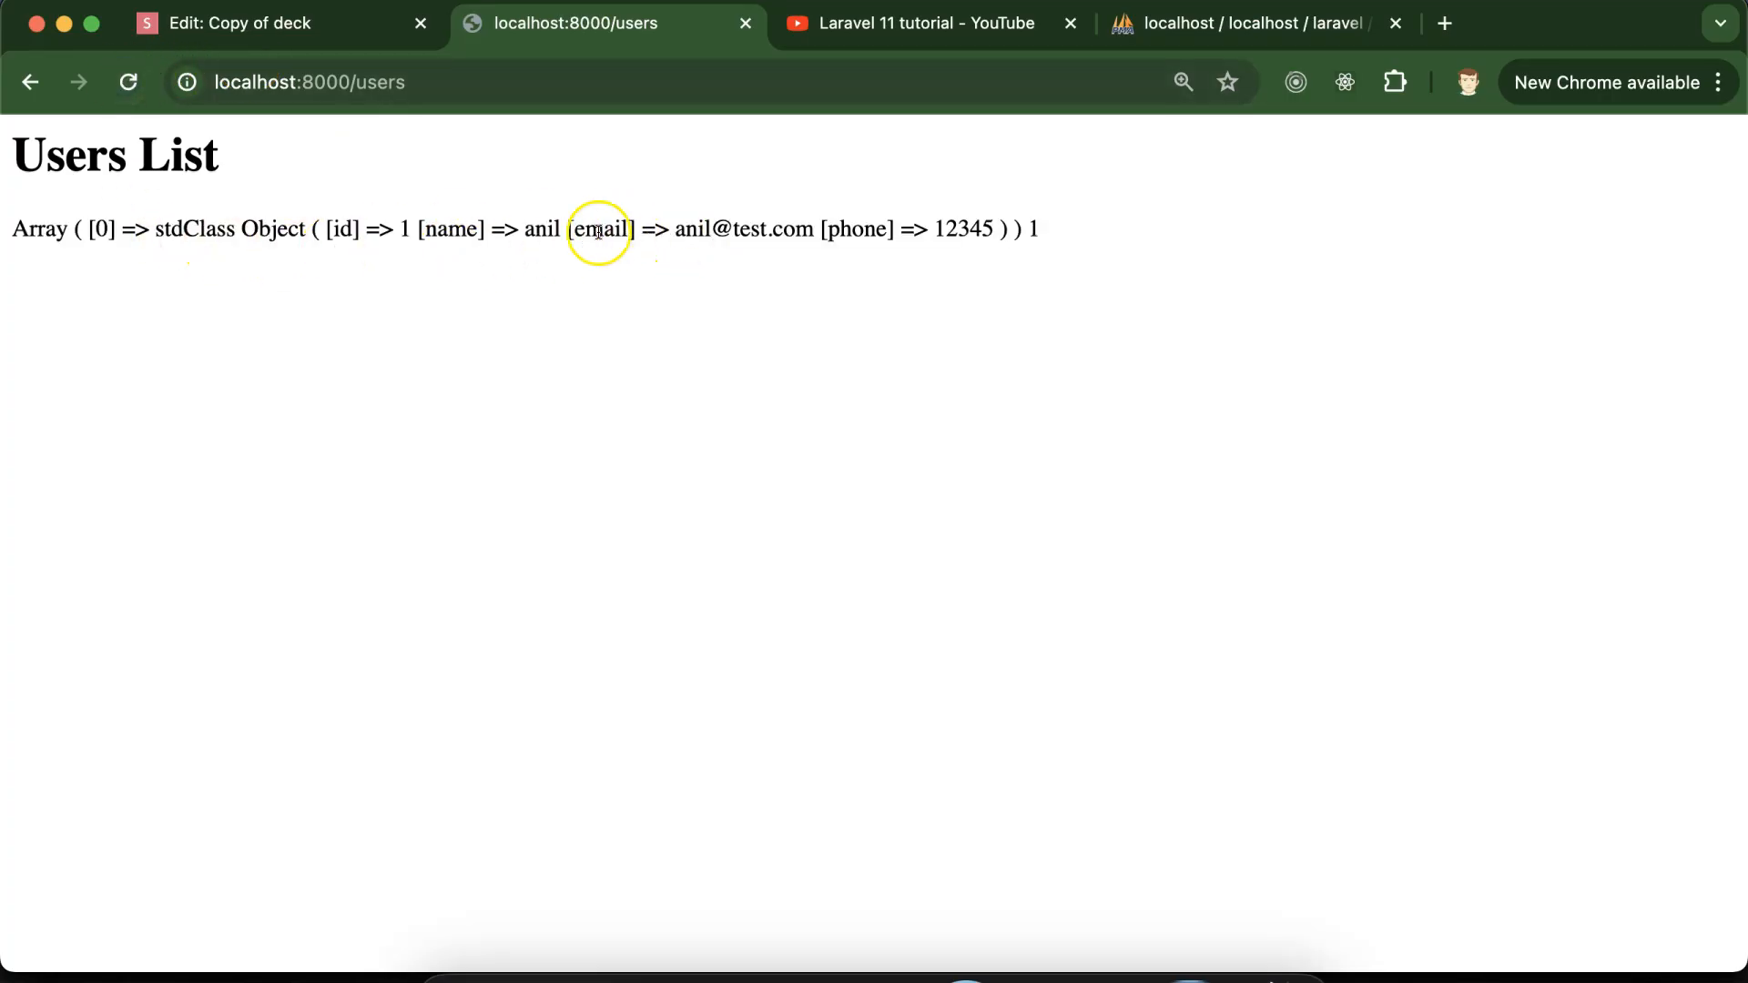
{"action": "mouse_move", "coordinate": [646, 262]}
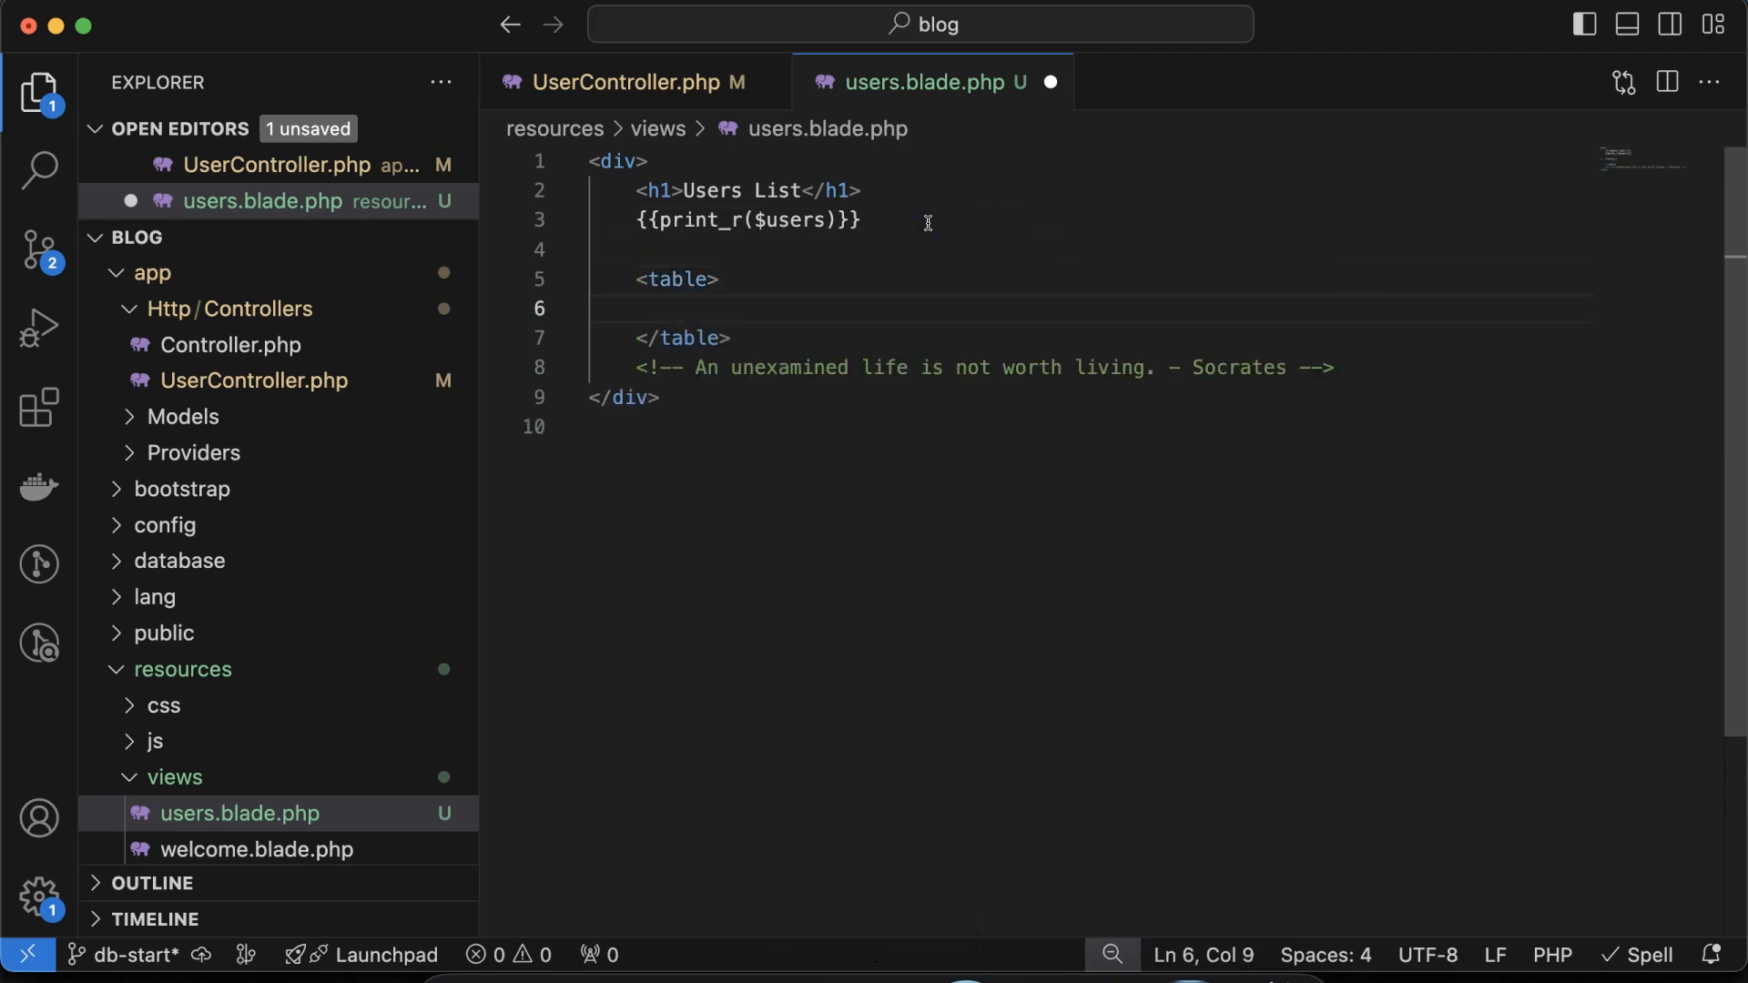
Expand a tr row in the users view table and fill Name and Email cells
{"action": "type", "text": "tr"}
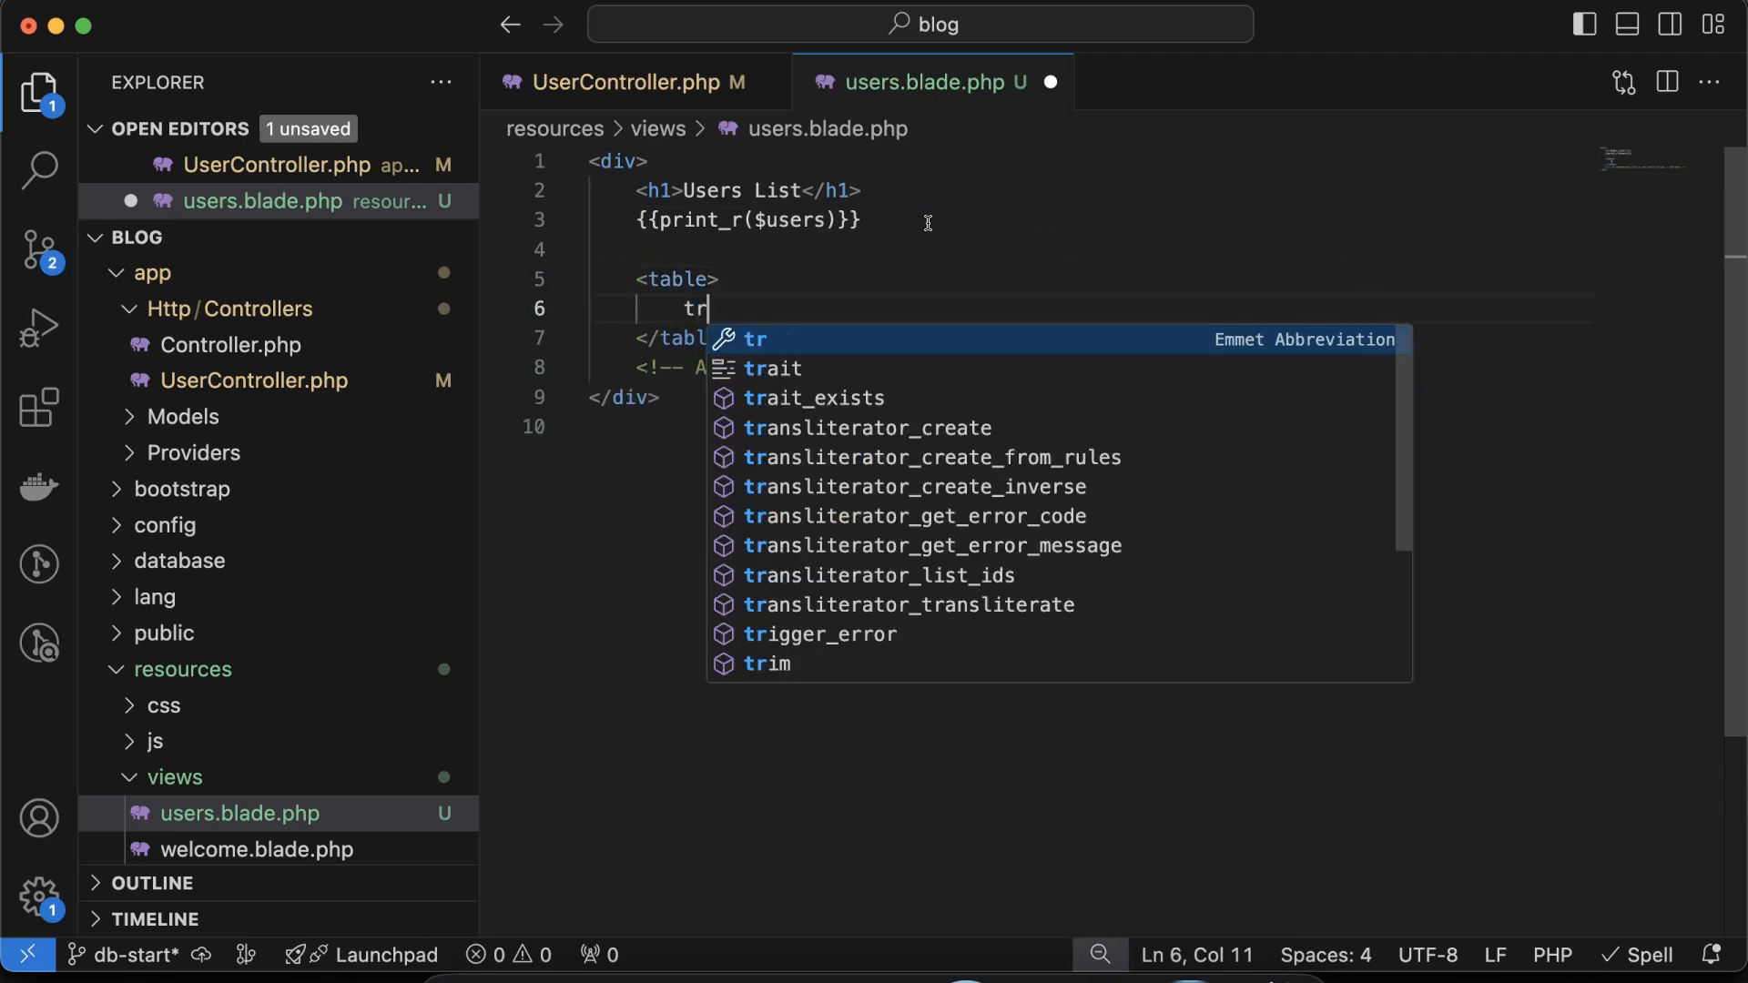
{"action": "key", "text": "Tab"}
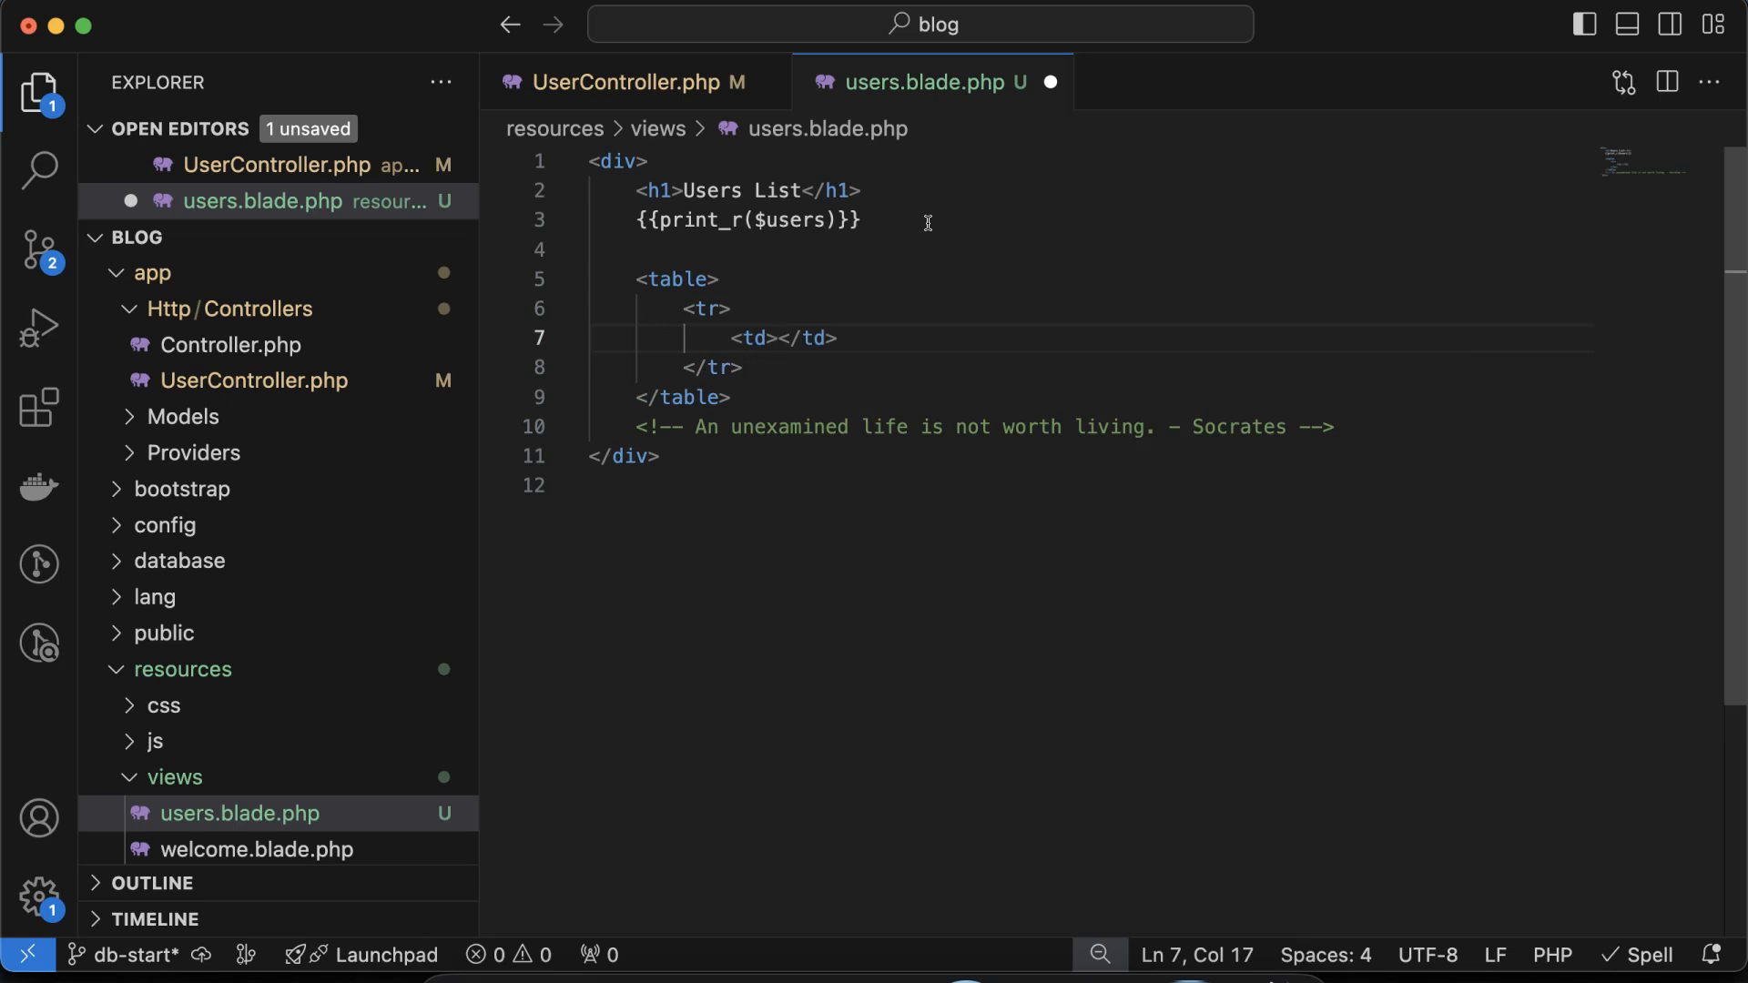
{"action": "type", "text": "Name"}
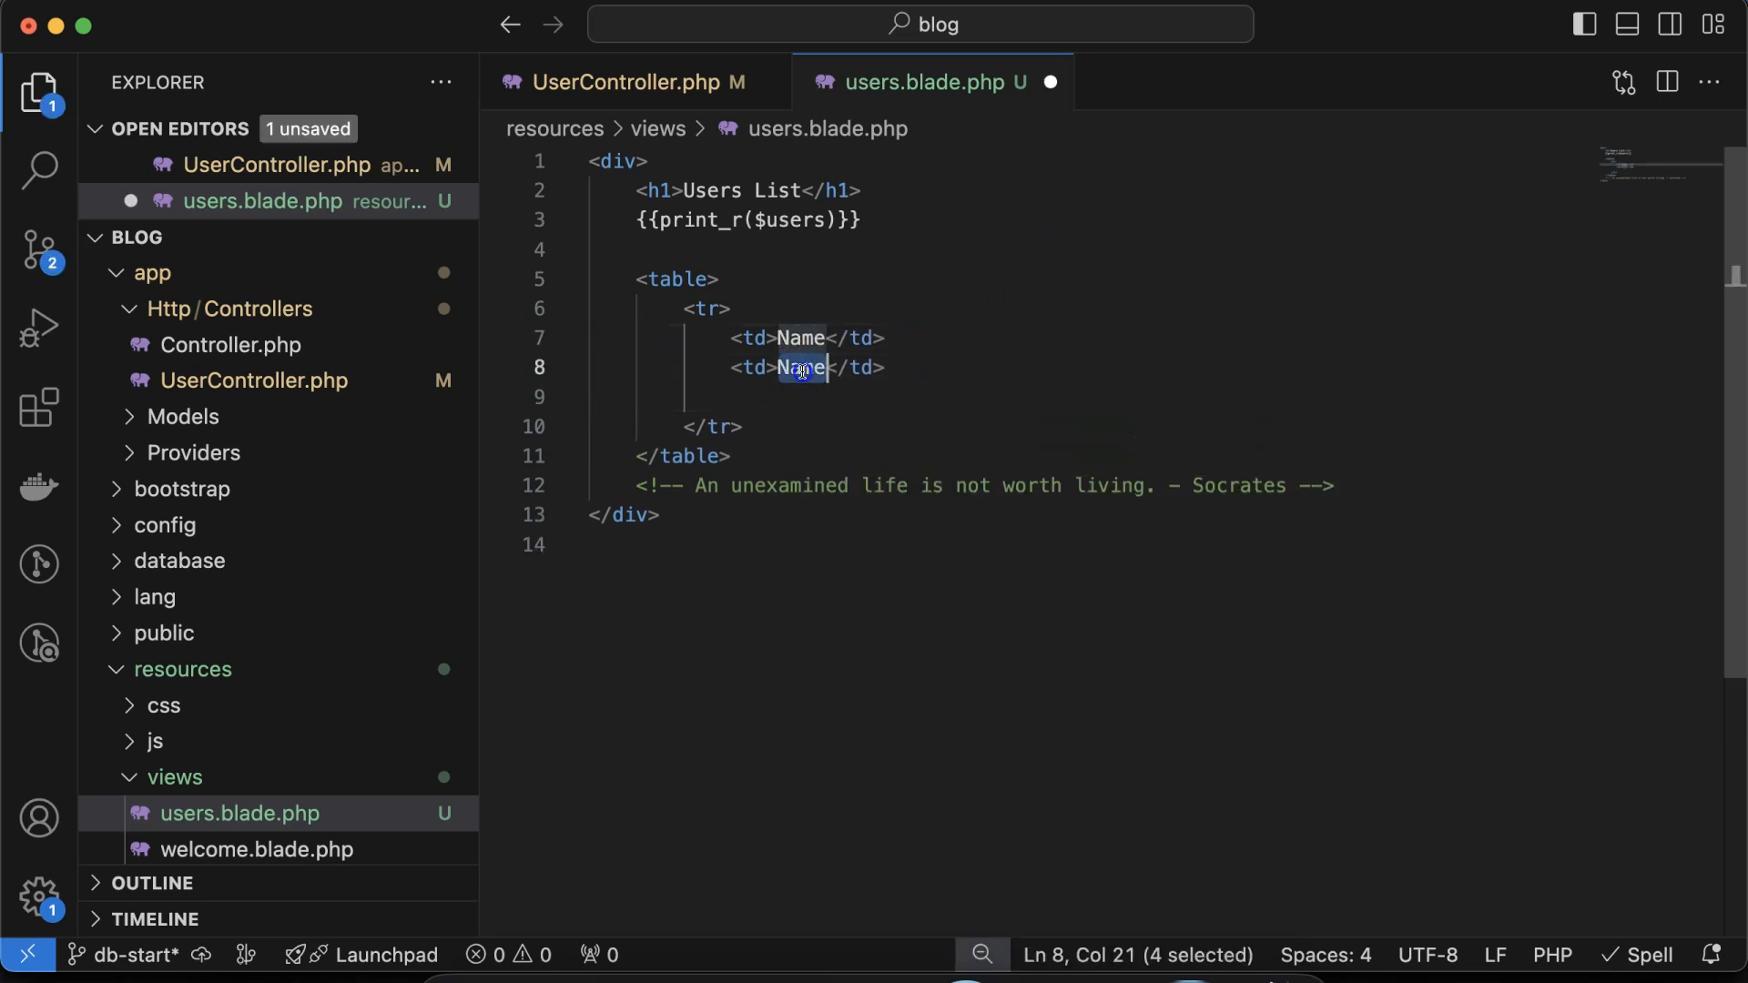
{"action": "type", "text": "Email"}
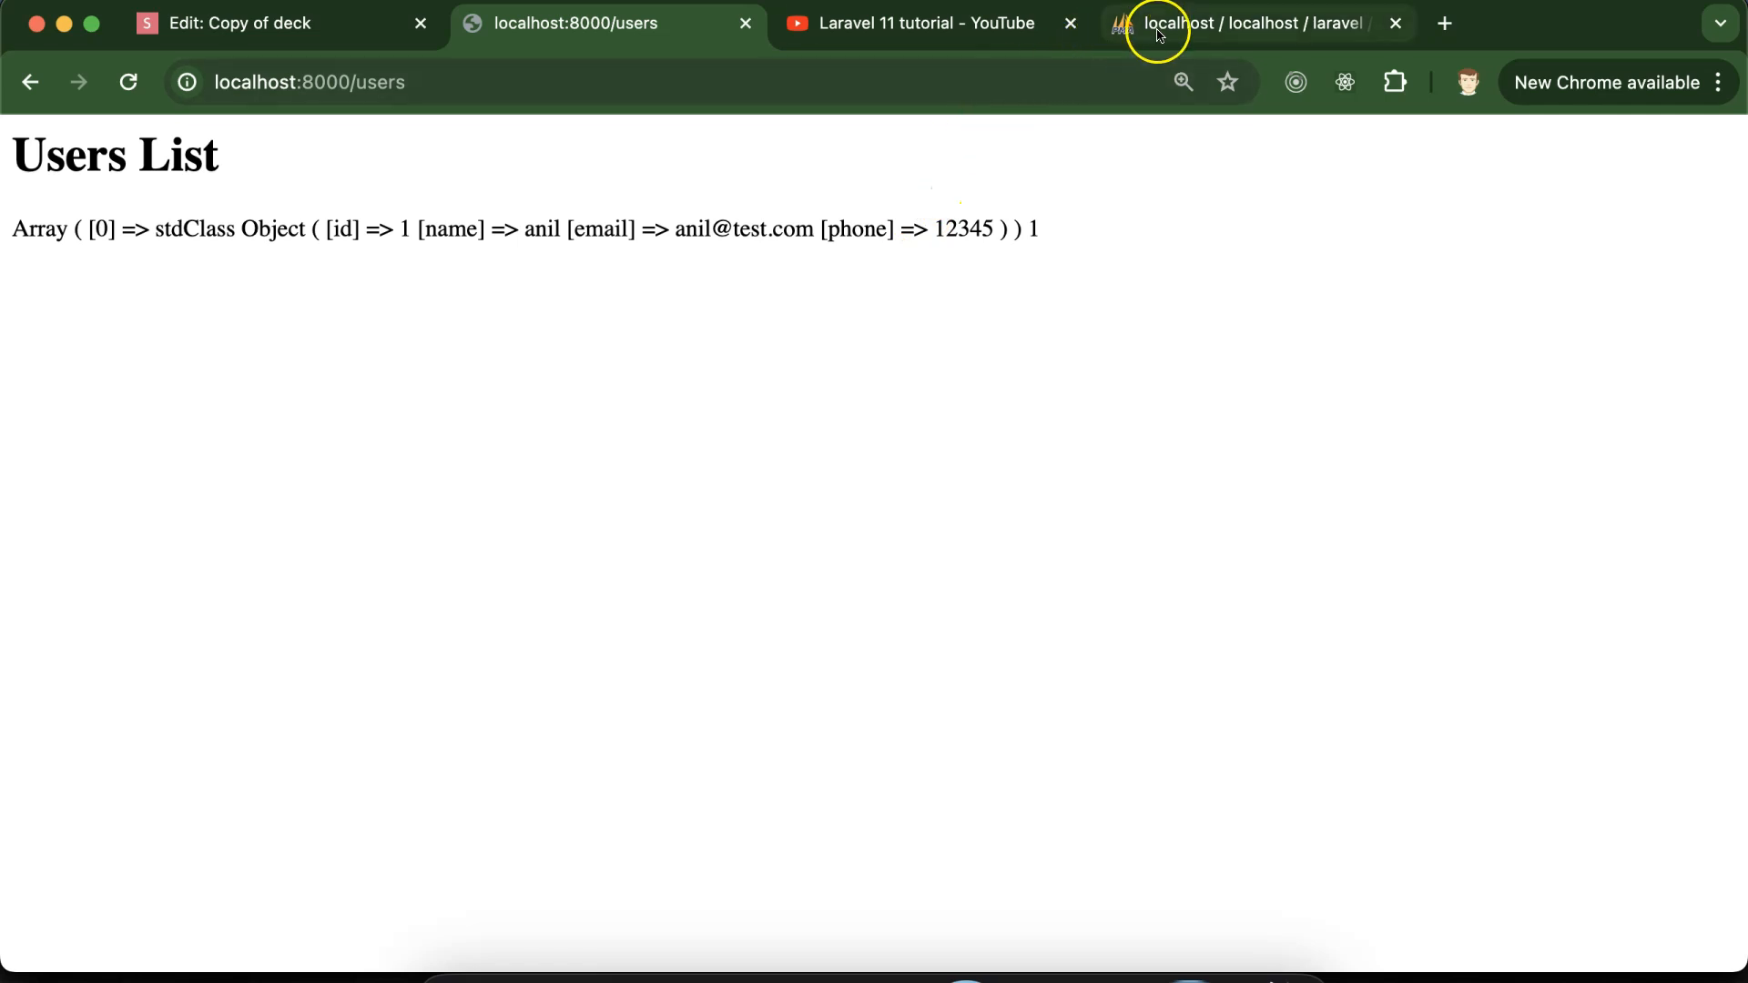
Browse the users table's id, name, email and phone columns, then return to VS Code
{"action": "left_click", "coordinate": [1252, 24]}
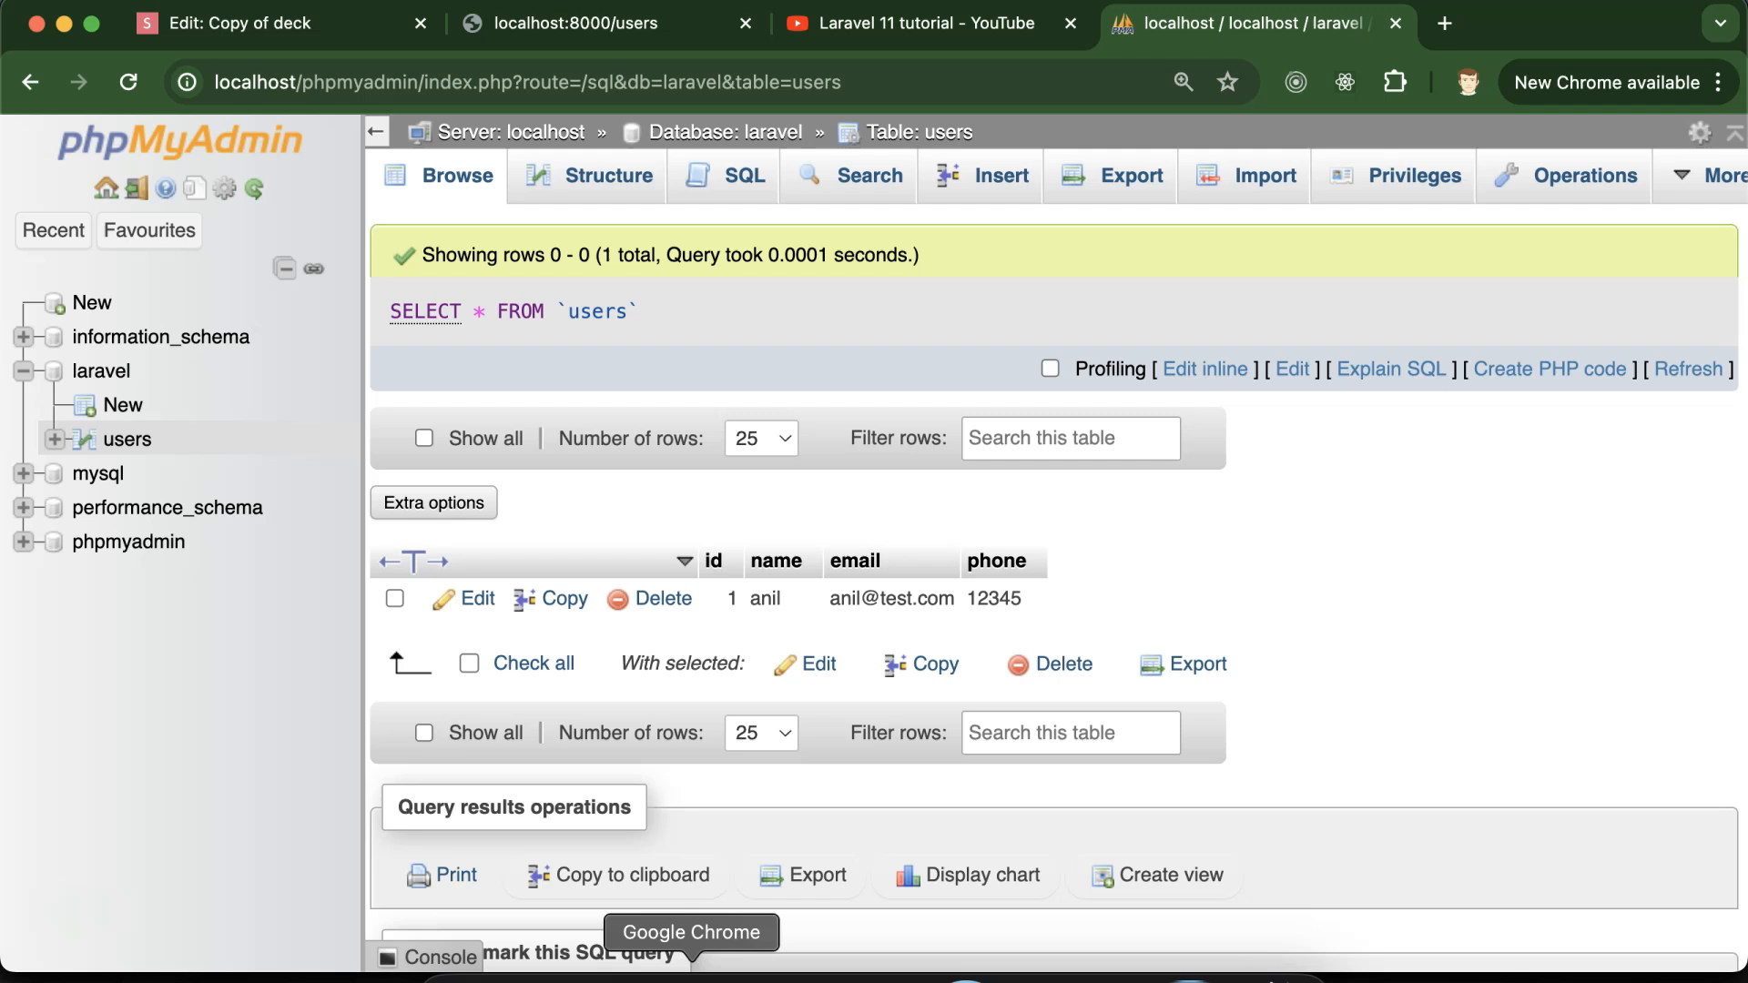
{"action": "left_click", "coordinate": [579, 23]}
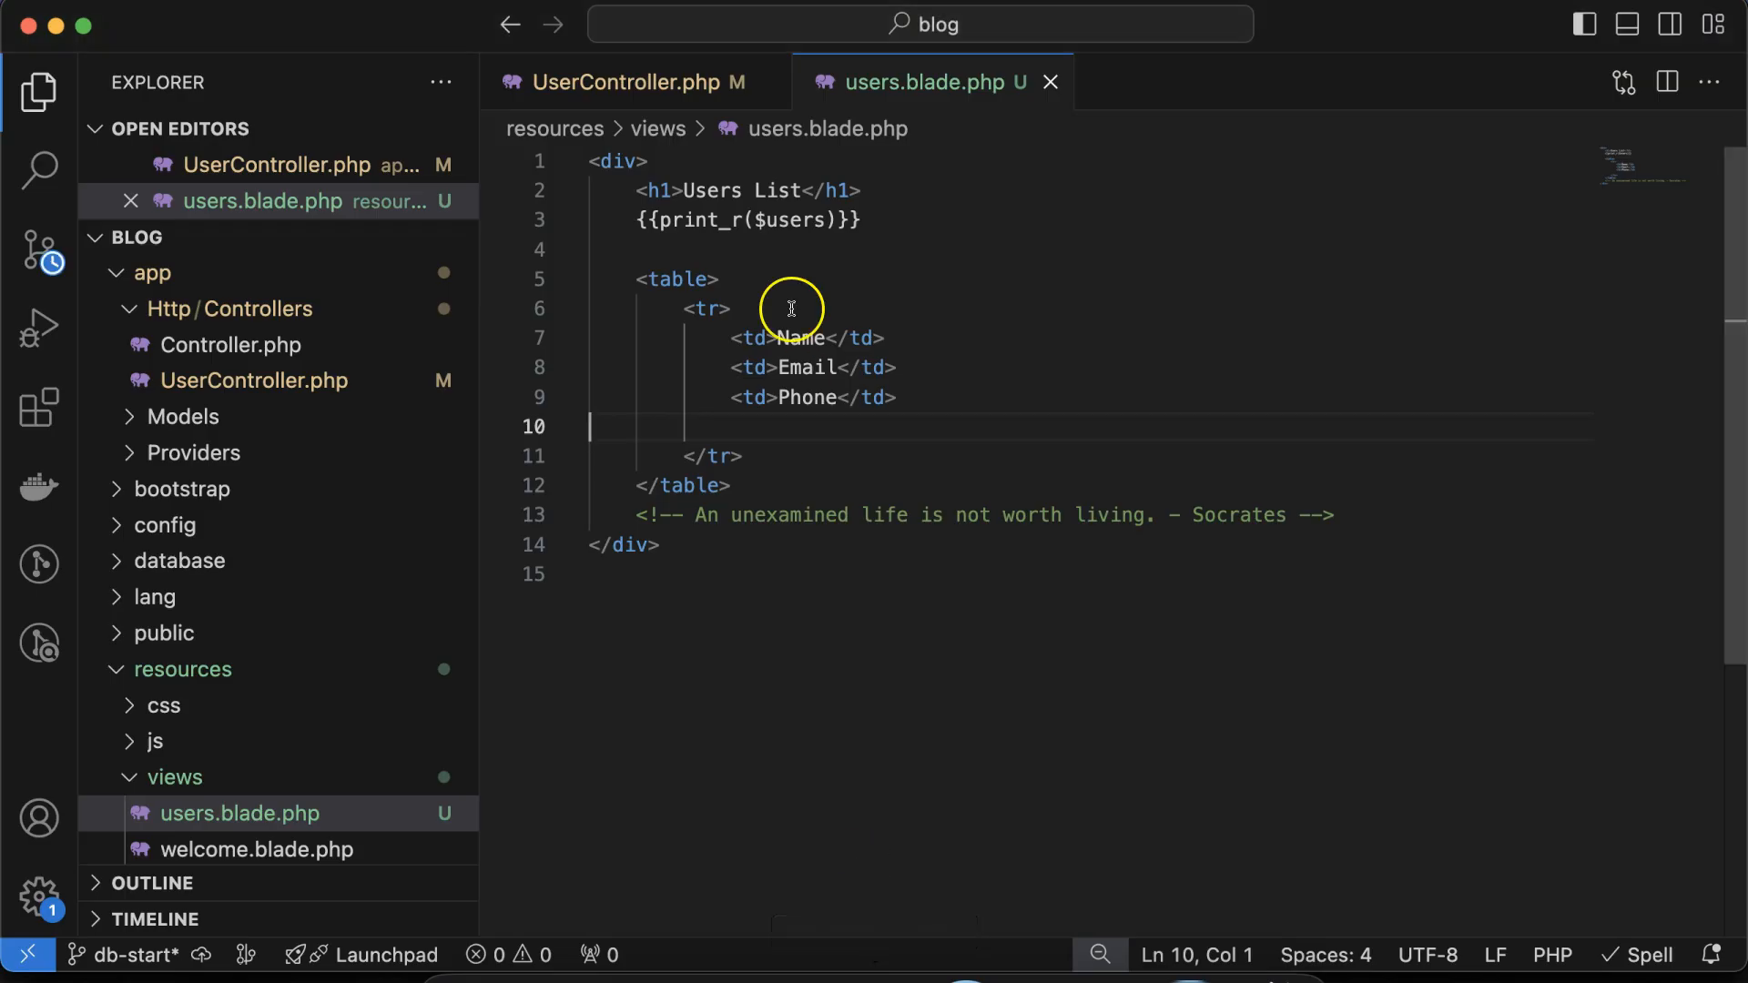
Give the users table a border="1" attribute
{"action": "type", "text": "b"}
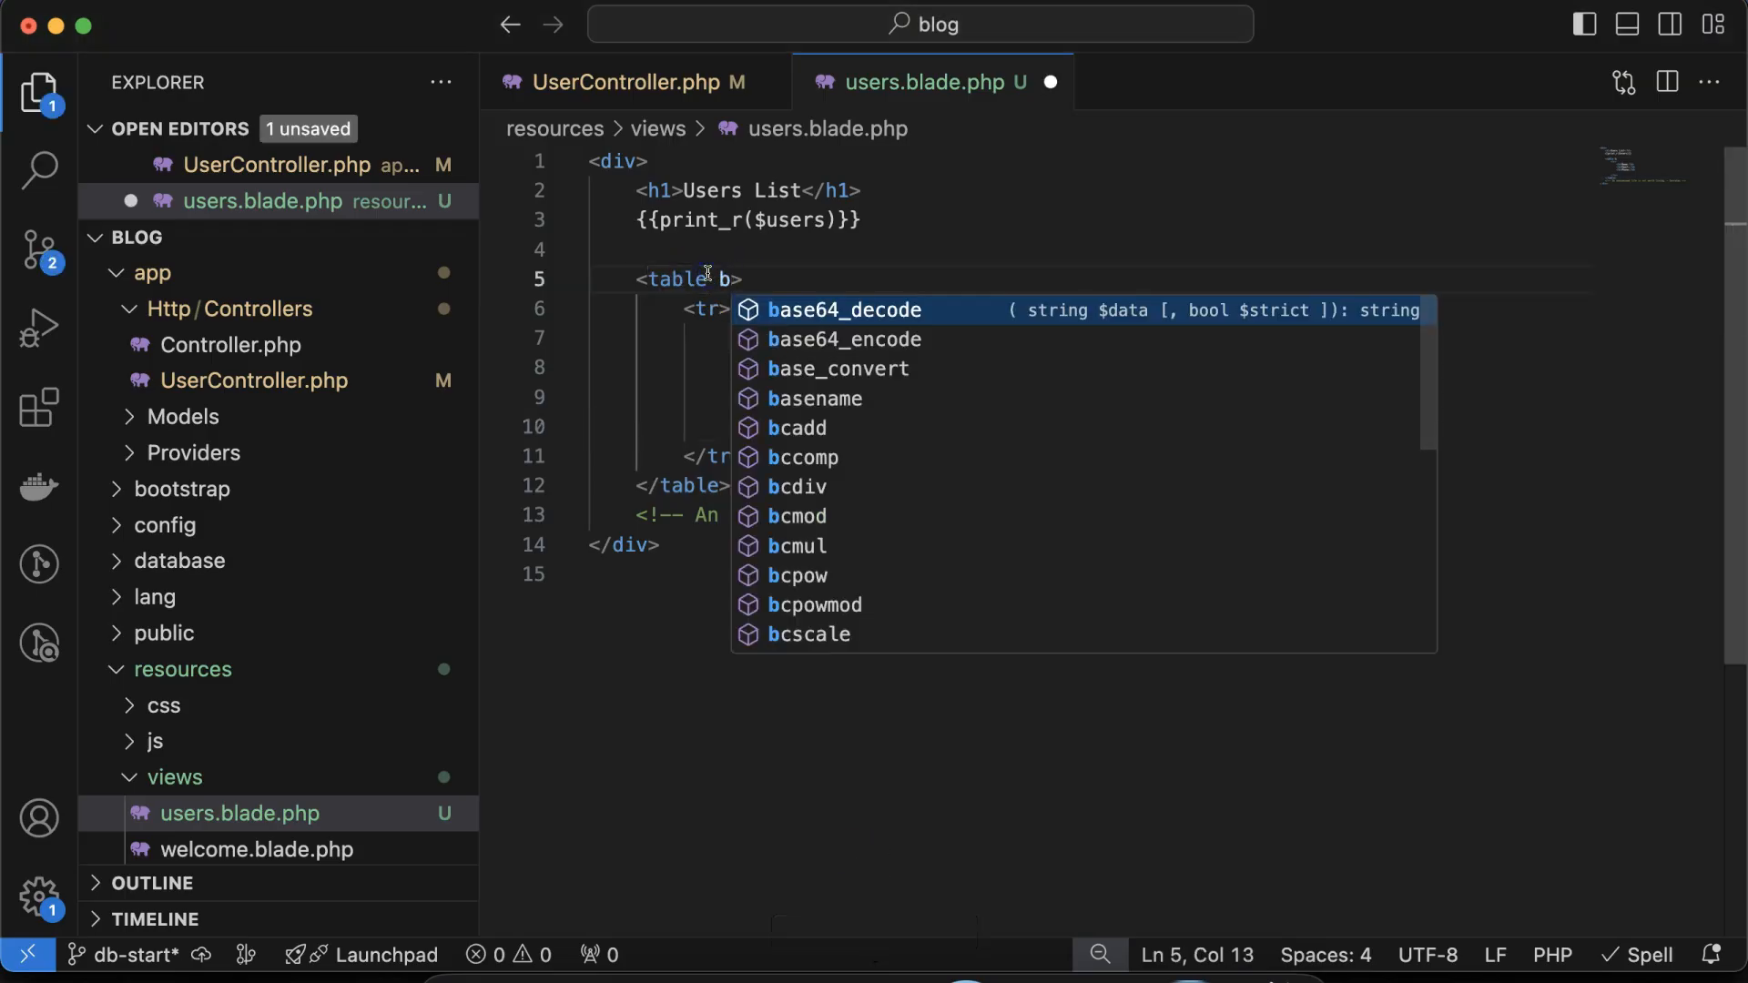
{"action": "type", "text": "order="}
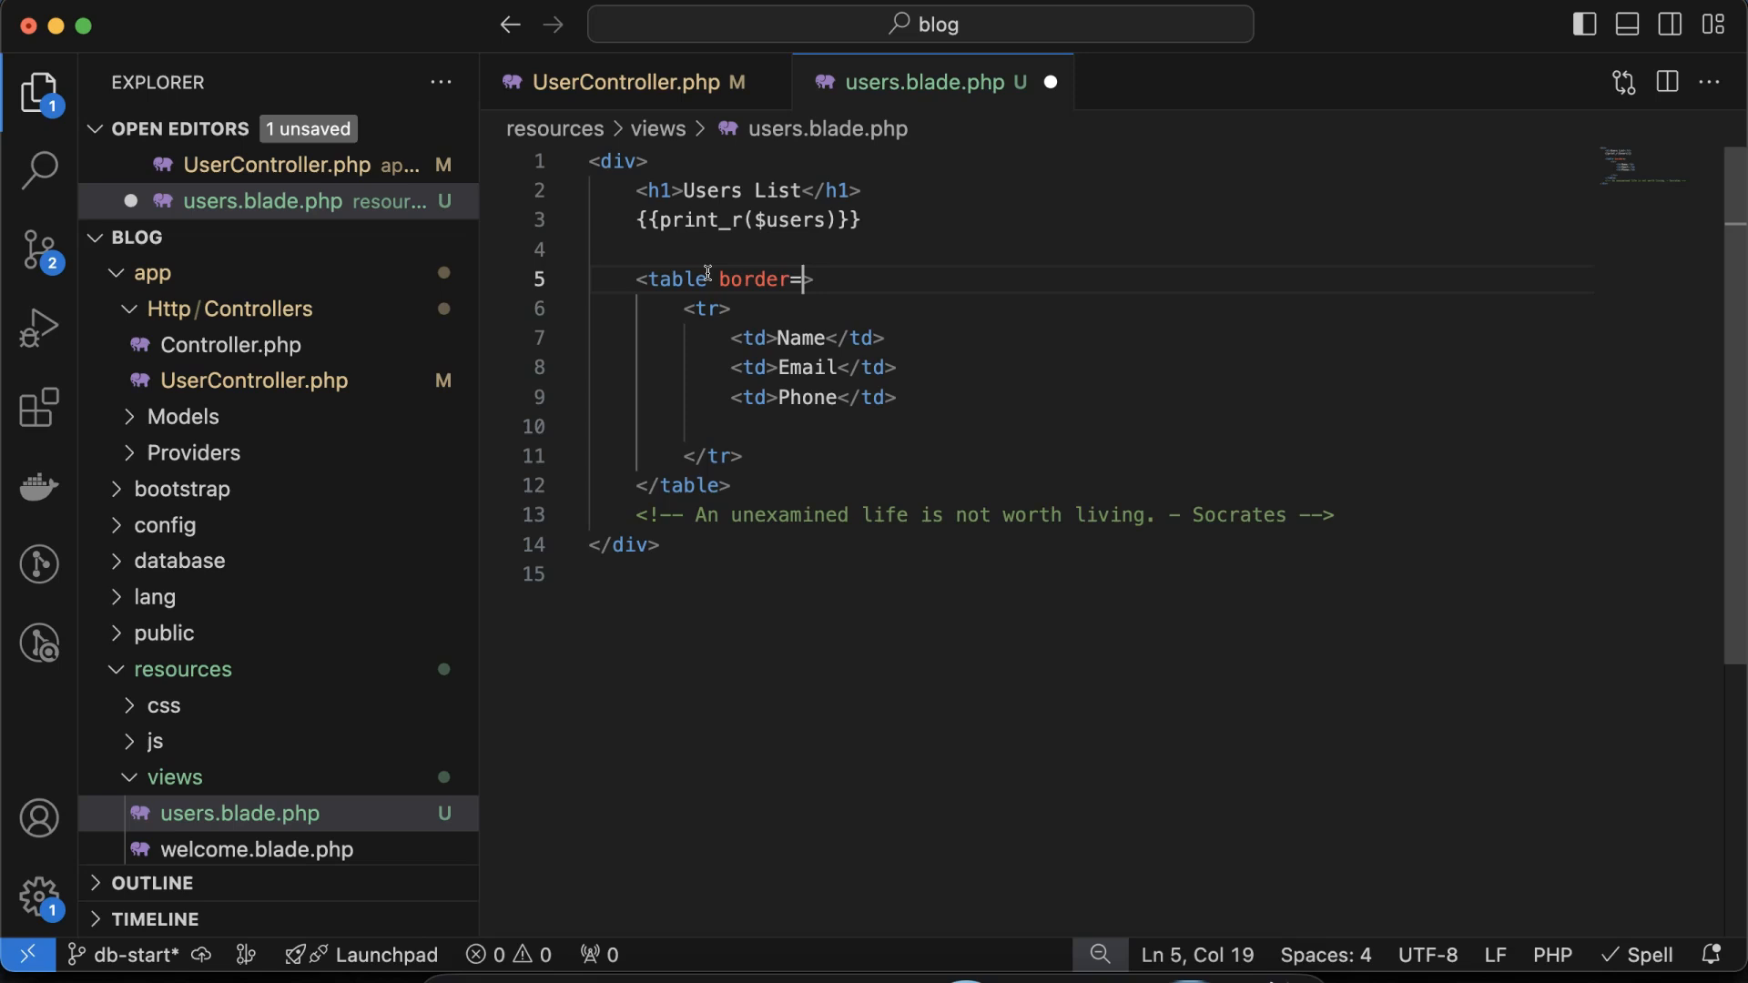
{"action": "type", "text": "\"1\""}
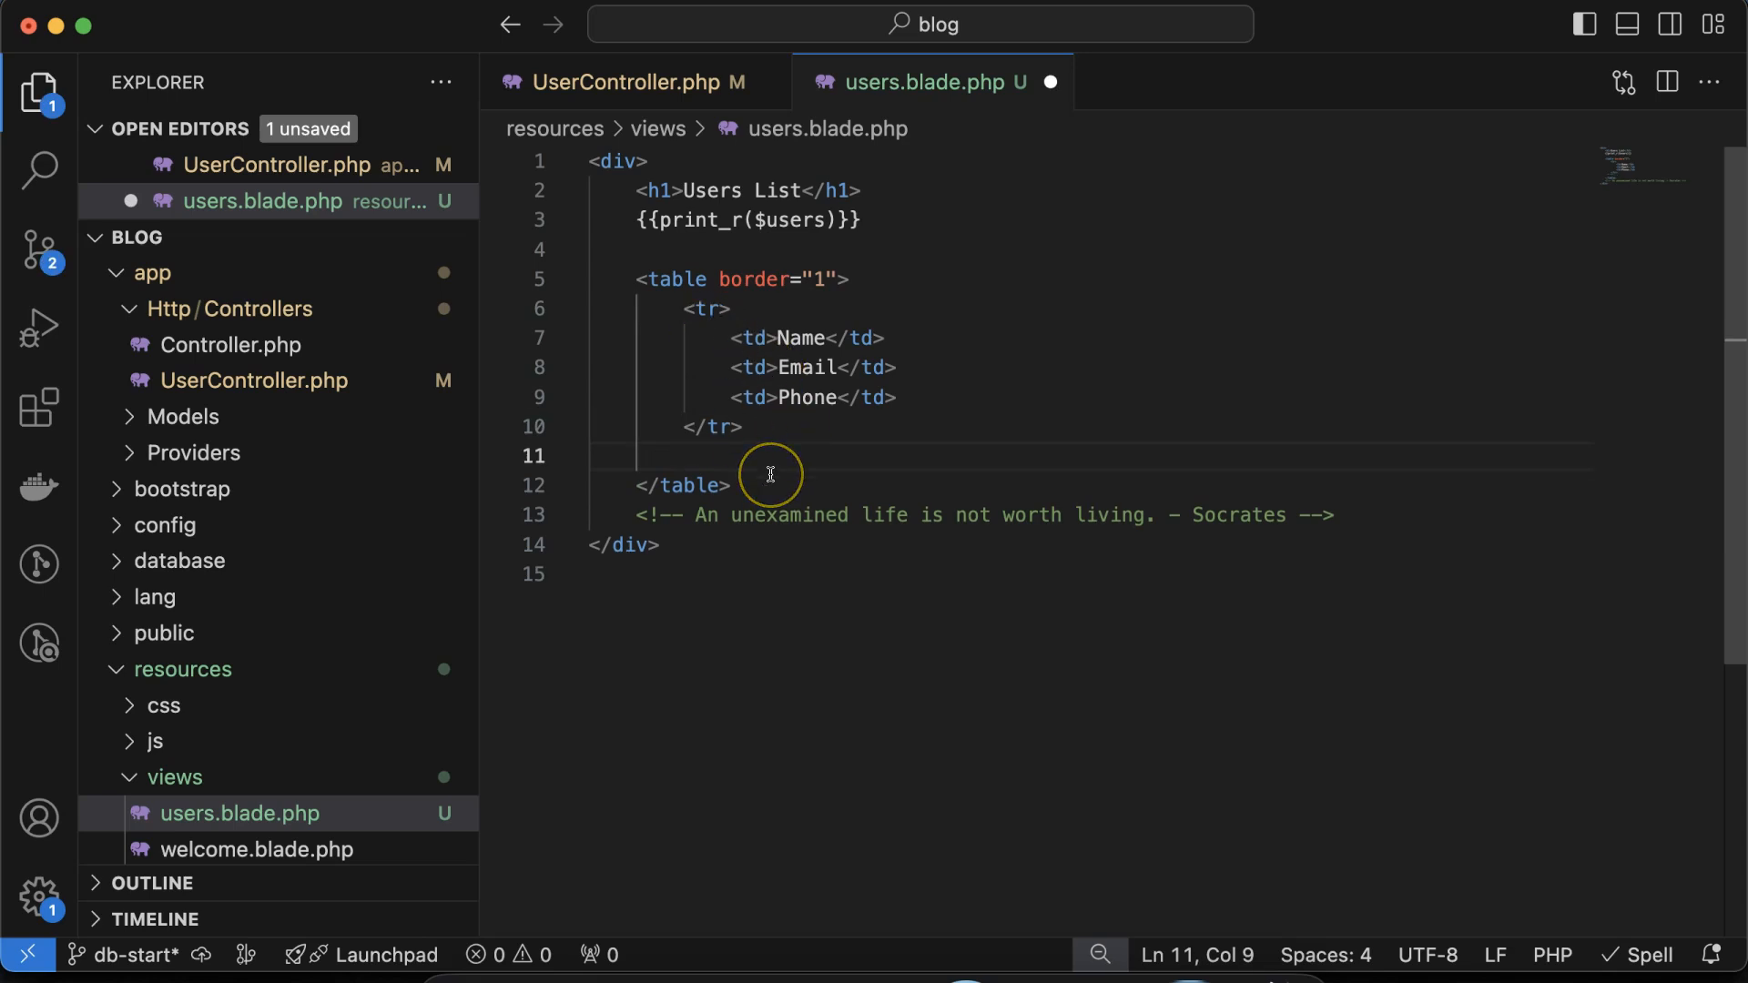
{"action": "type", "text": "@for"}
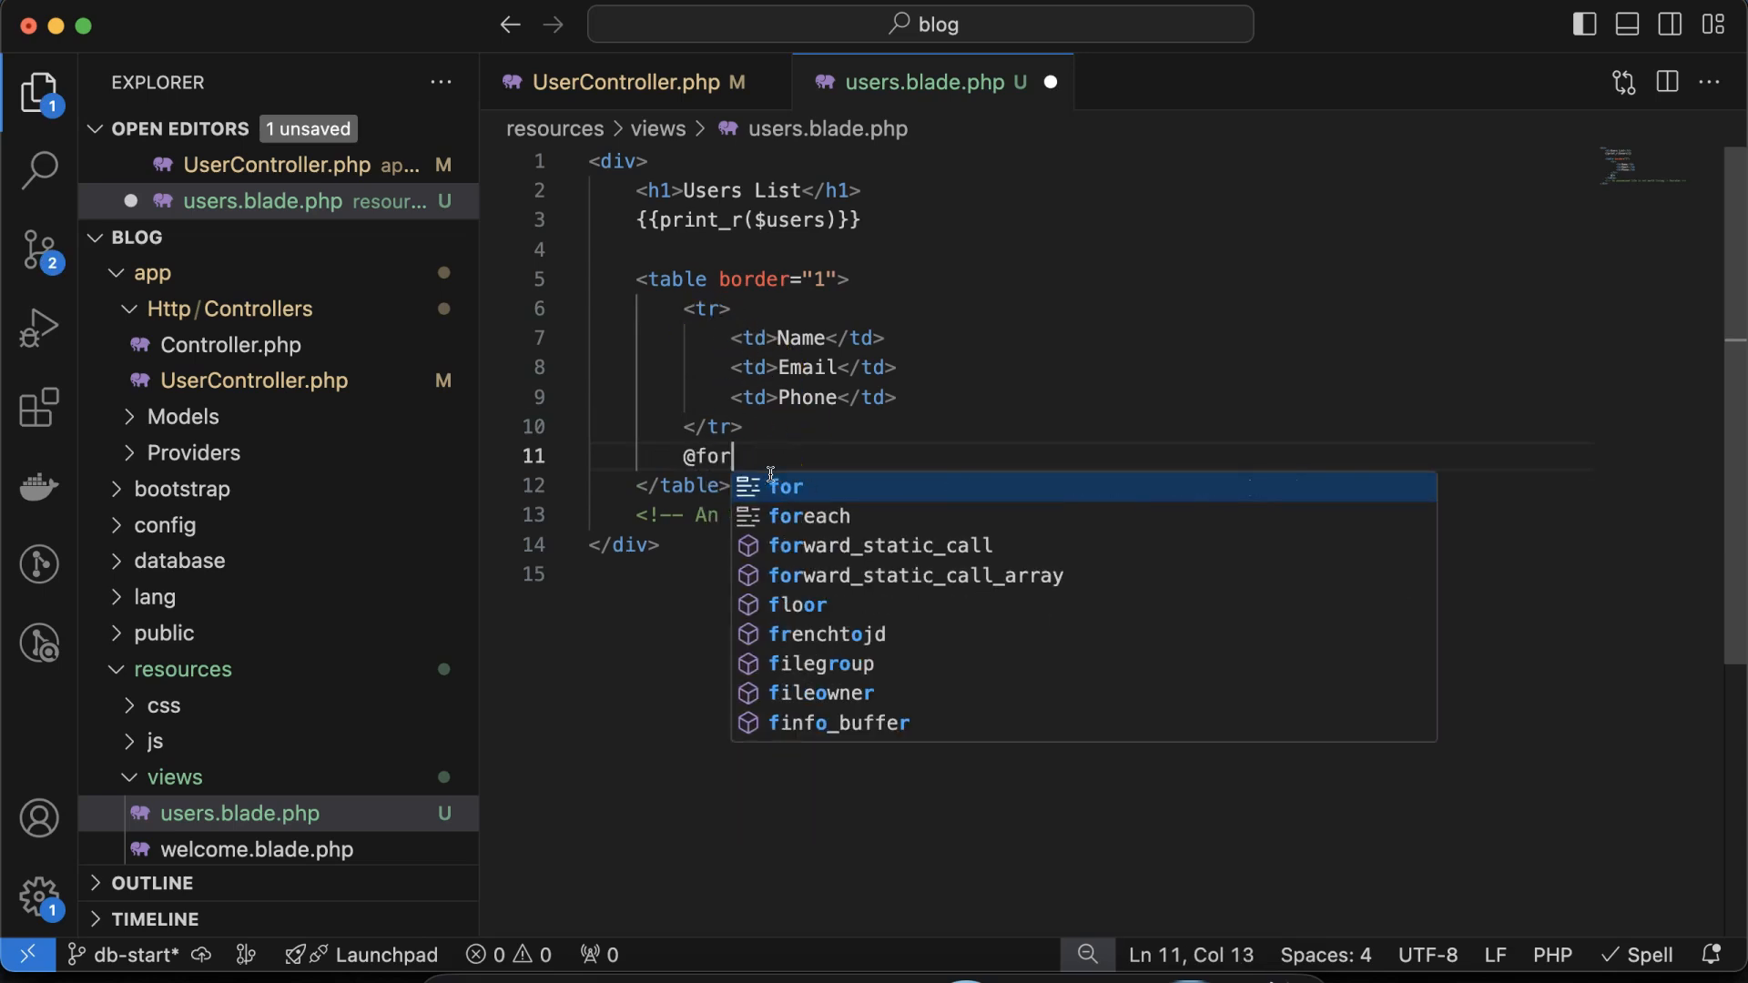
{"action": "left_click", "coordinate": [809, 516]}
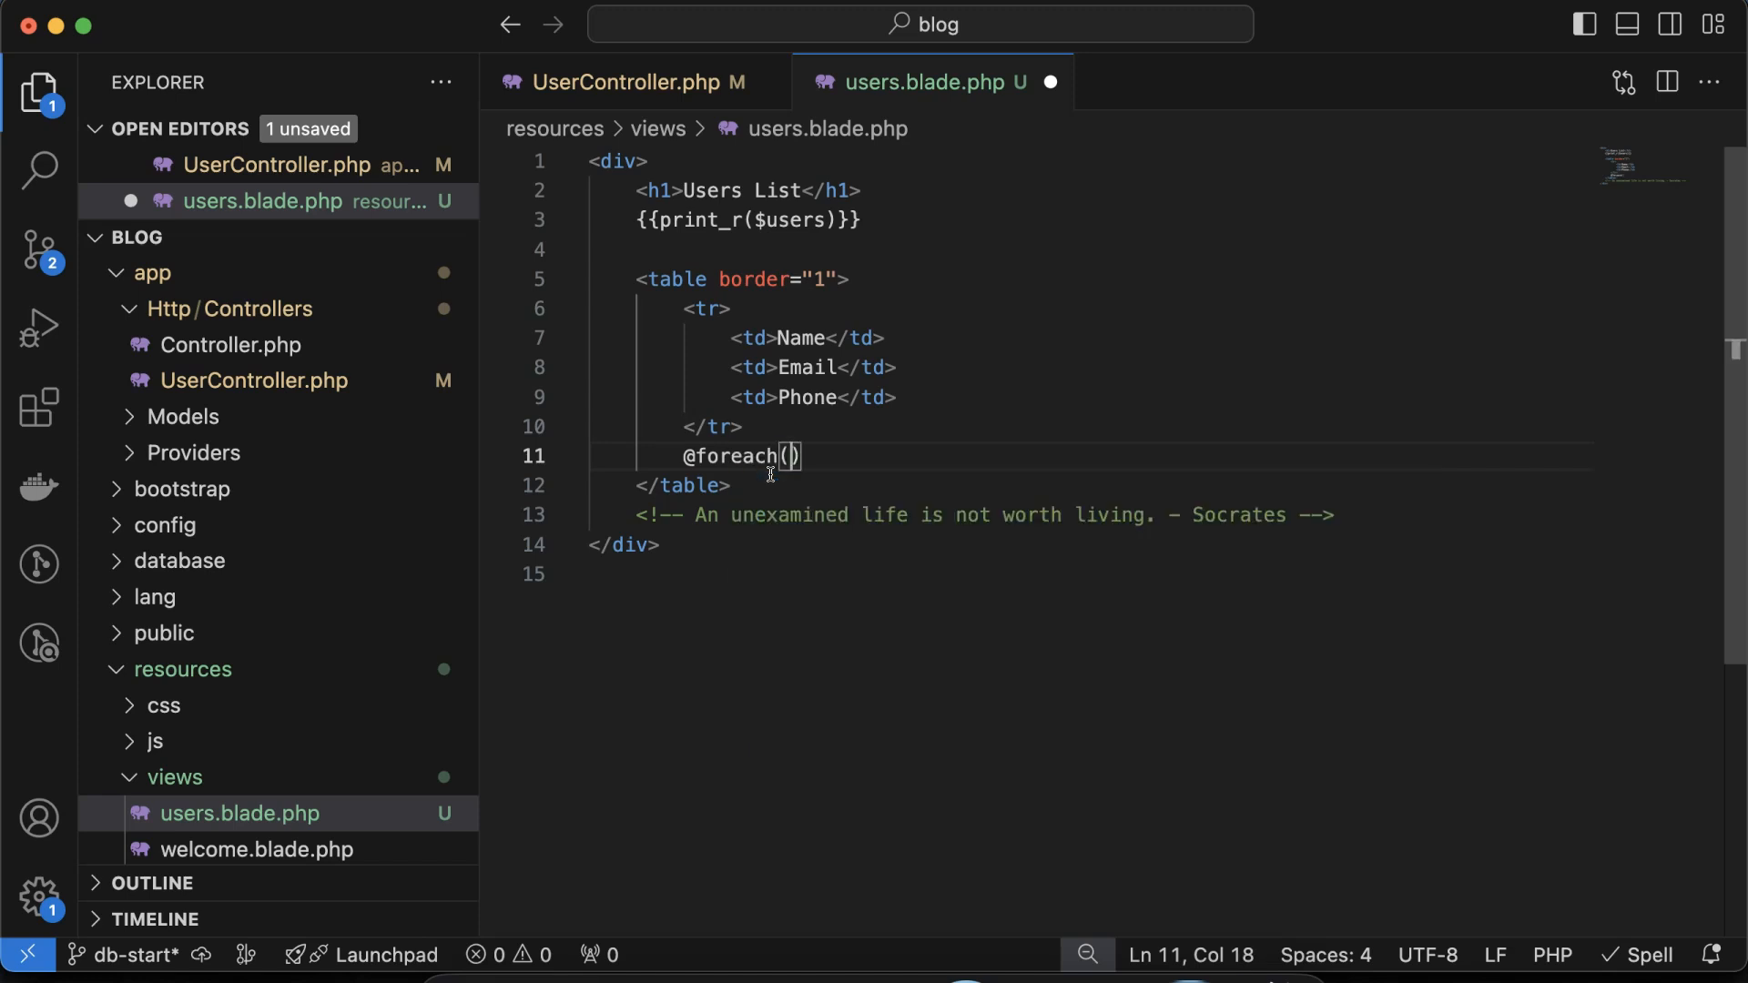
{"action": "type", "text": "$users"}
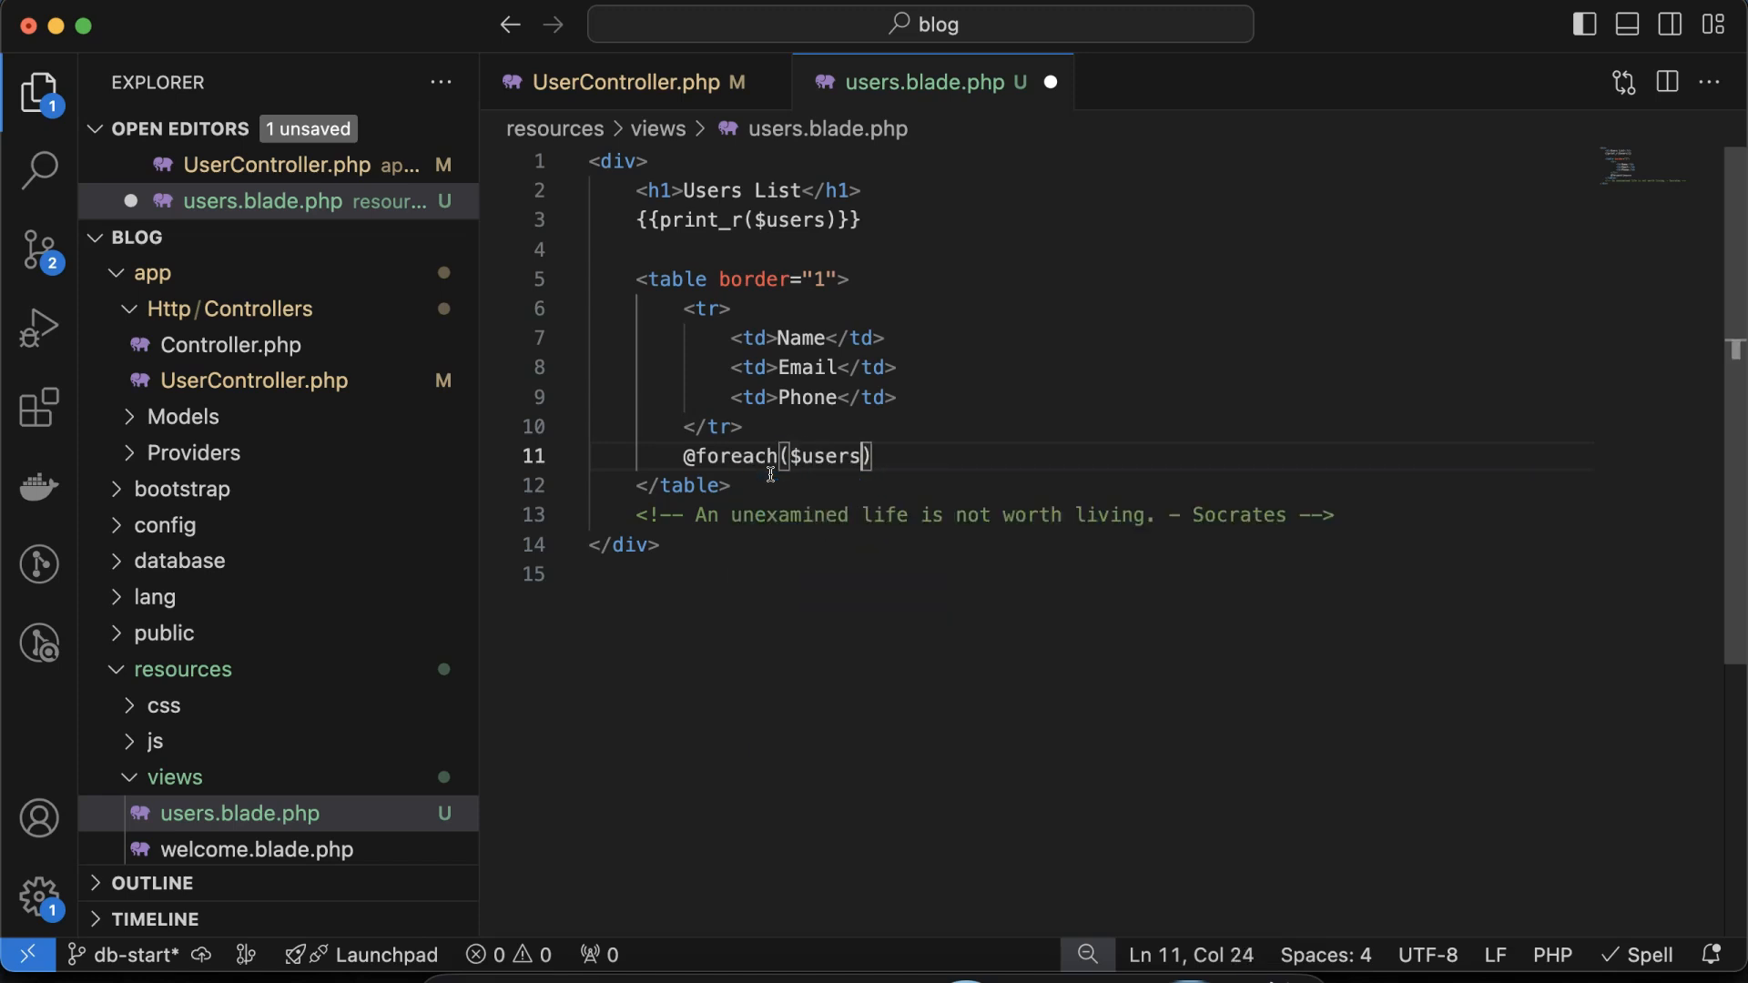
{"action": "type", "text": "as $user"}
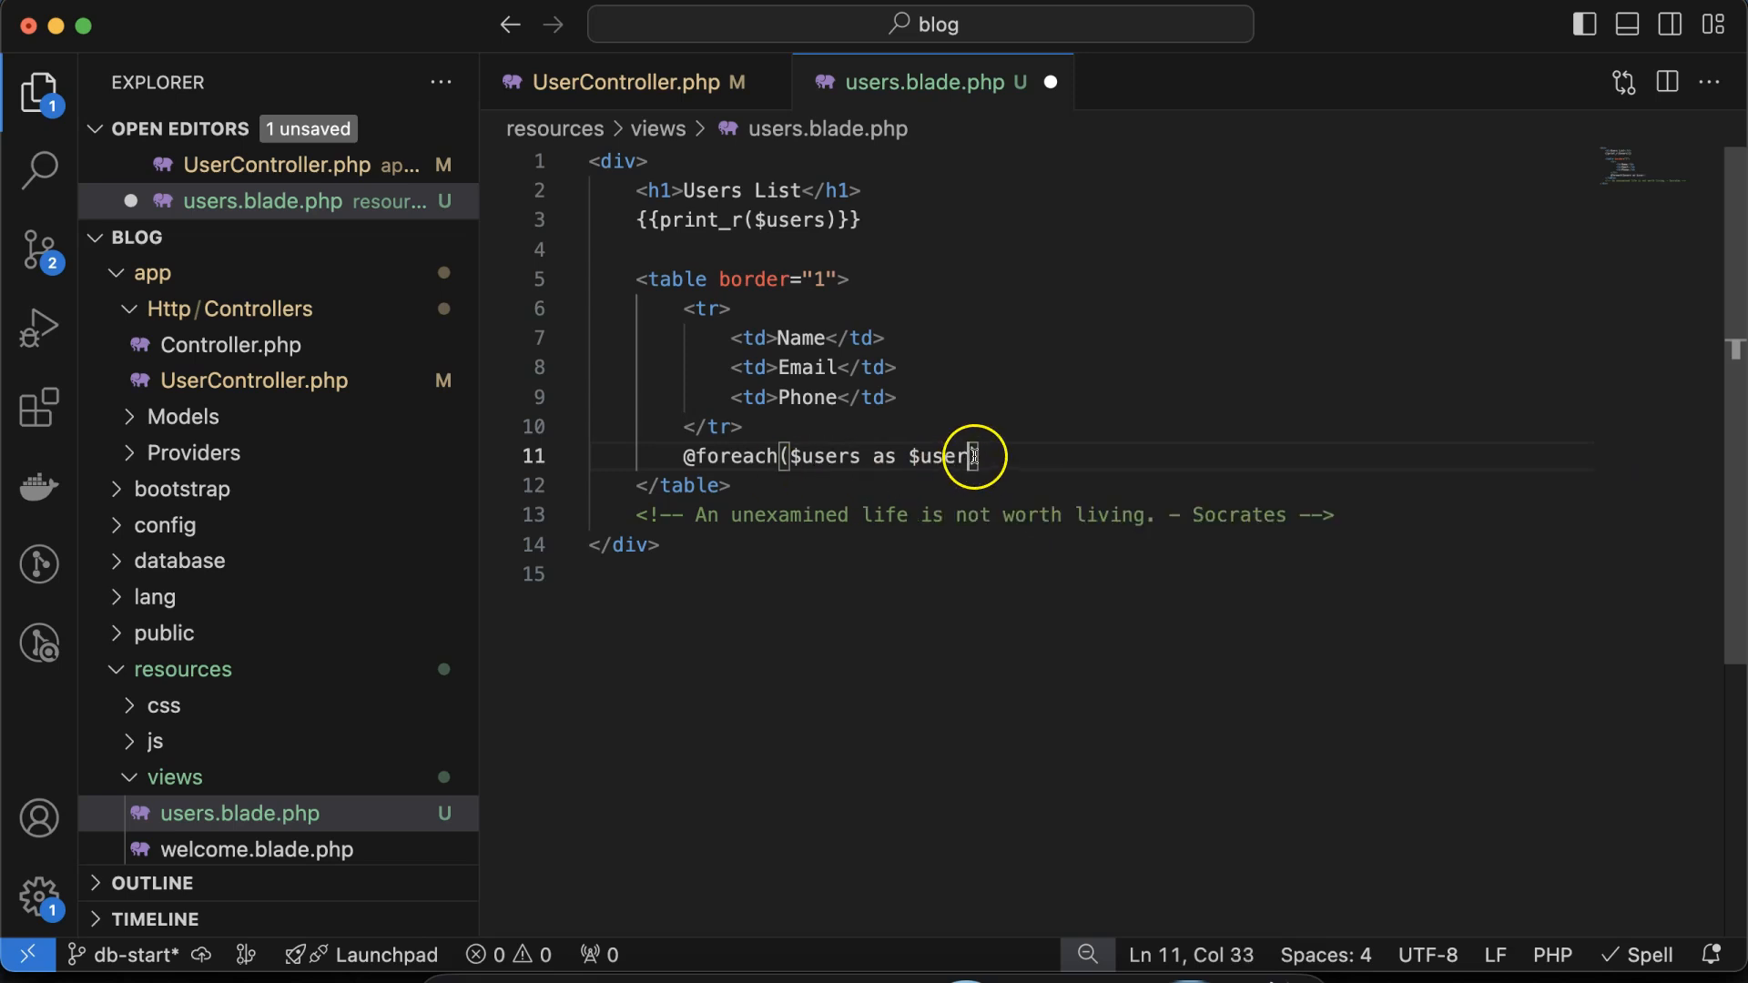
{"action": "key", "text": "Enter"}
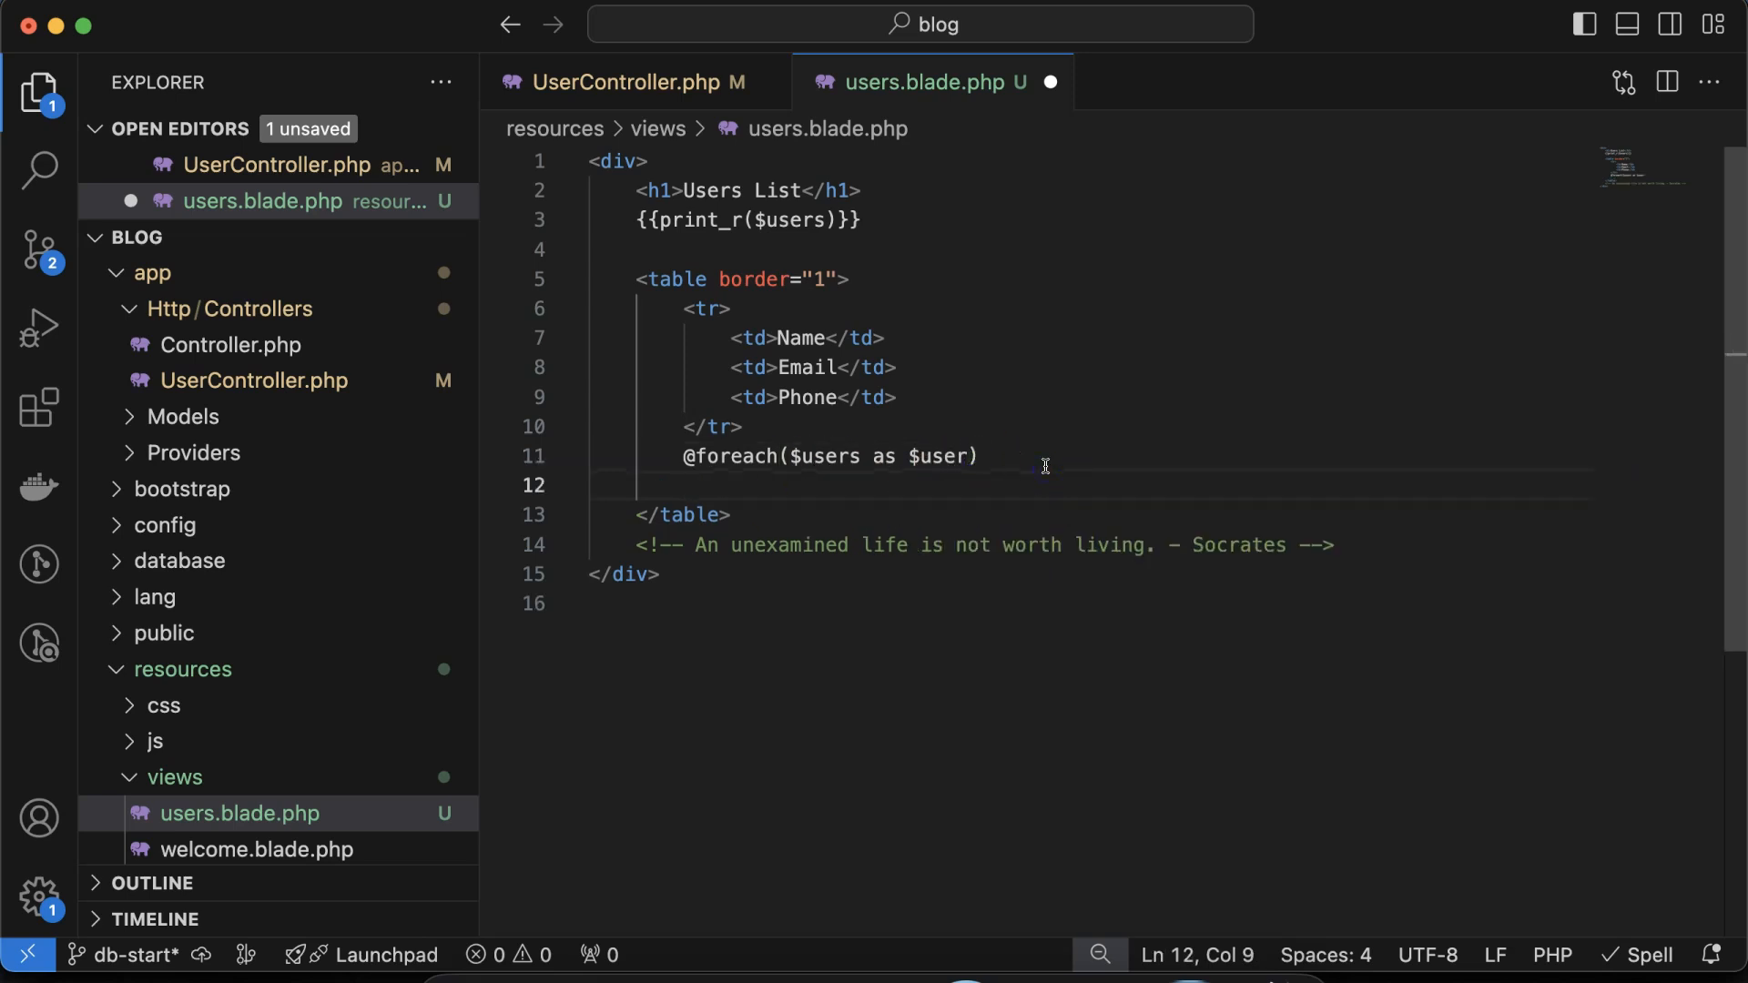
{"action": "type", "text": "@end"}
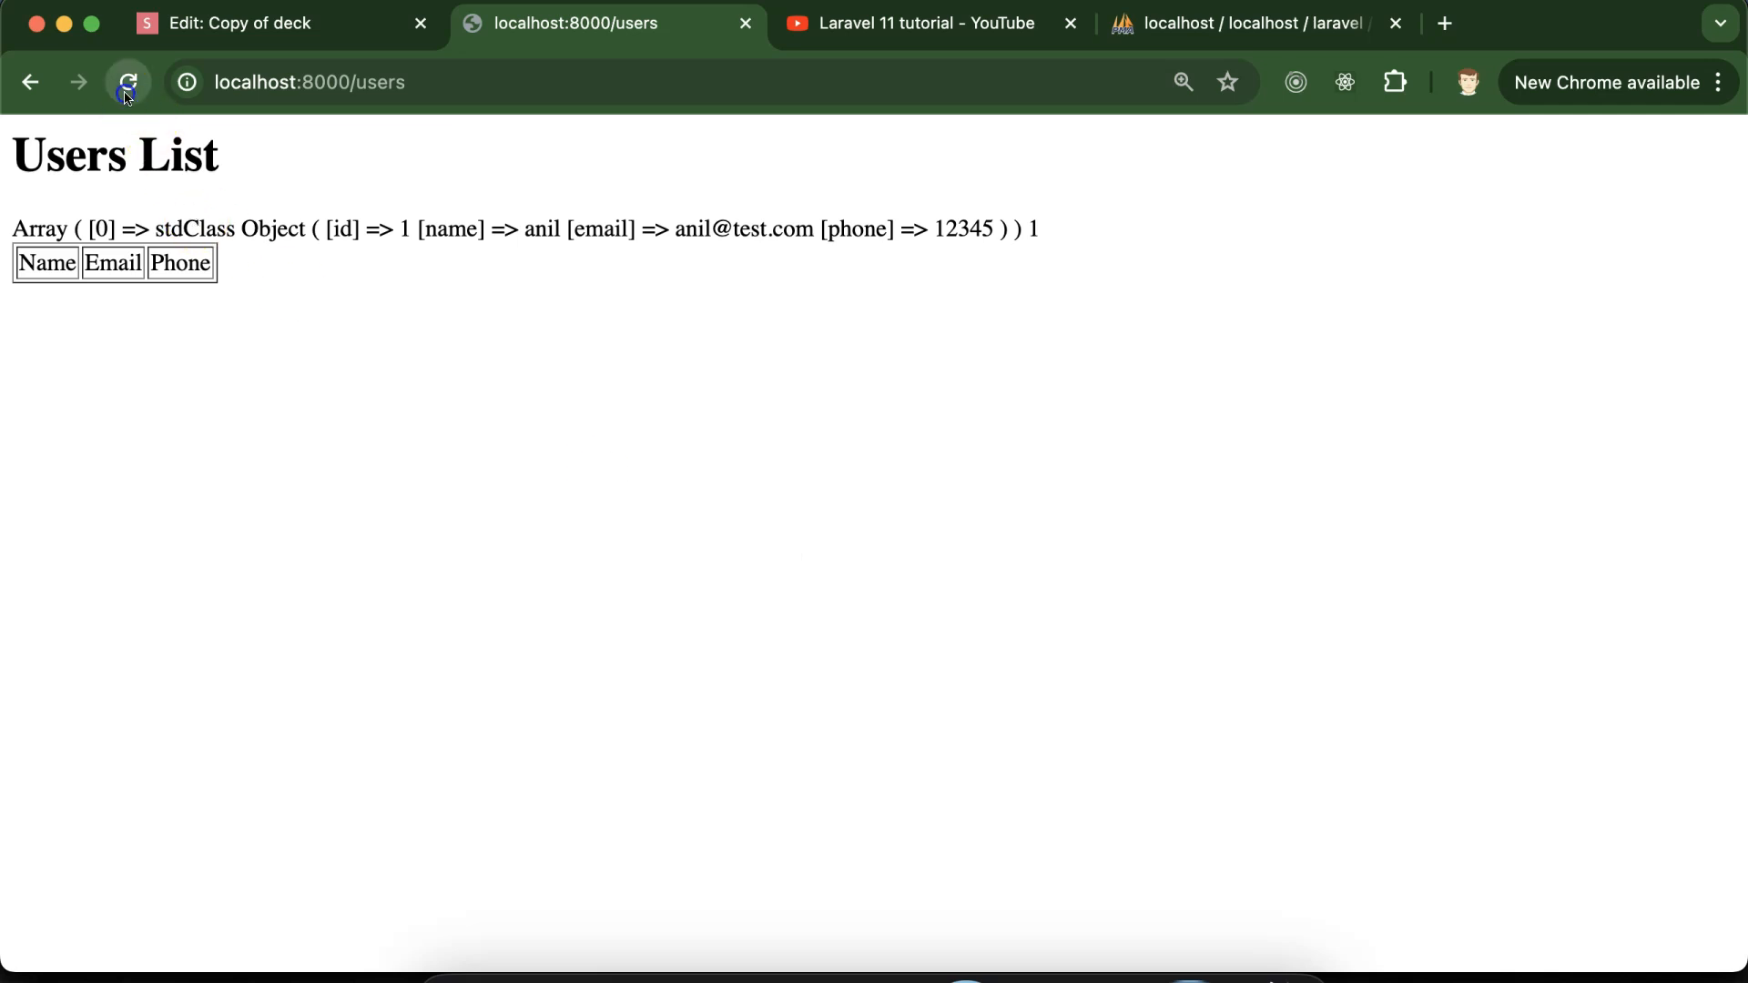
Reload localhost:8000/users to see the looped row with anil
{"action": "left_click", "coordinate": [126, 82]}
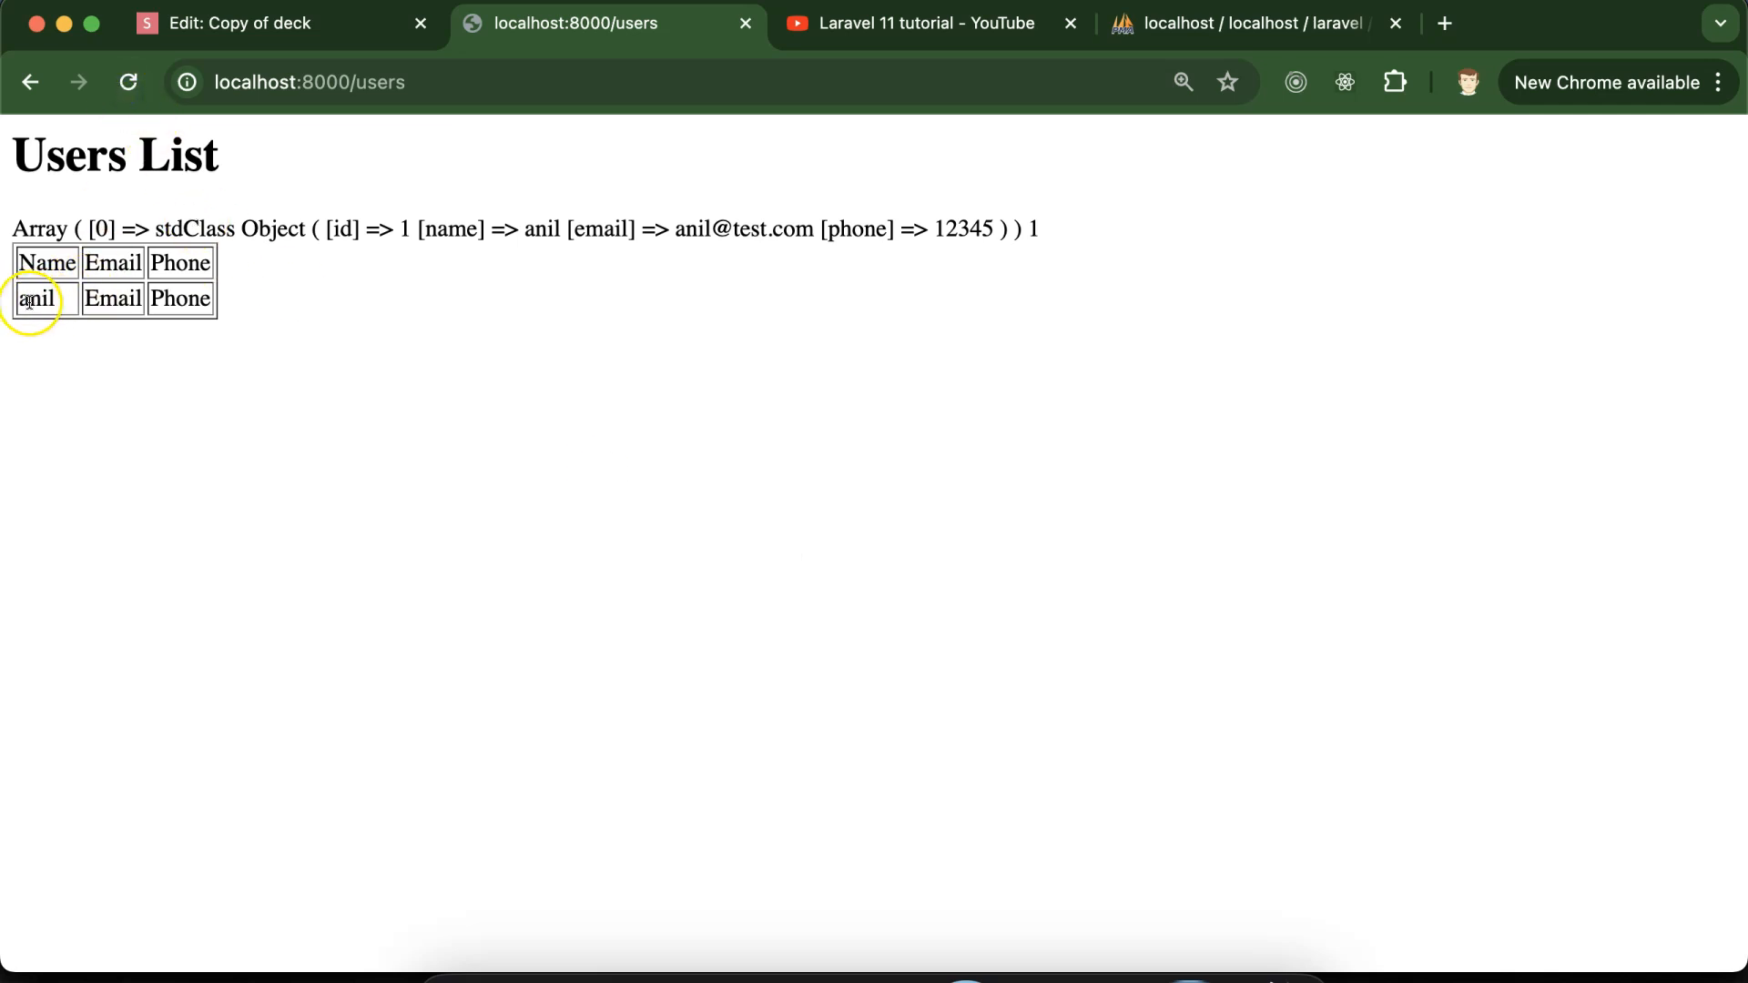
{"action": "mouse_move", "coordinate": [96, 295]}
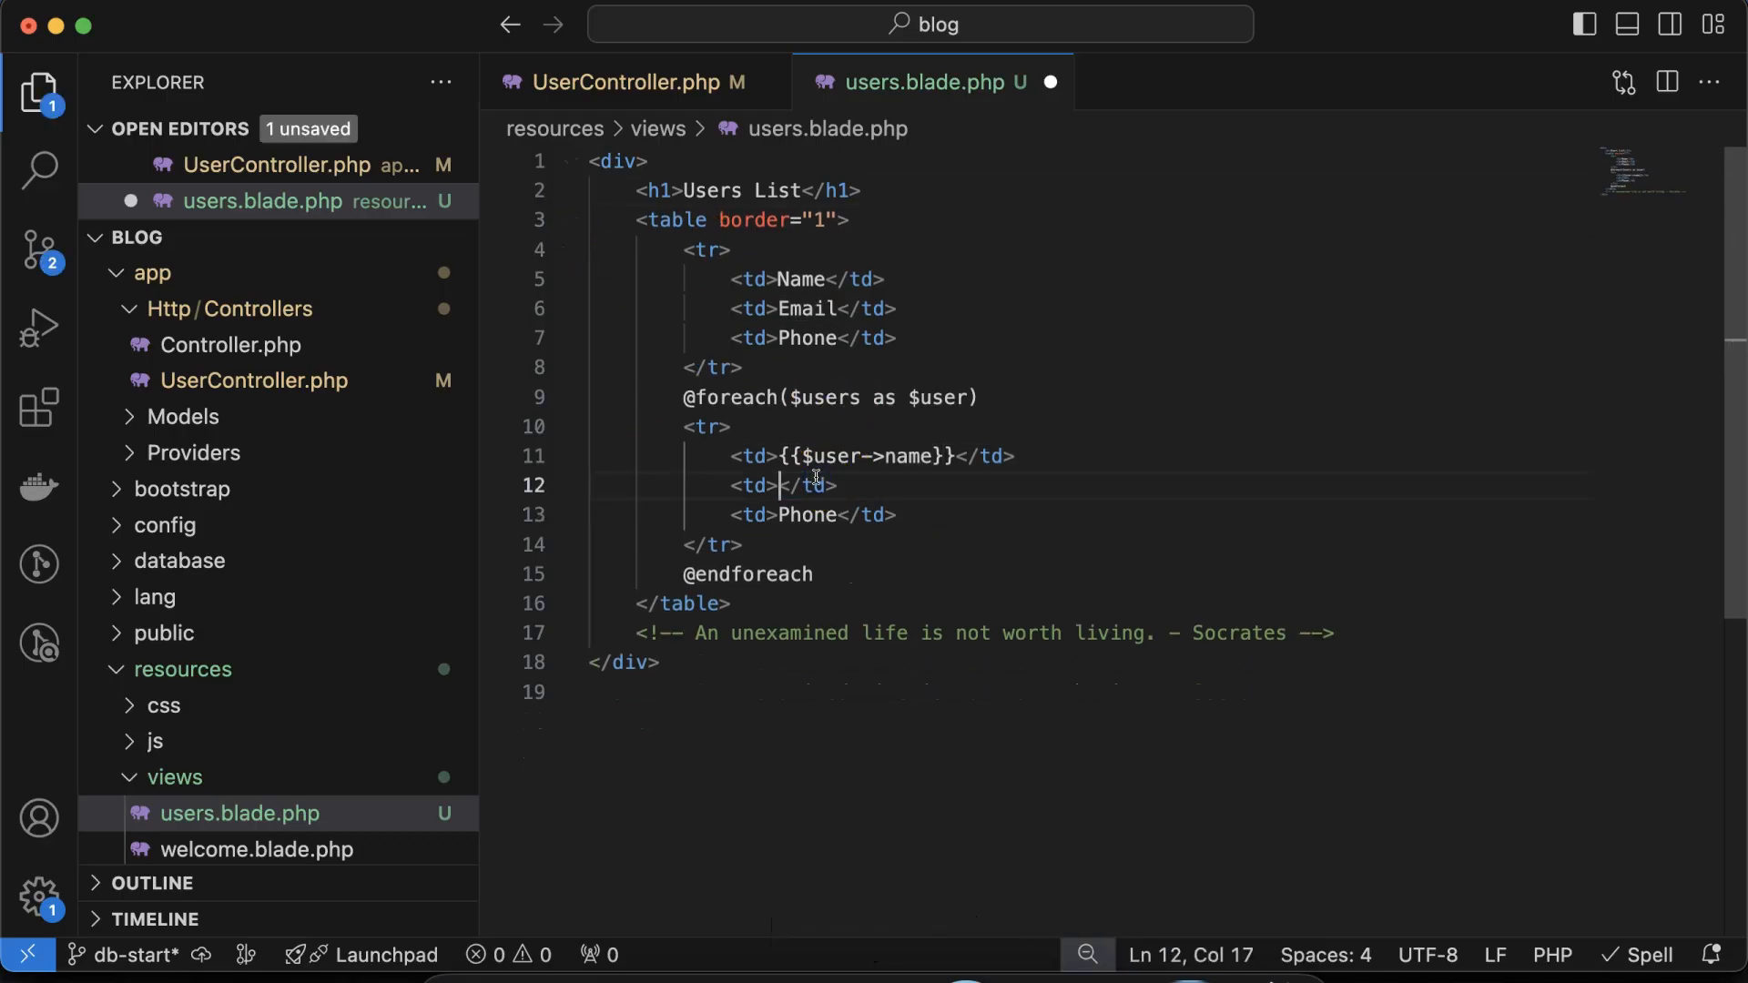
Fill the loop row's cells with {{$user->email}} and {{$user->phone}}, checking column names in phpMyAdmin
{"action": "type", "text": "{{}}"}
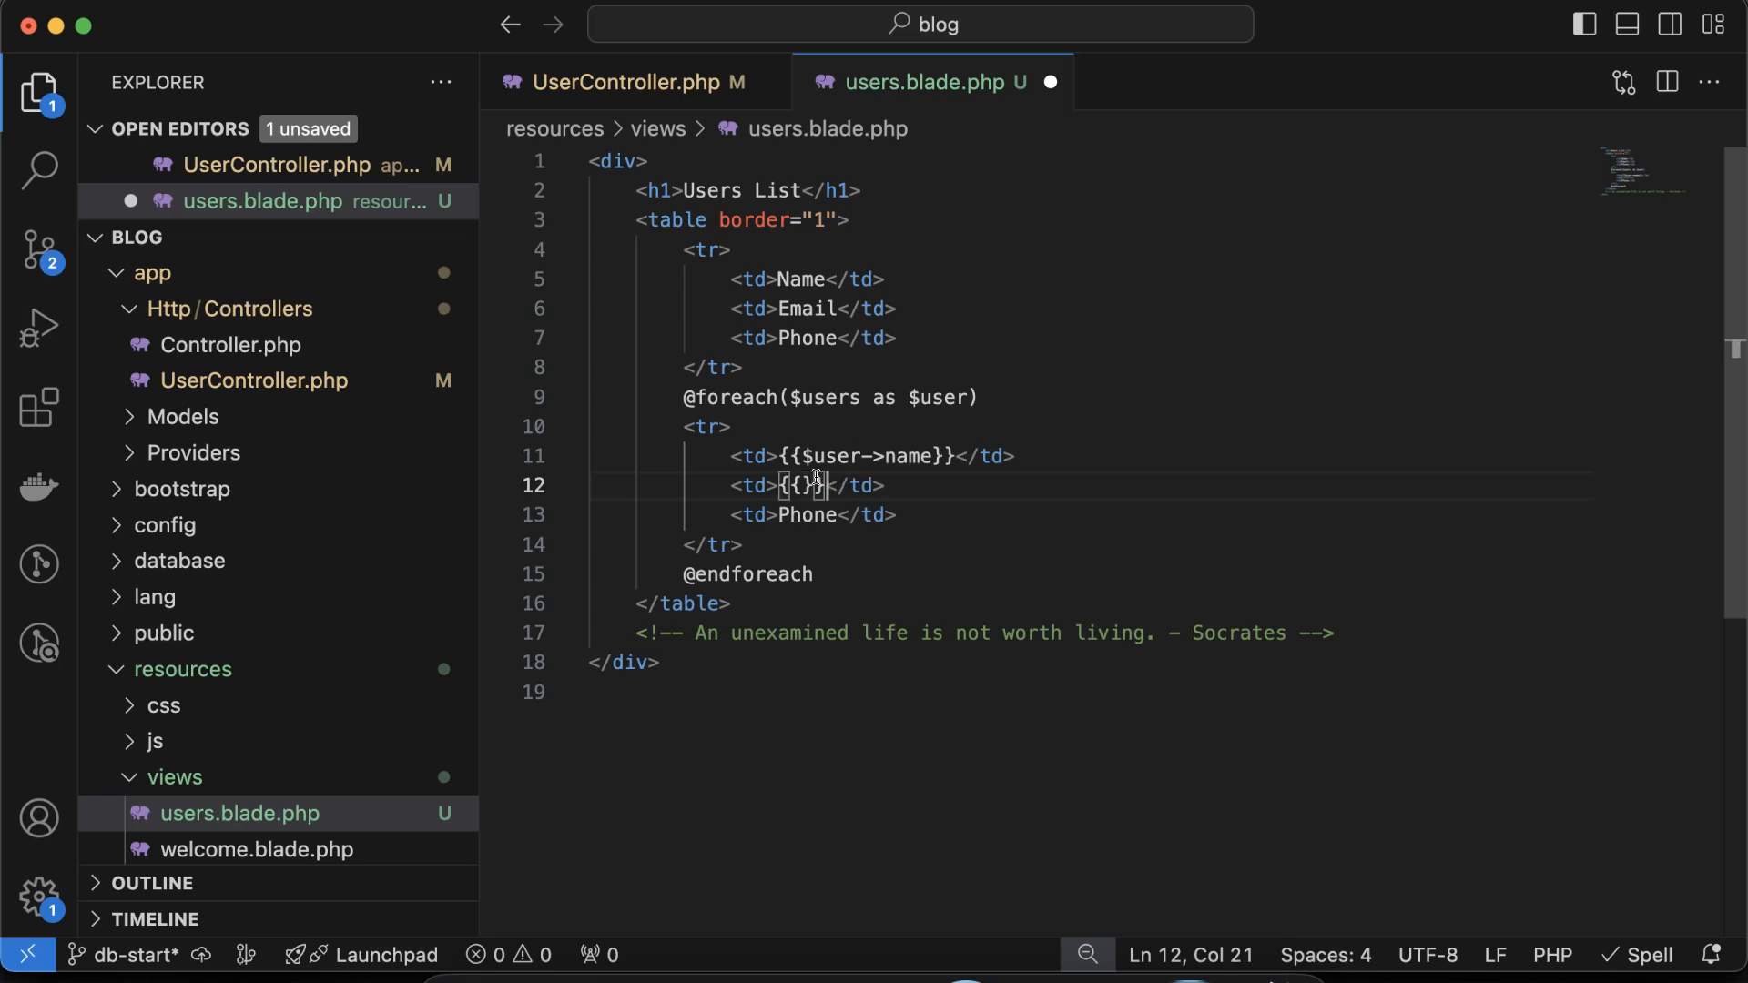
{"action": "type", "text": "$user"}
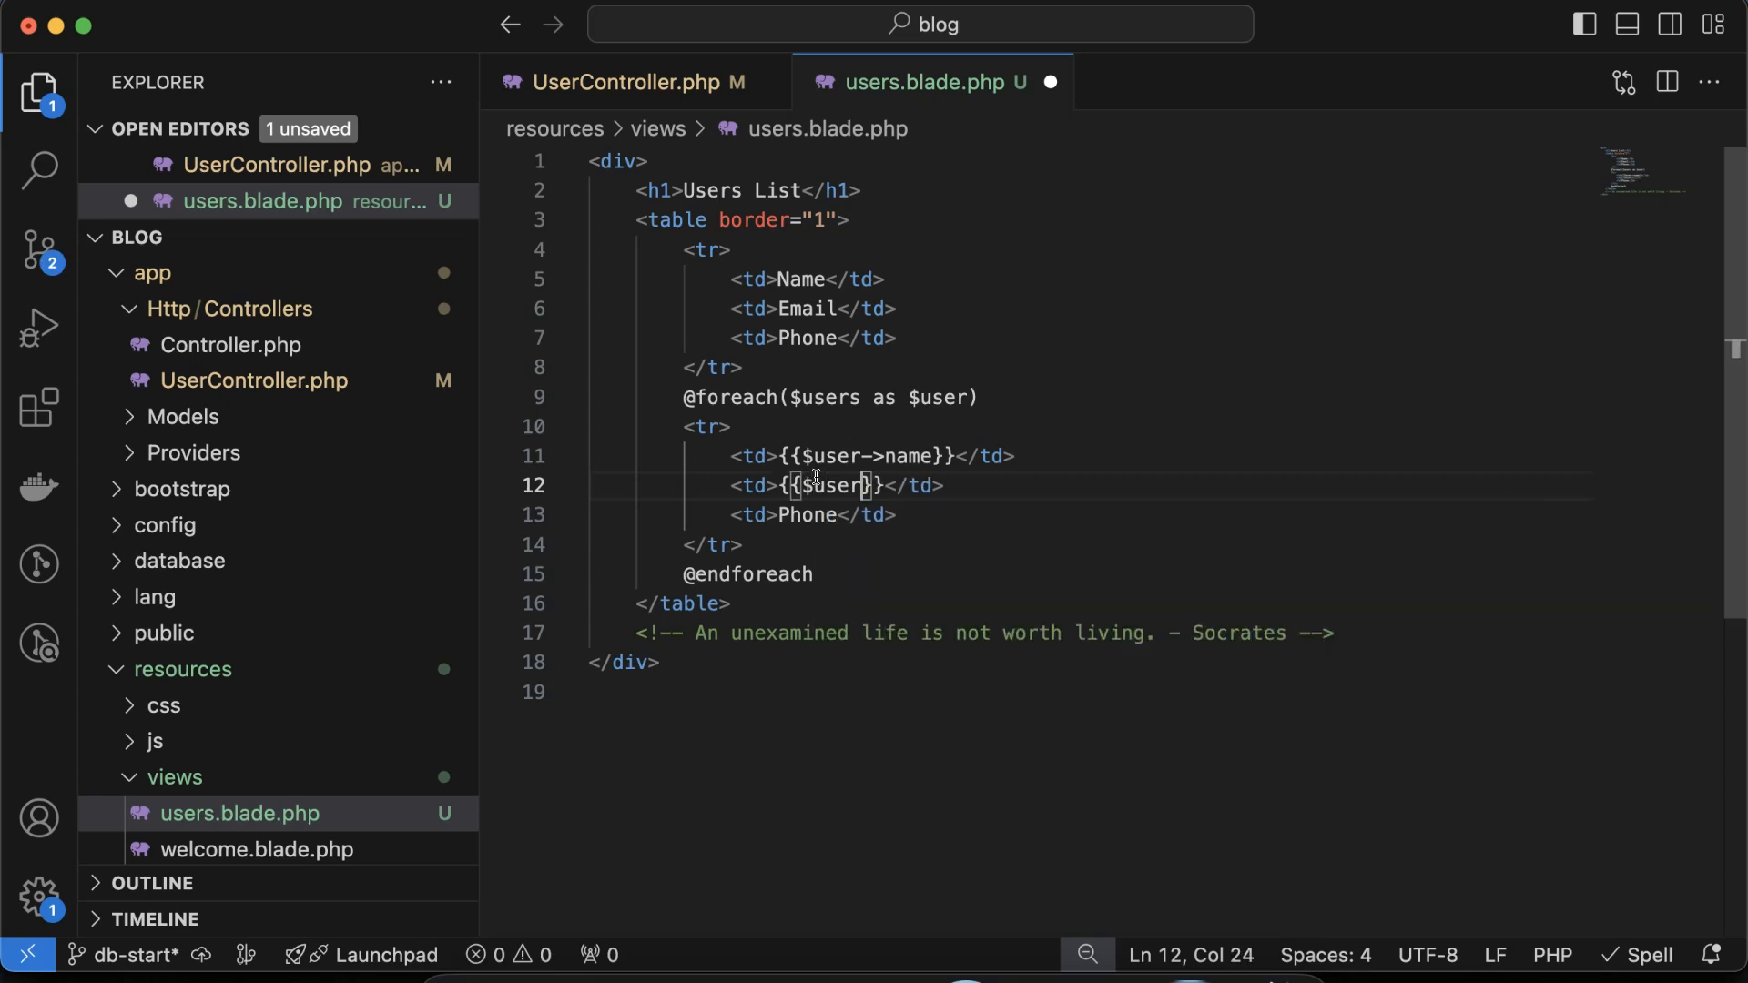
{"action": "double_click", "coordinate": [943, 398]}
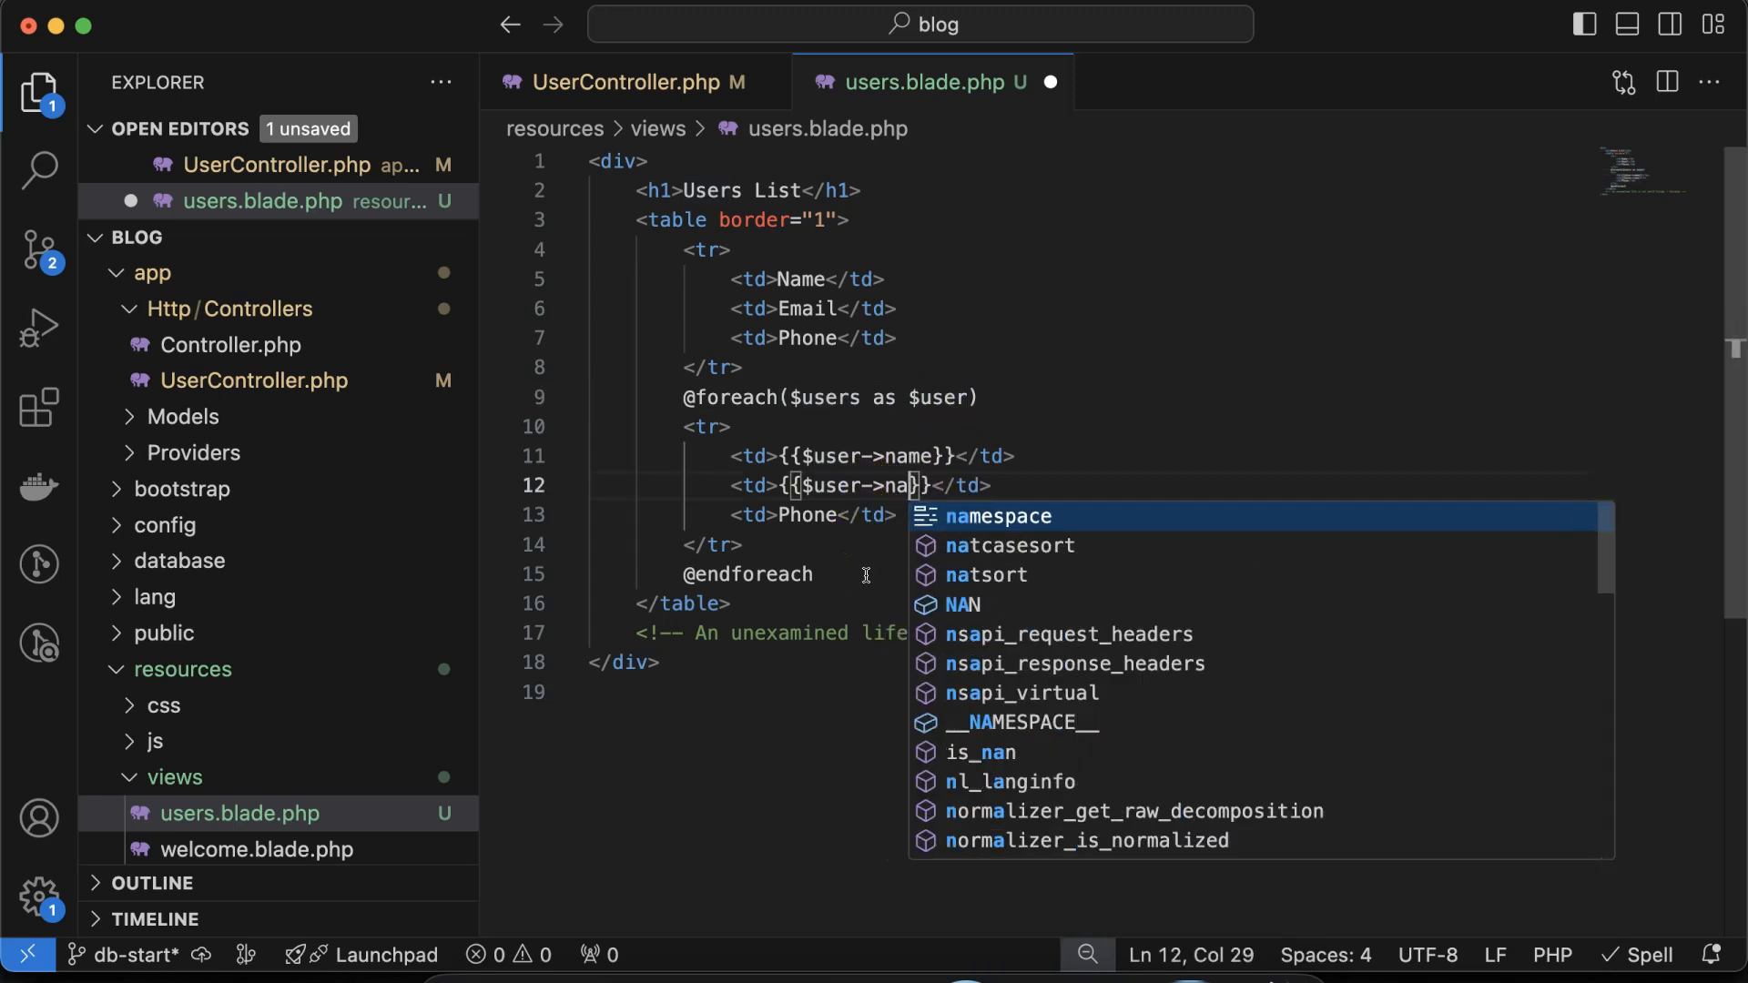
{"action": "type", "text": "mail"}
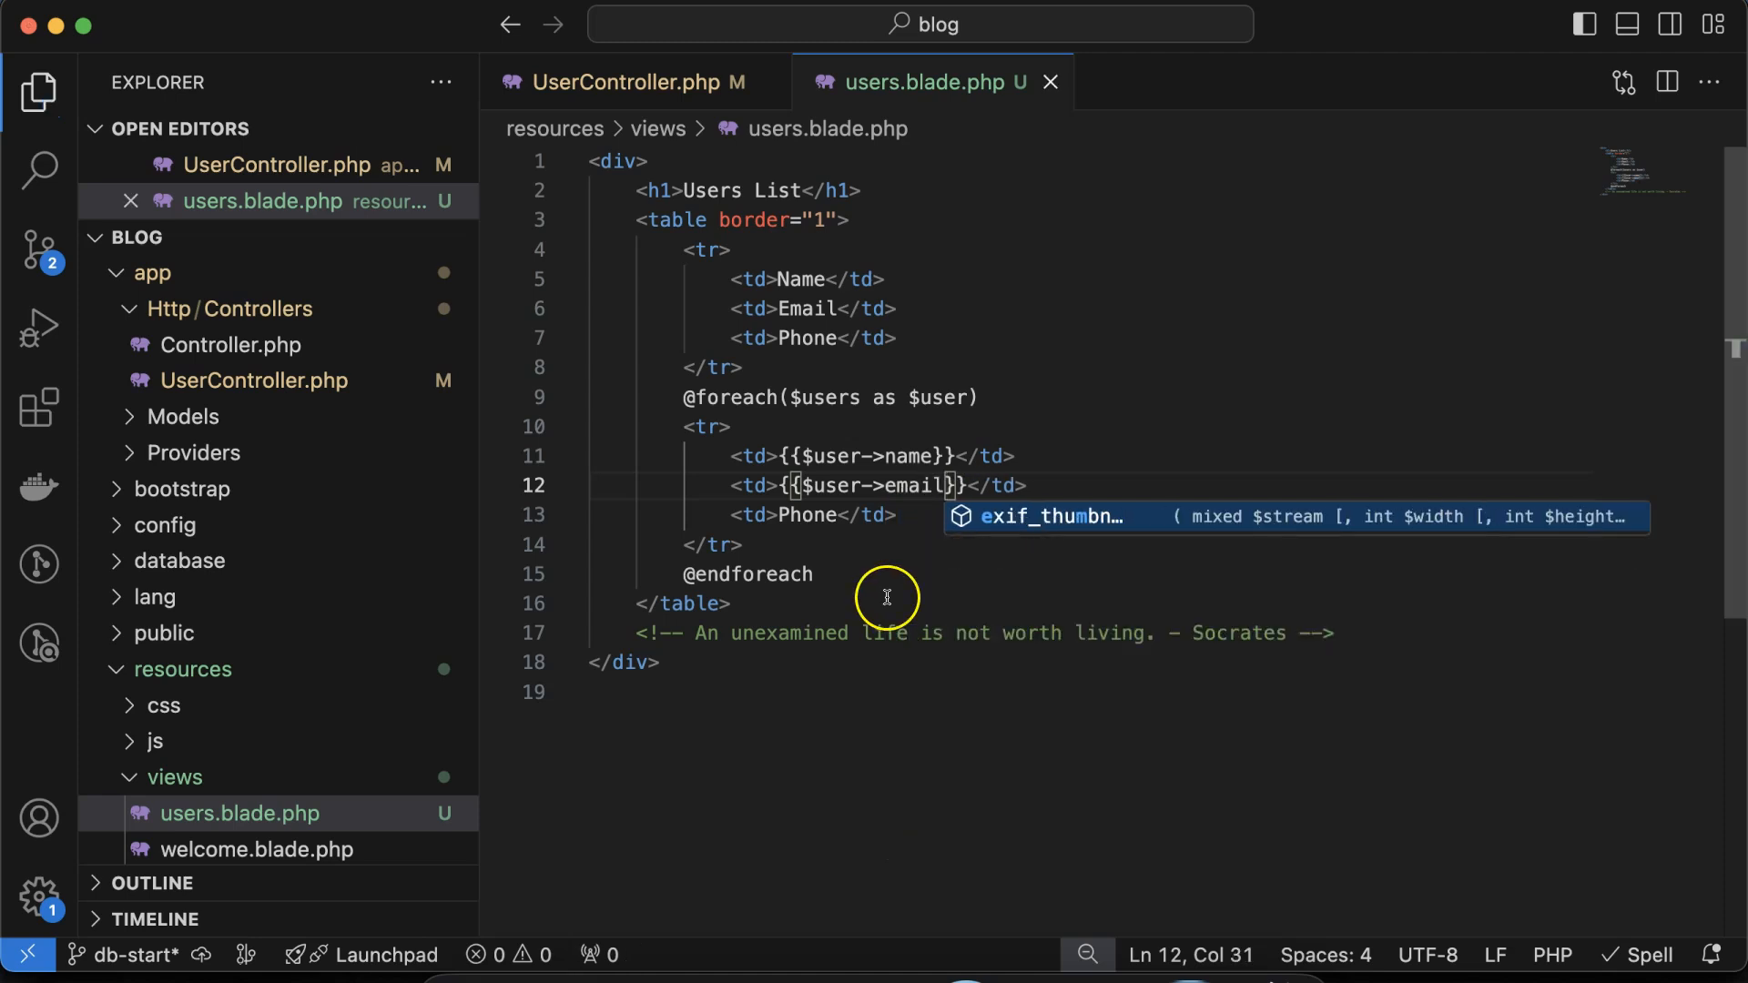
{"action": "double_click", "coordinate": [915, 485]}
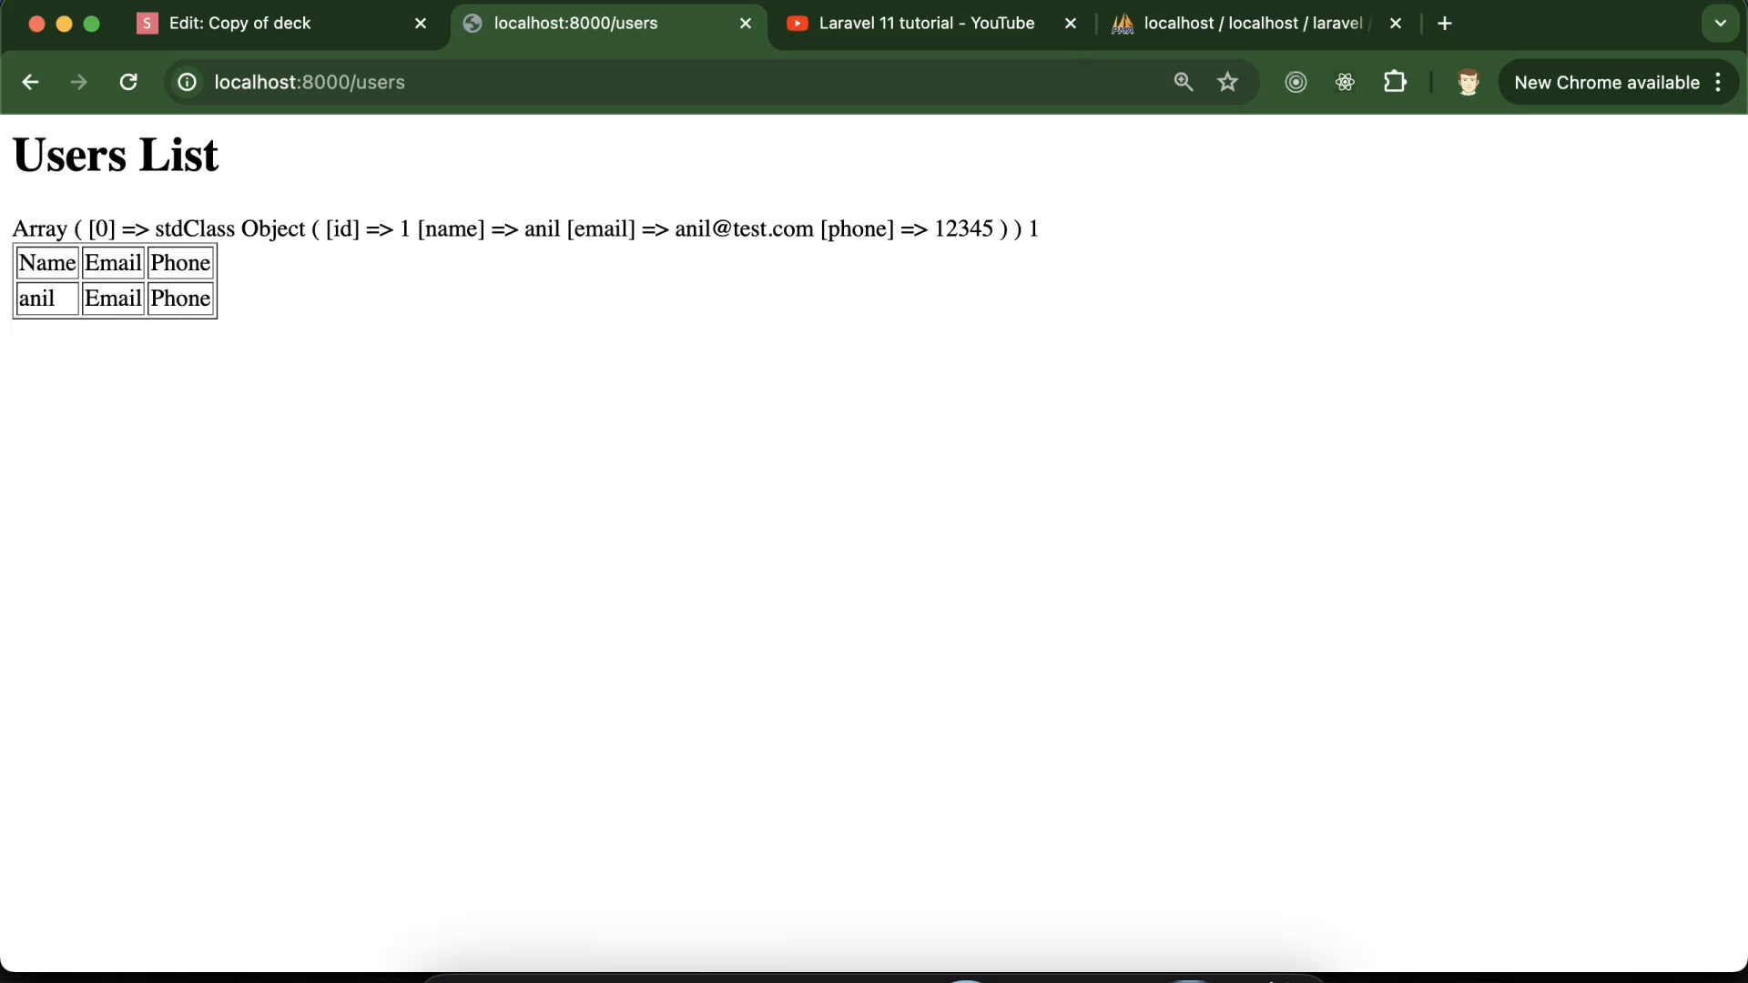
{"action": "left_click", "coordinate": [1249, 24]}
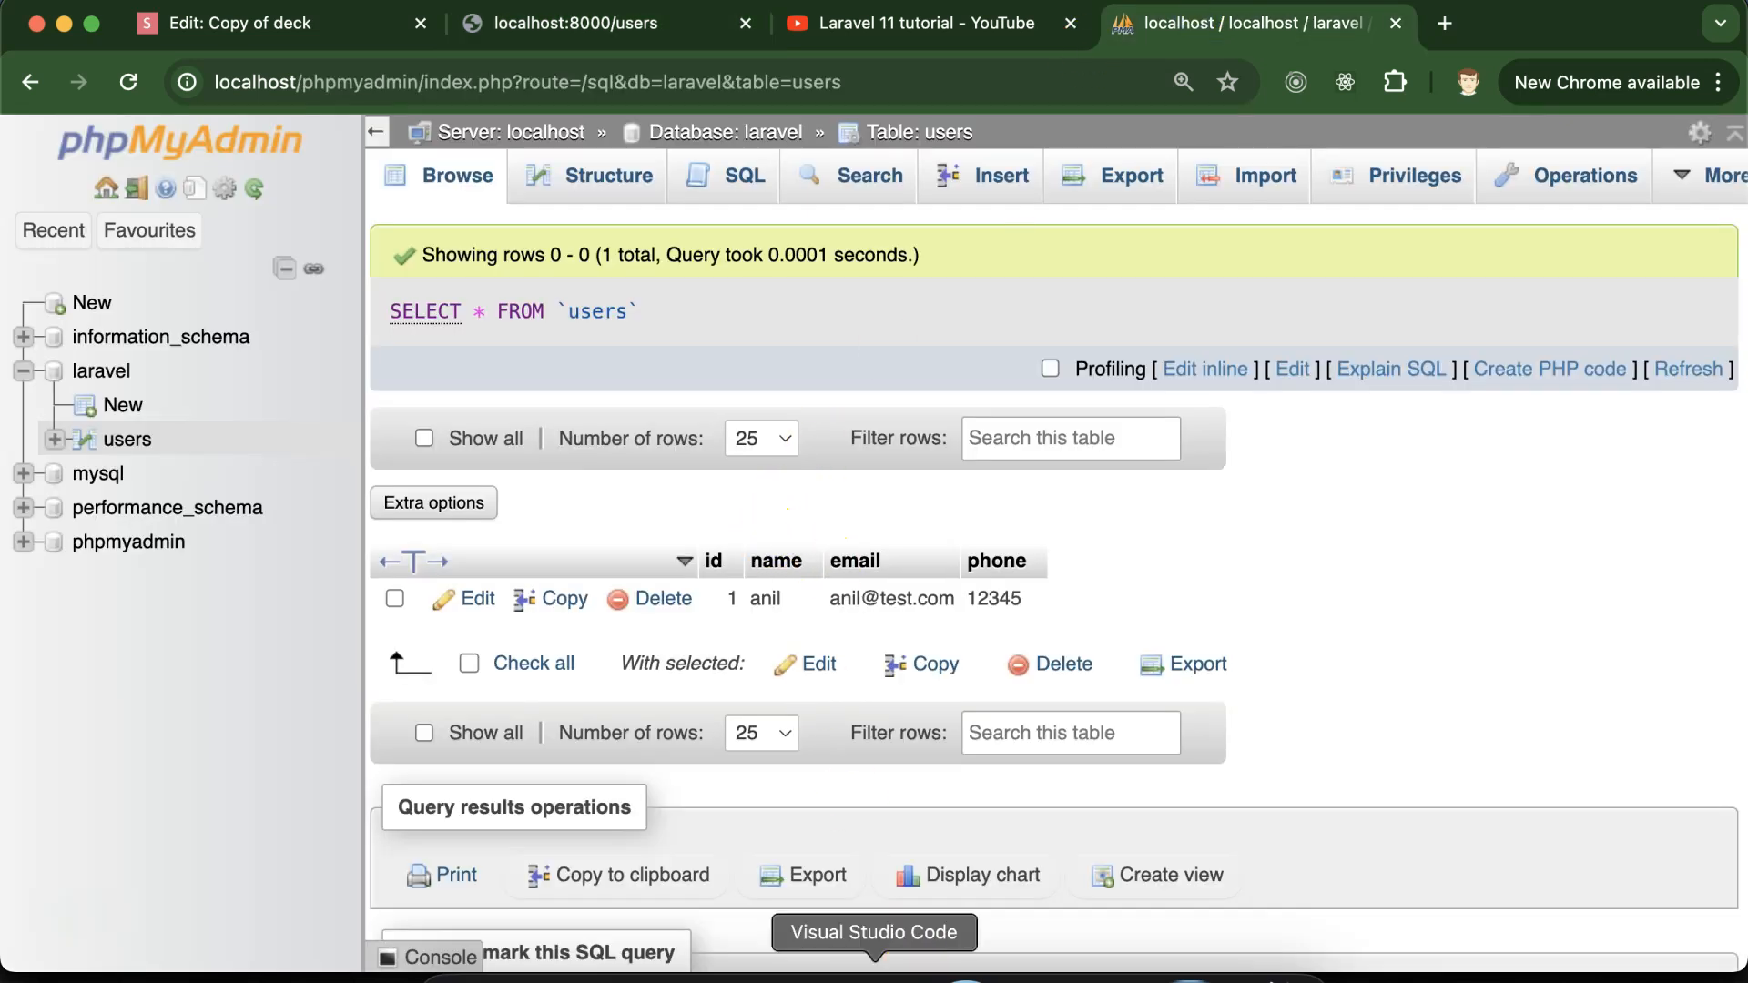
{"action": "left_click", "coordinate": [873, 933]}
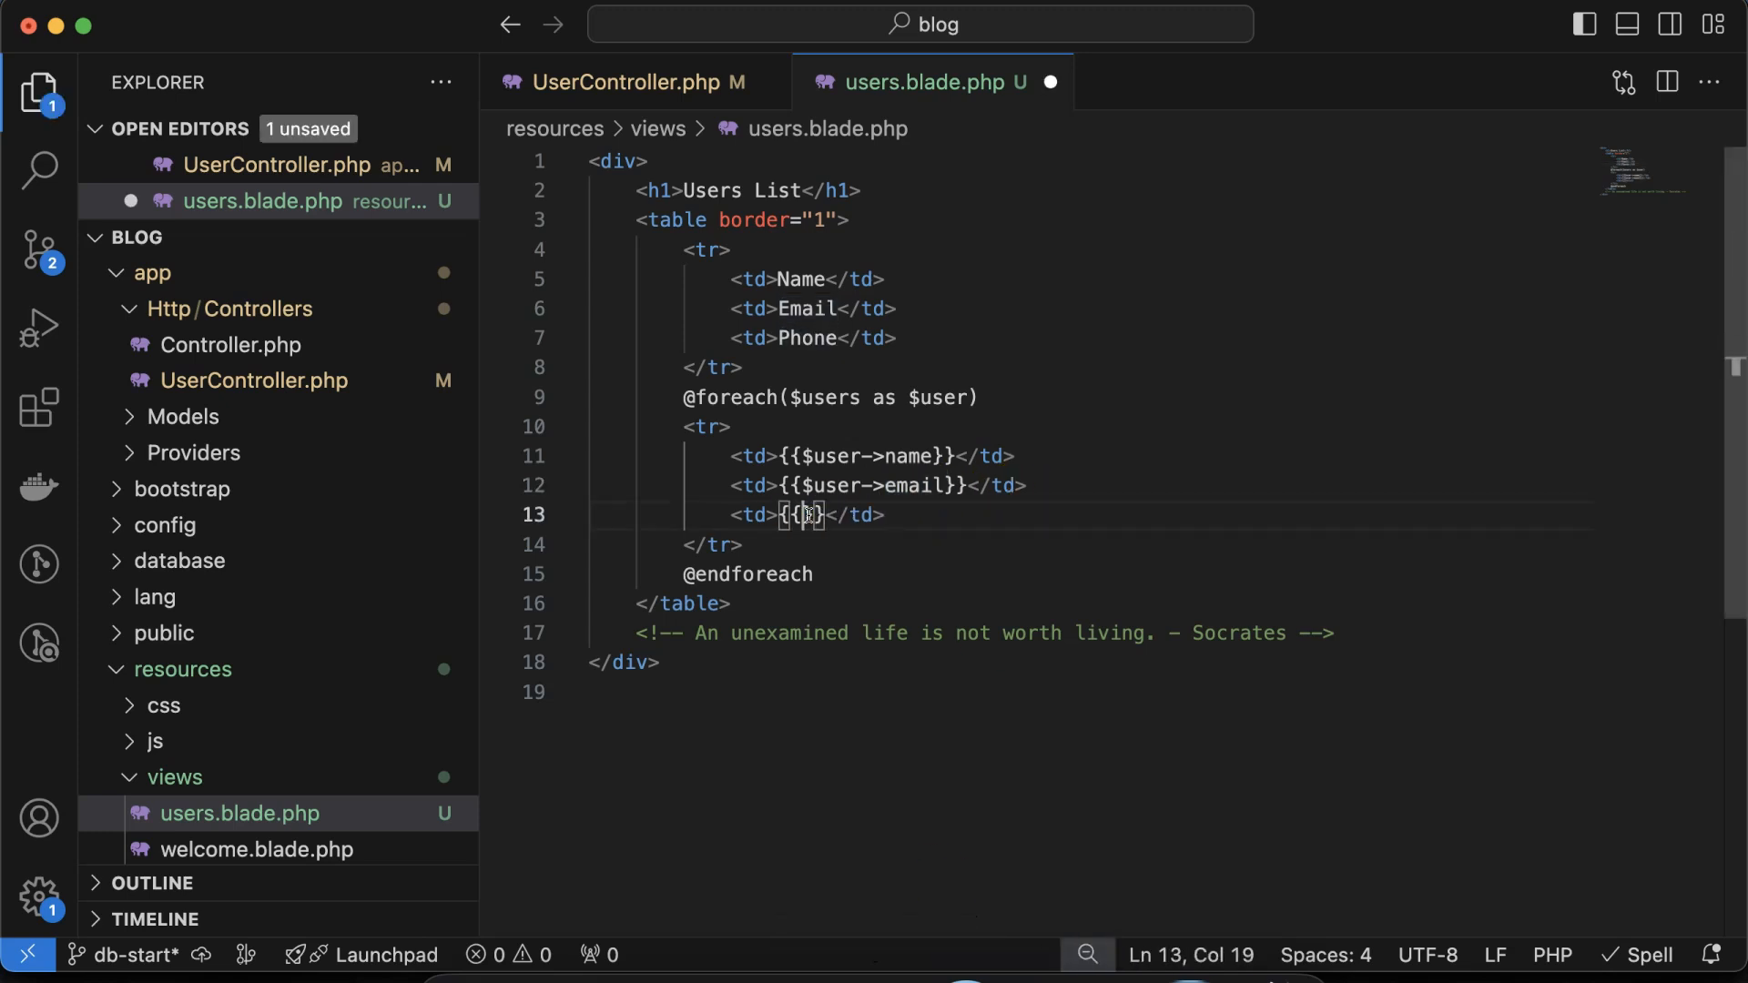
{"action": "type", "text": "$user->n"}
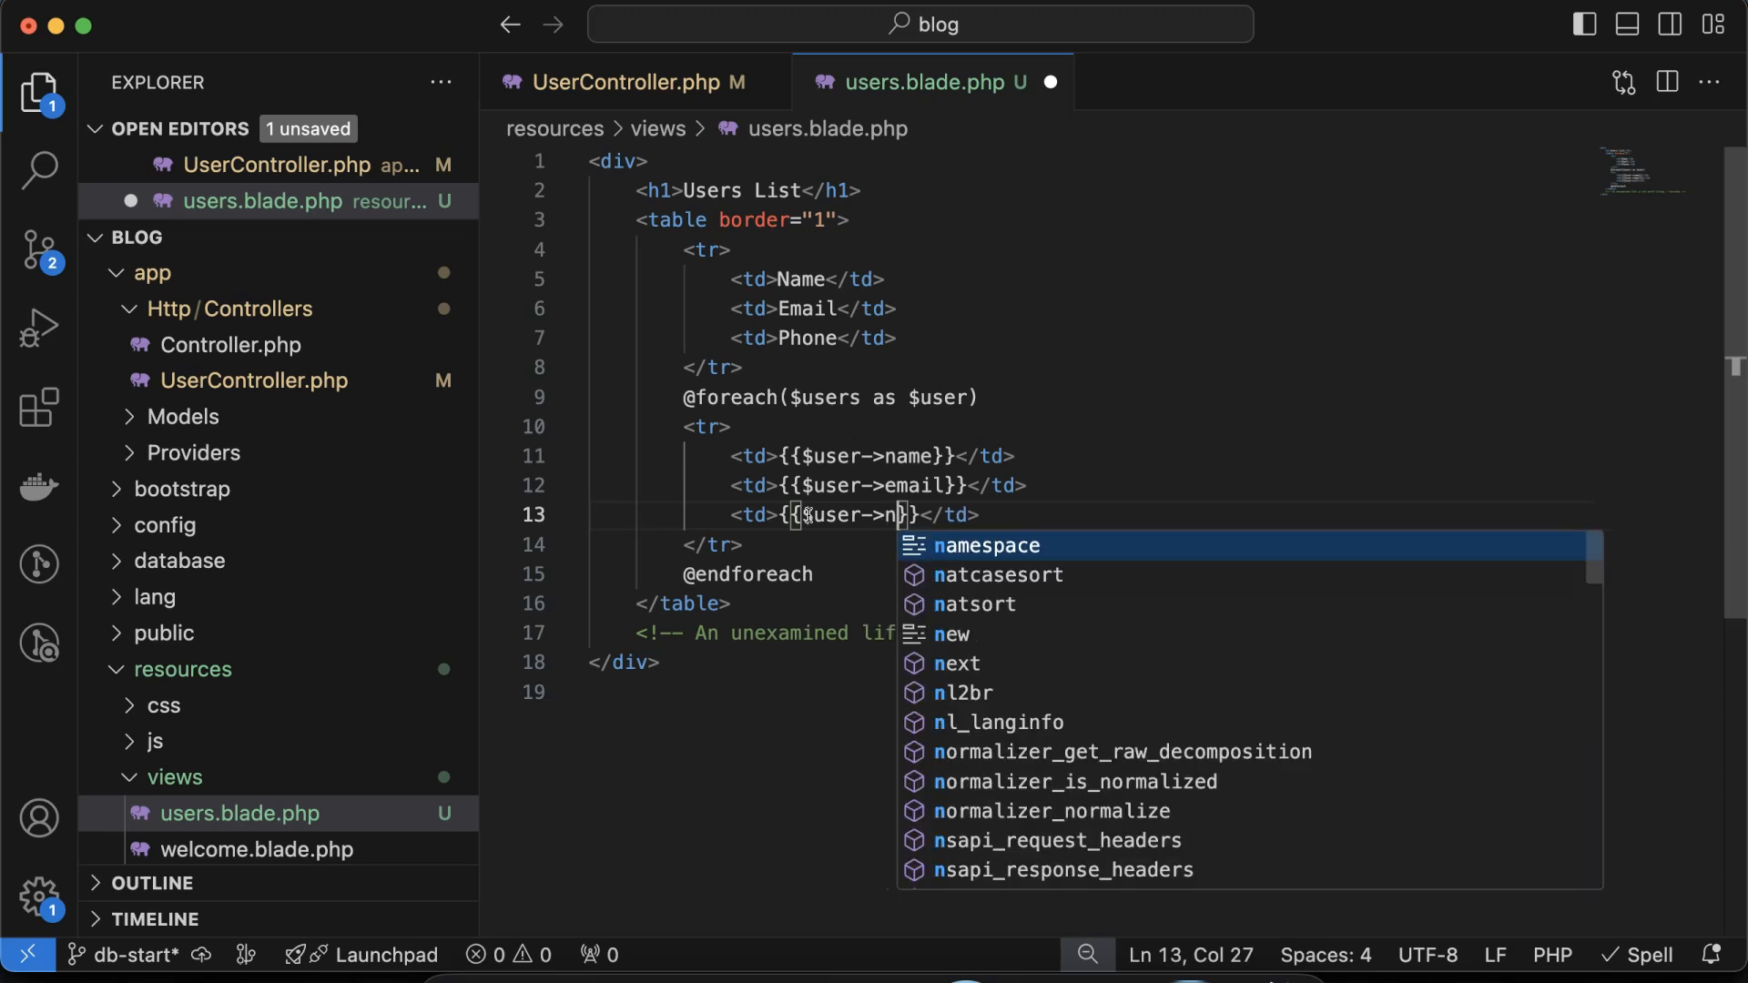
{"action": "type", "text": "hone"}
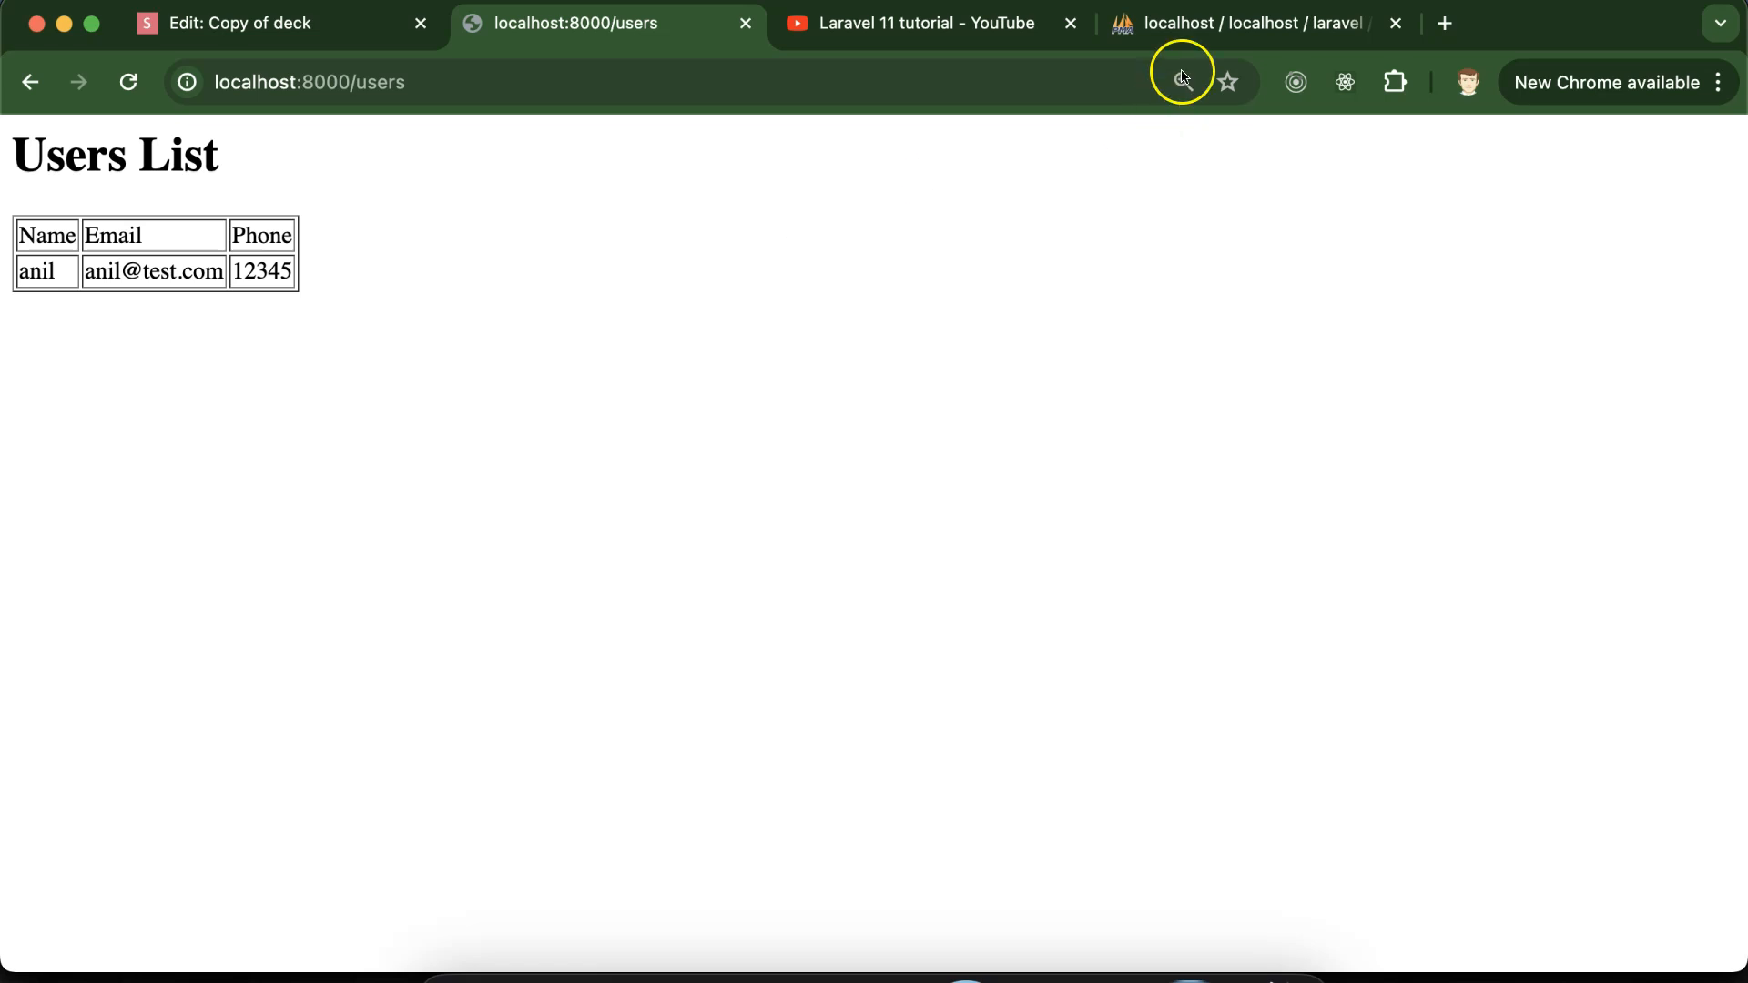
{"action": "mouse_move", "coordinate": [1227, 30]}
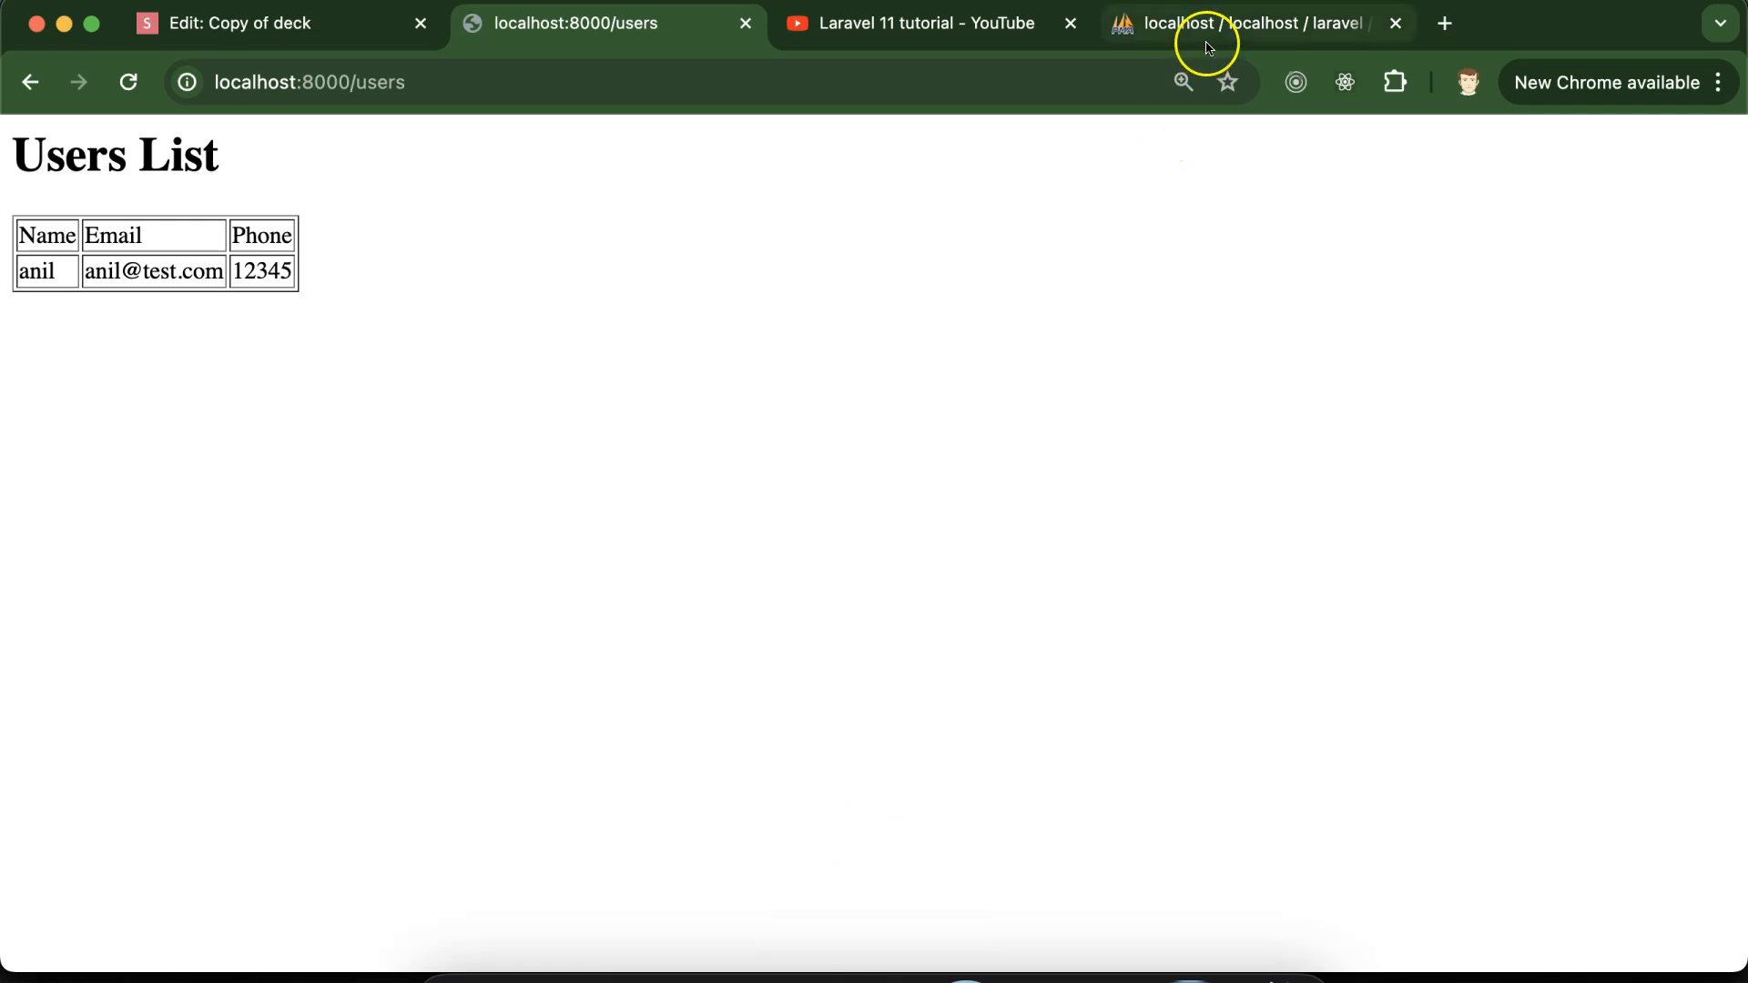
Switch to the phpMyAdmin tab
{"action": "left_click", "coordinate": [1243, 24]}
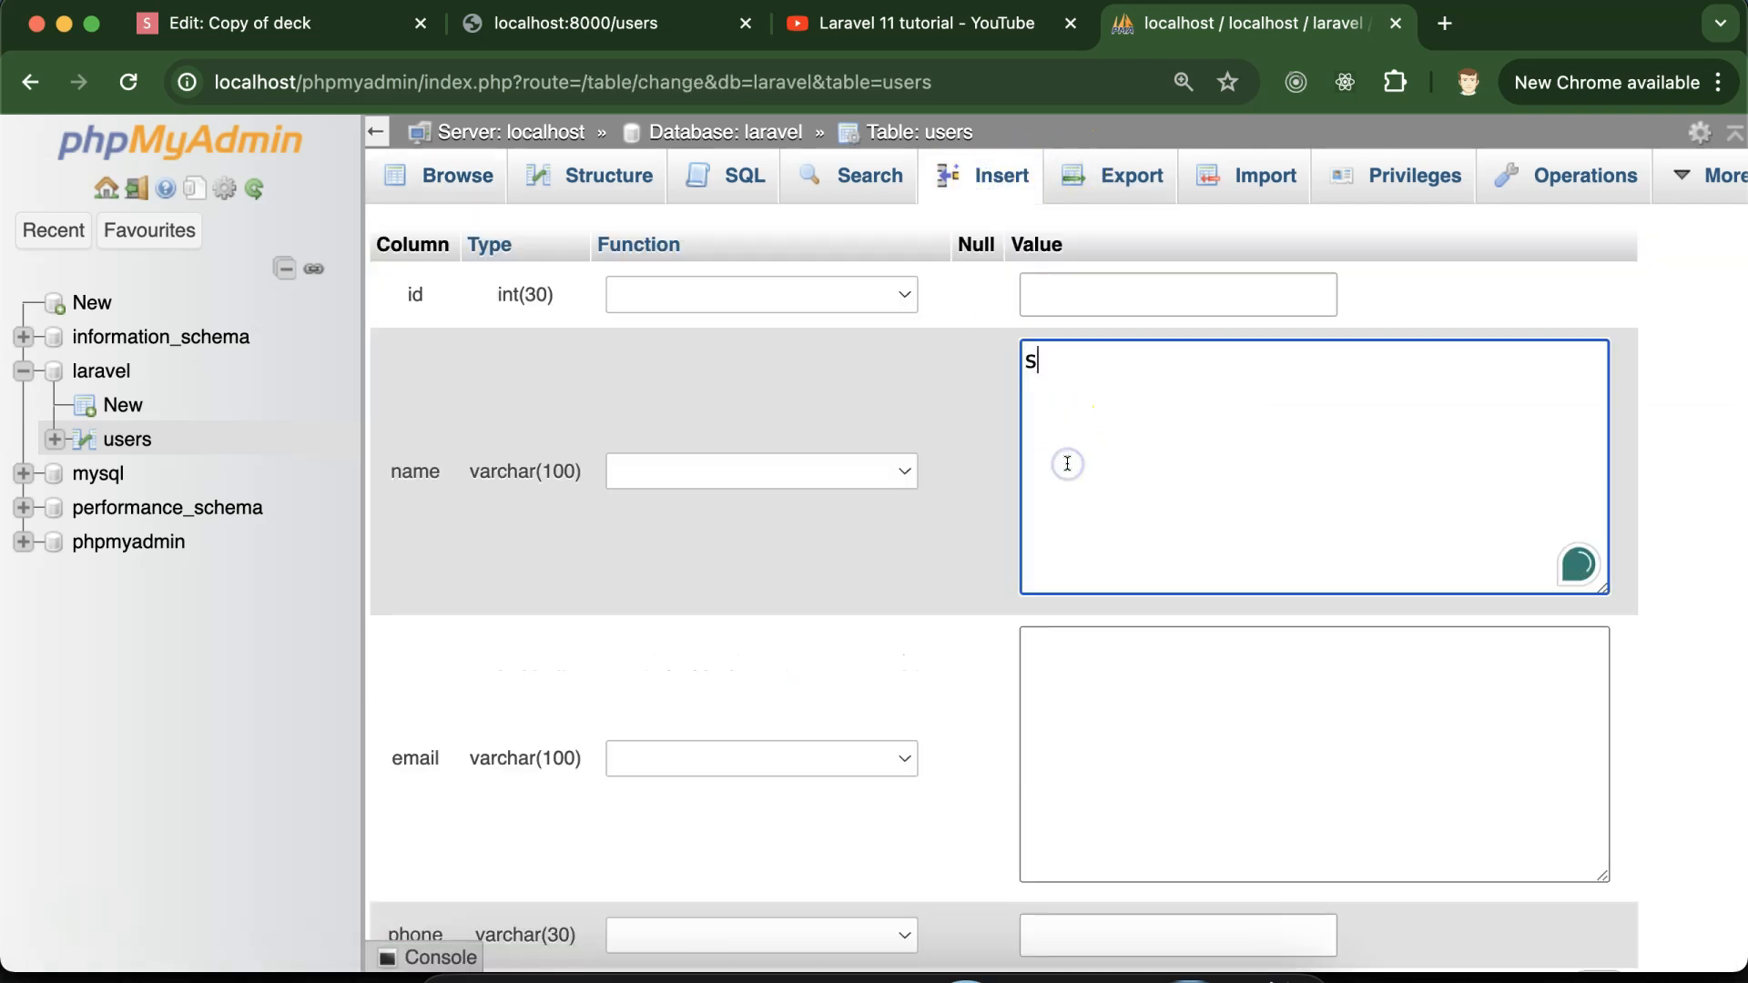
{"action": "type", "text": "am"}
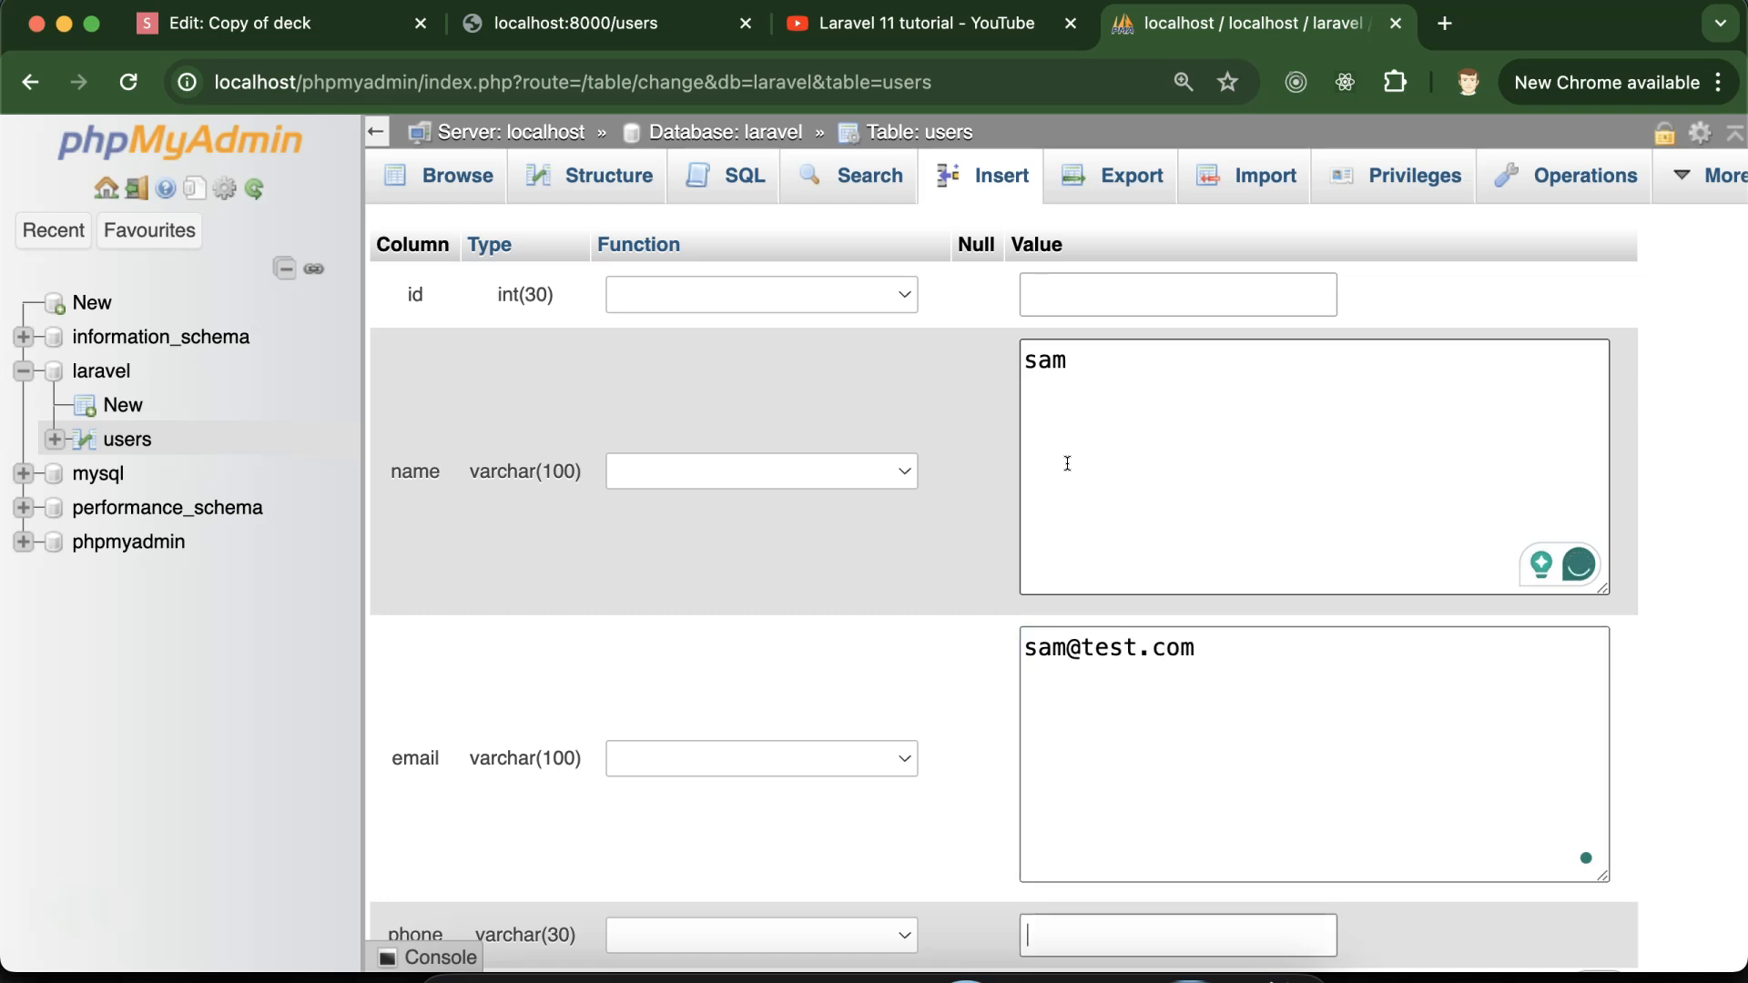
{"action": "type", "text": "13423343"}
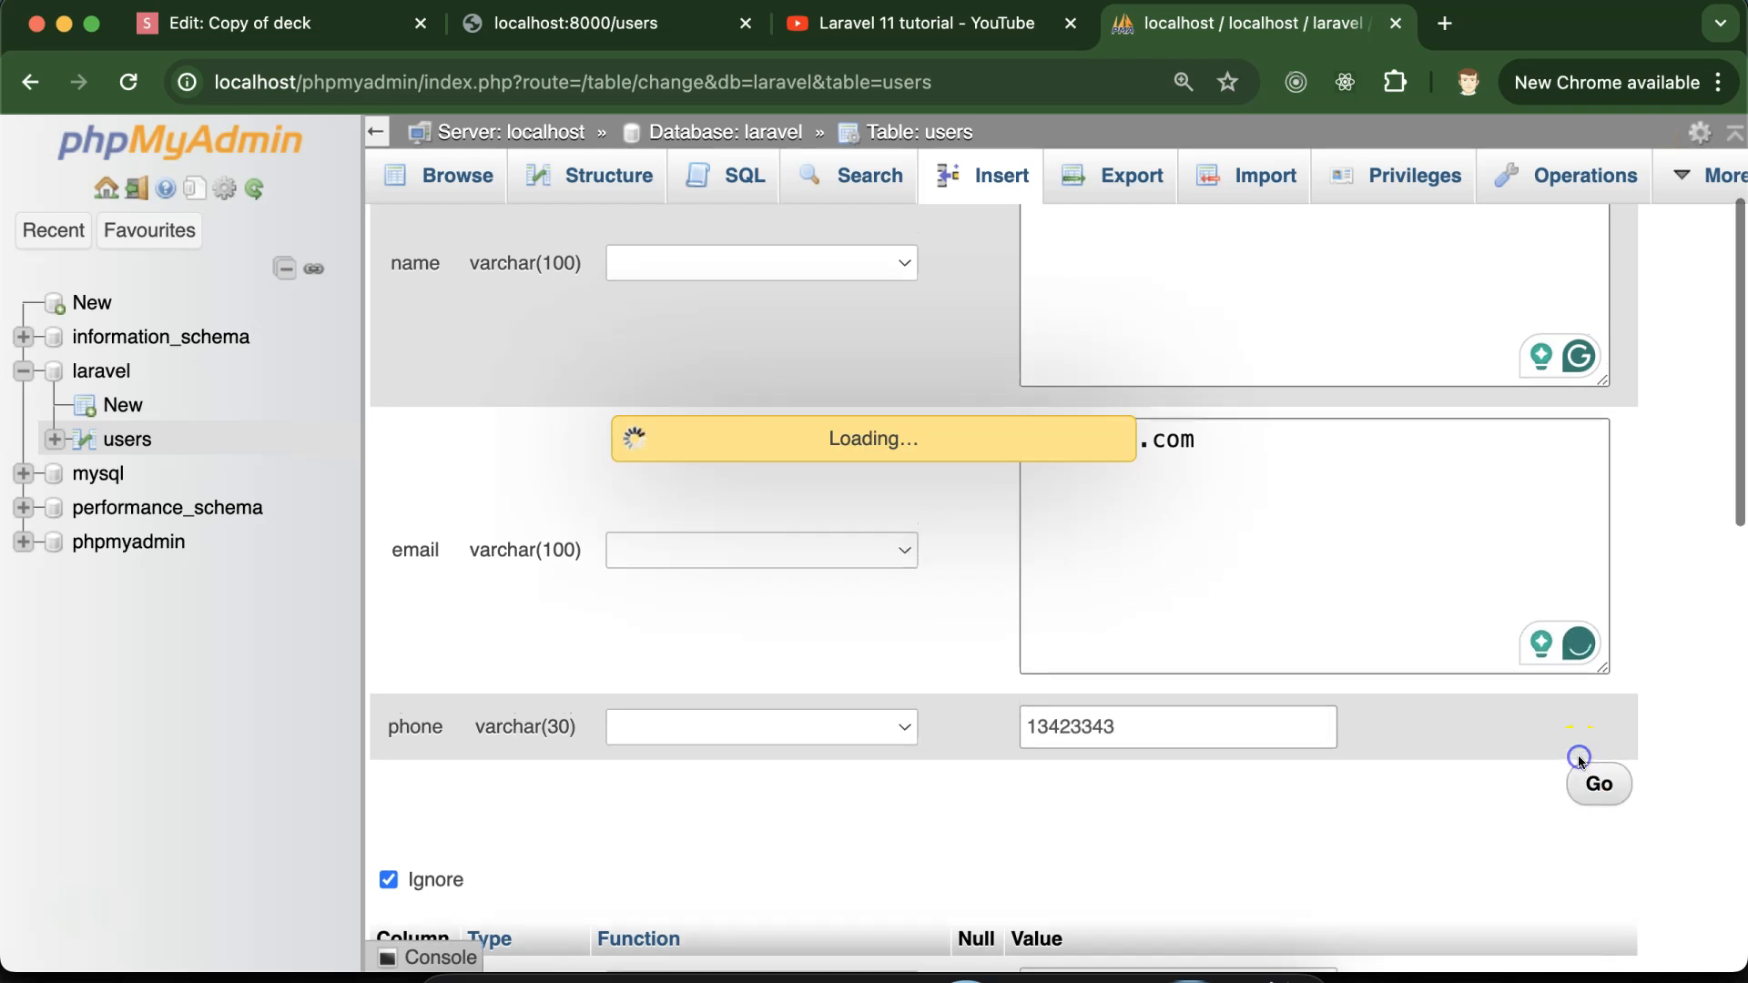
{"action": "left_click", "coordinate": [1599, 784]}
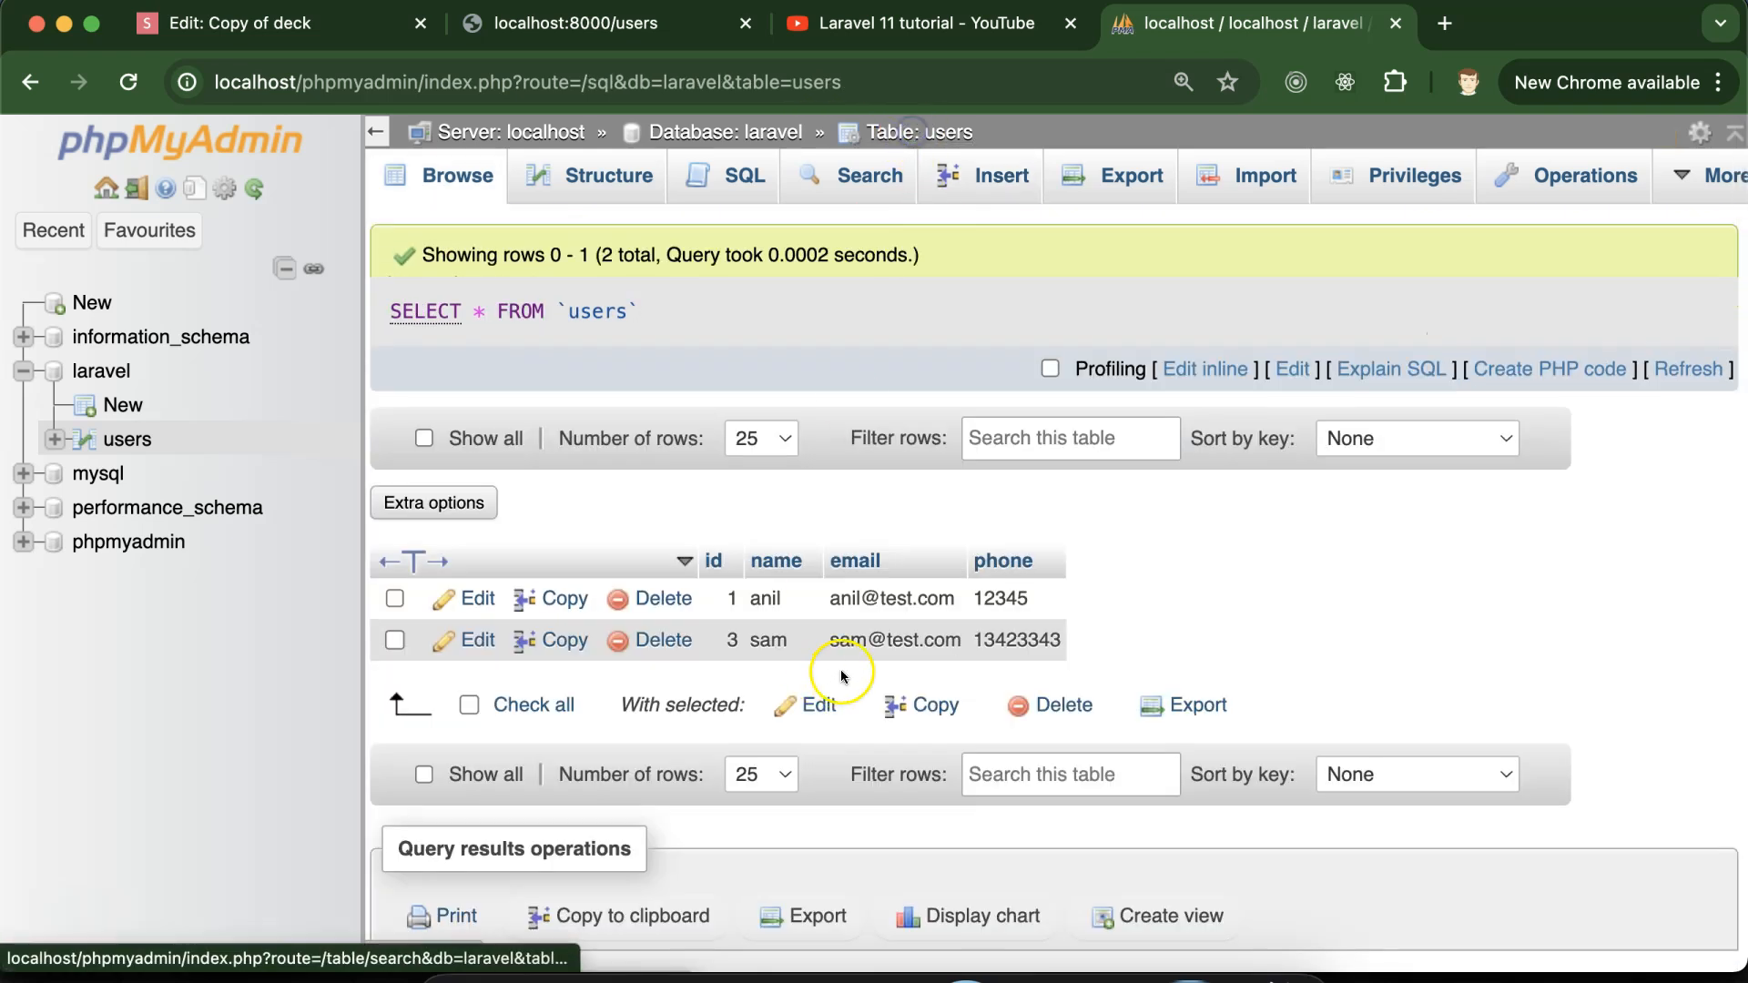
{"action": "left_click", "coordinate": [575, 25]}
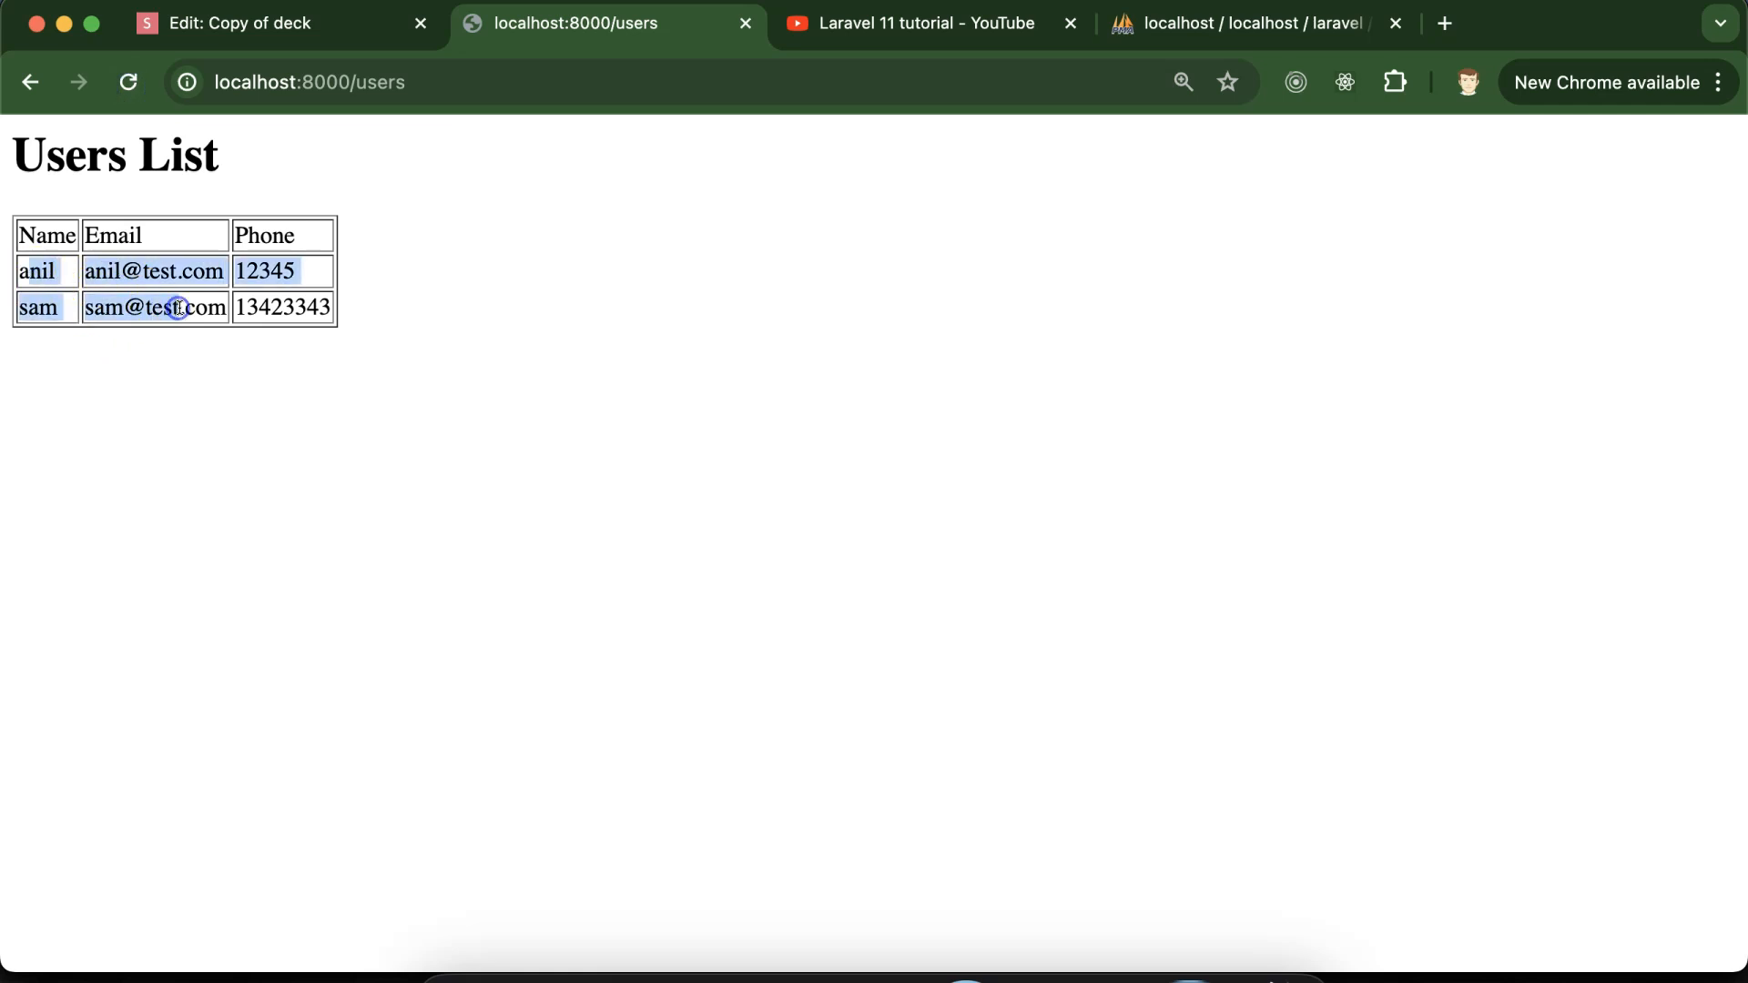
View anil and sam listed on the users page, then return to the slide deck
{"action": "left_click", "coordinate": [248, 308]}
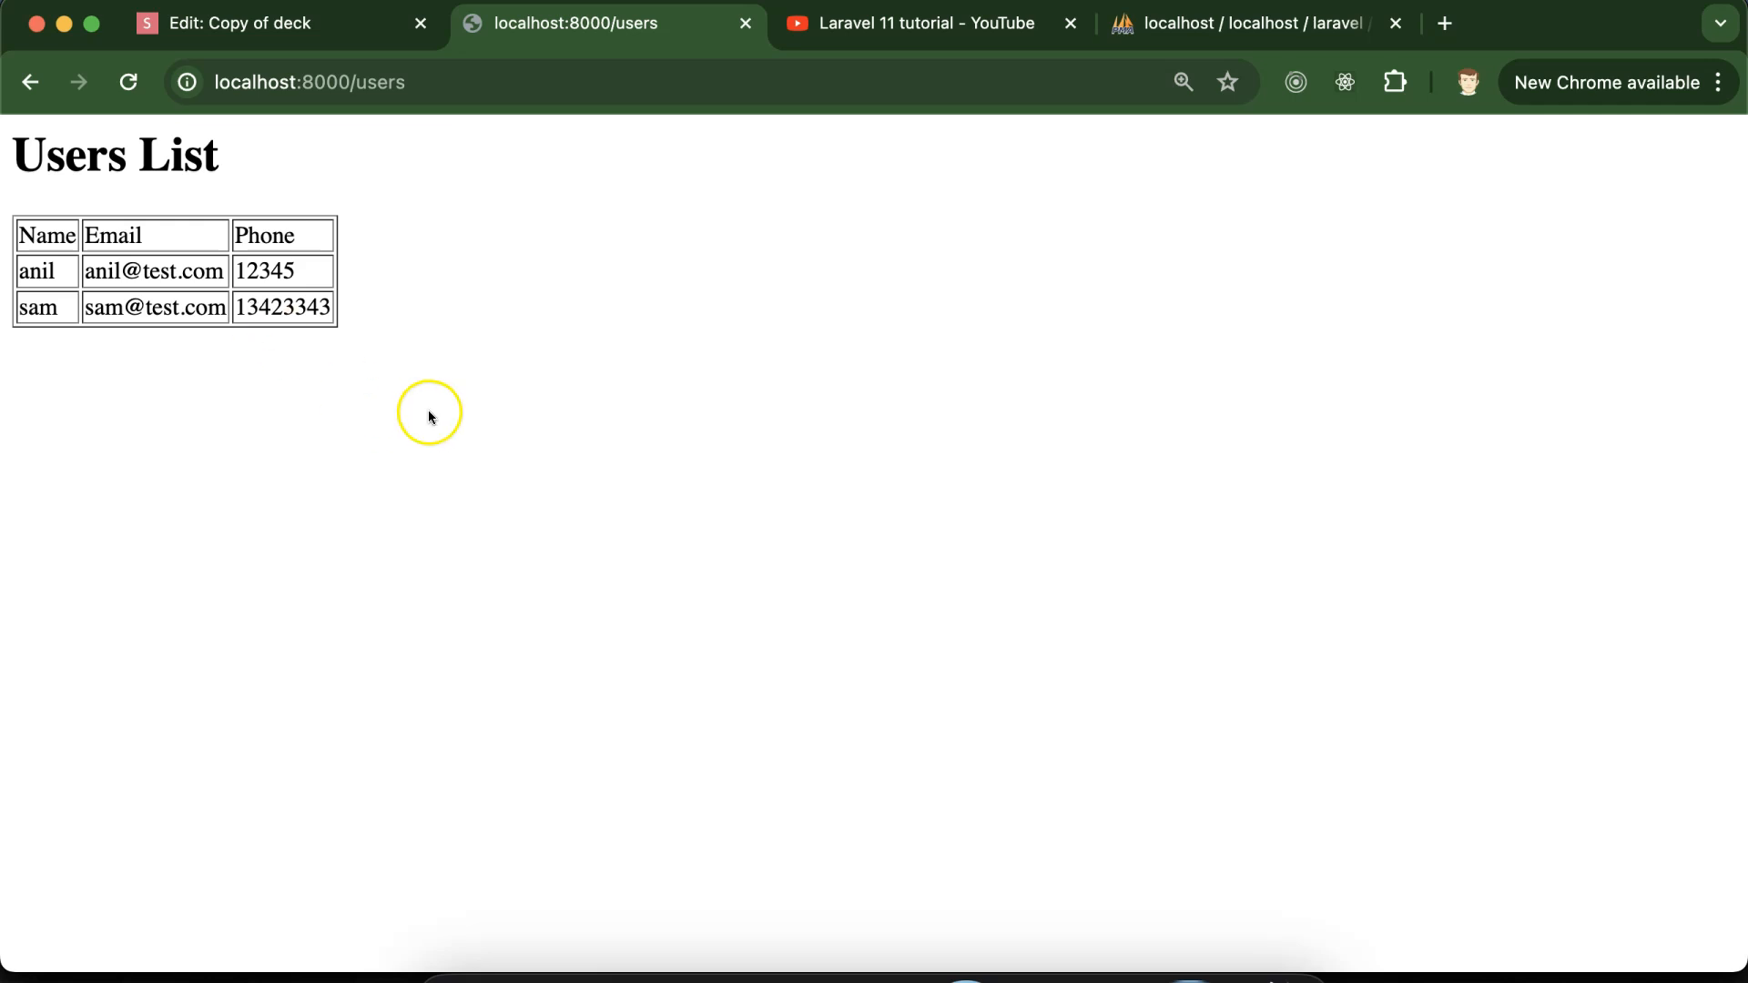
{"action": "left_click", "coordinate": [255, 24]}
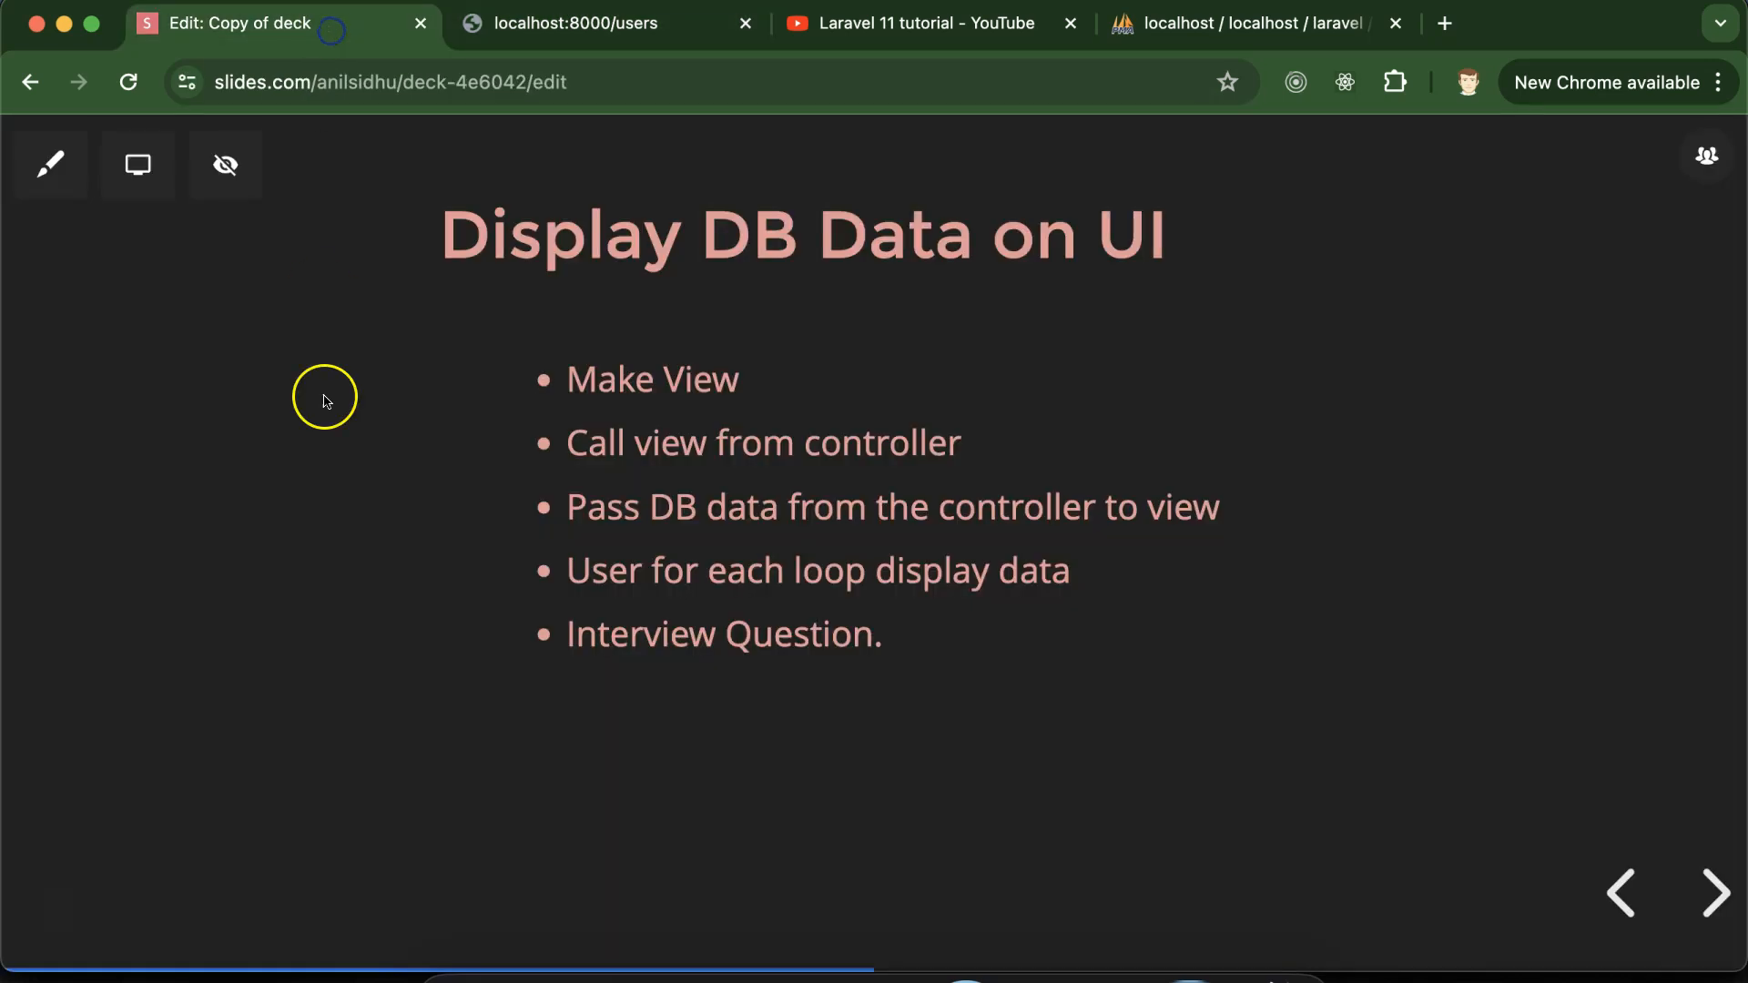
{"action": "mouse_move", "coordinate": [677, 644]}
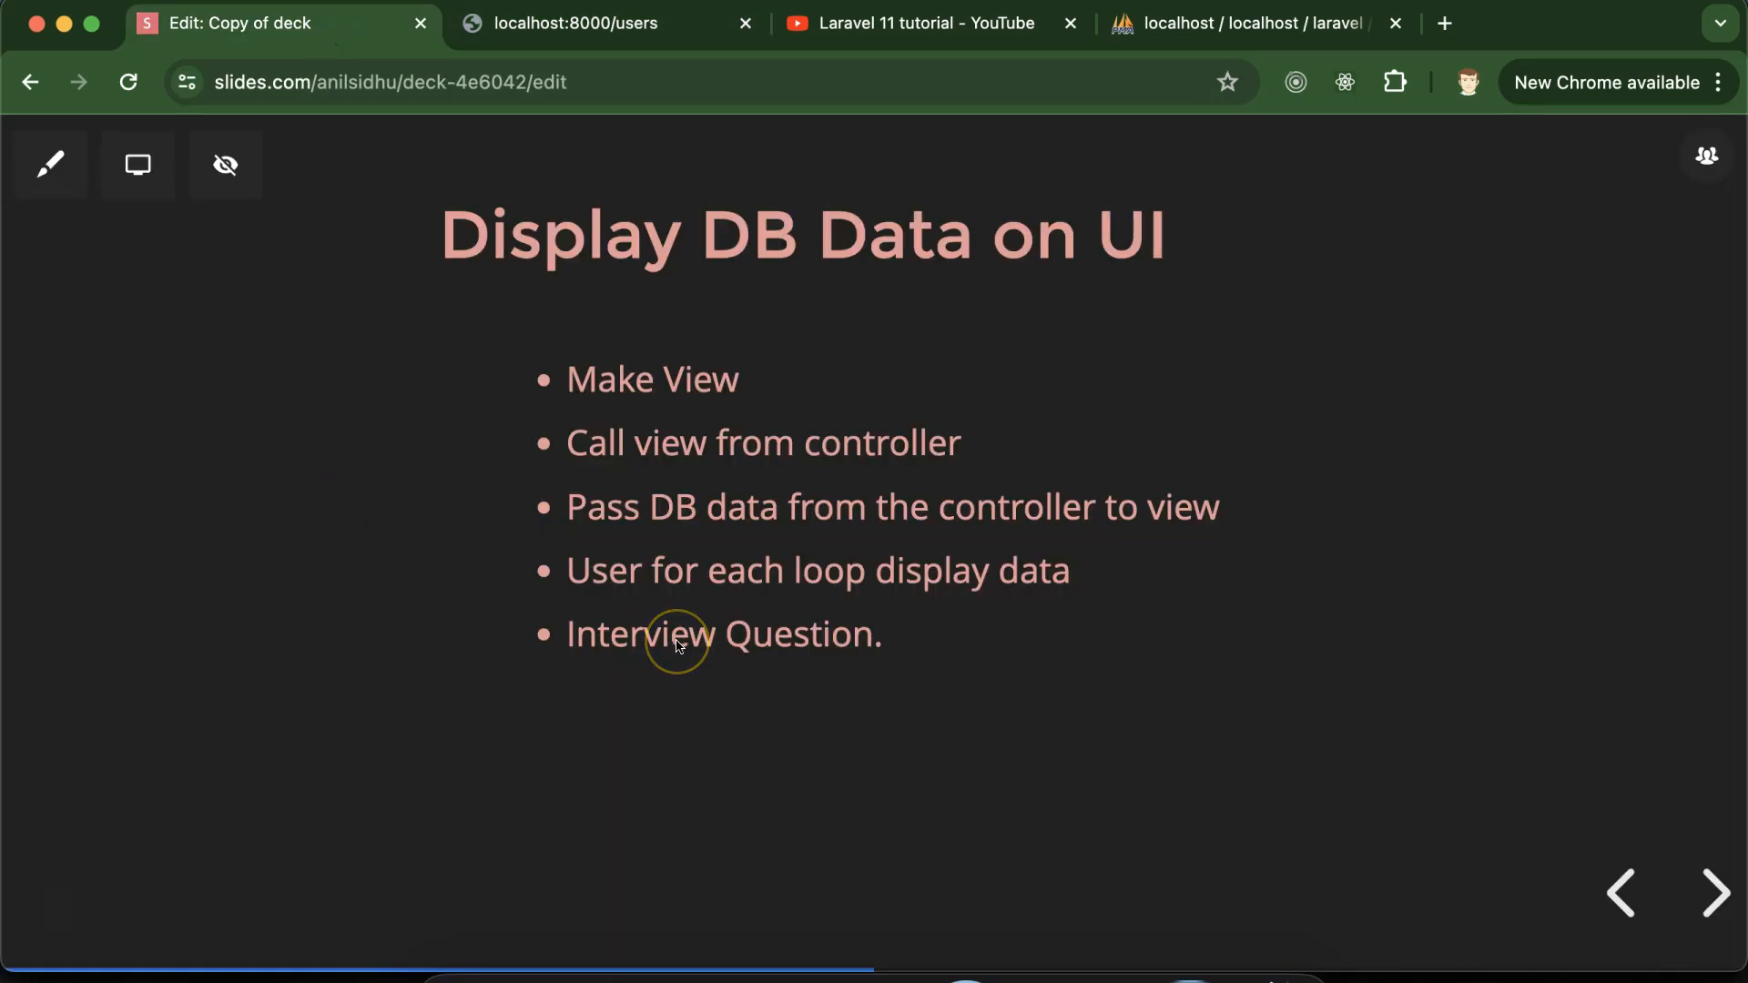
{"action": "mouse_move", "coordinate": [652, 395]}
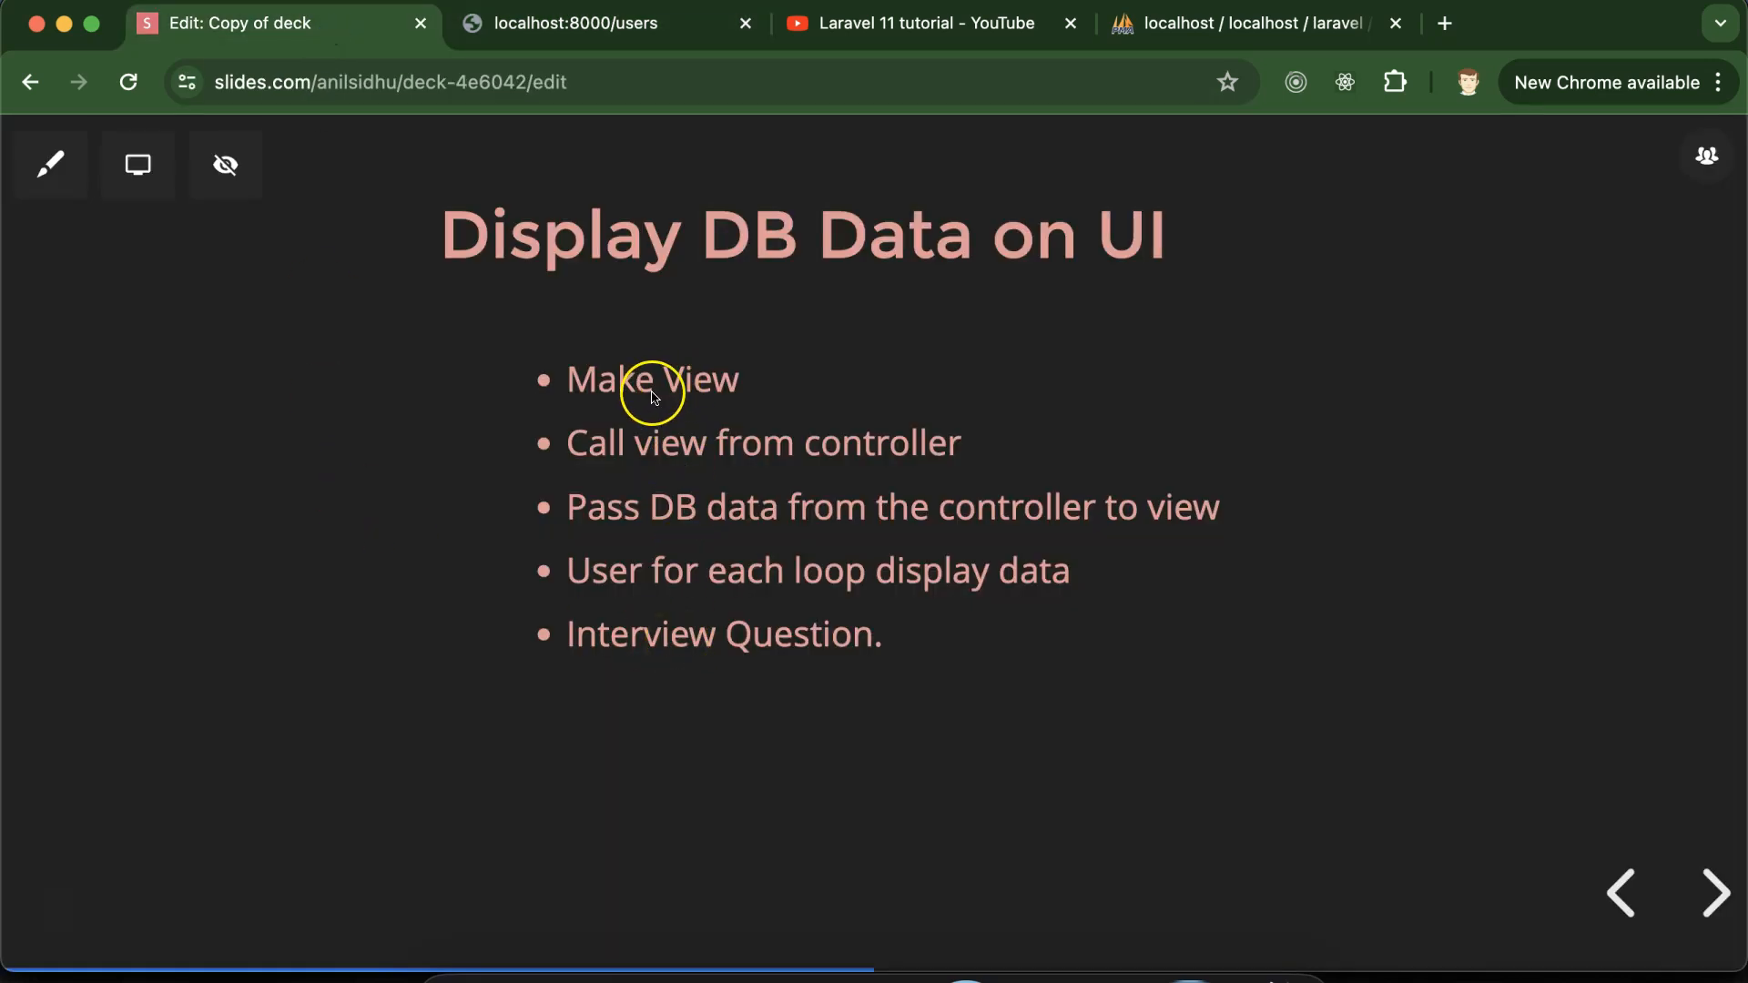
{"action": "mouse_move", "coordinate": [697, 404]}
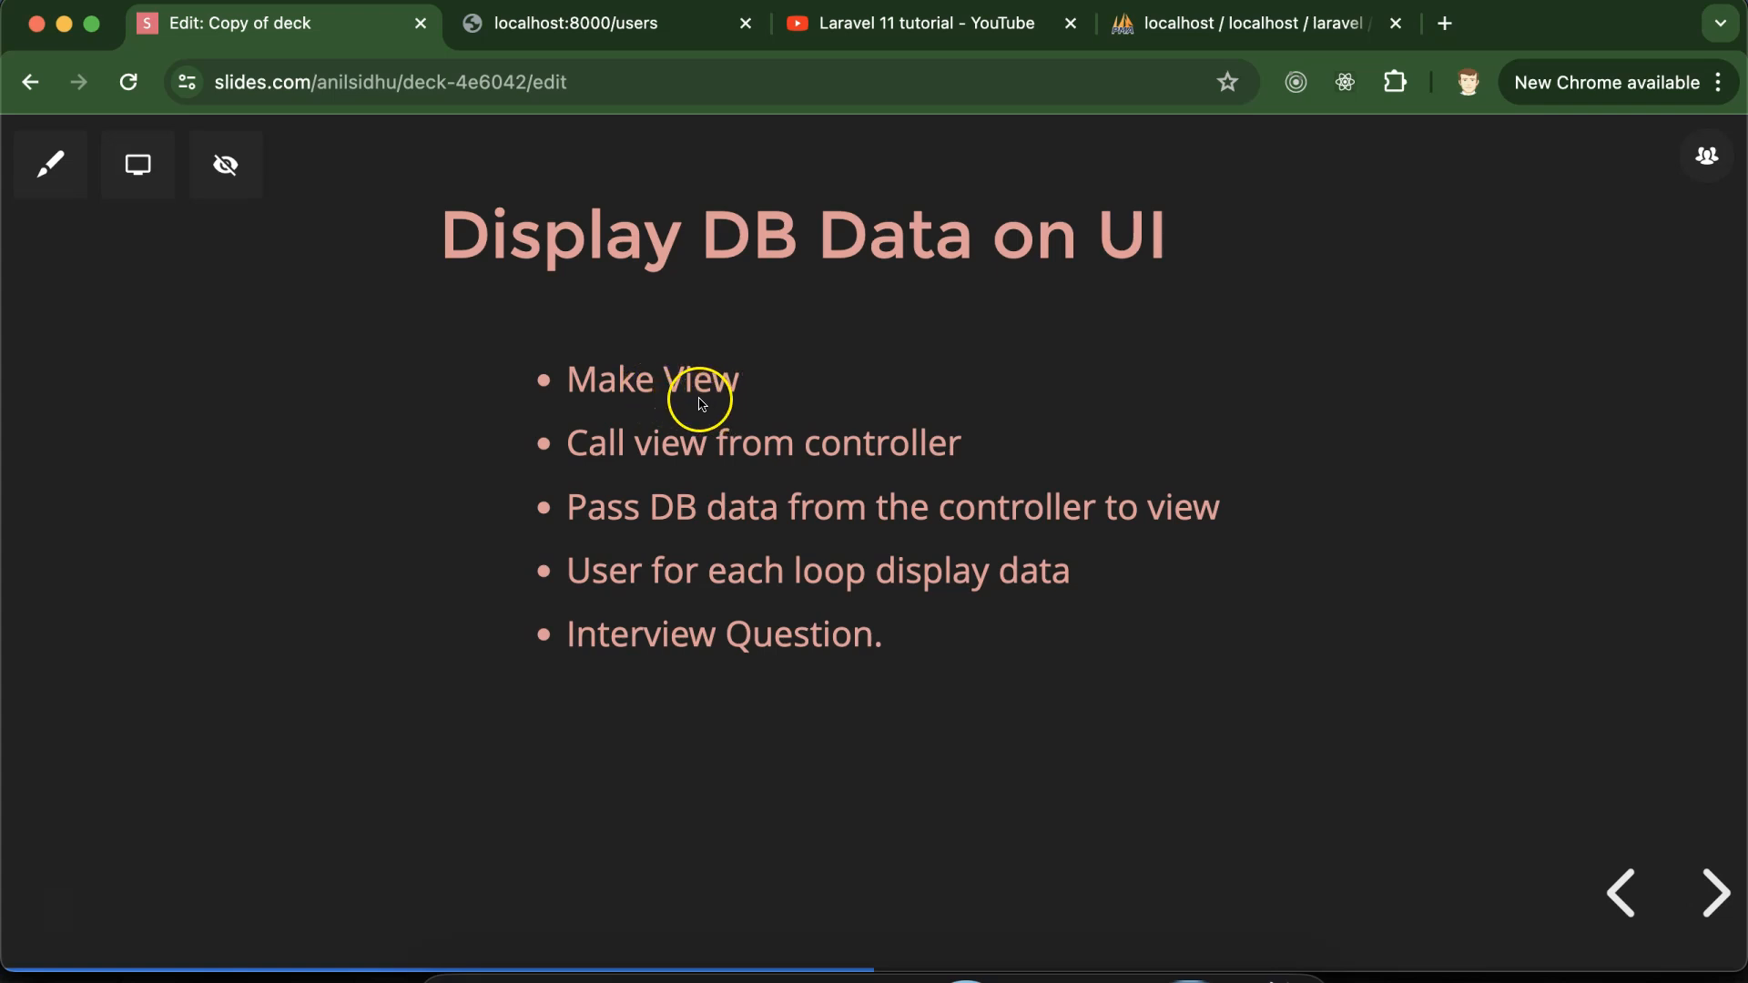
{"action": "mouse_move", "coordinate": [1003, 534]}
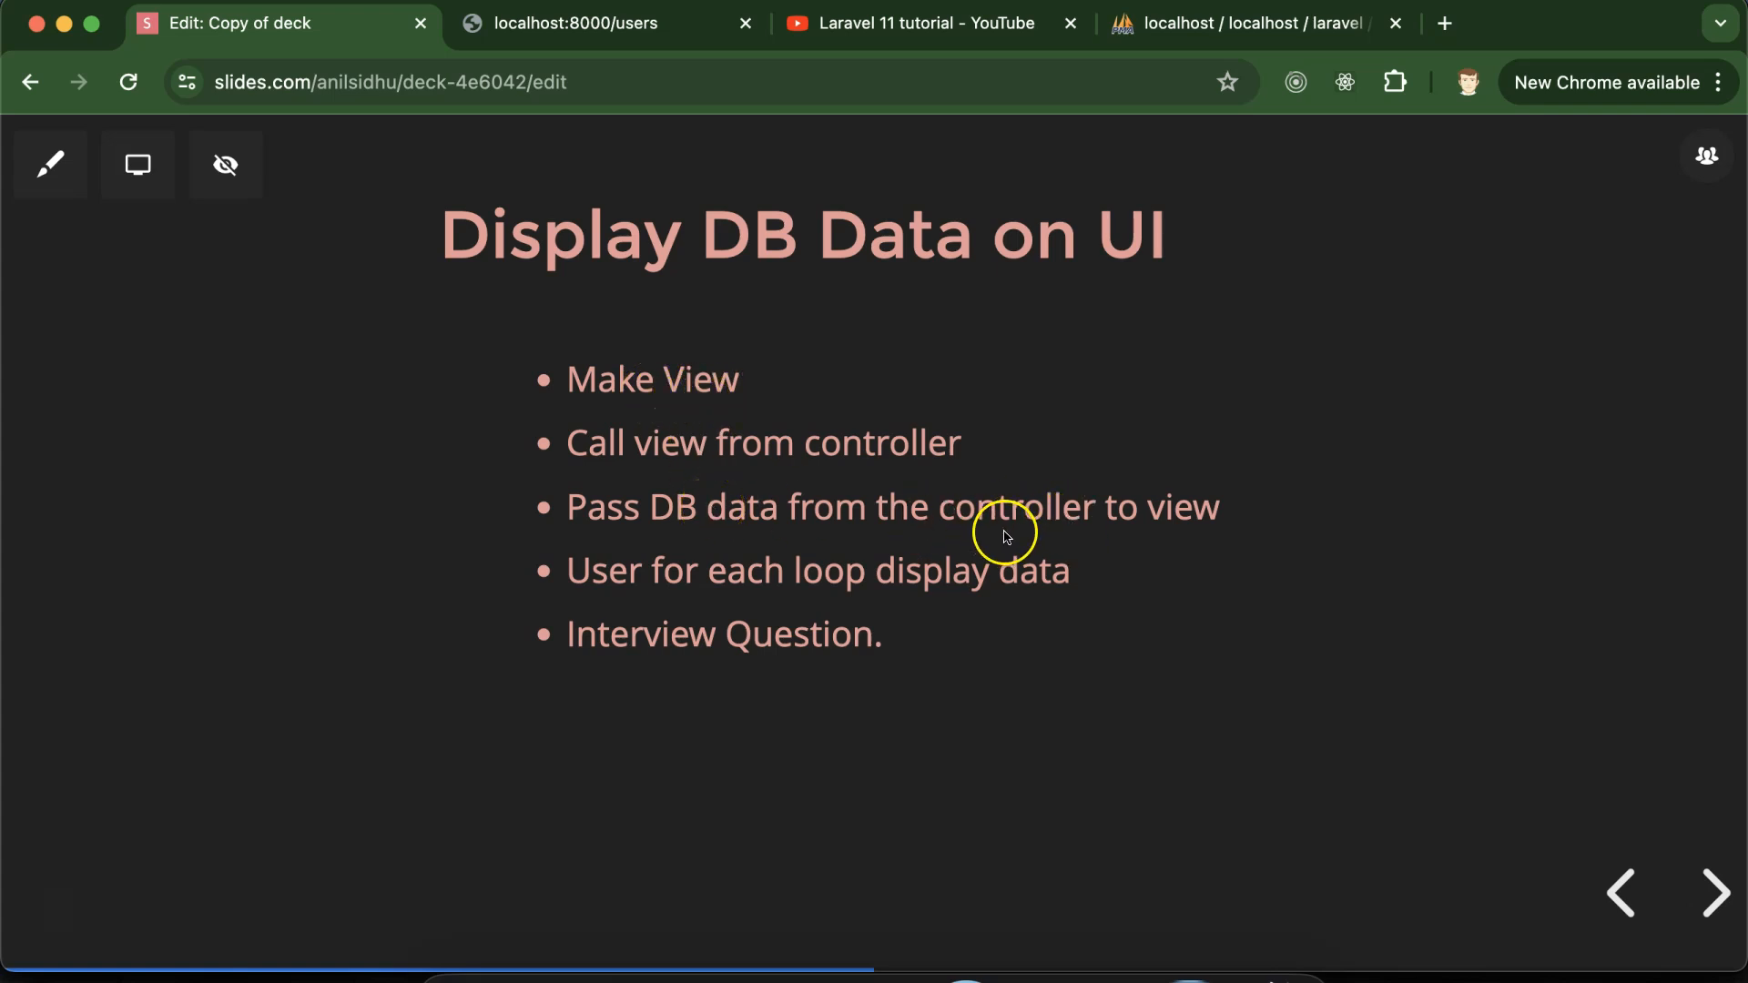
{"action": "mouse_move", "coordinate": [765, 598]}
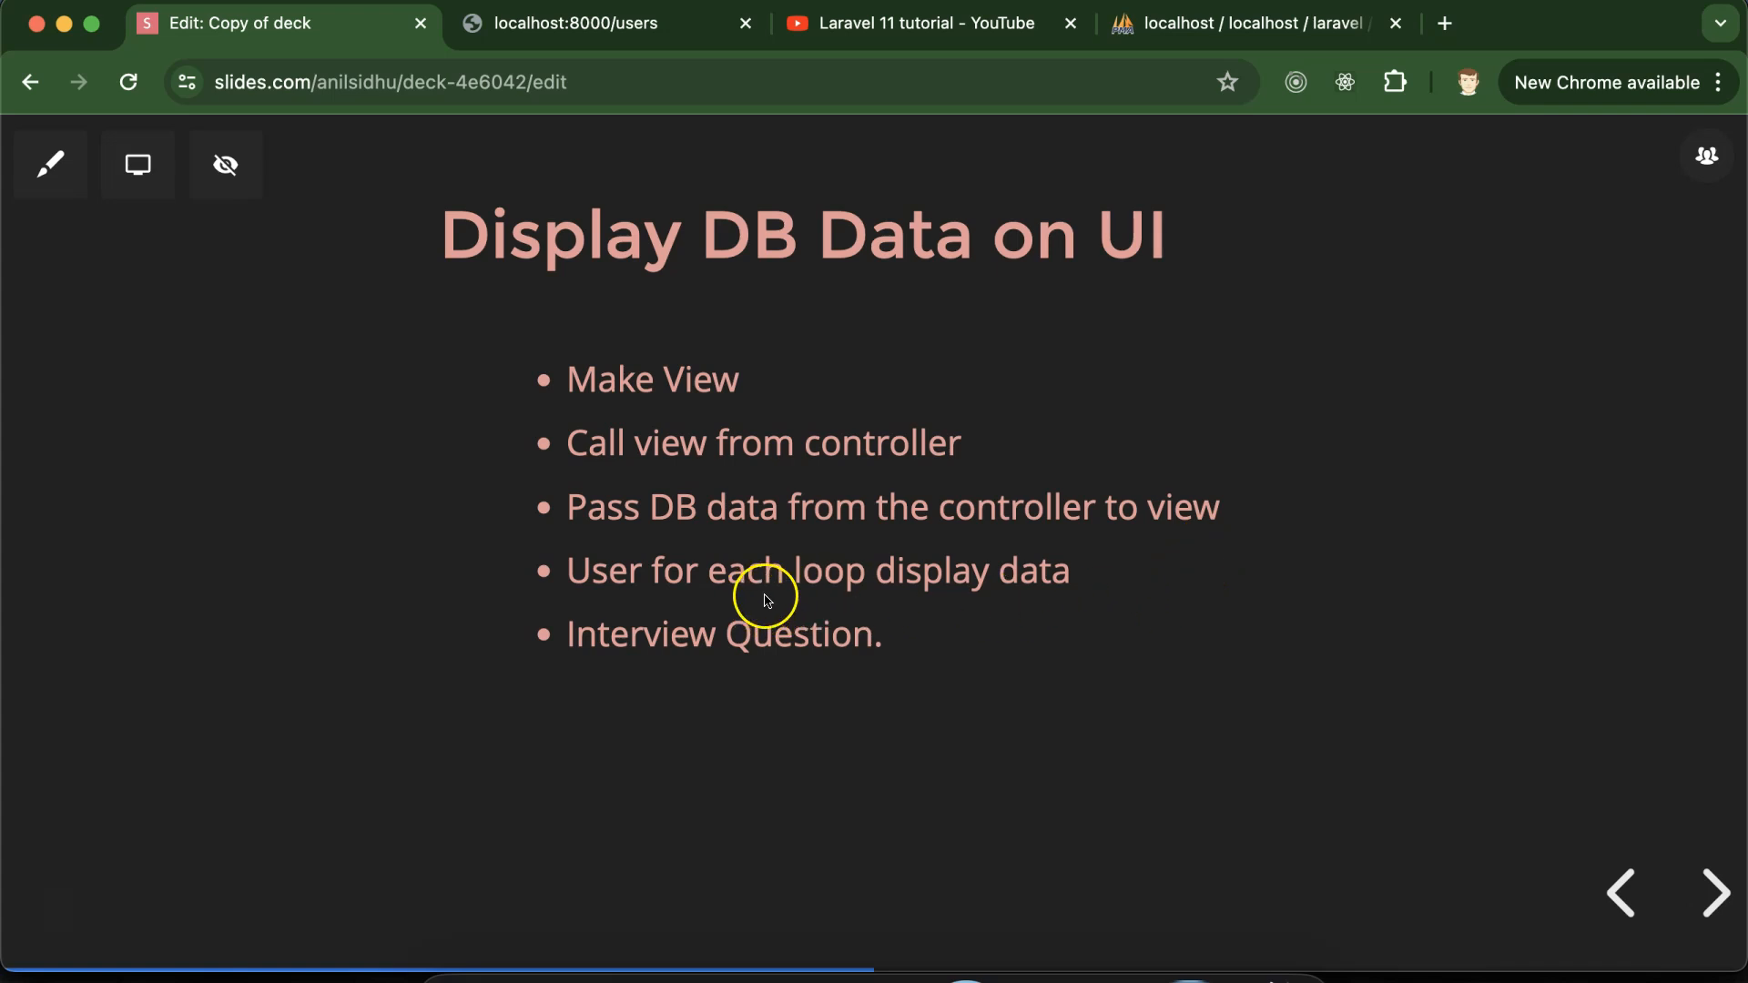
{"action": "mouse_move", "coordinate": [810, 319]}
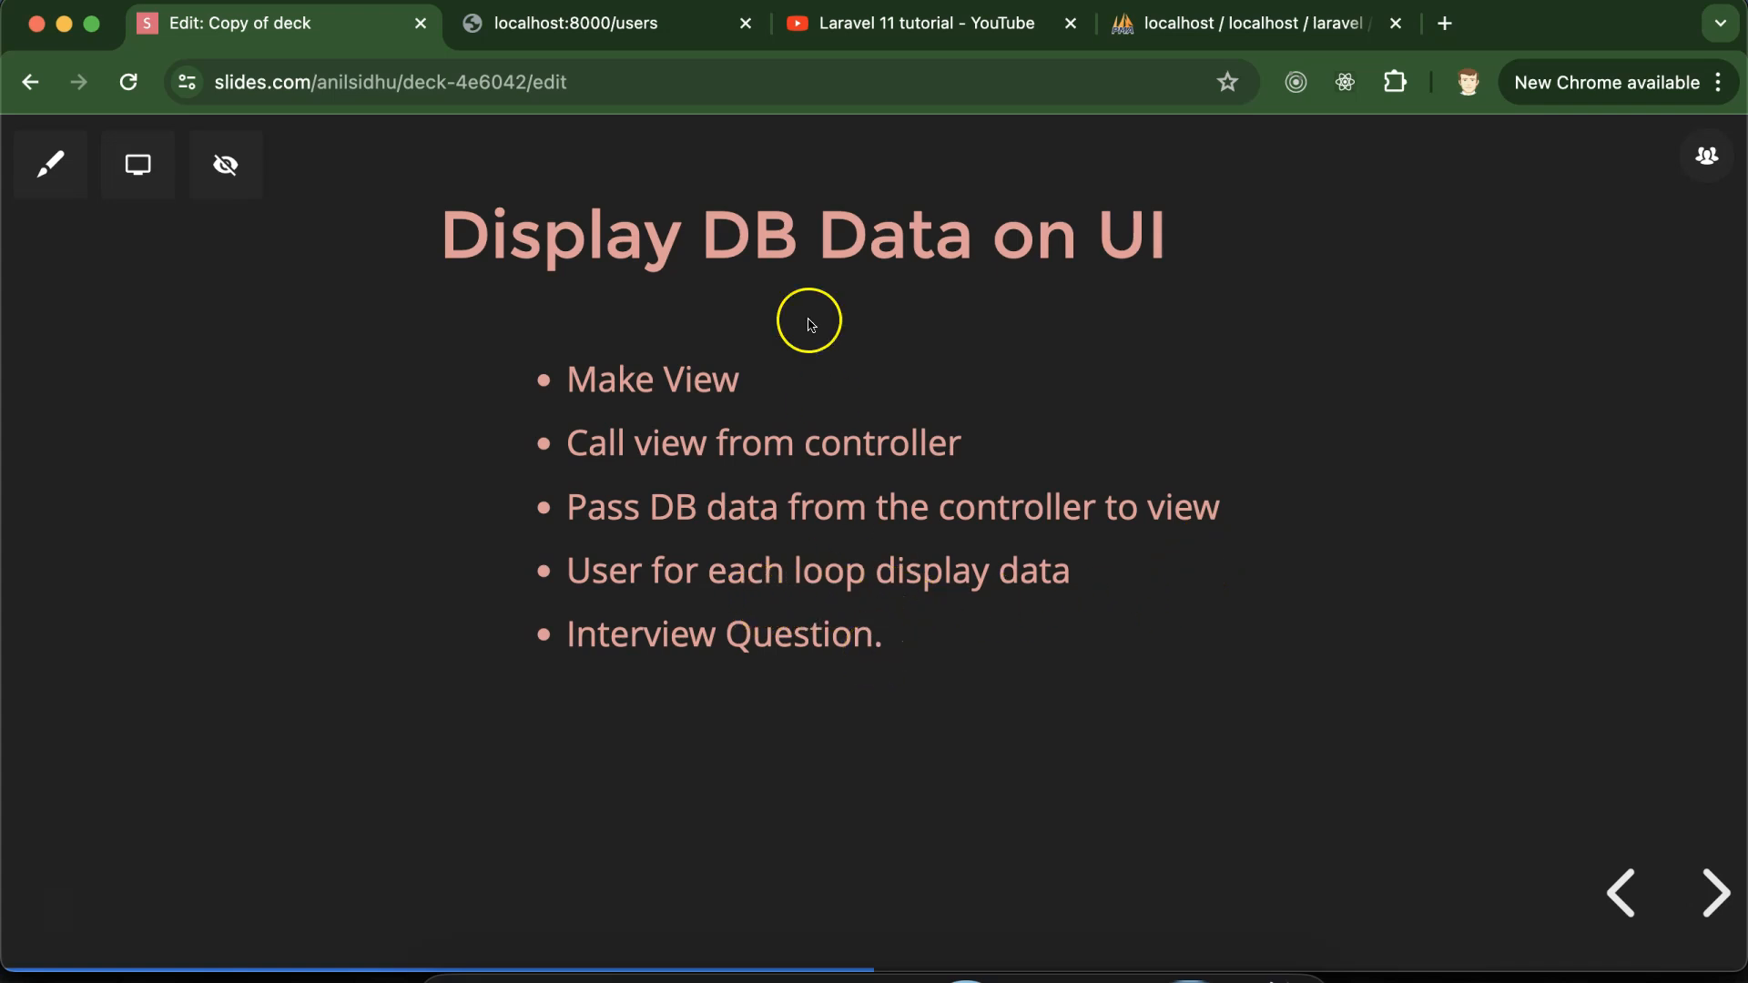